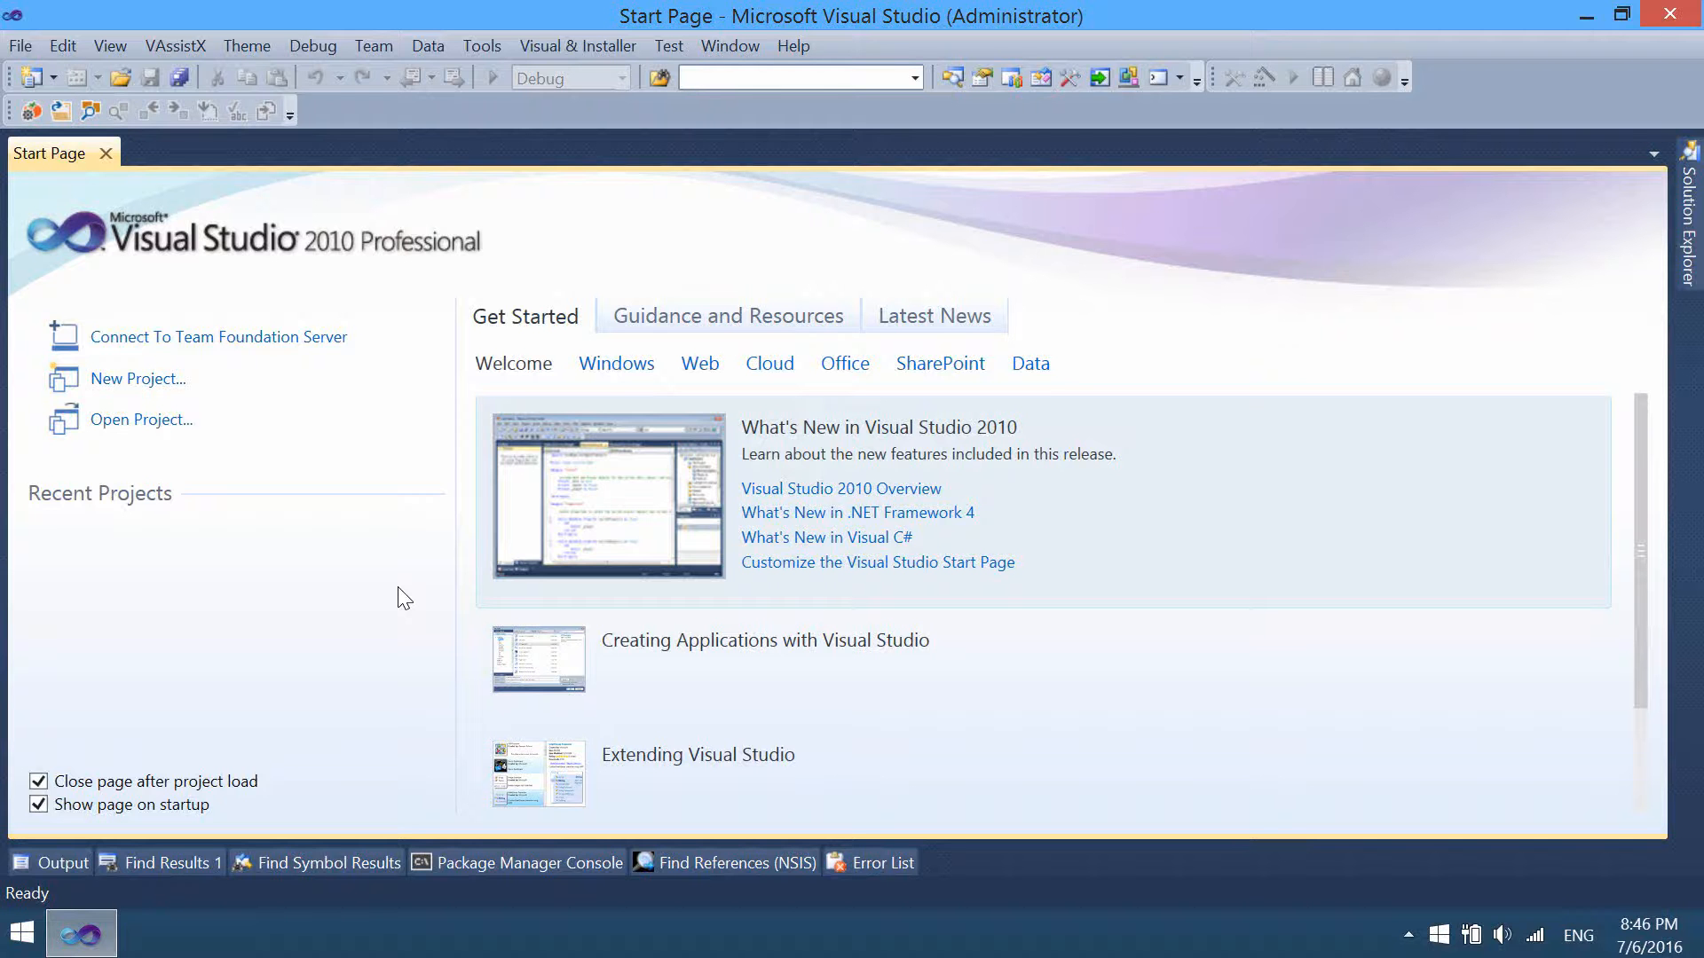
mouse_move(416, 566)
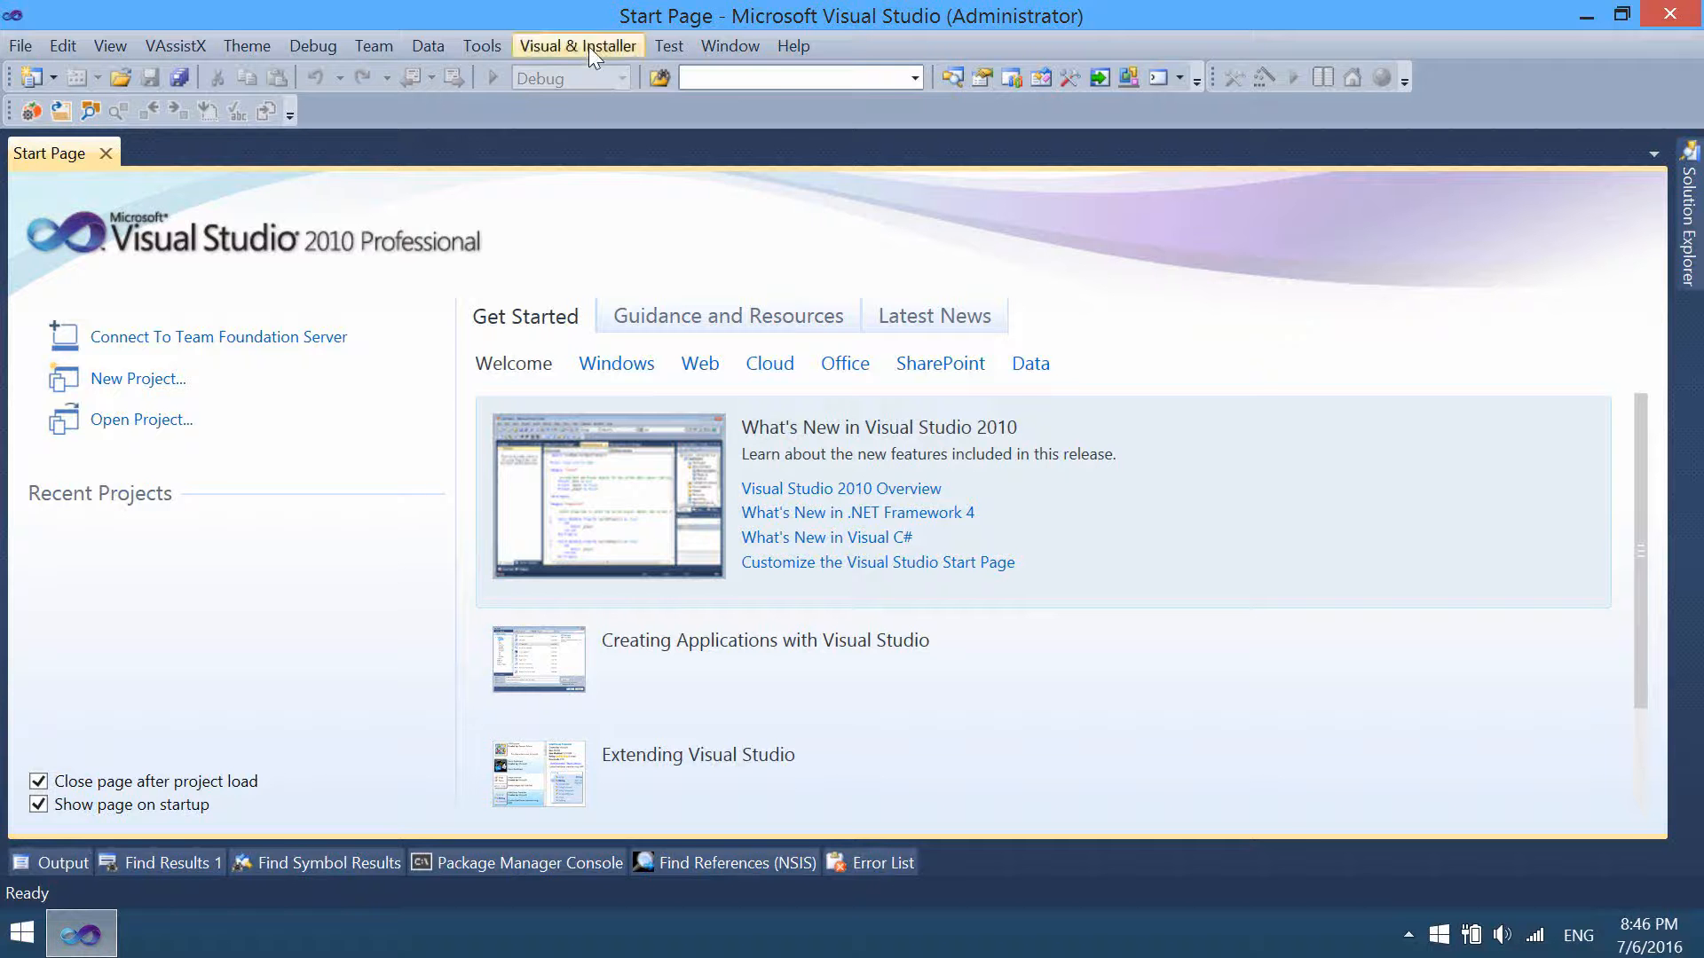
Check the Visual & Installer extension's version/about information and dismiss it
click(579, 46)
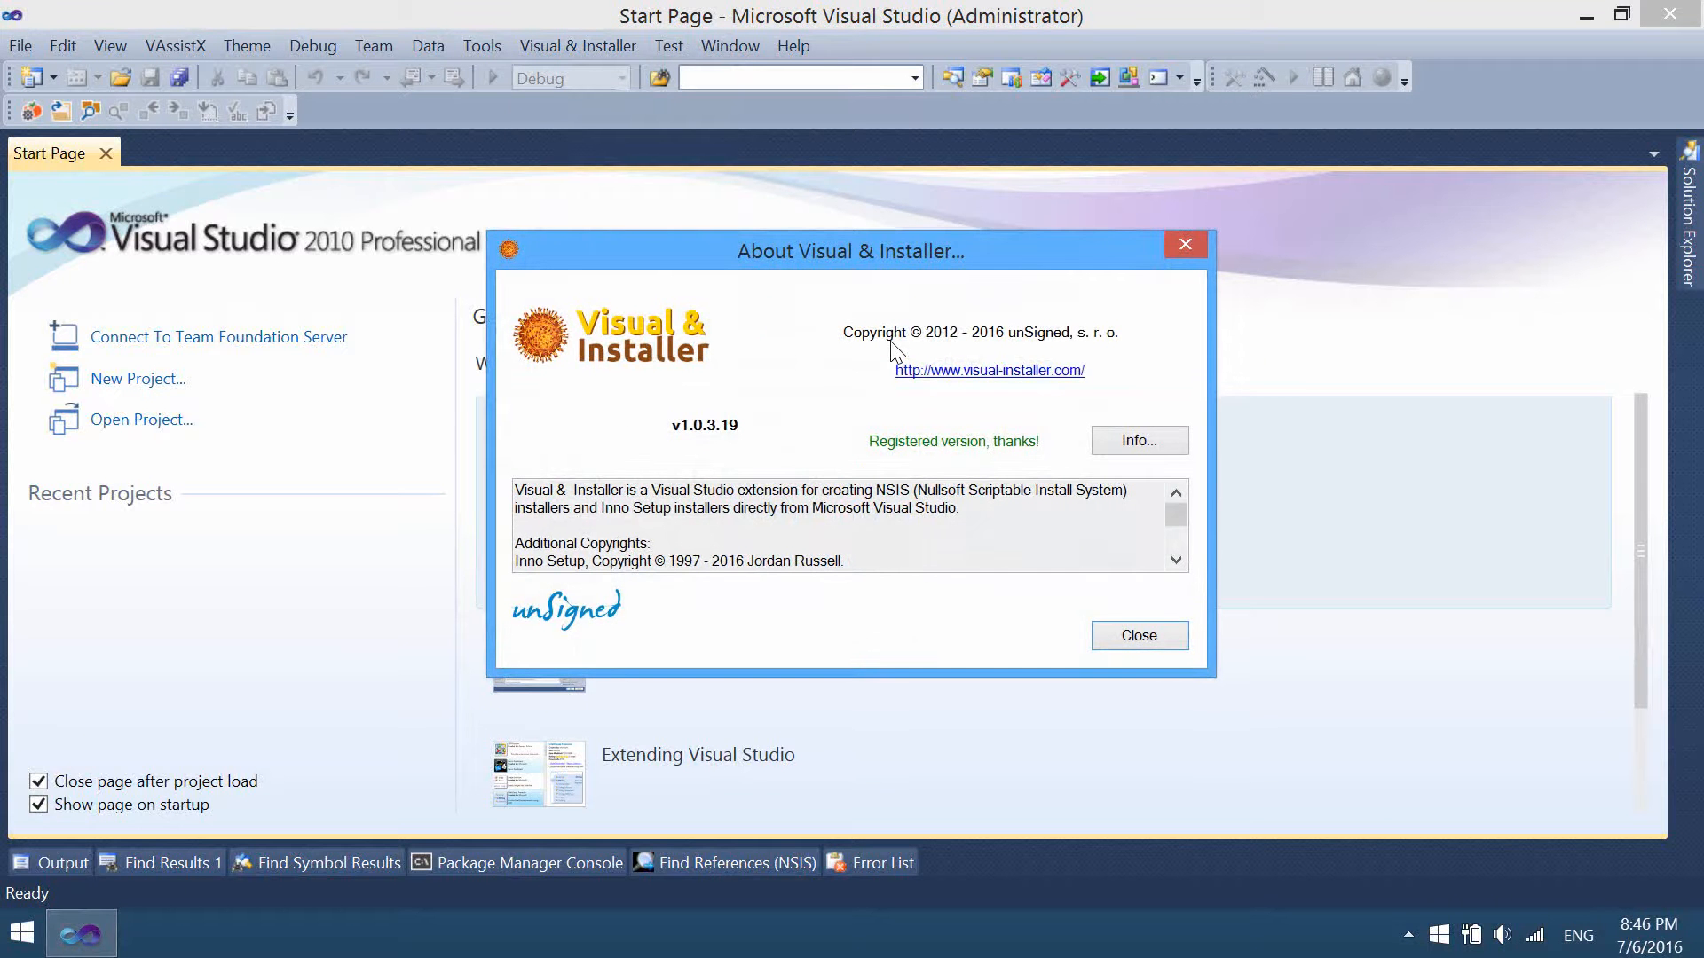
mouse_move(1152, 646)
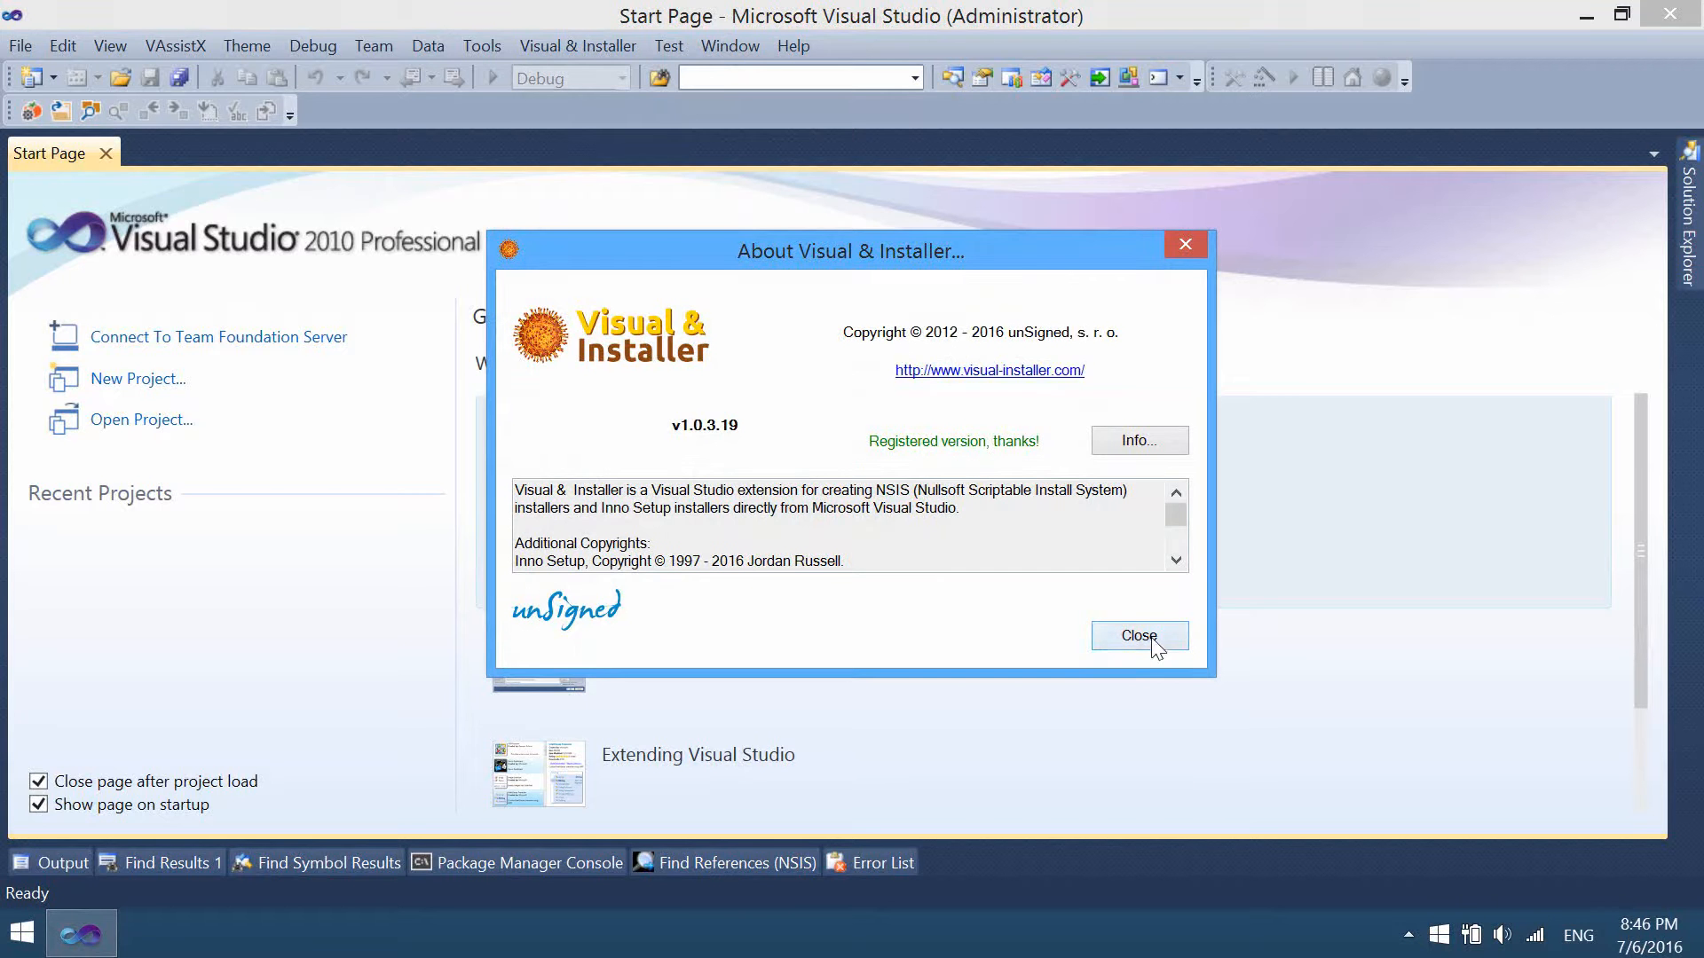
click(1140, 635)
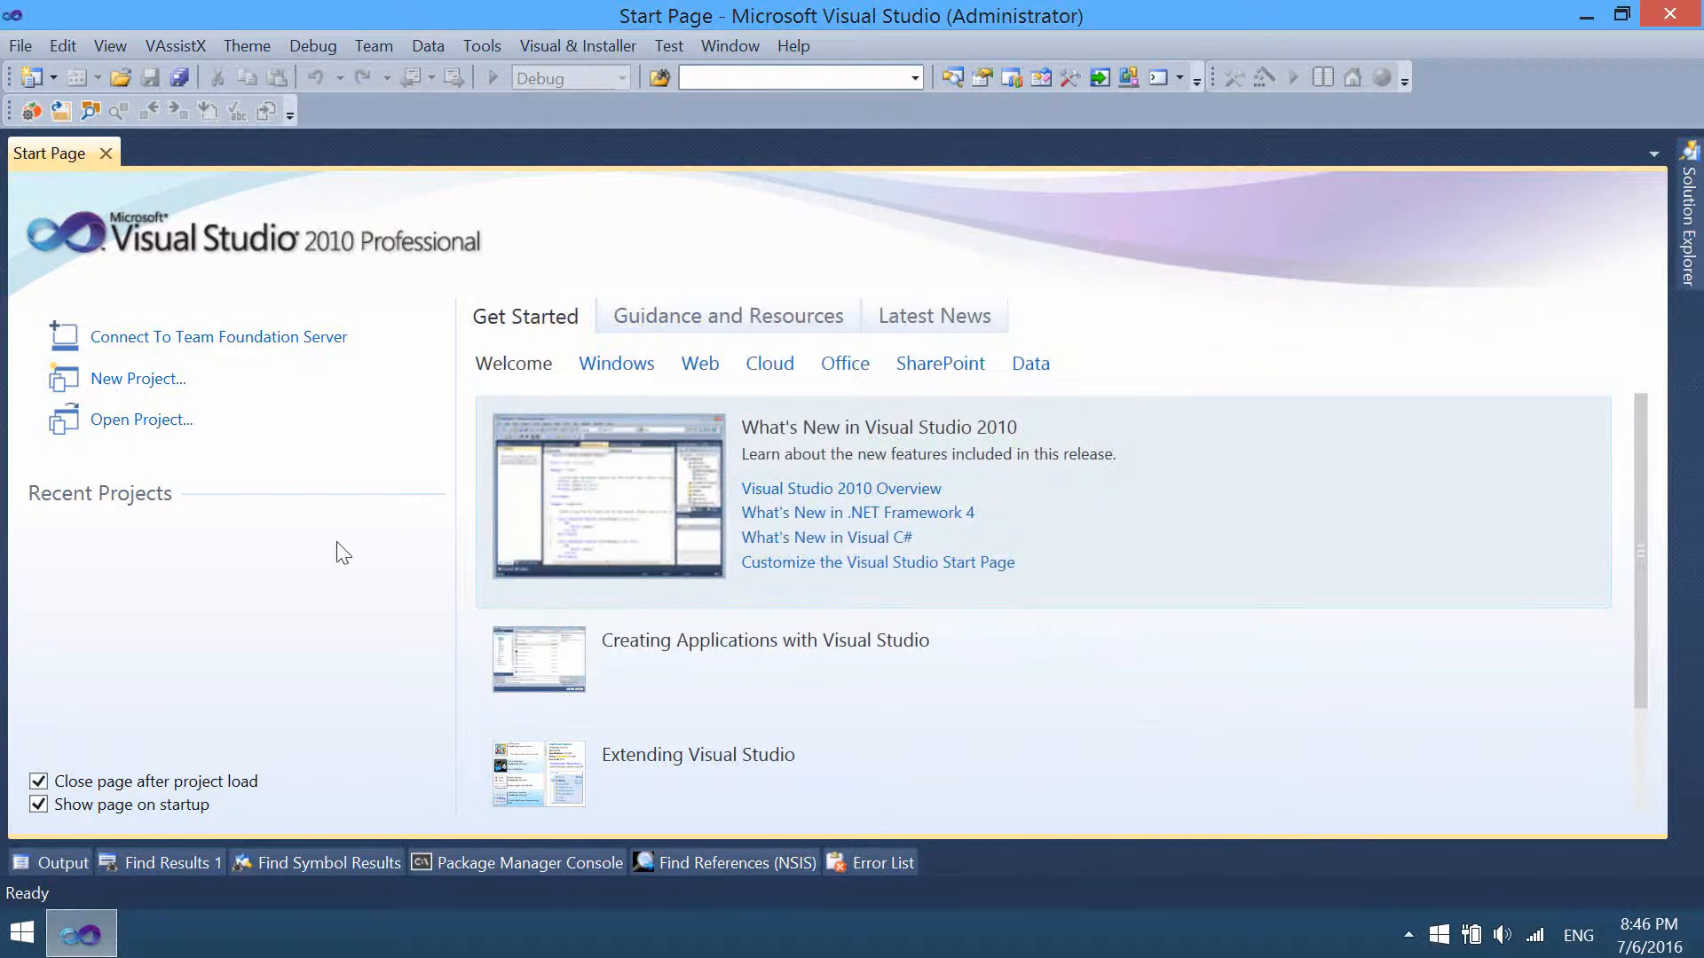
mouse_move(313, 845)
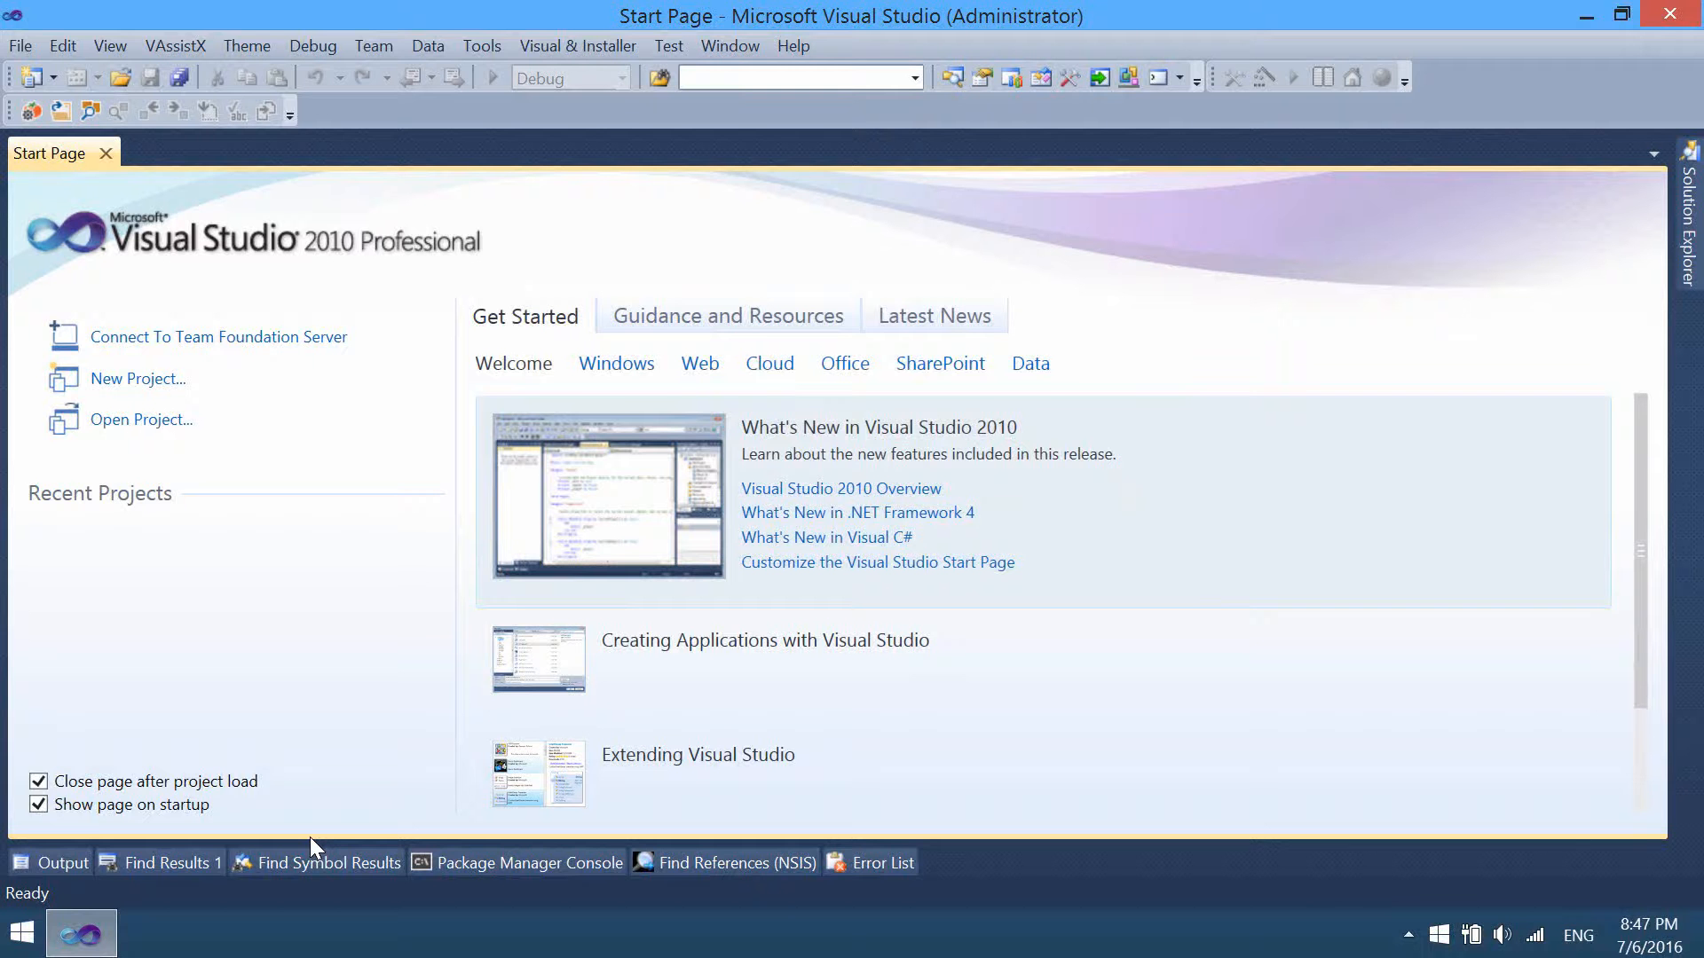
mouse_move(136, 378)
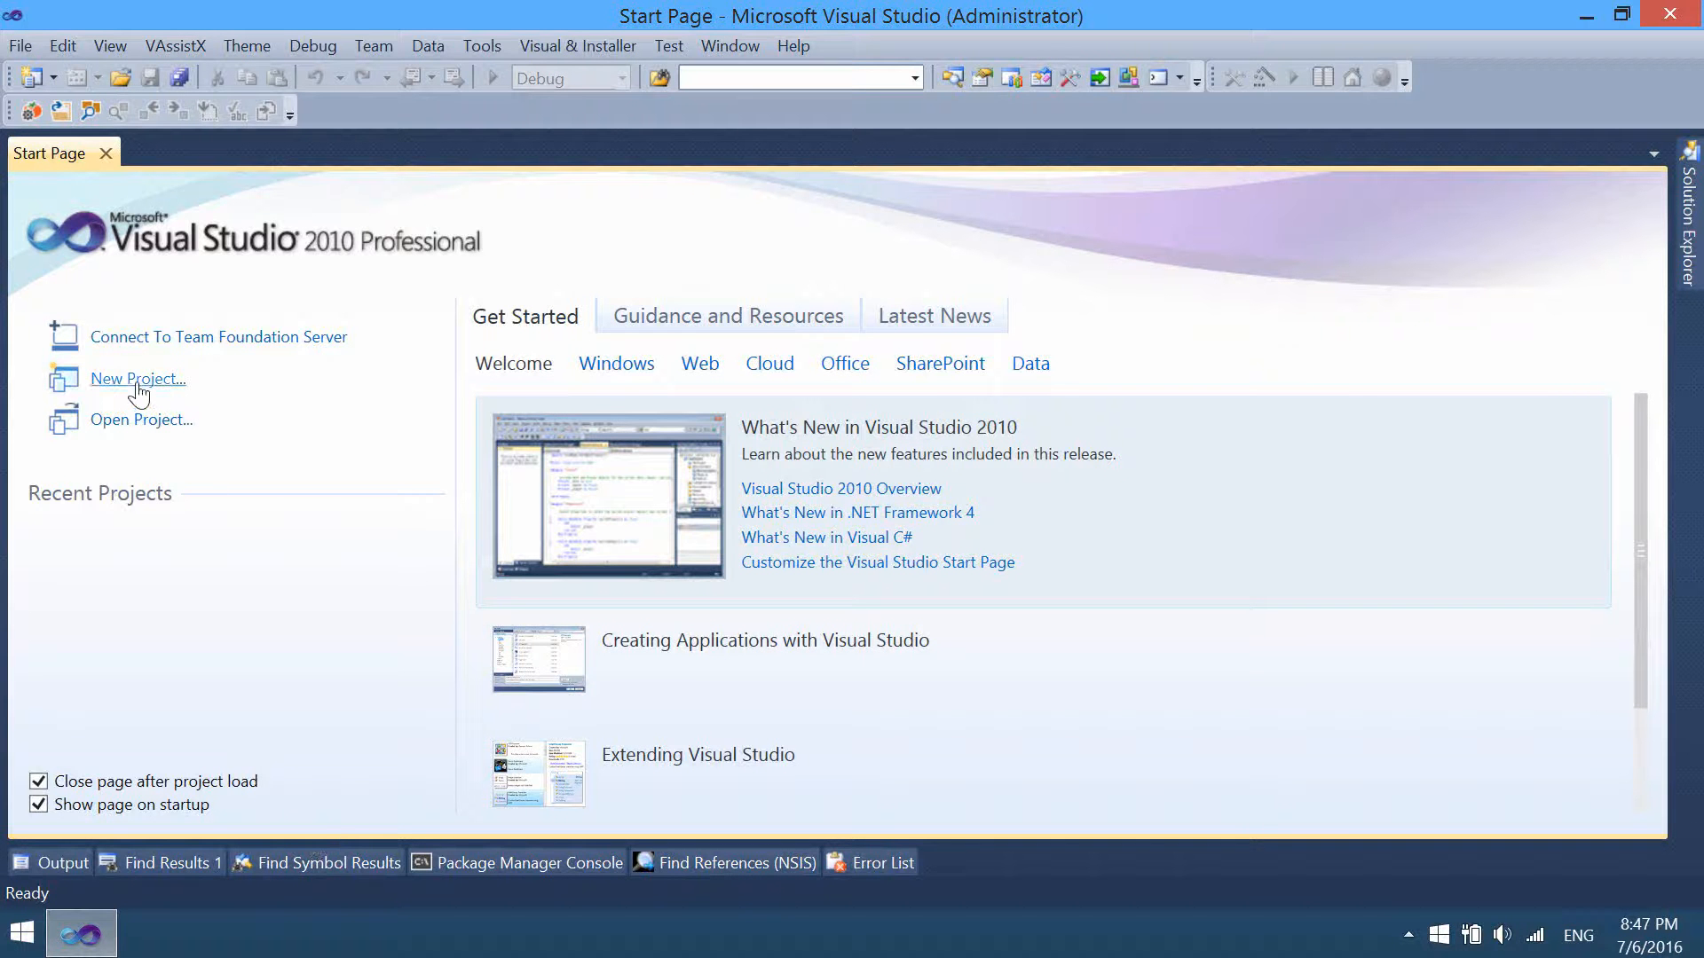
mouse_move(34, 93)
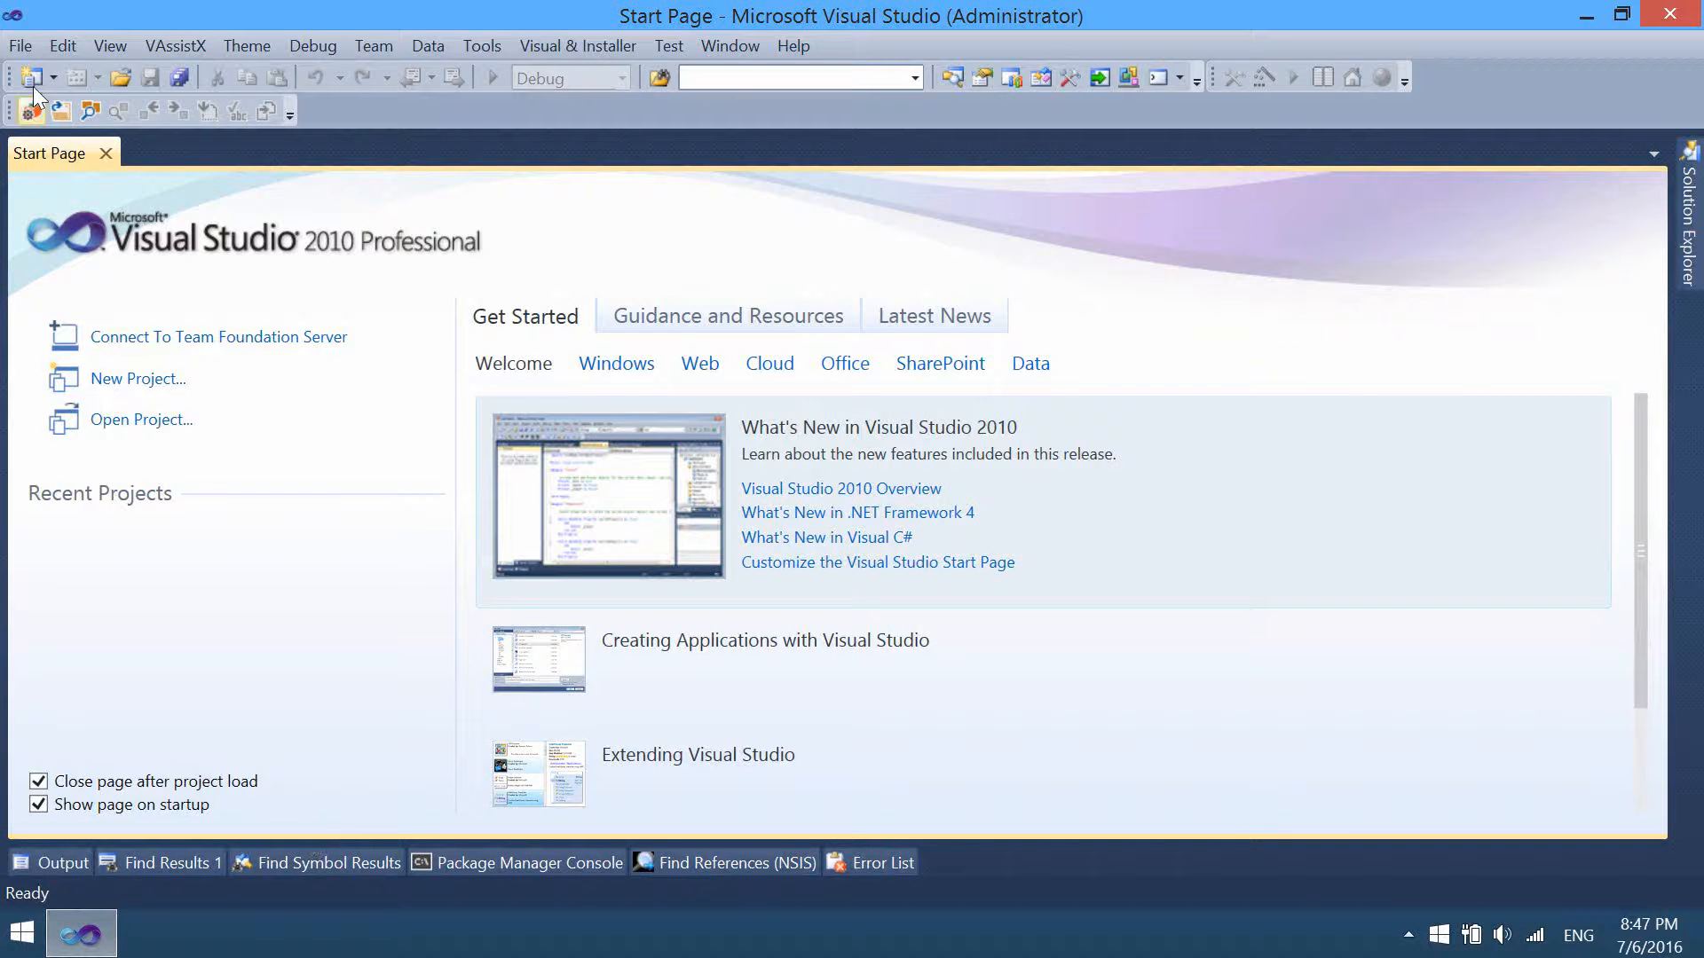
Create a new InnoSetupProject named InnoSetupExample
click(21, 47)
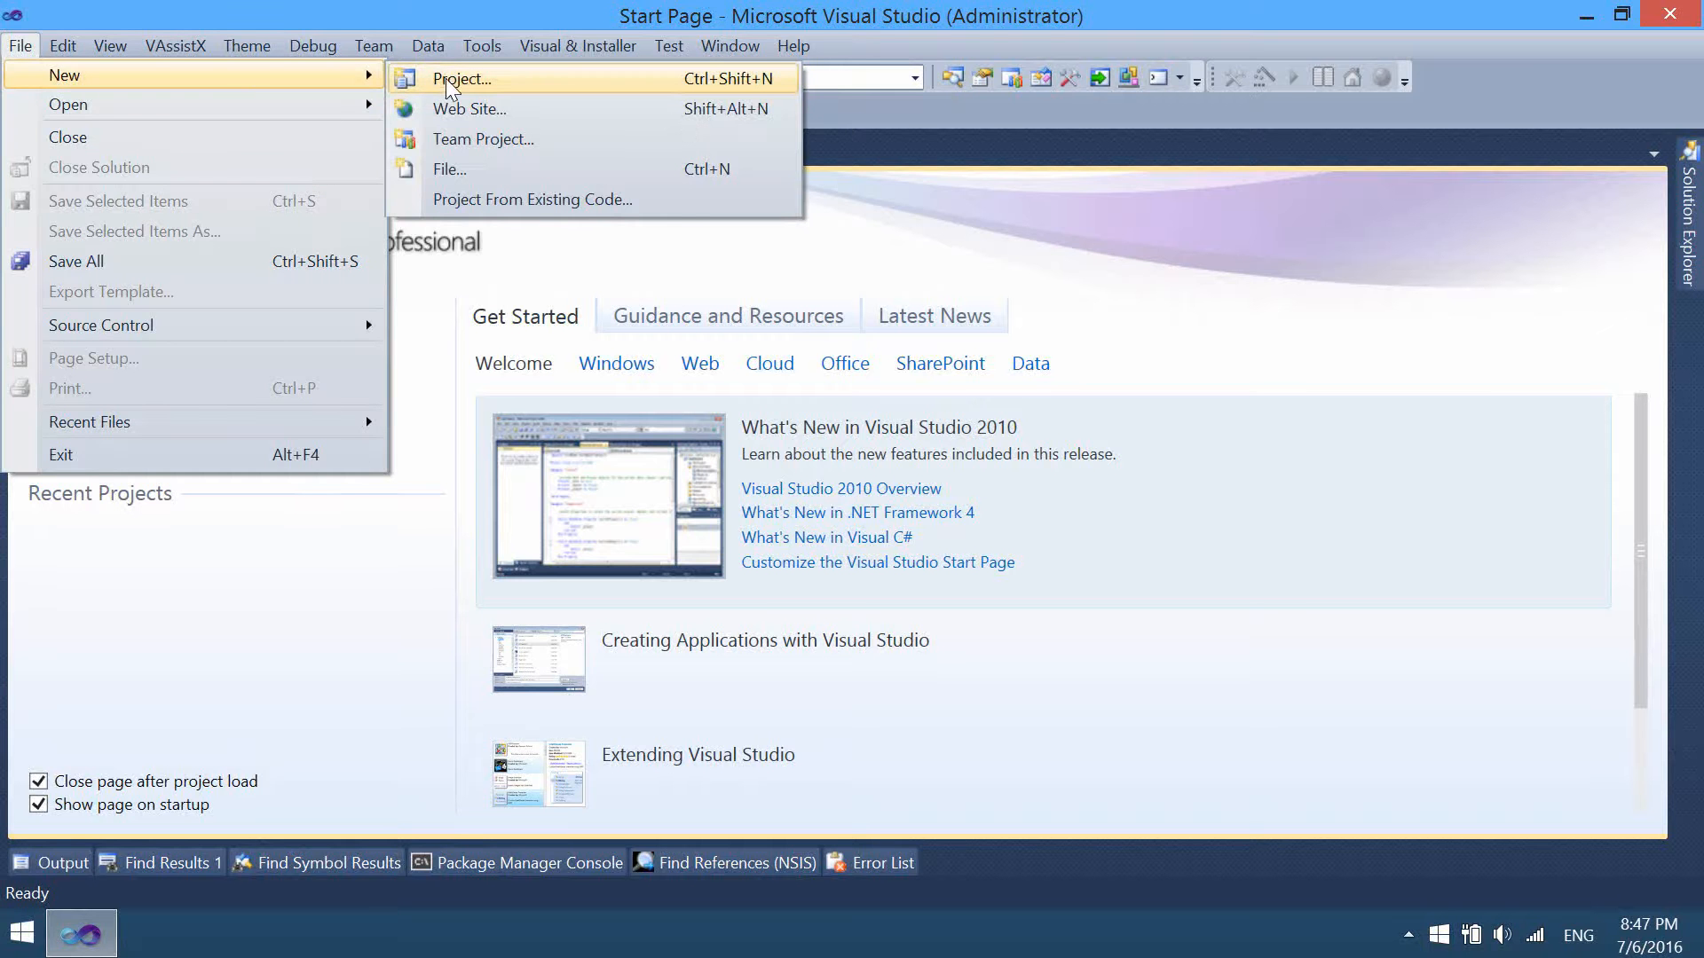
click(460, 78)
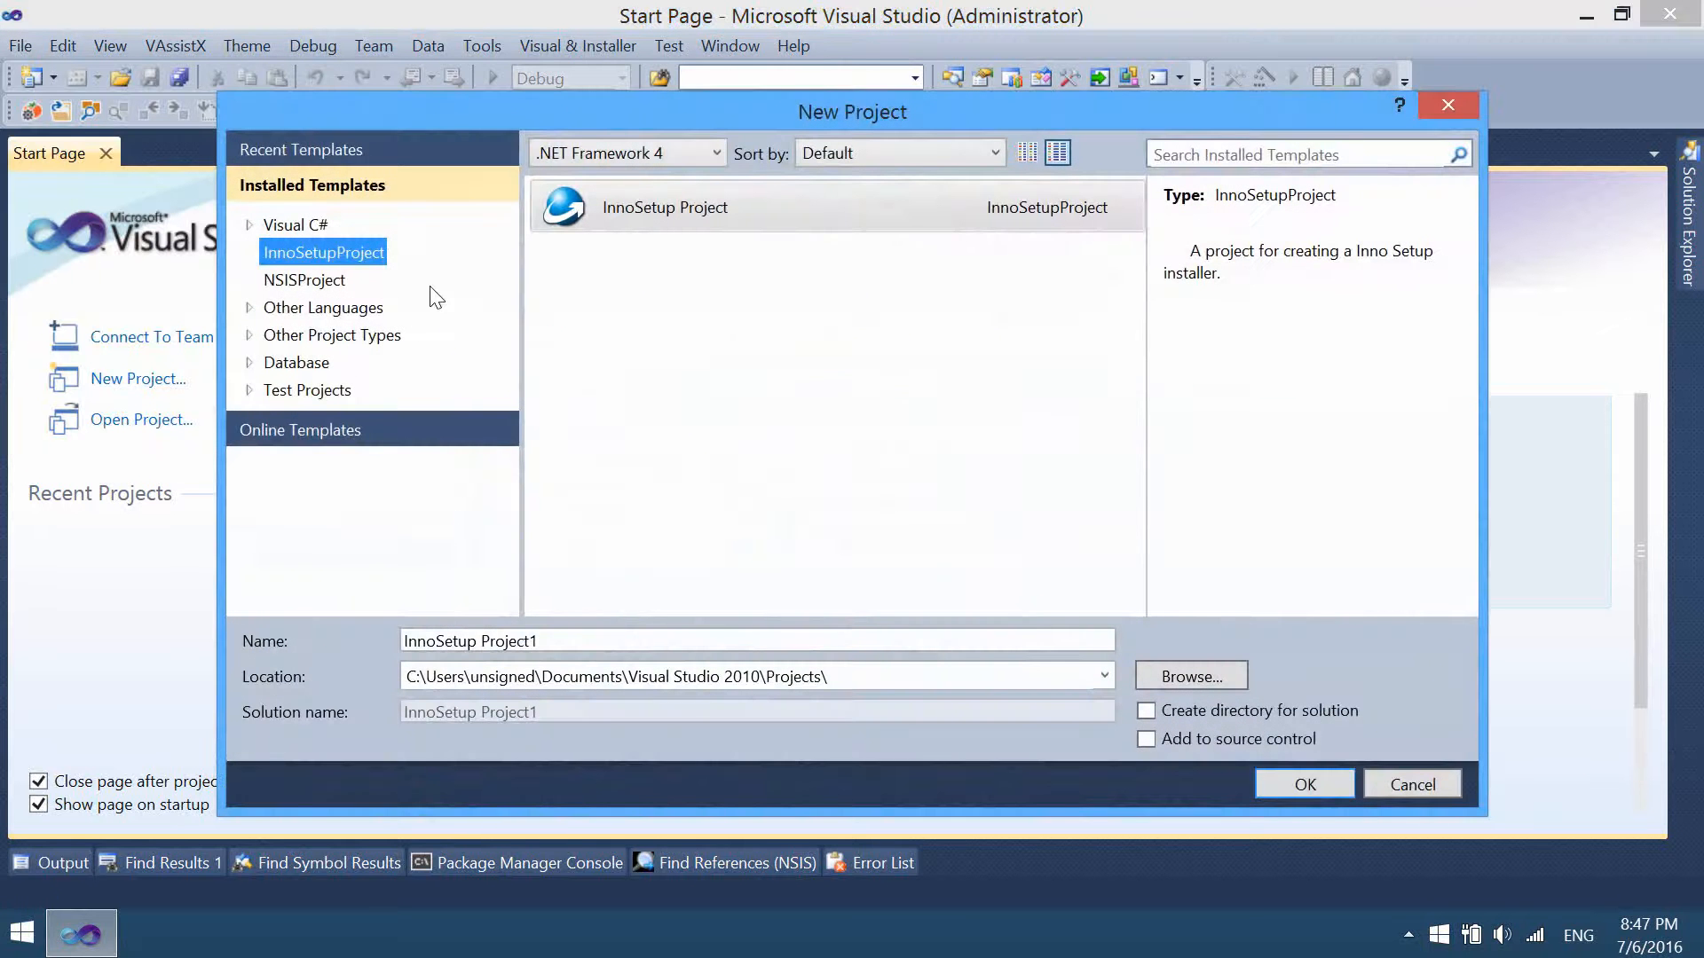
mouse_move(444, 394)
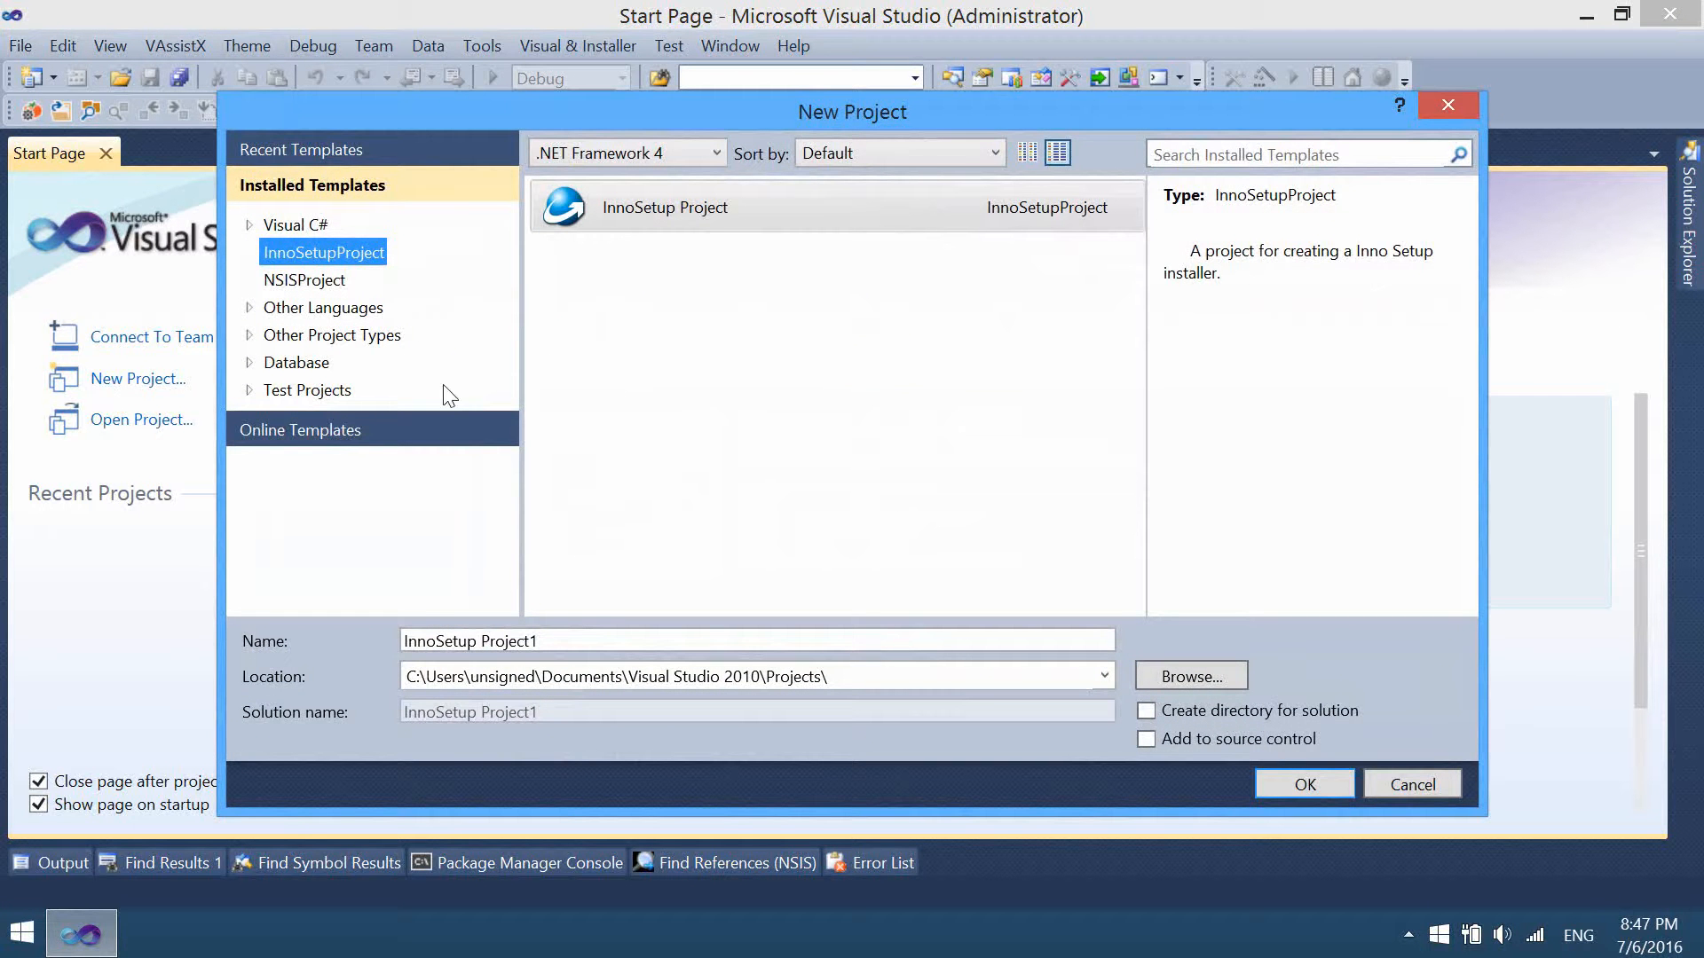
mouse_move(307, 263)
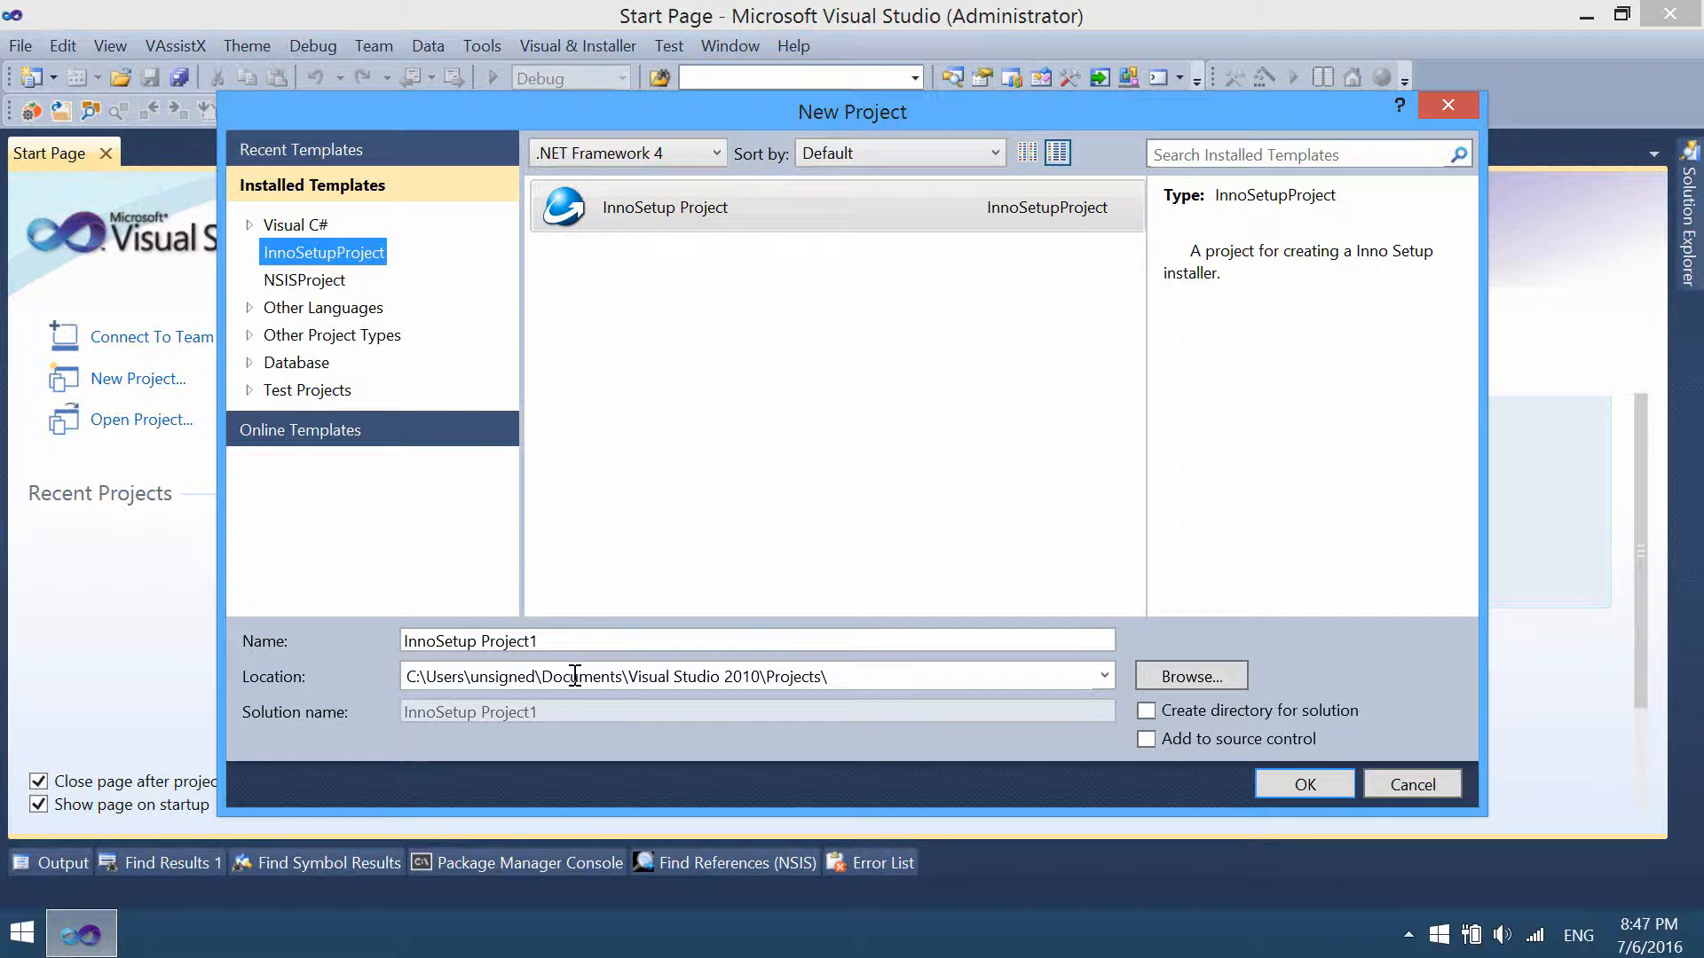
triple_click(575, 676)
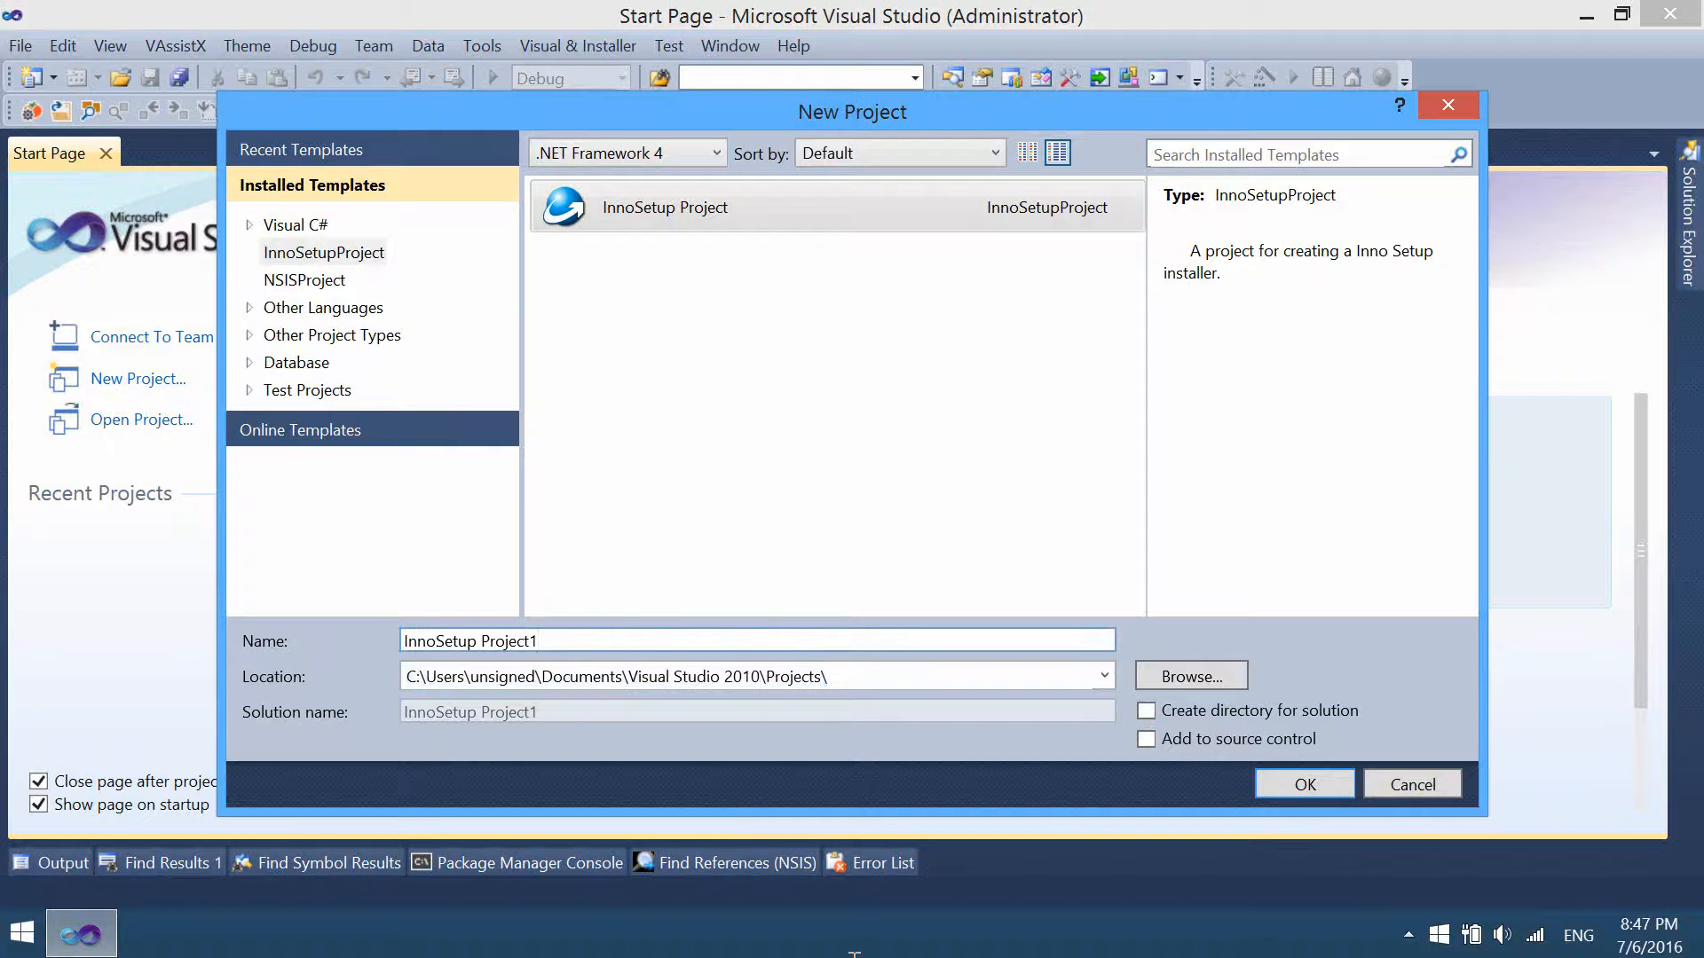
text(InnoSetup)
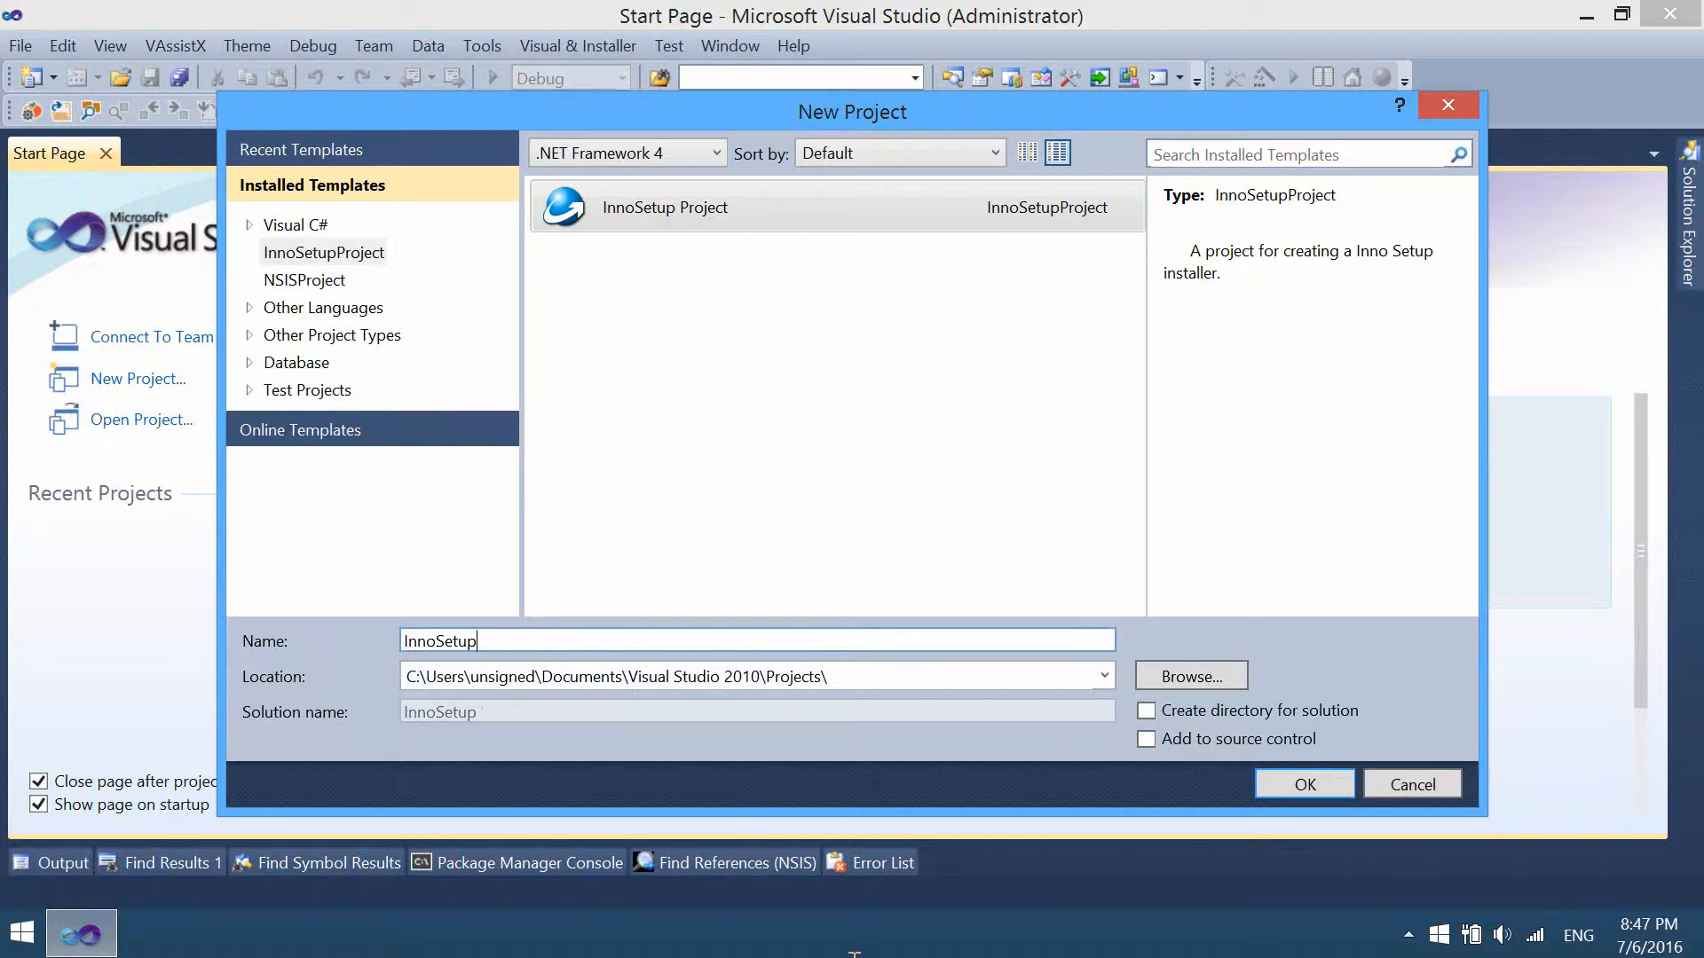
text(Example)
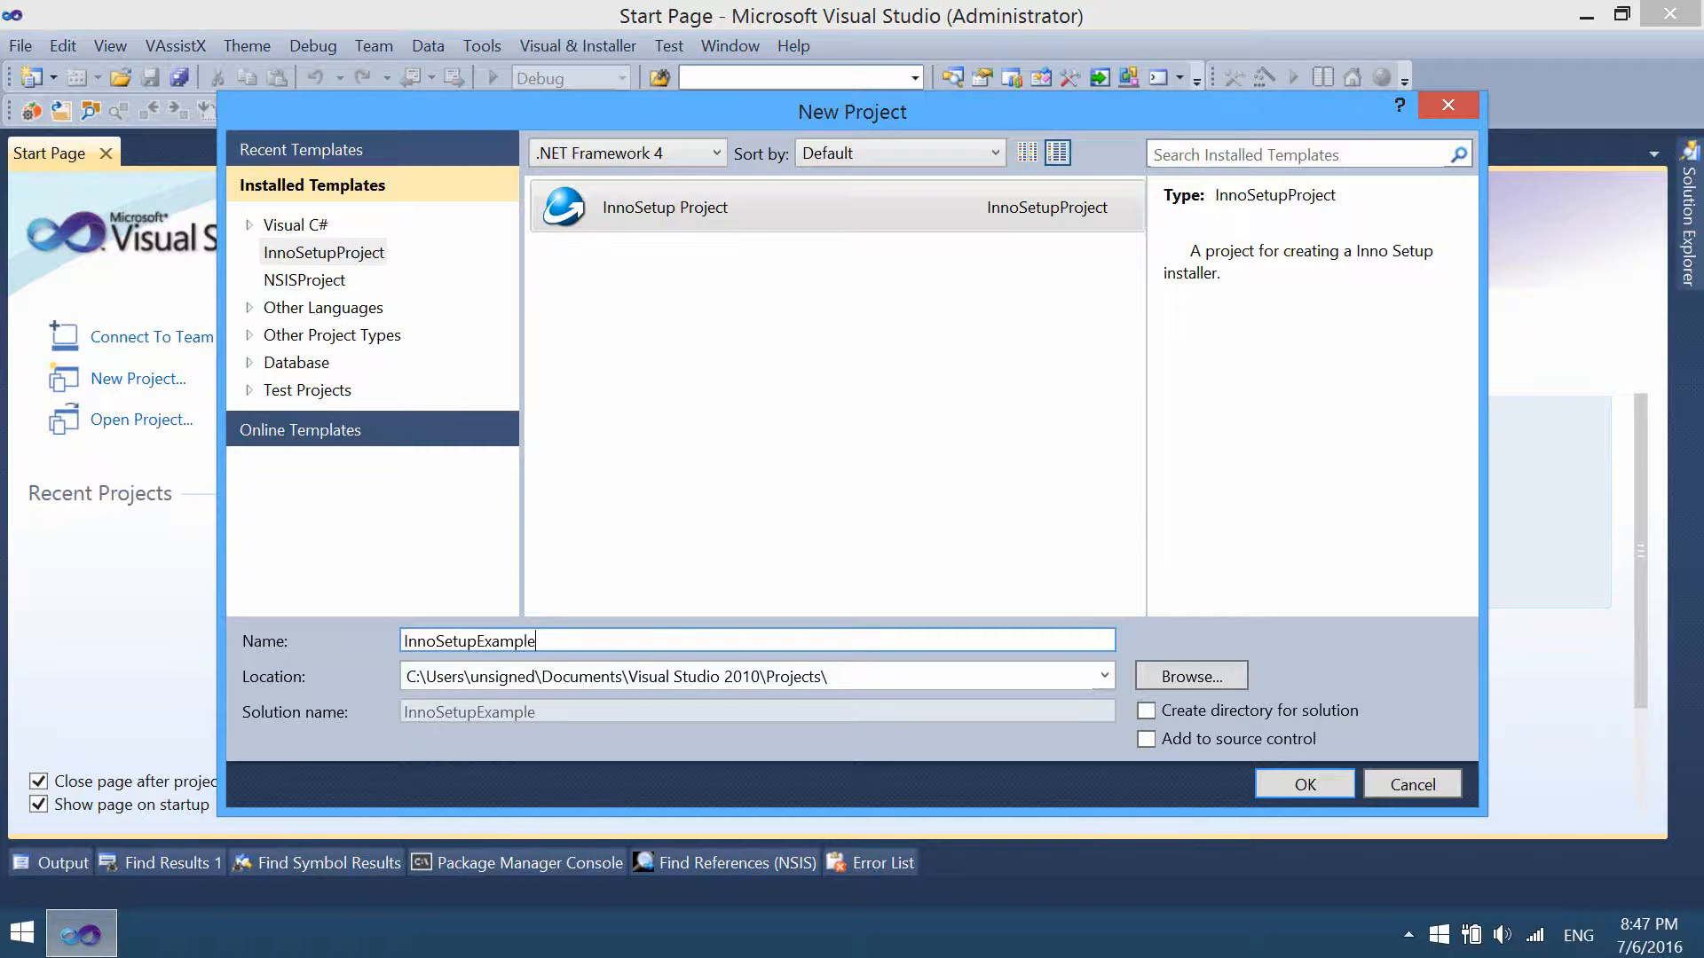
click(1304, 785)
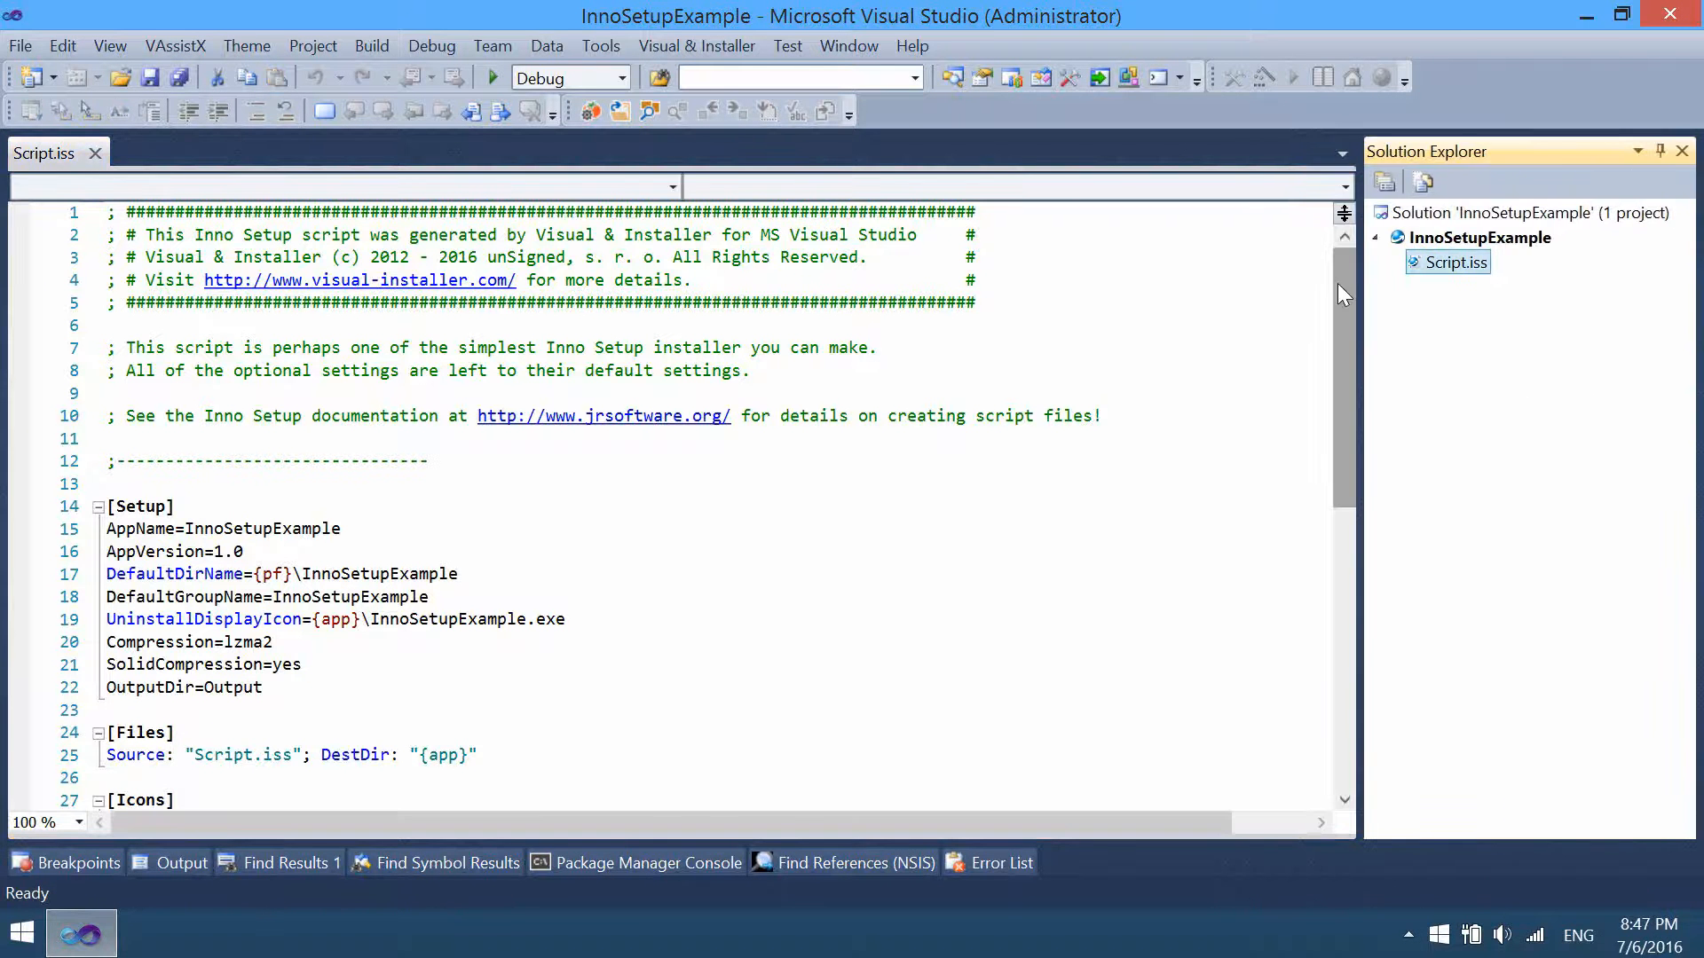
click(1448, 262)
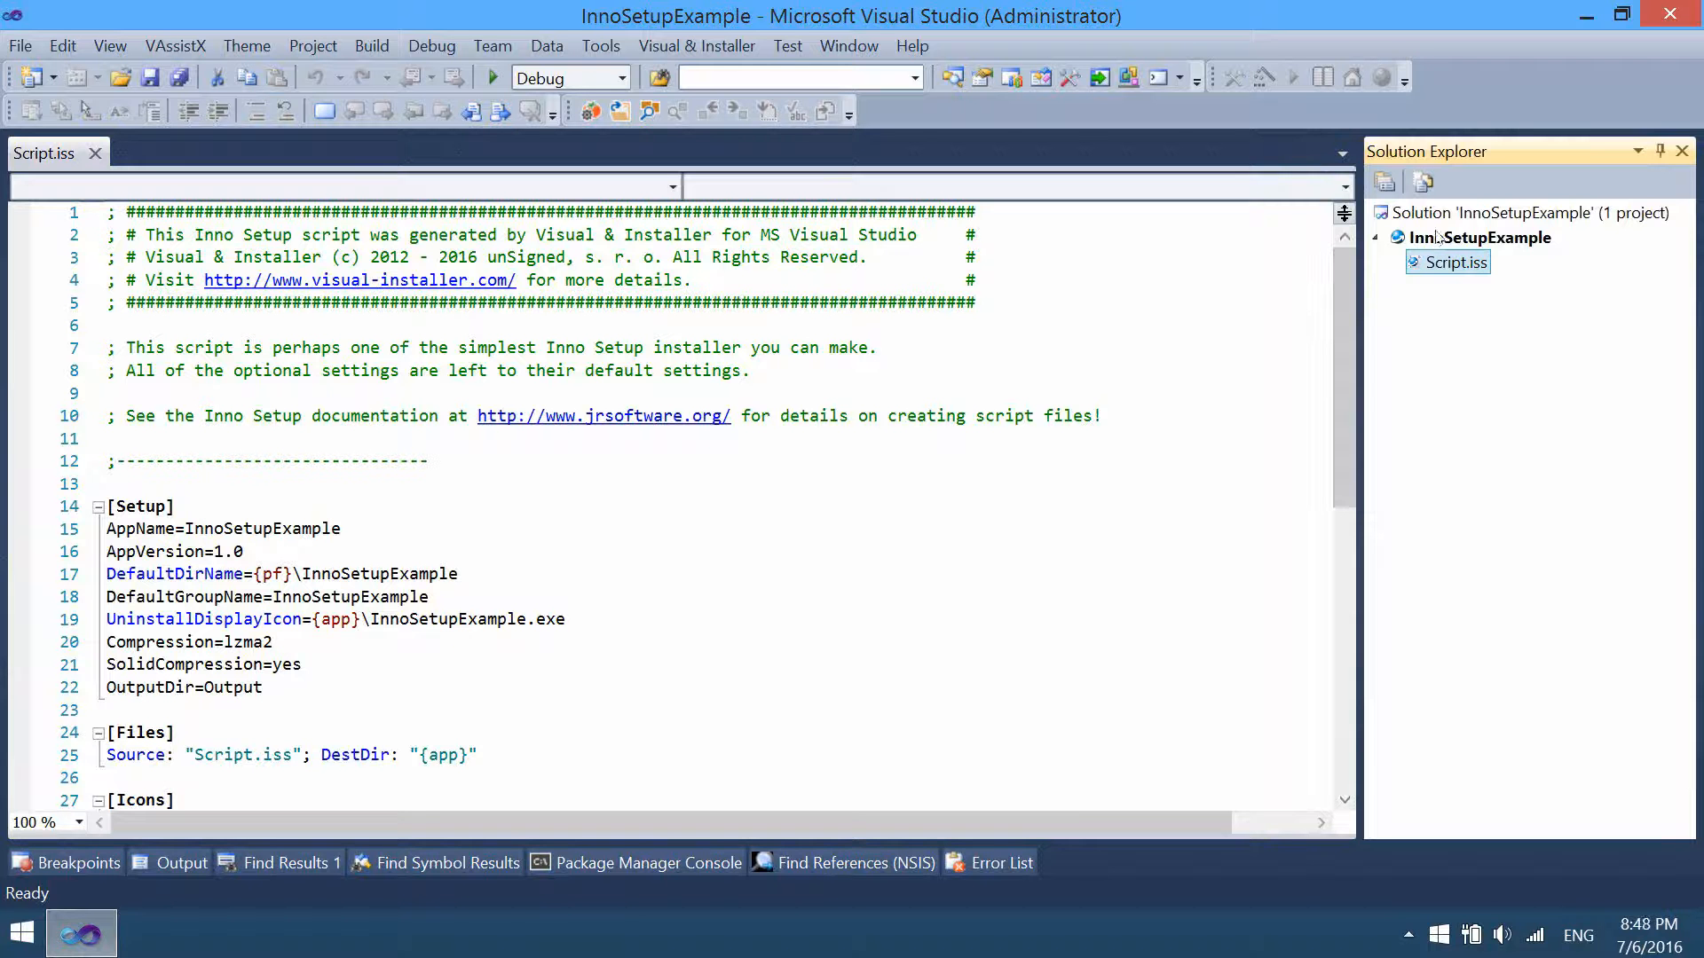
click(1523, 213)
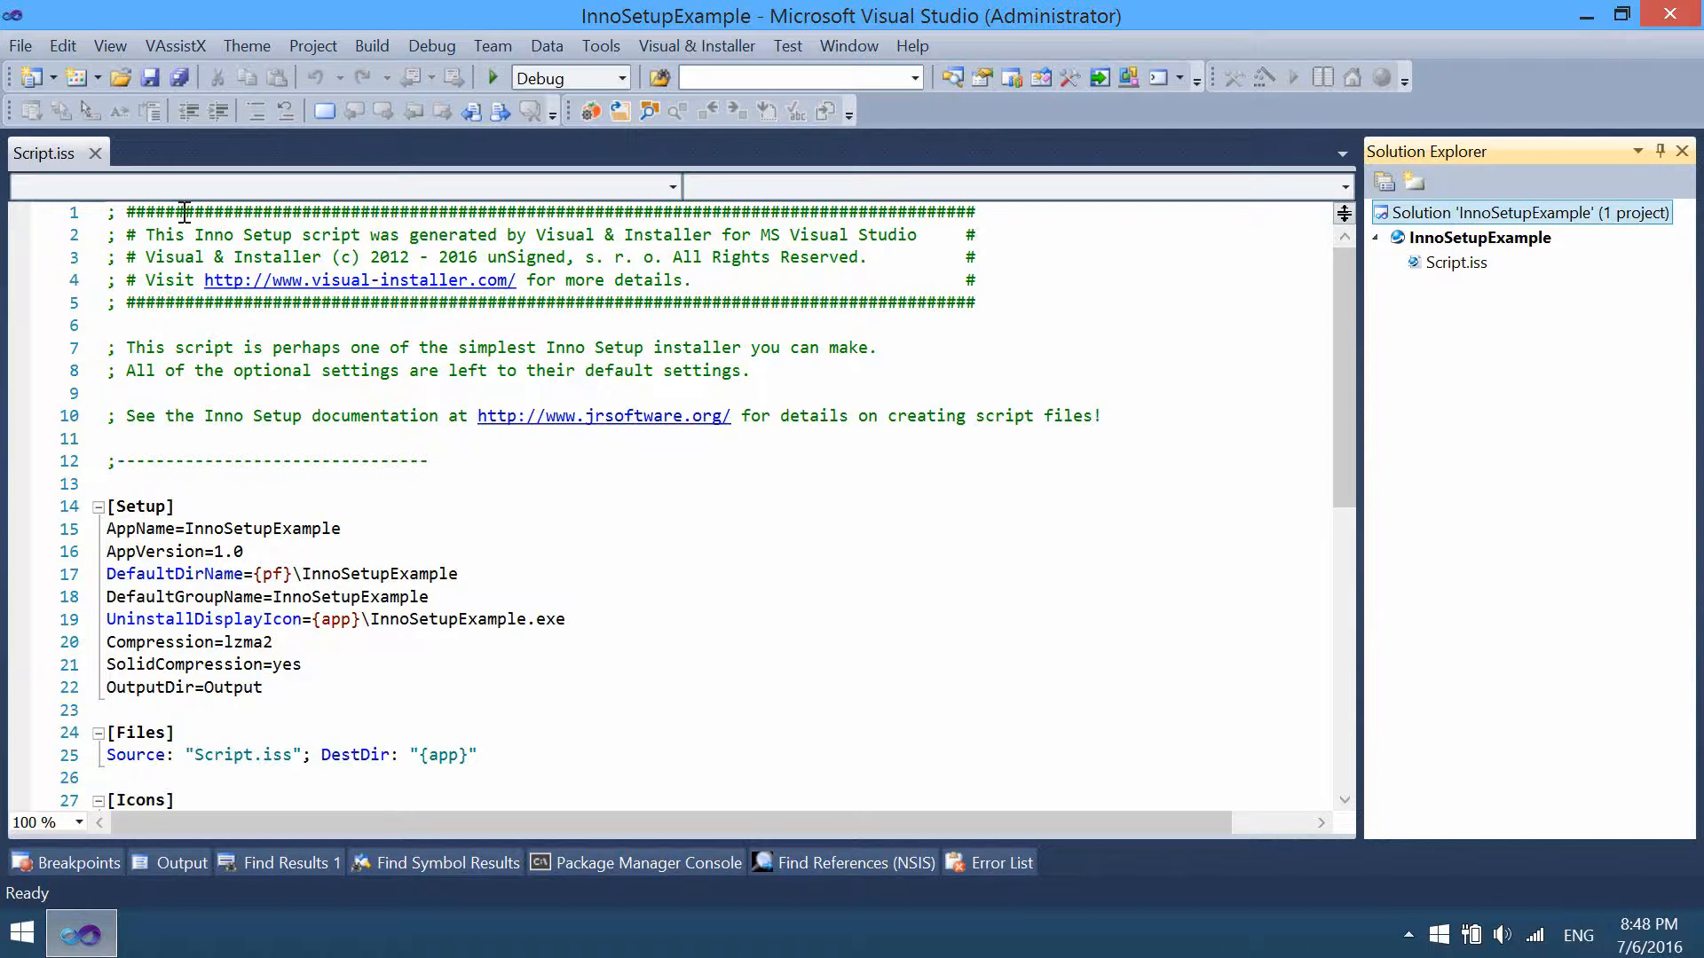
Open Script.iss's containing folder, note the .sln and .innoproj files, and enter the empty Output folder
right_click(45, 152)
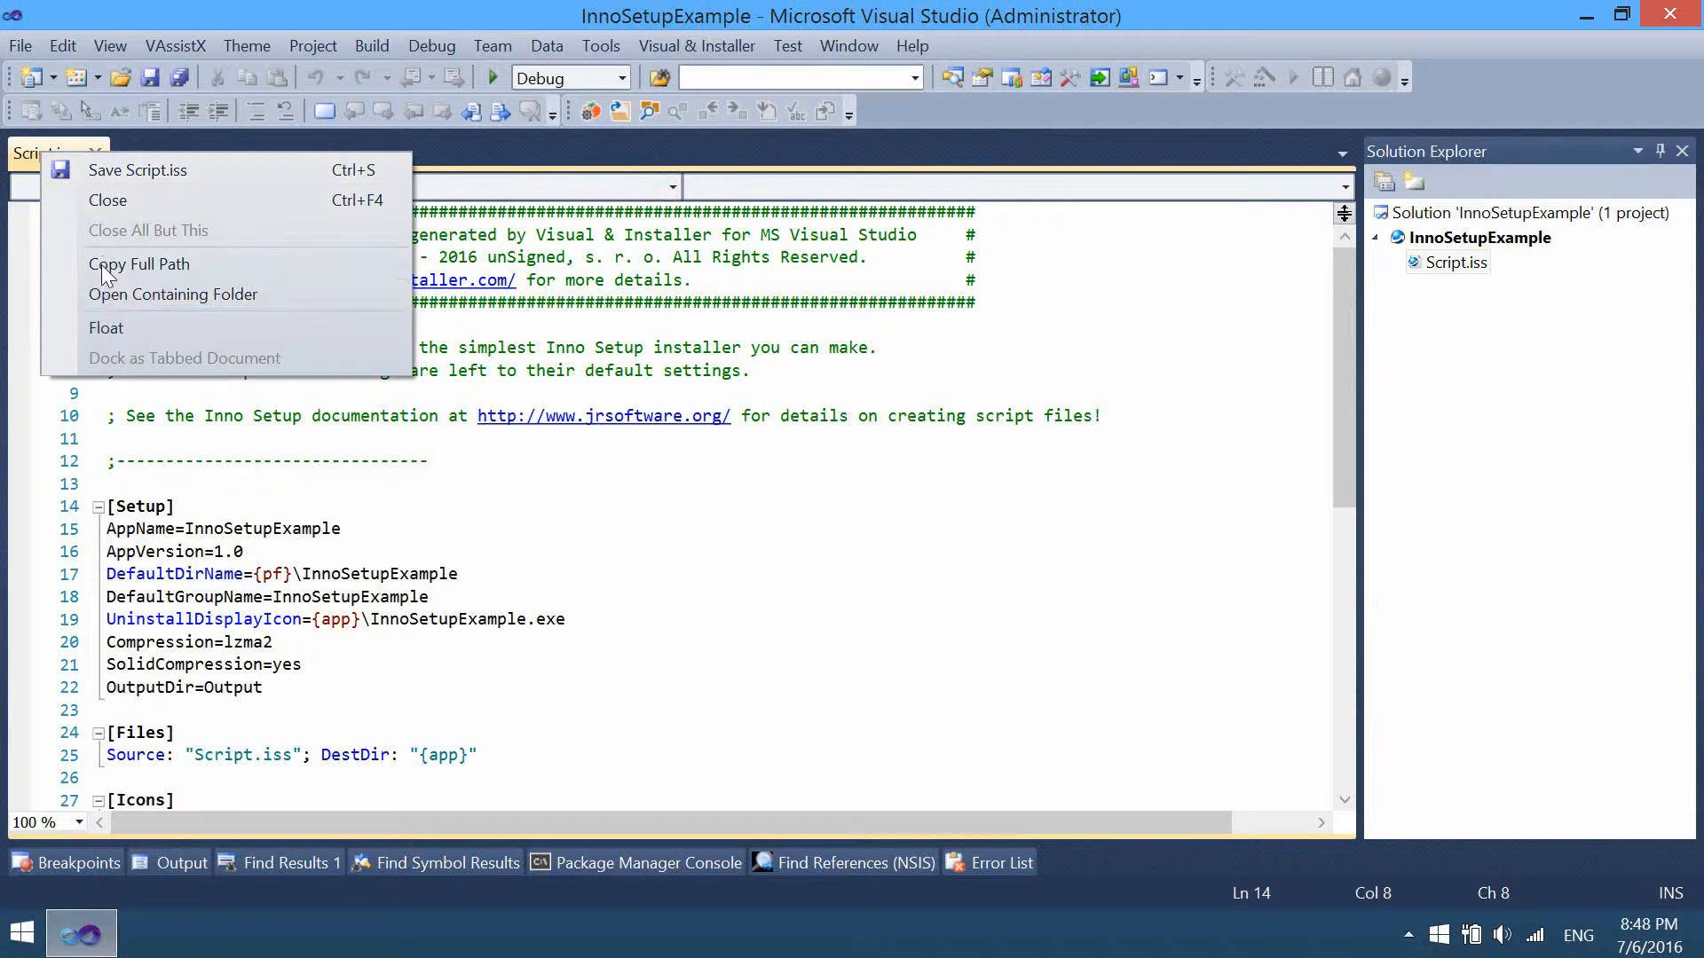
click(174, 294)
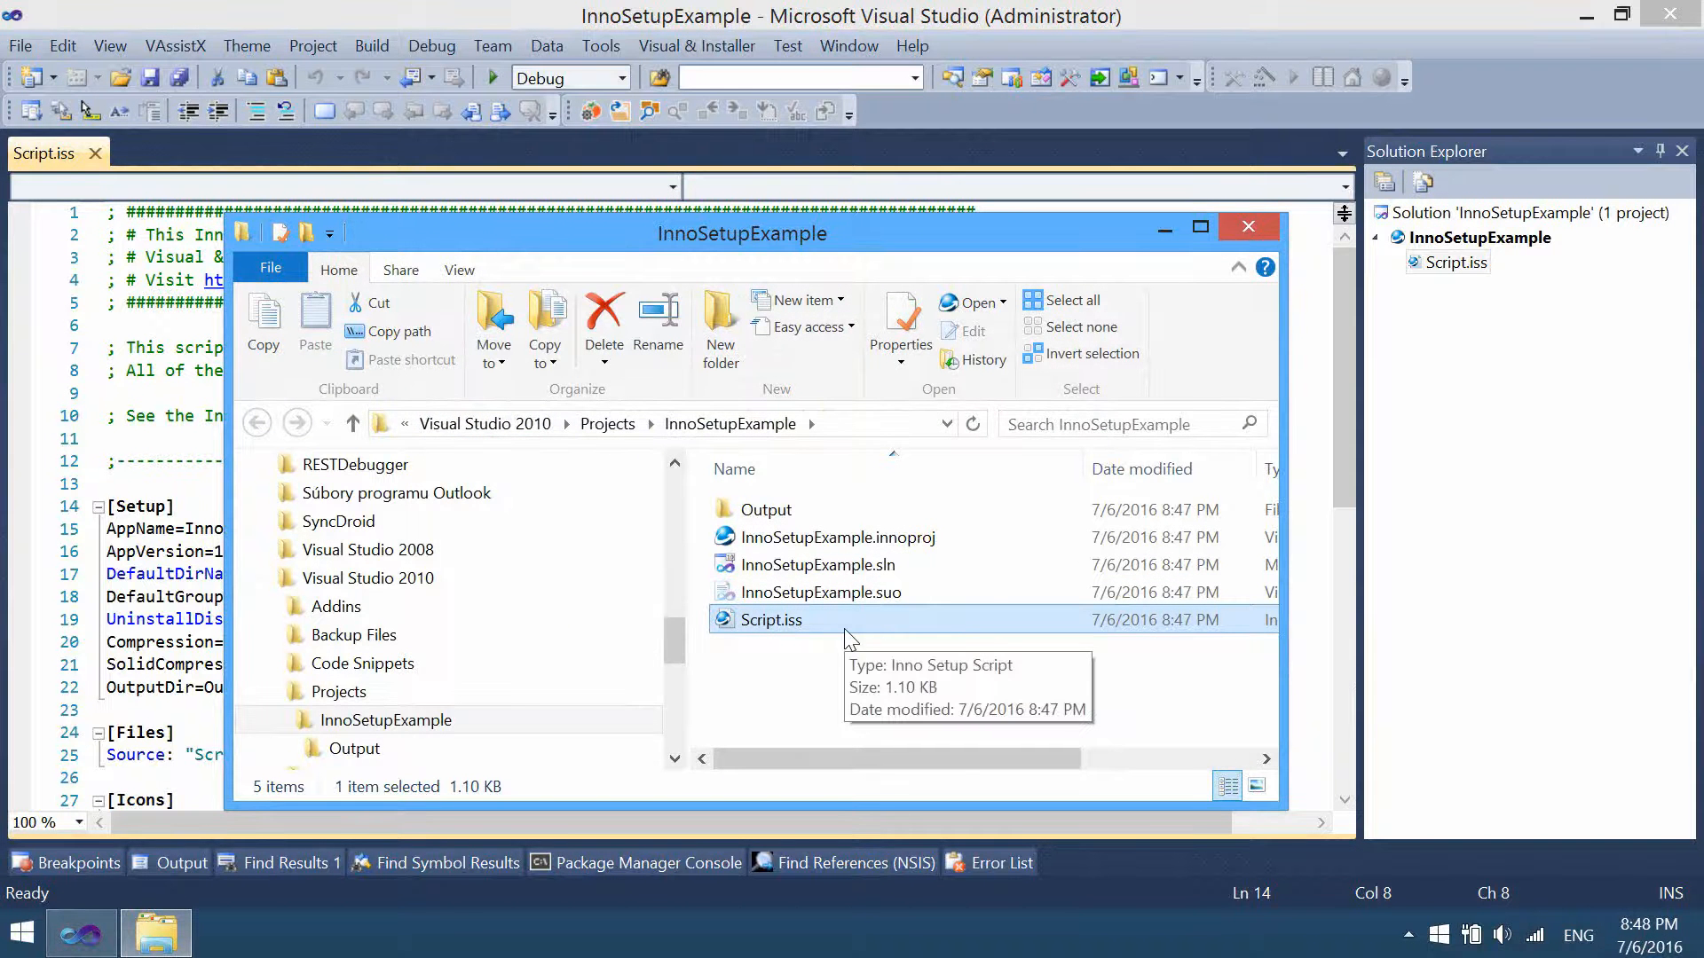
mouse_move(767, 637)
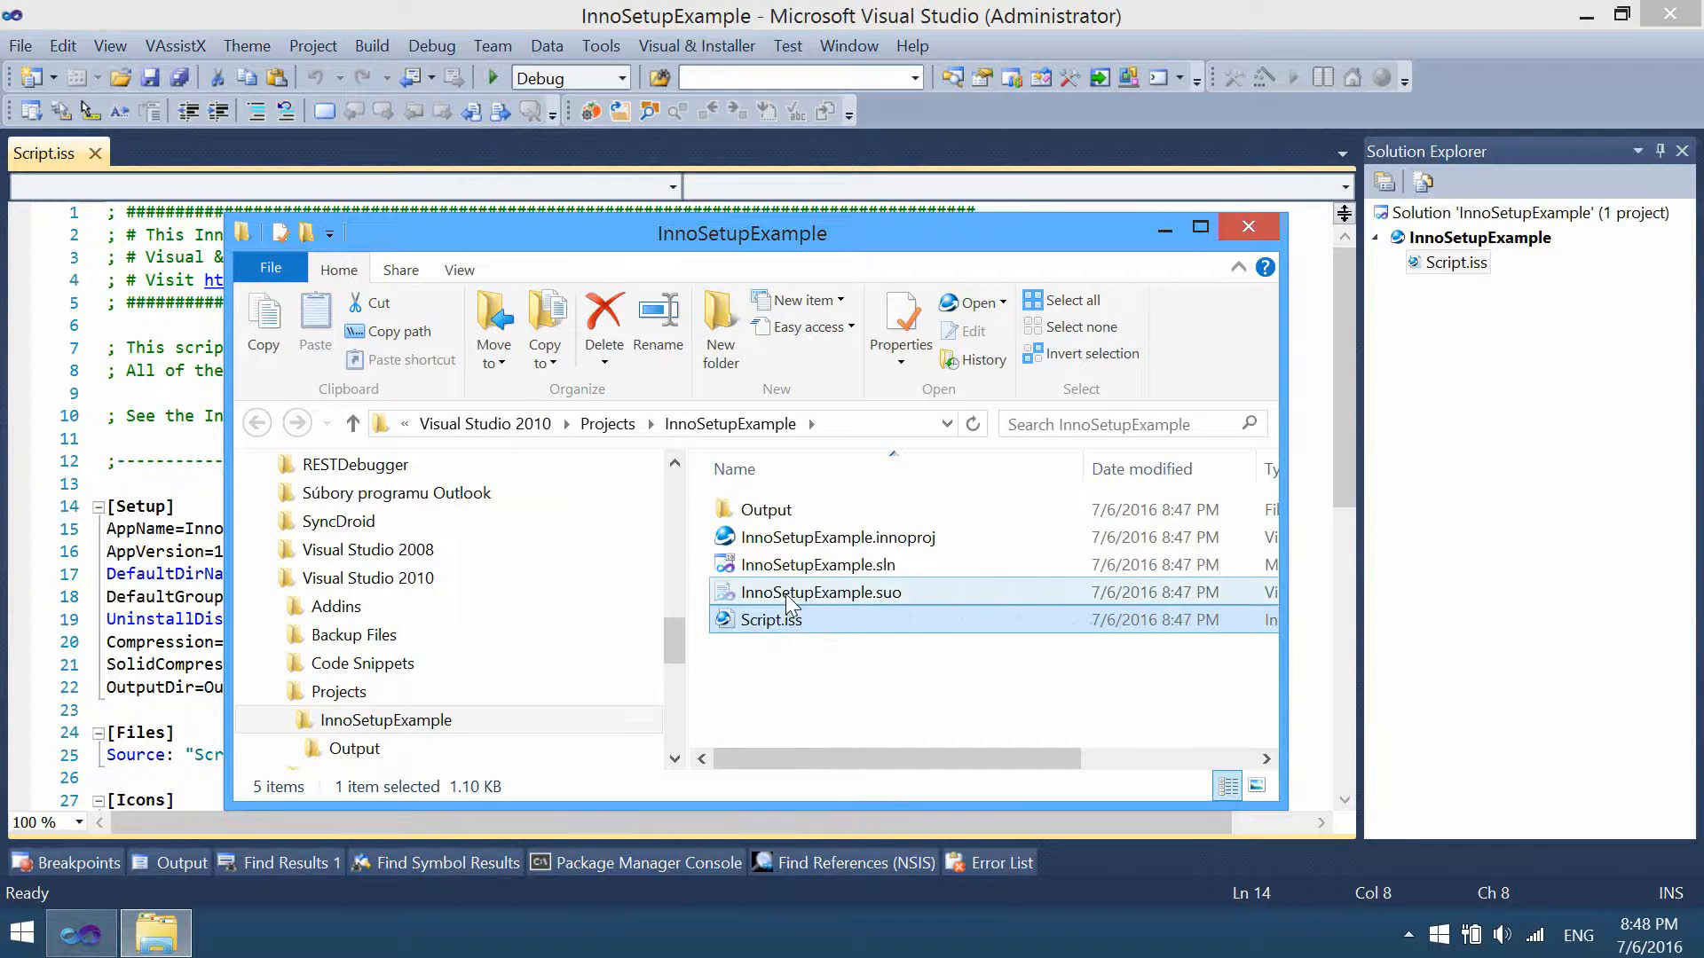
click(814, 564)
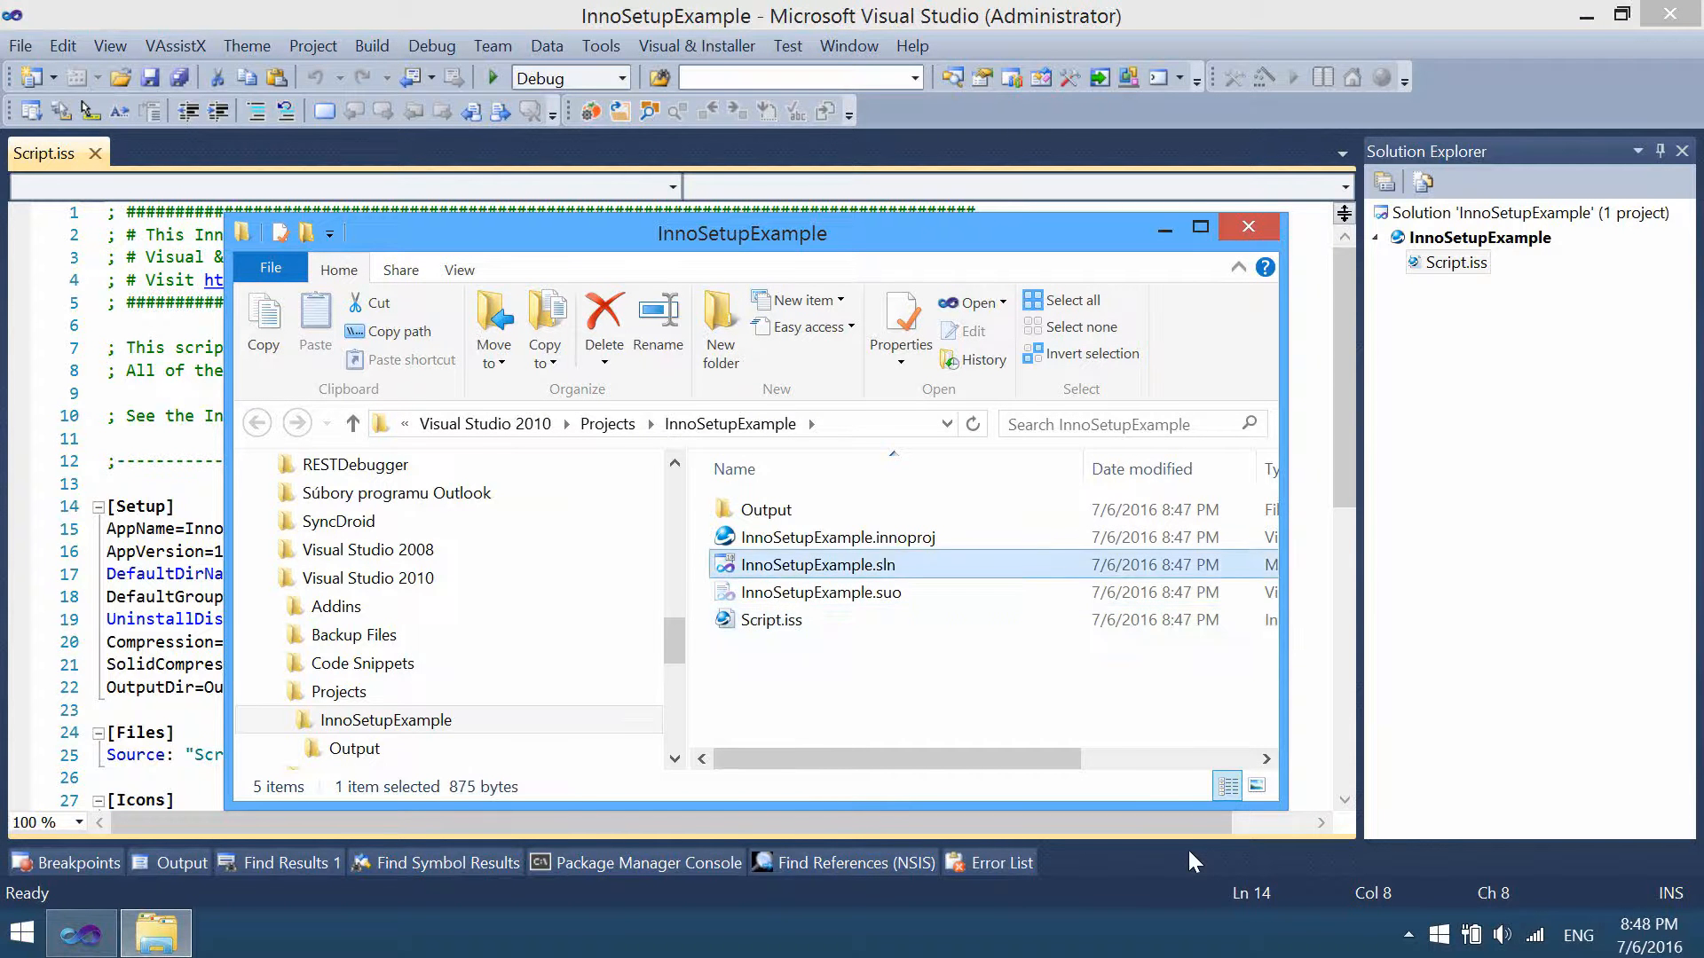
click(844, 536)
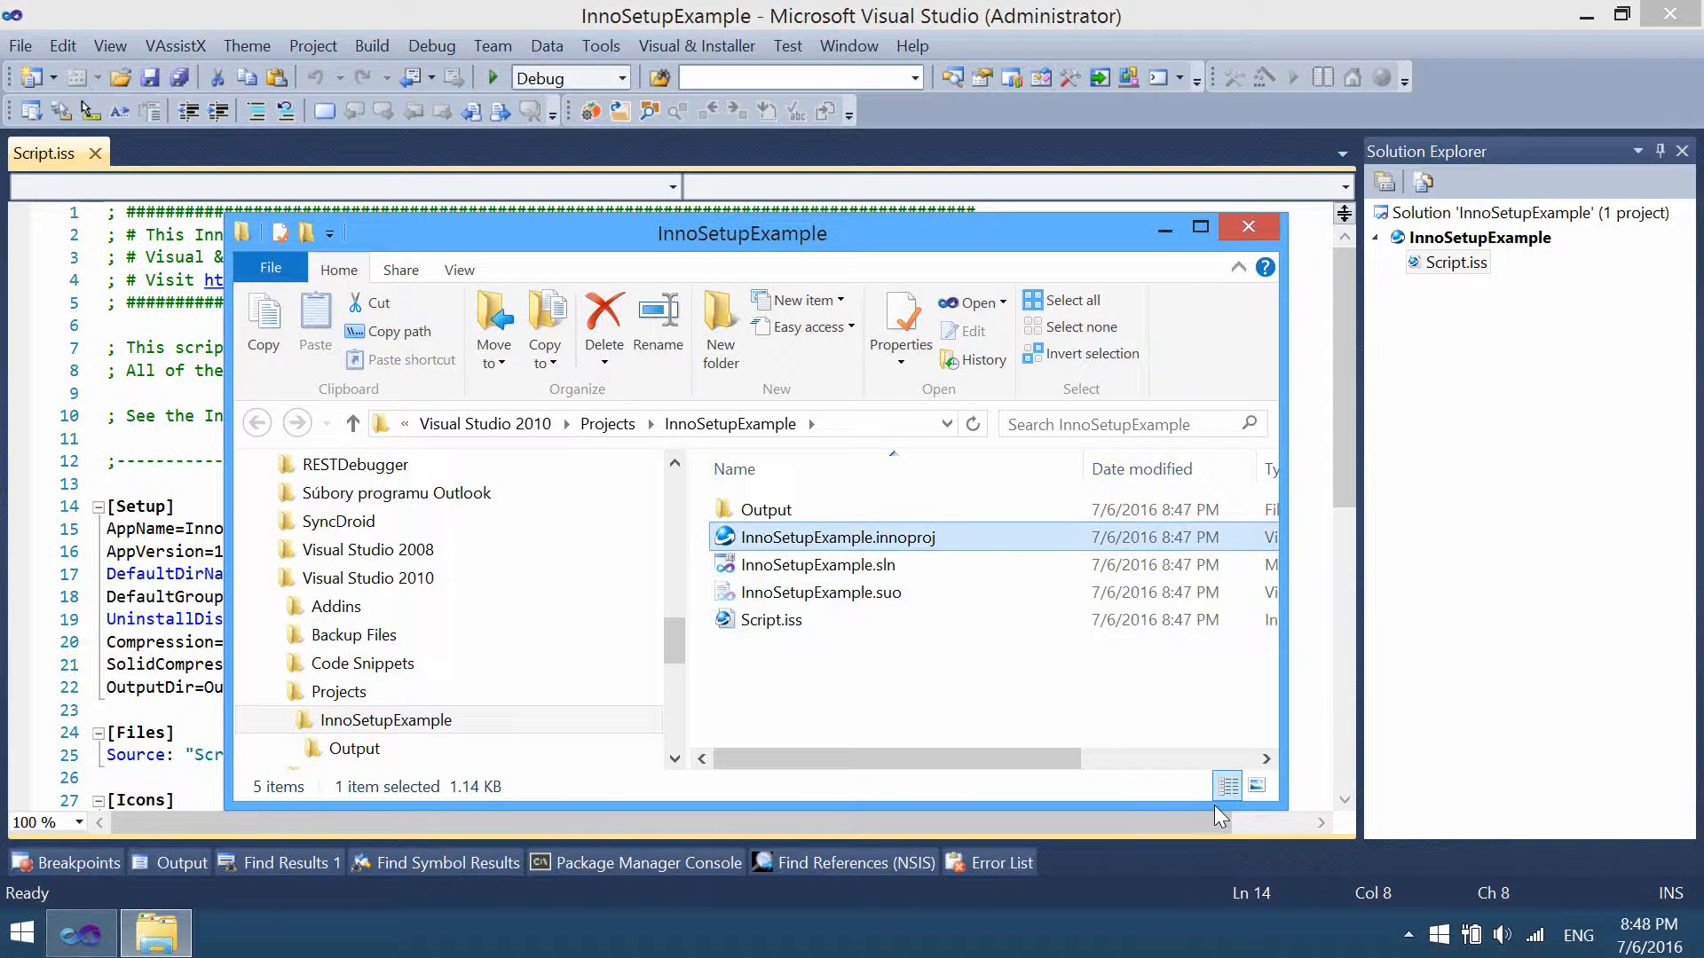
double_click(765, 510)
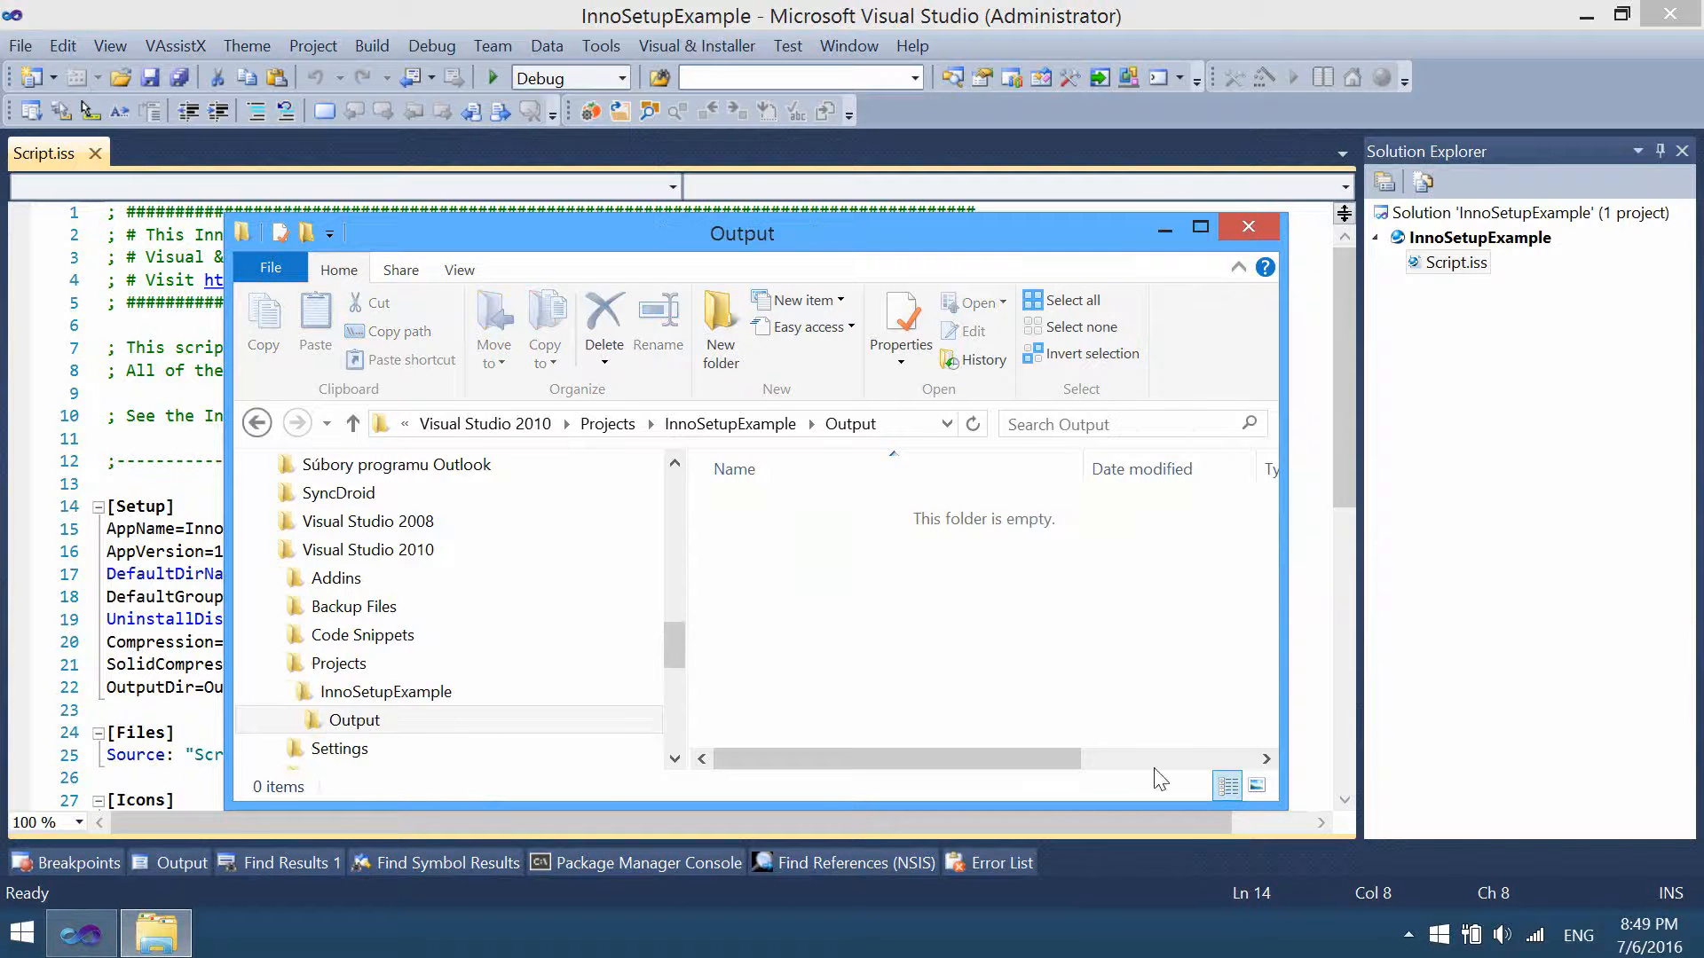
mouse_move(956, 575)
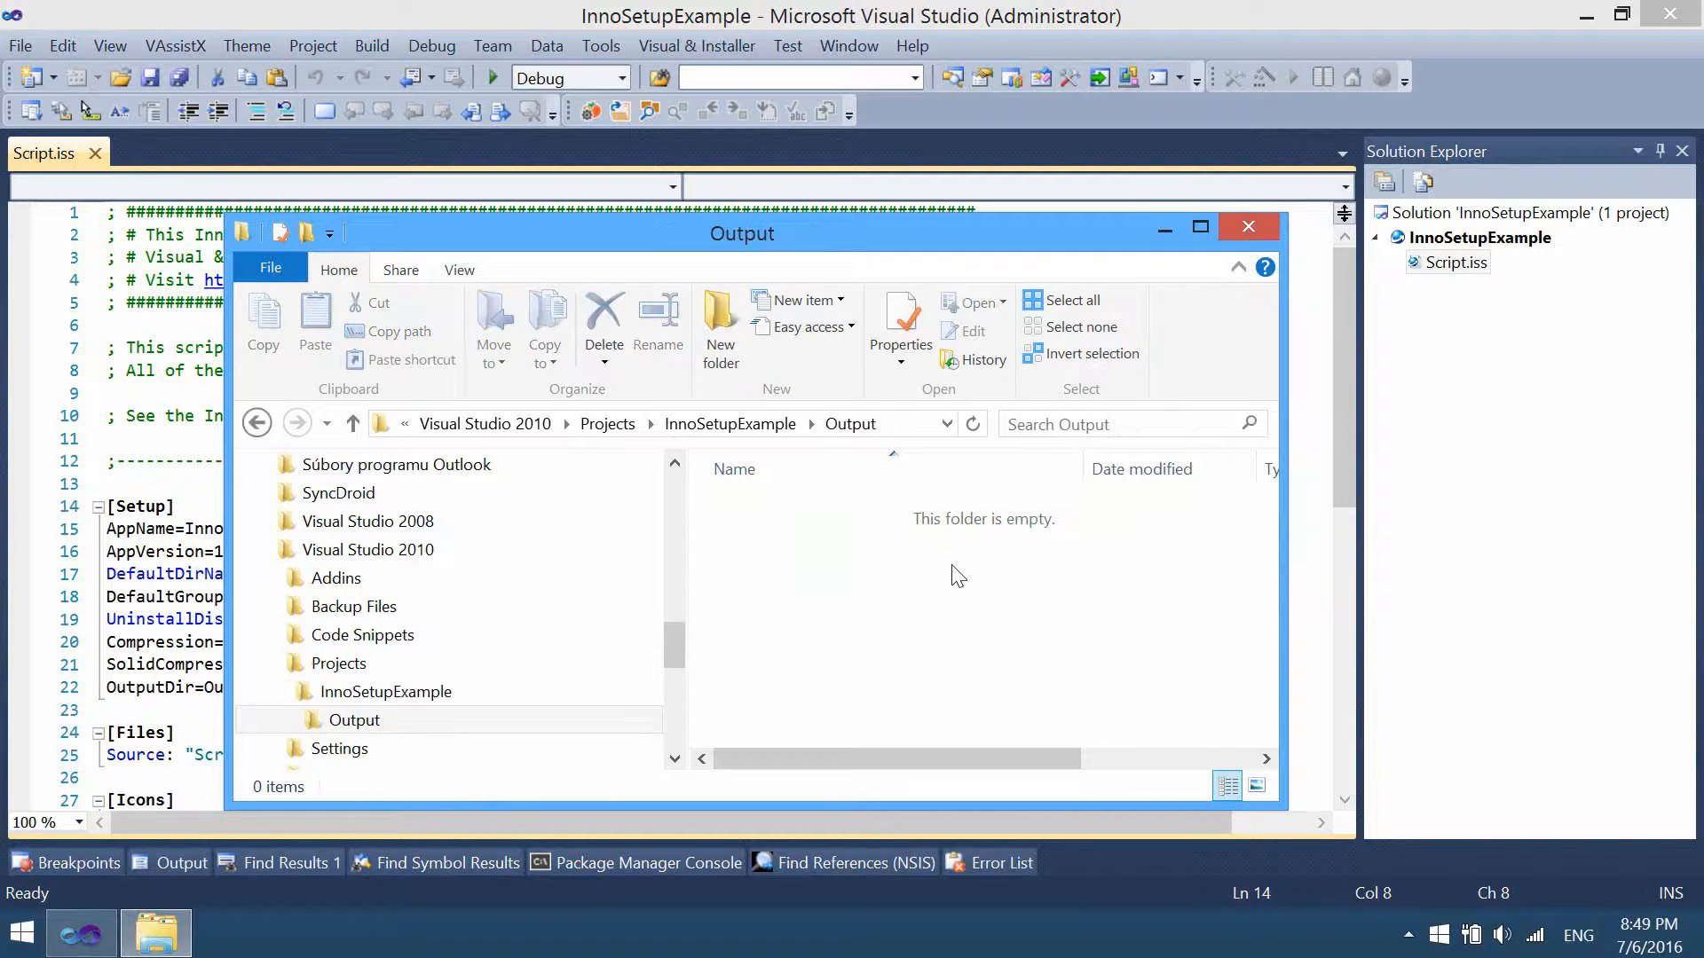
mouse_move(948, 566)
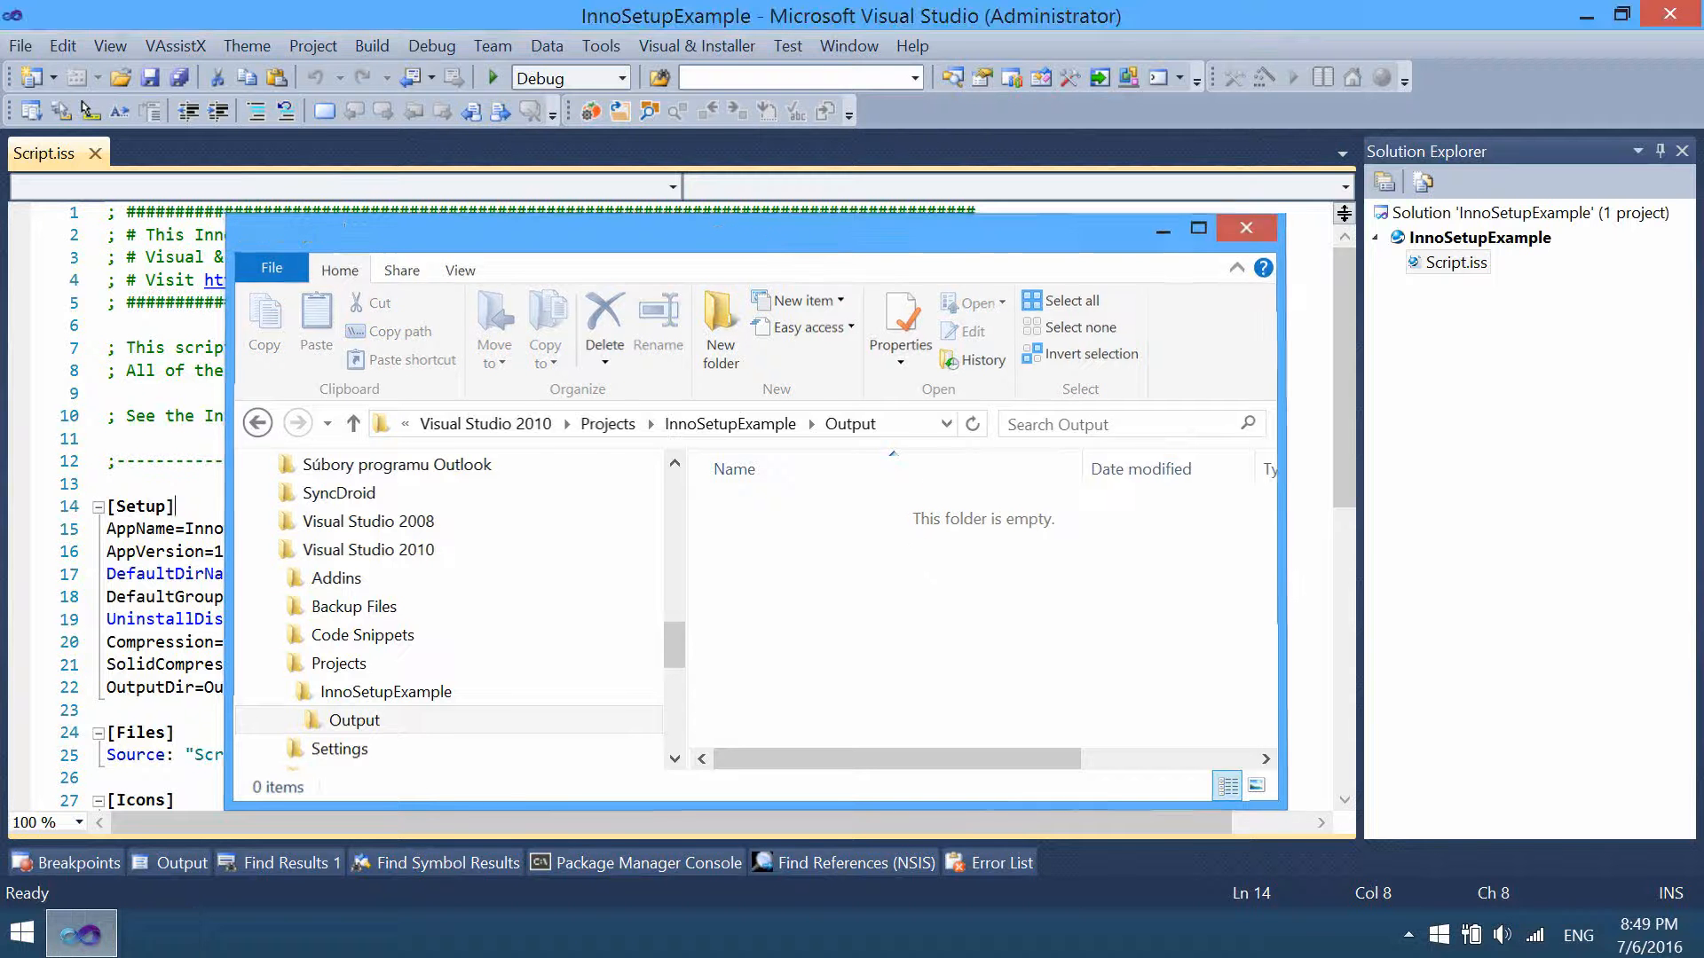
Add OutputBaseFilename=InnoSetupExample under OutputDir in the [Setup] section
click(1246, 228)
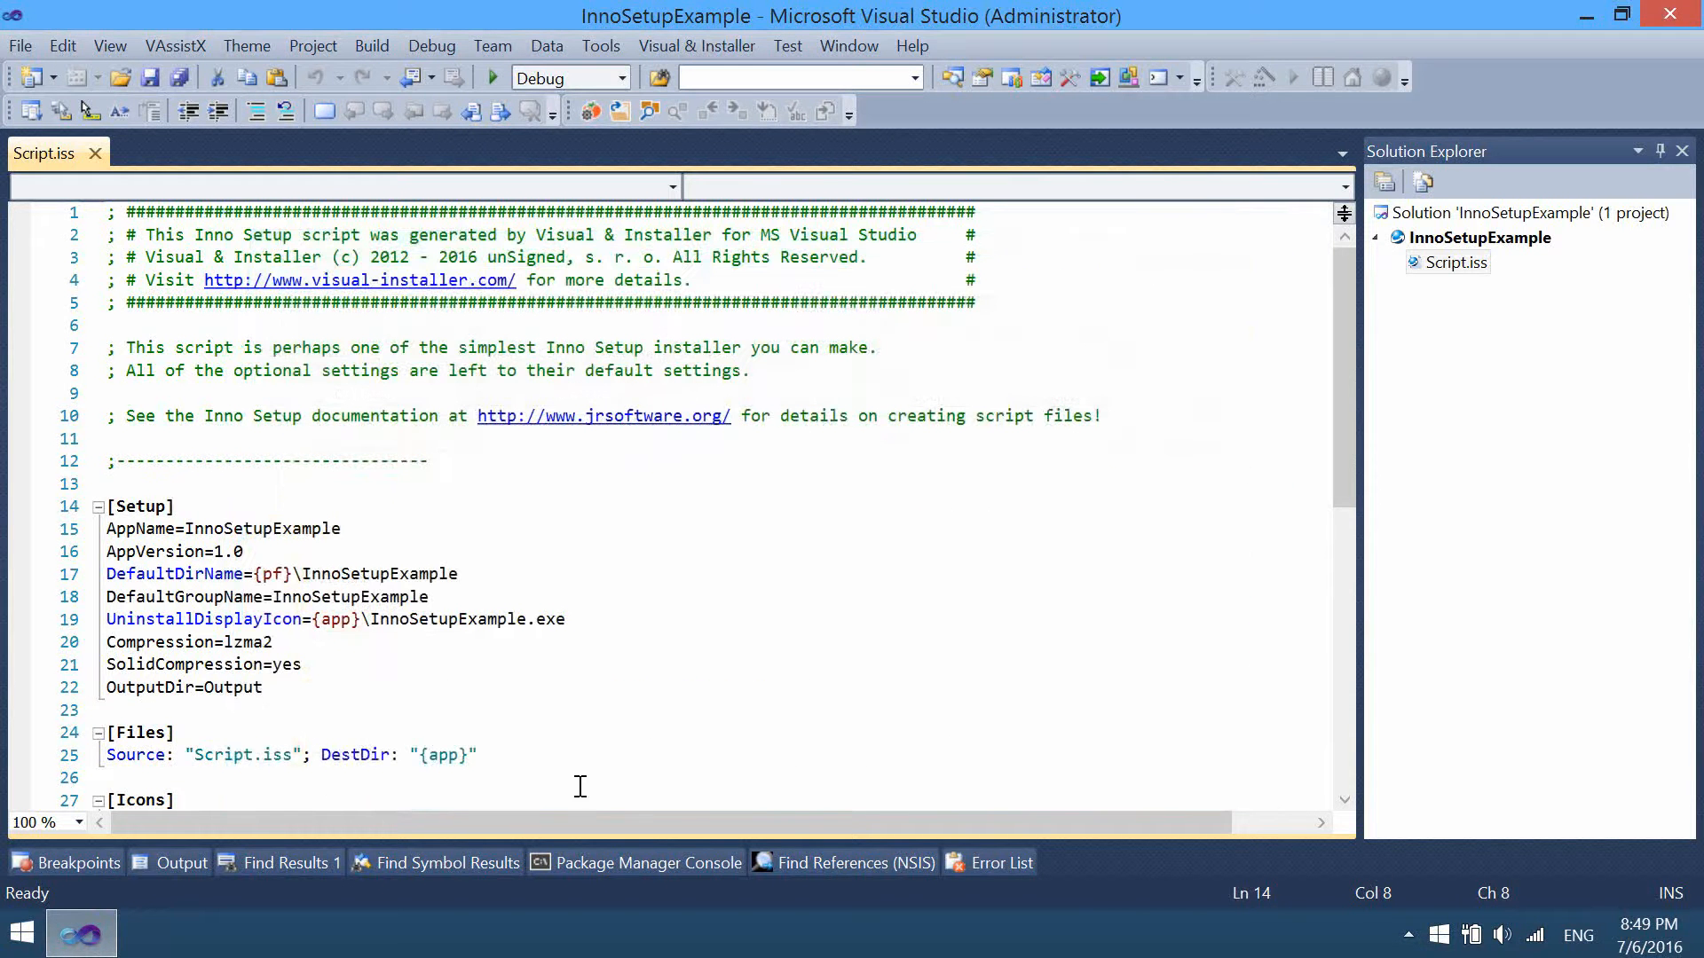
scroll(down, 3)
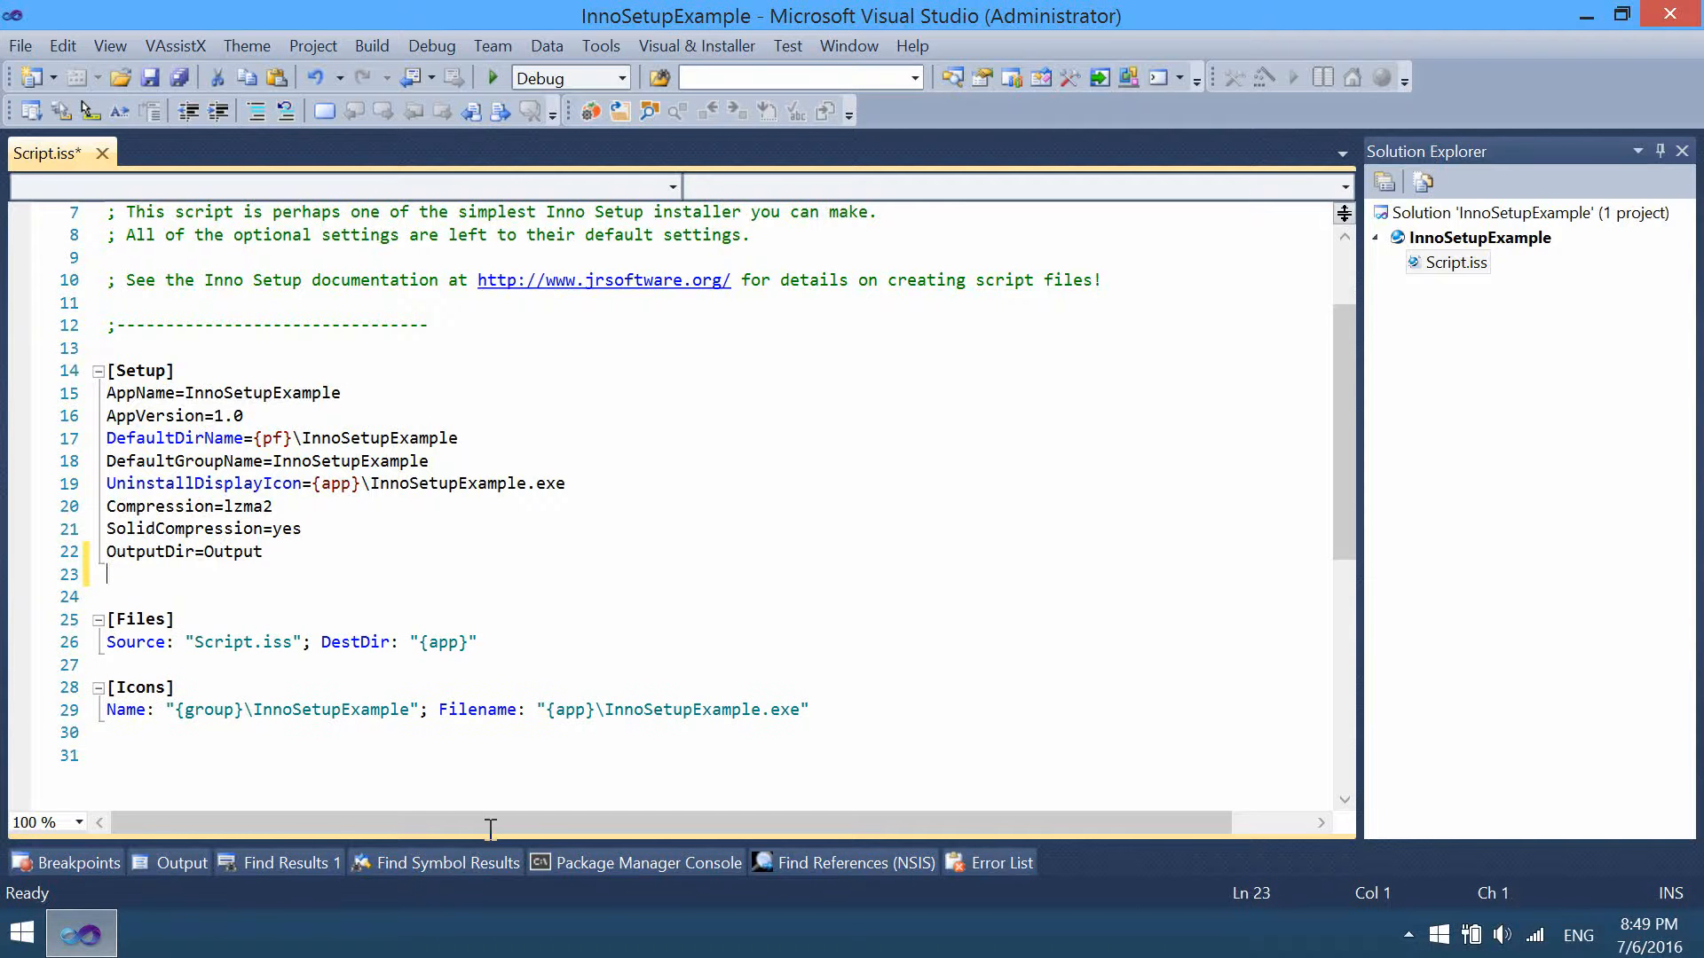
text(OutputBa)
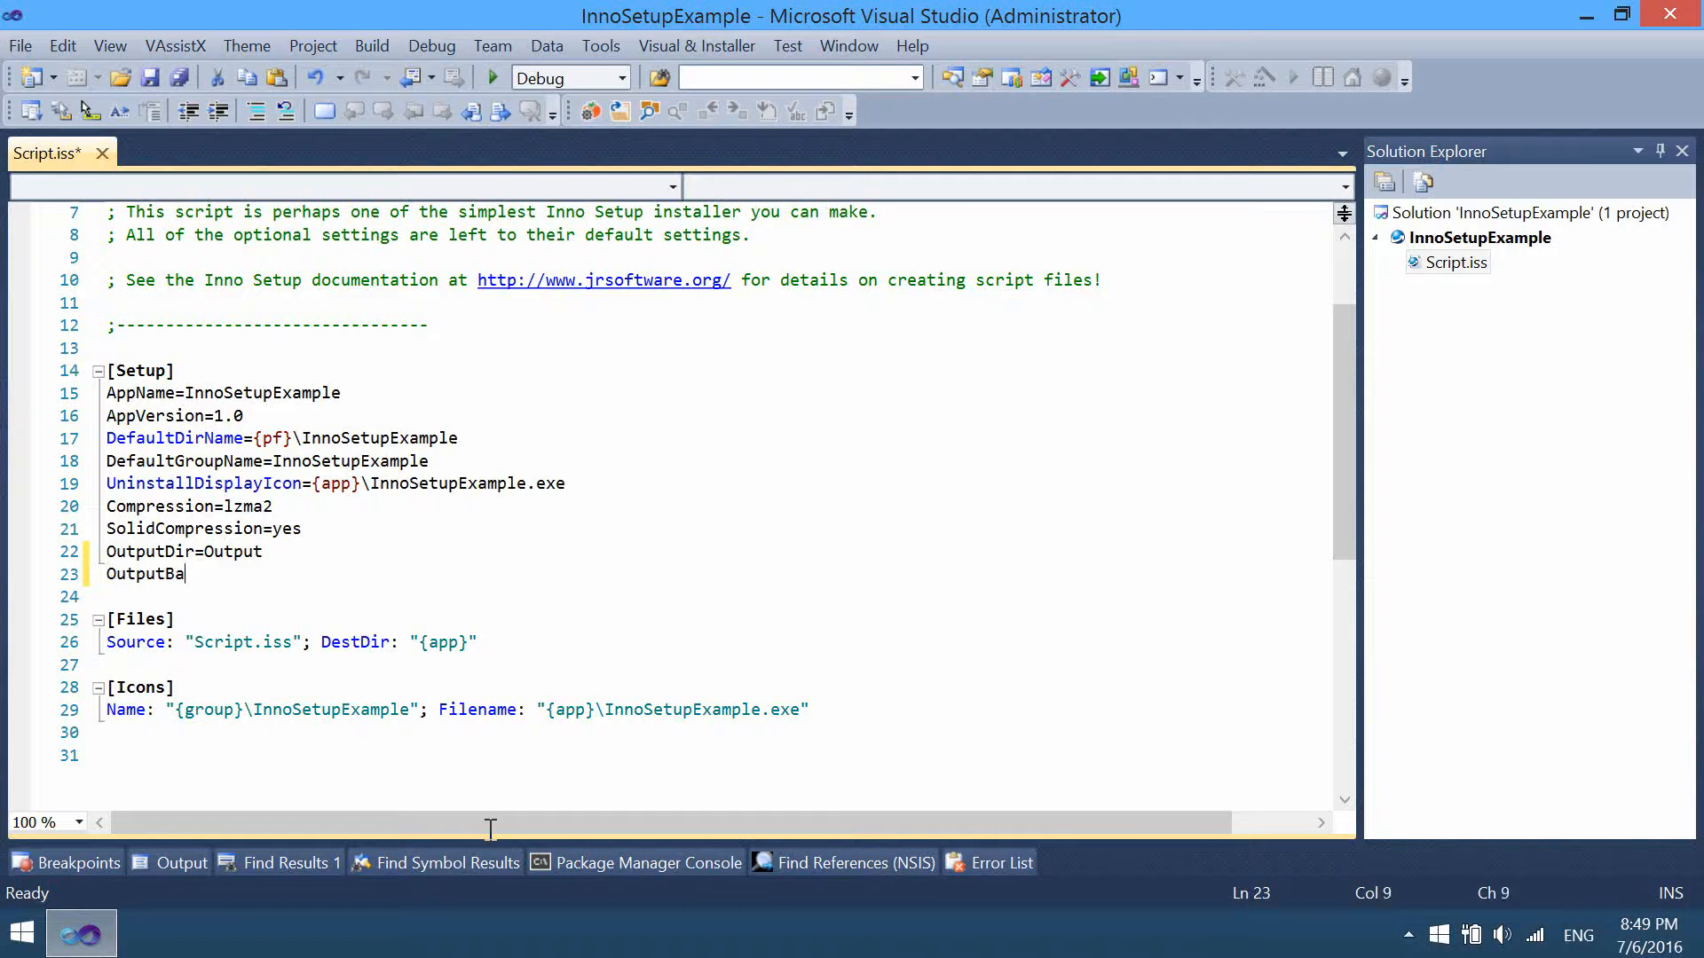
text(seFilen)
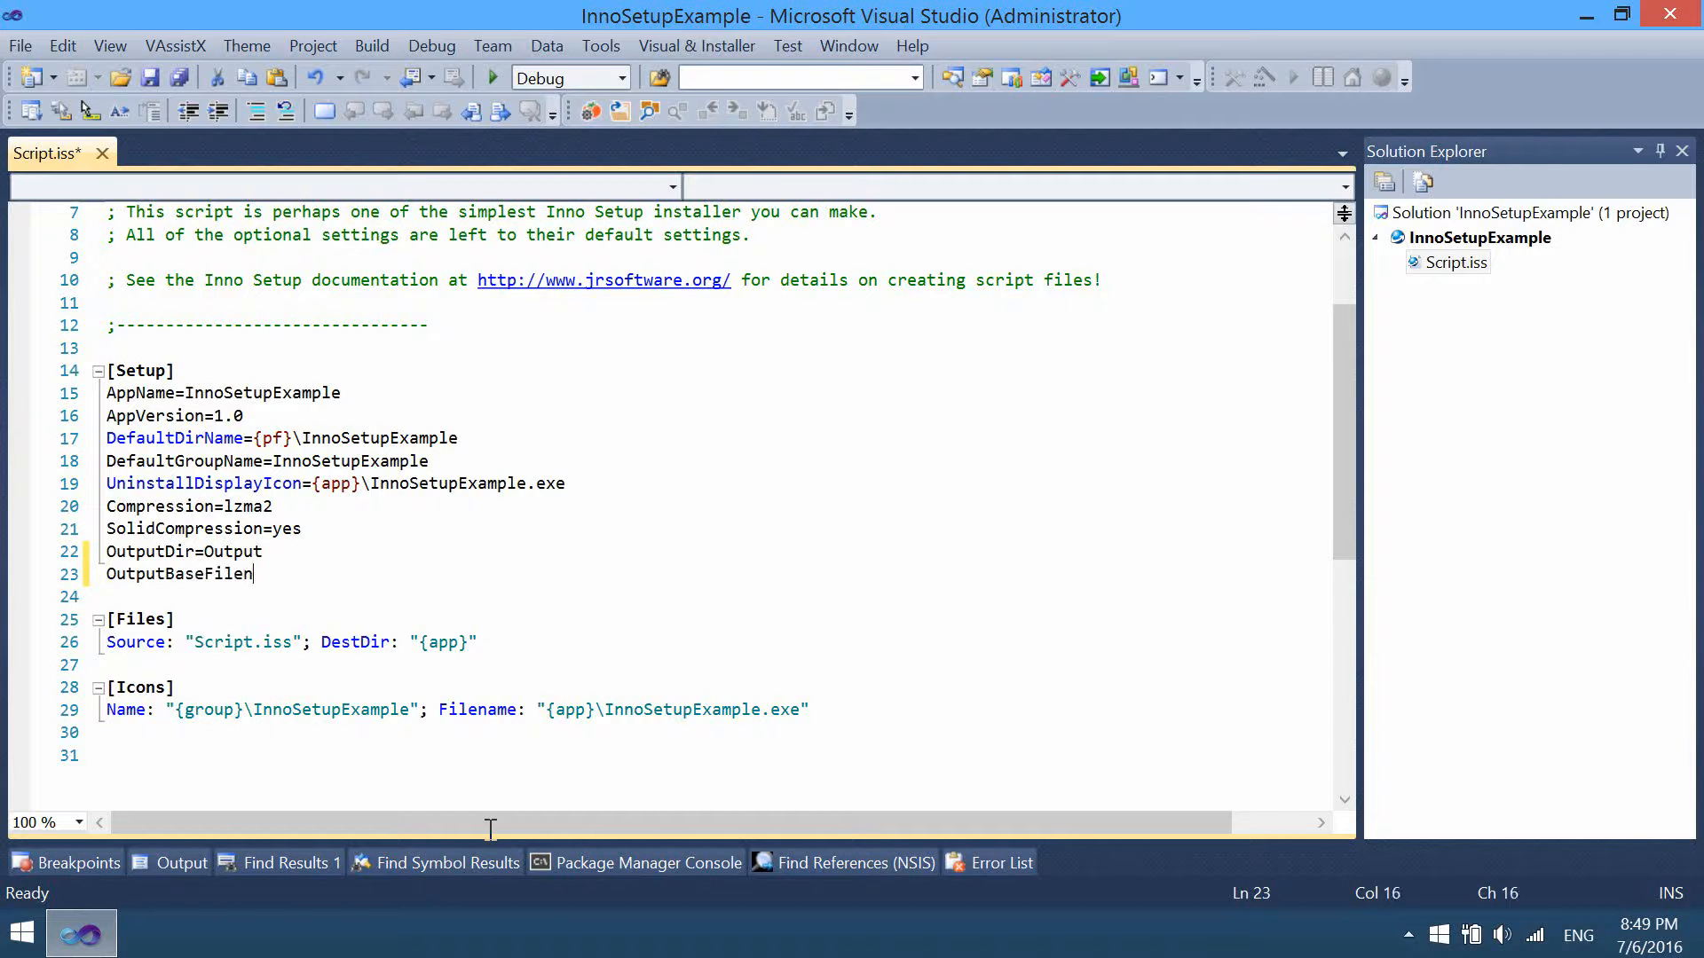
text(ame=)
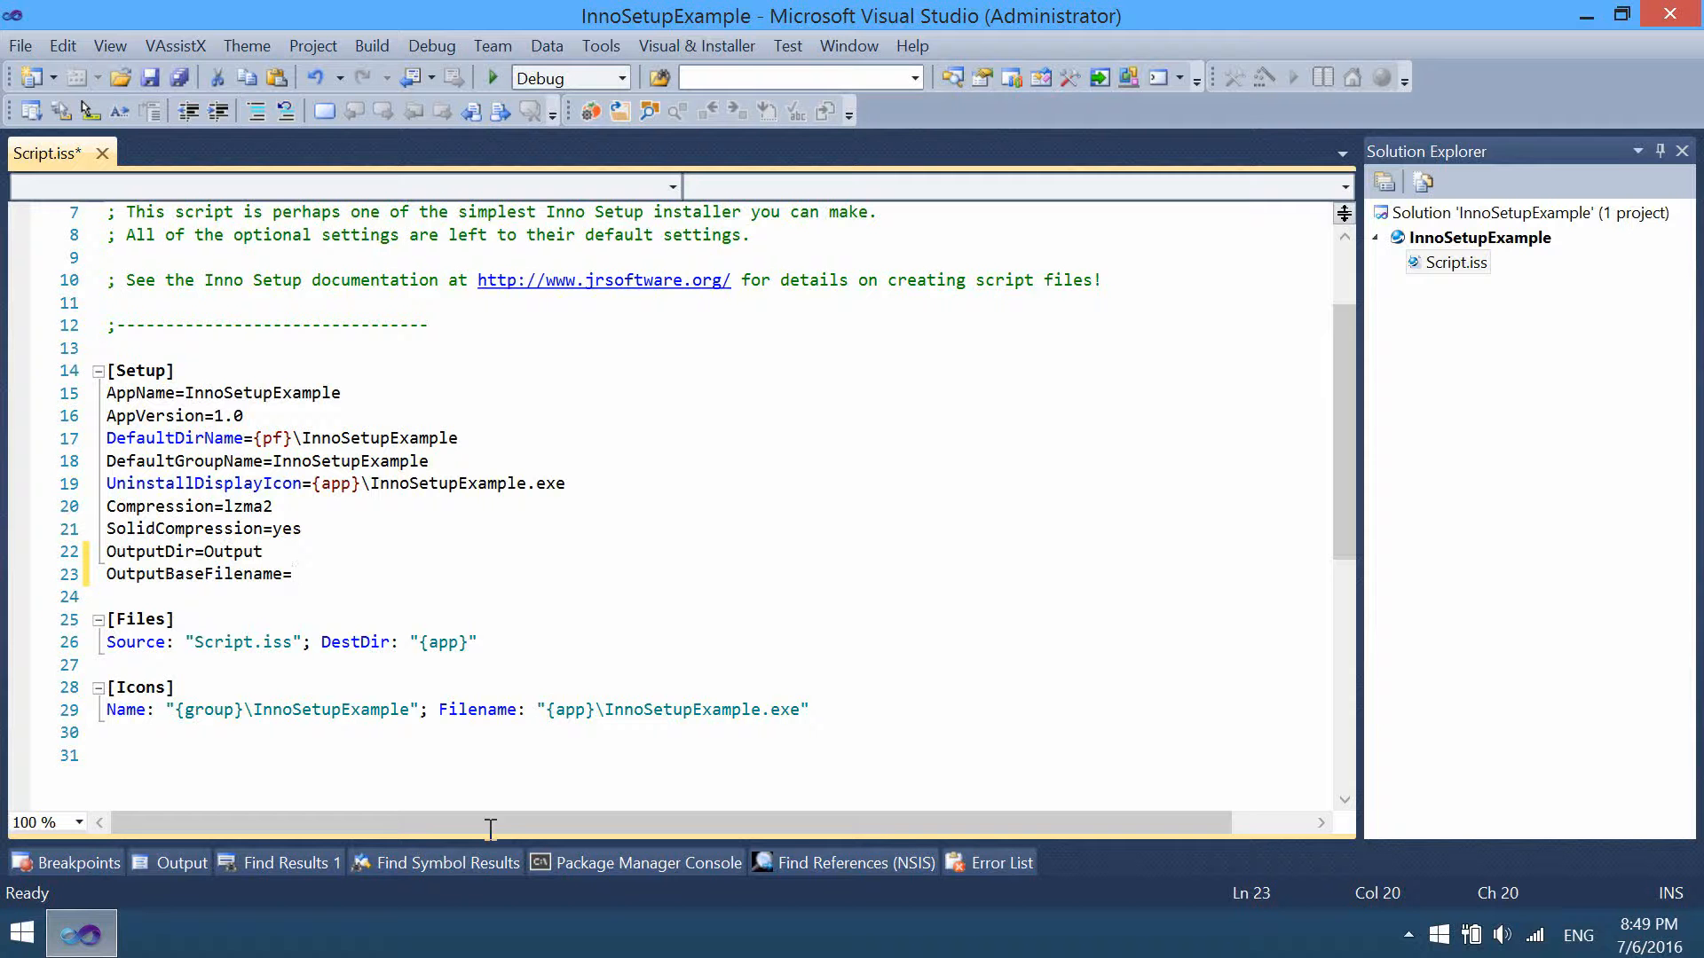
text(InnoSe)
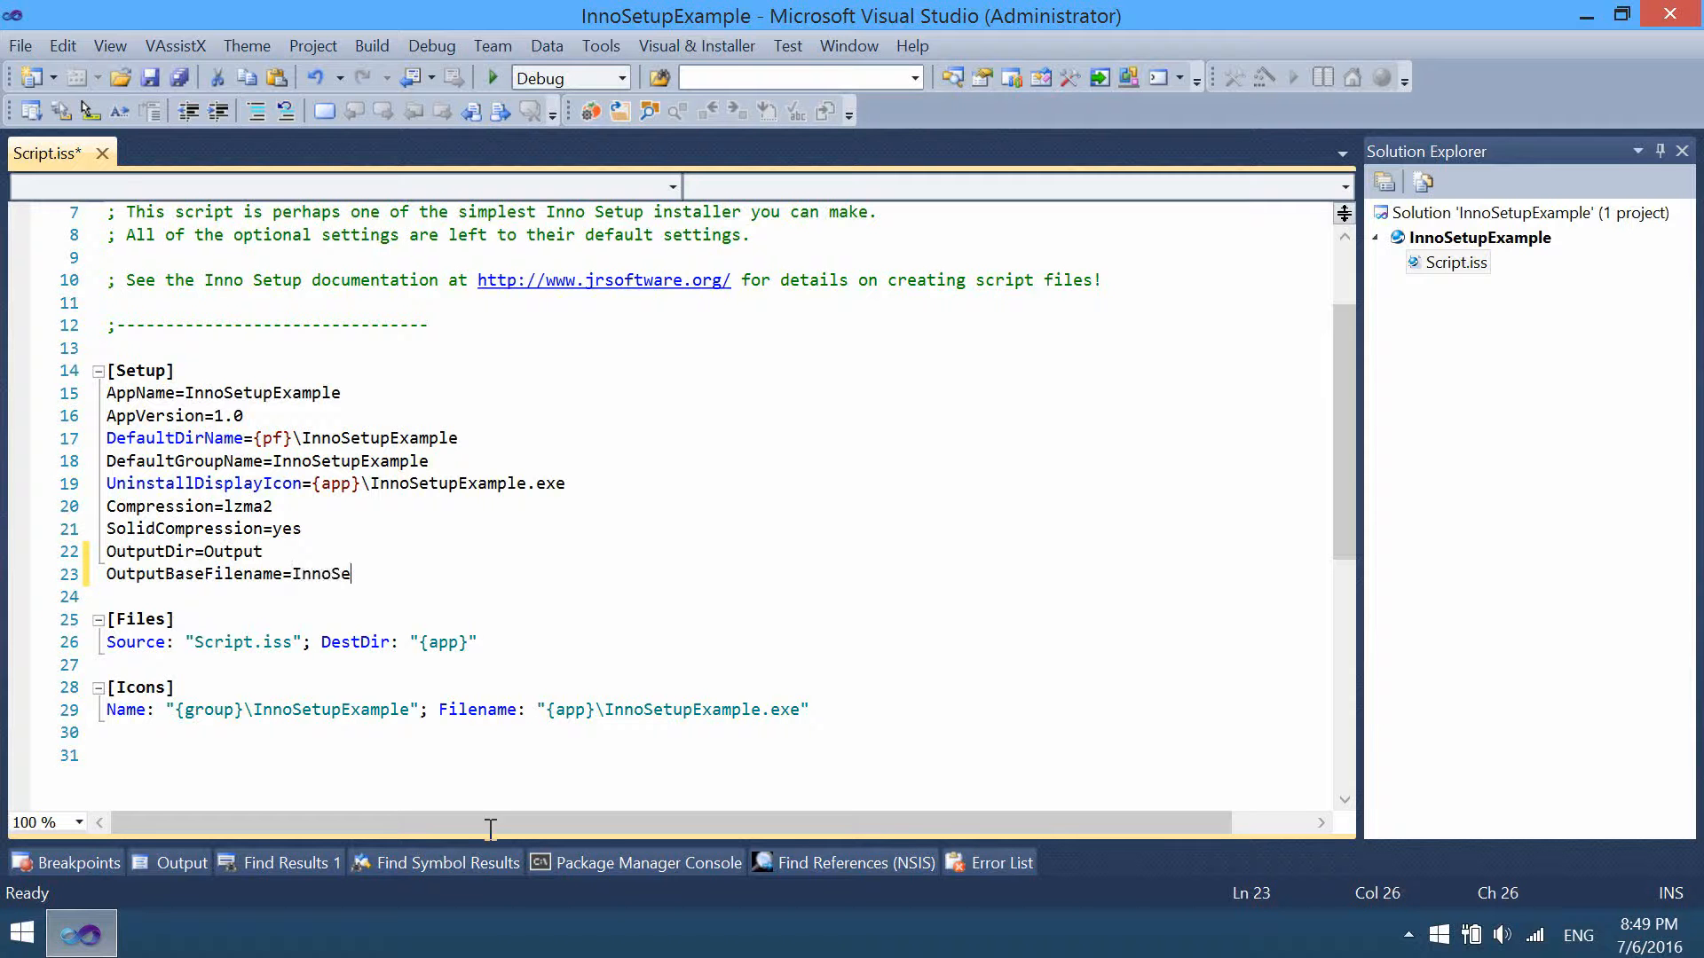
text(tupExampl)
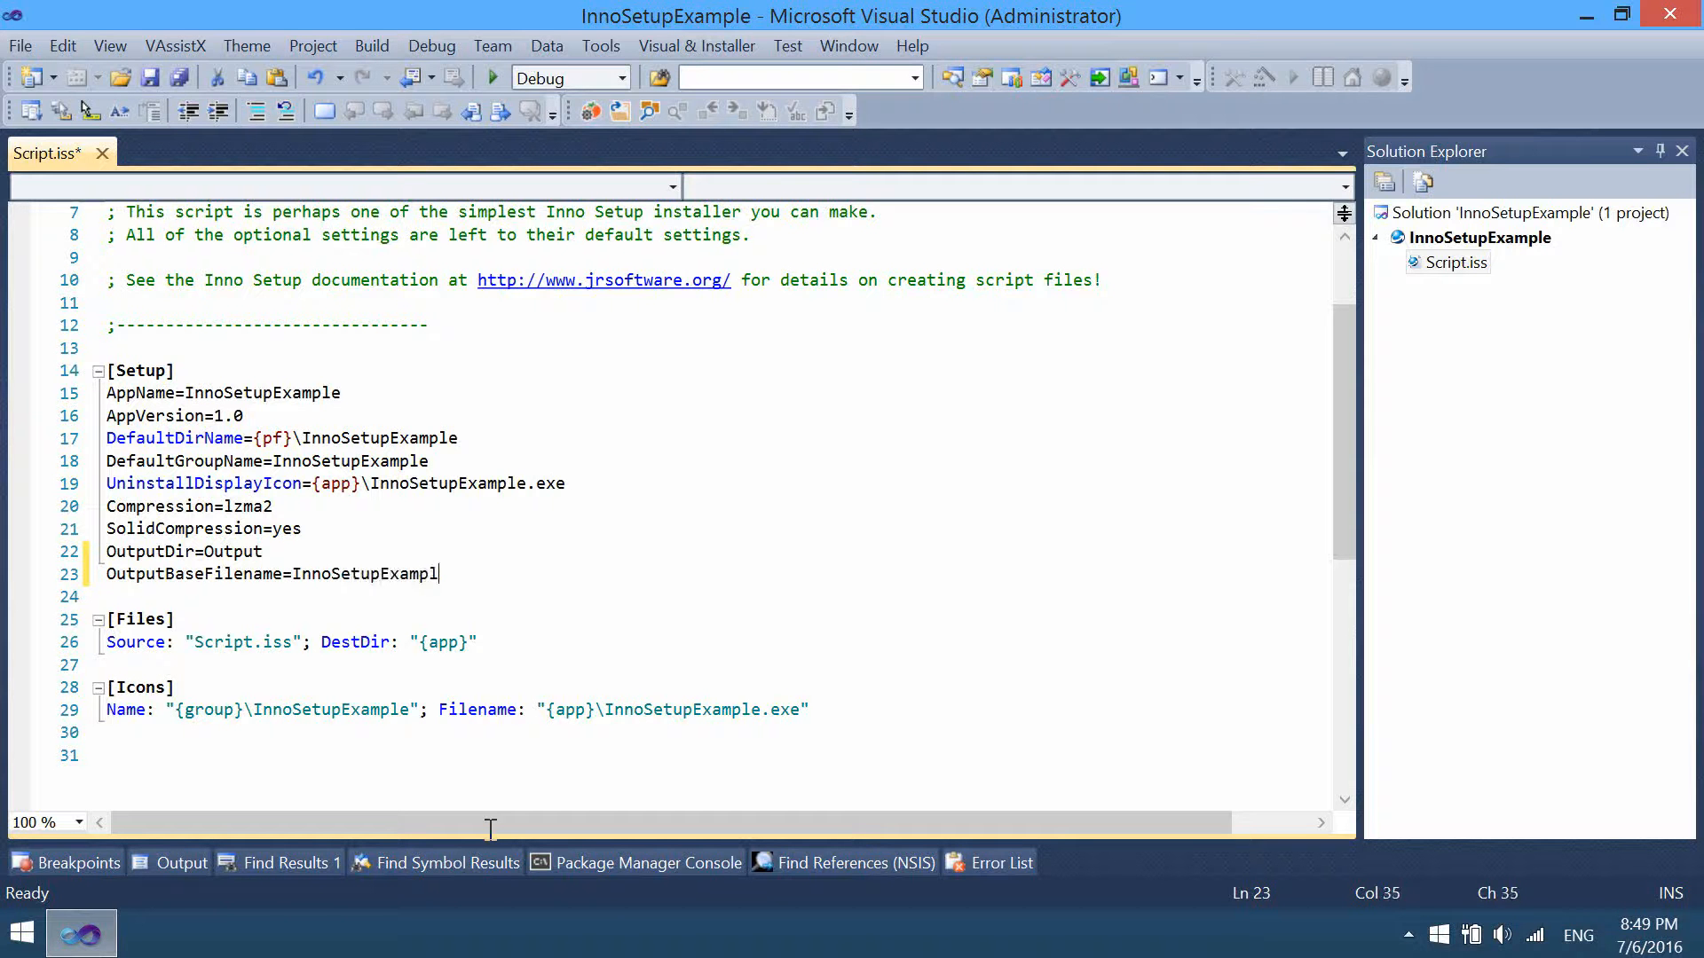
text(e)
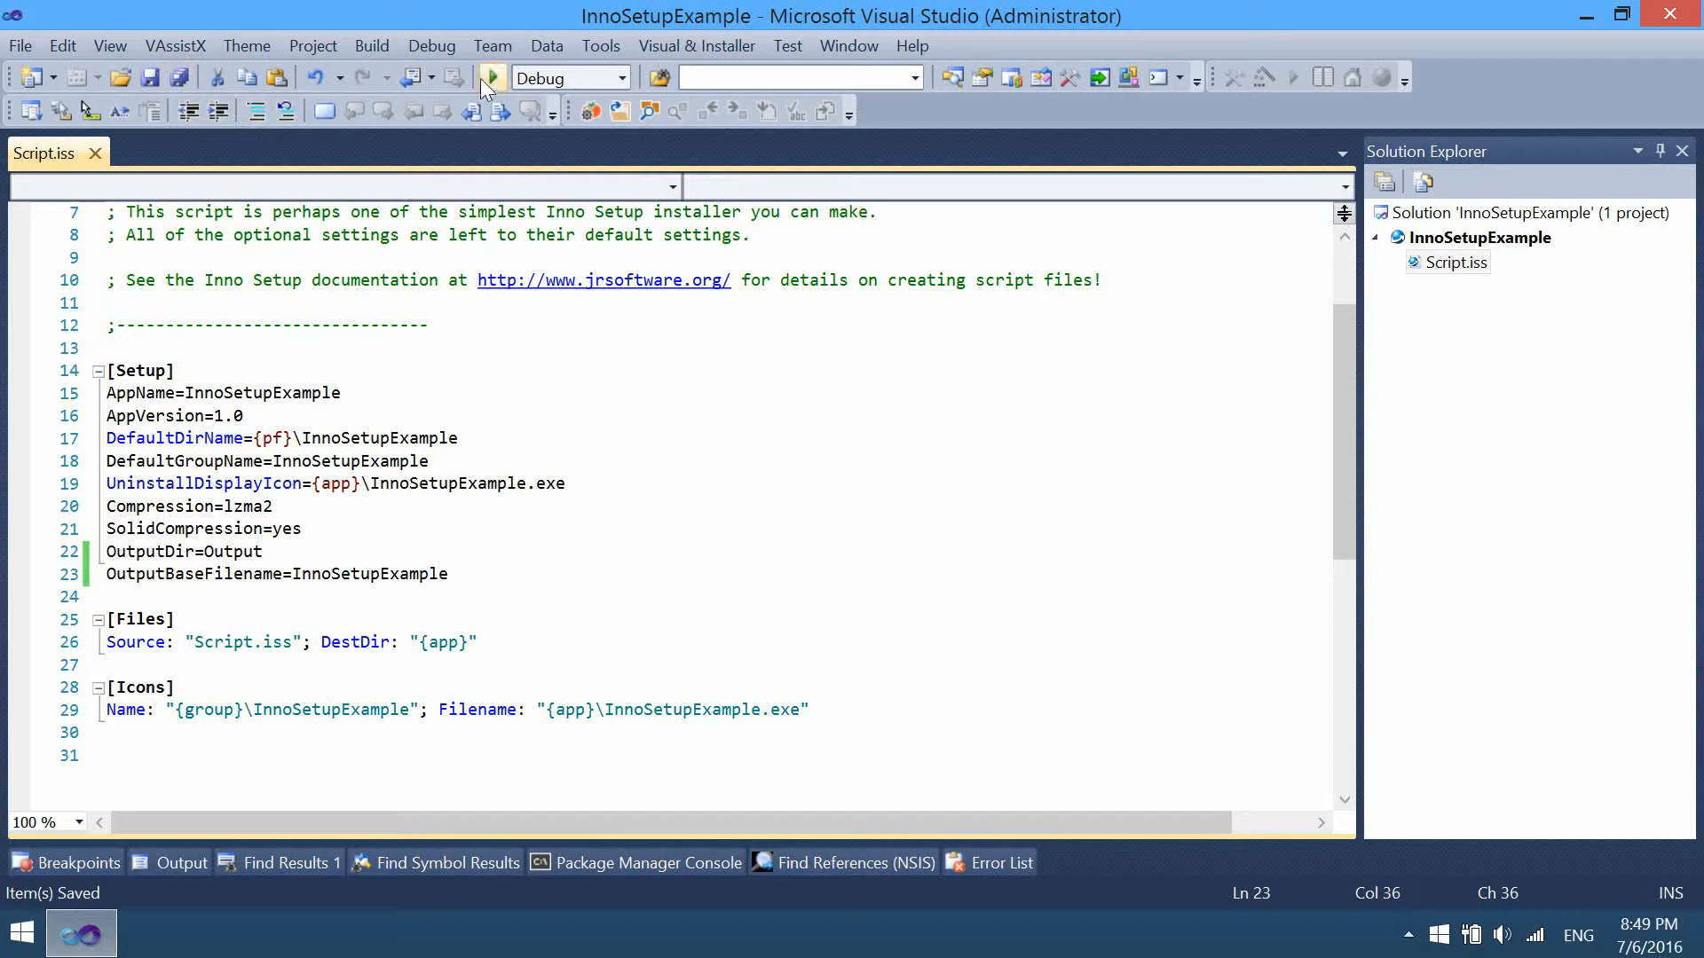
mouse_move(492, 80)
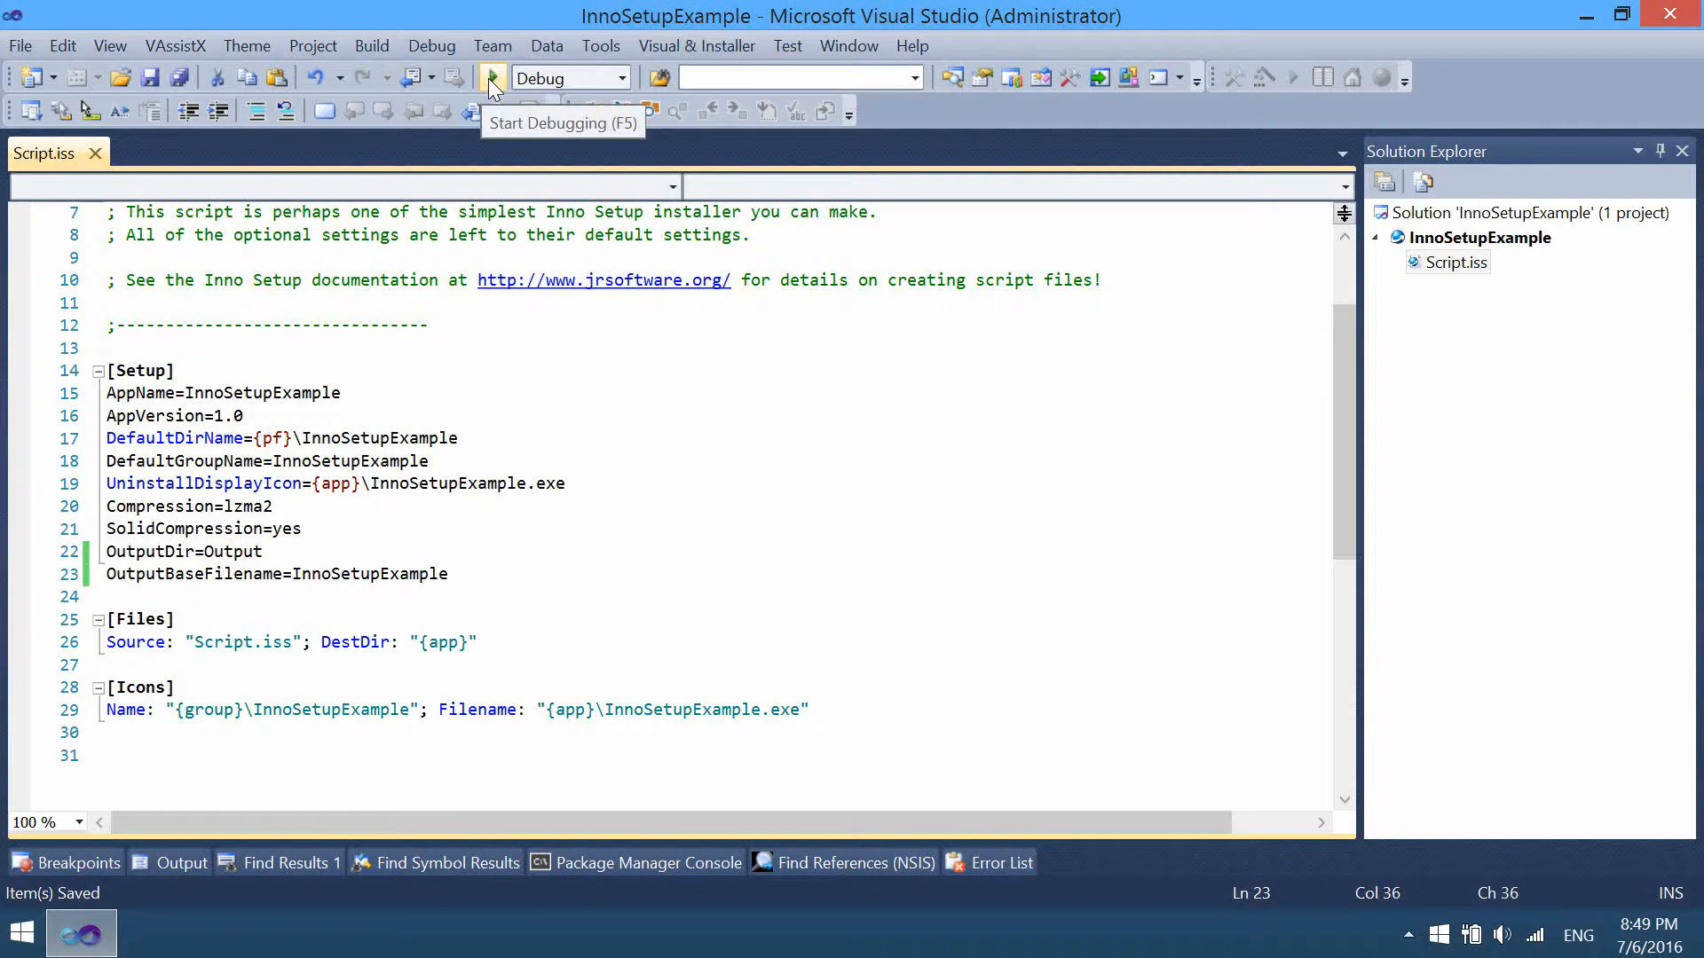
Build and launch the installer, pass the destination and Start Menu pages, then cancel setup
click(483, 78)
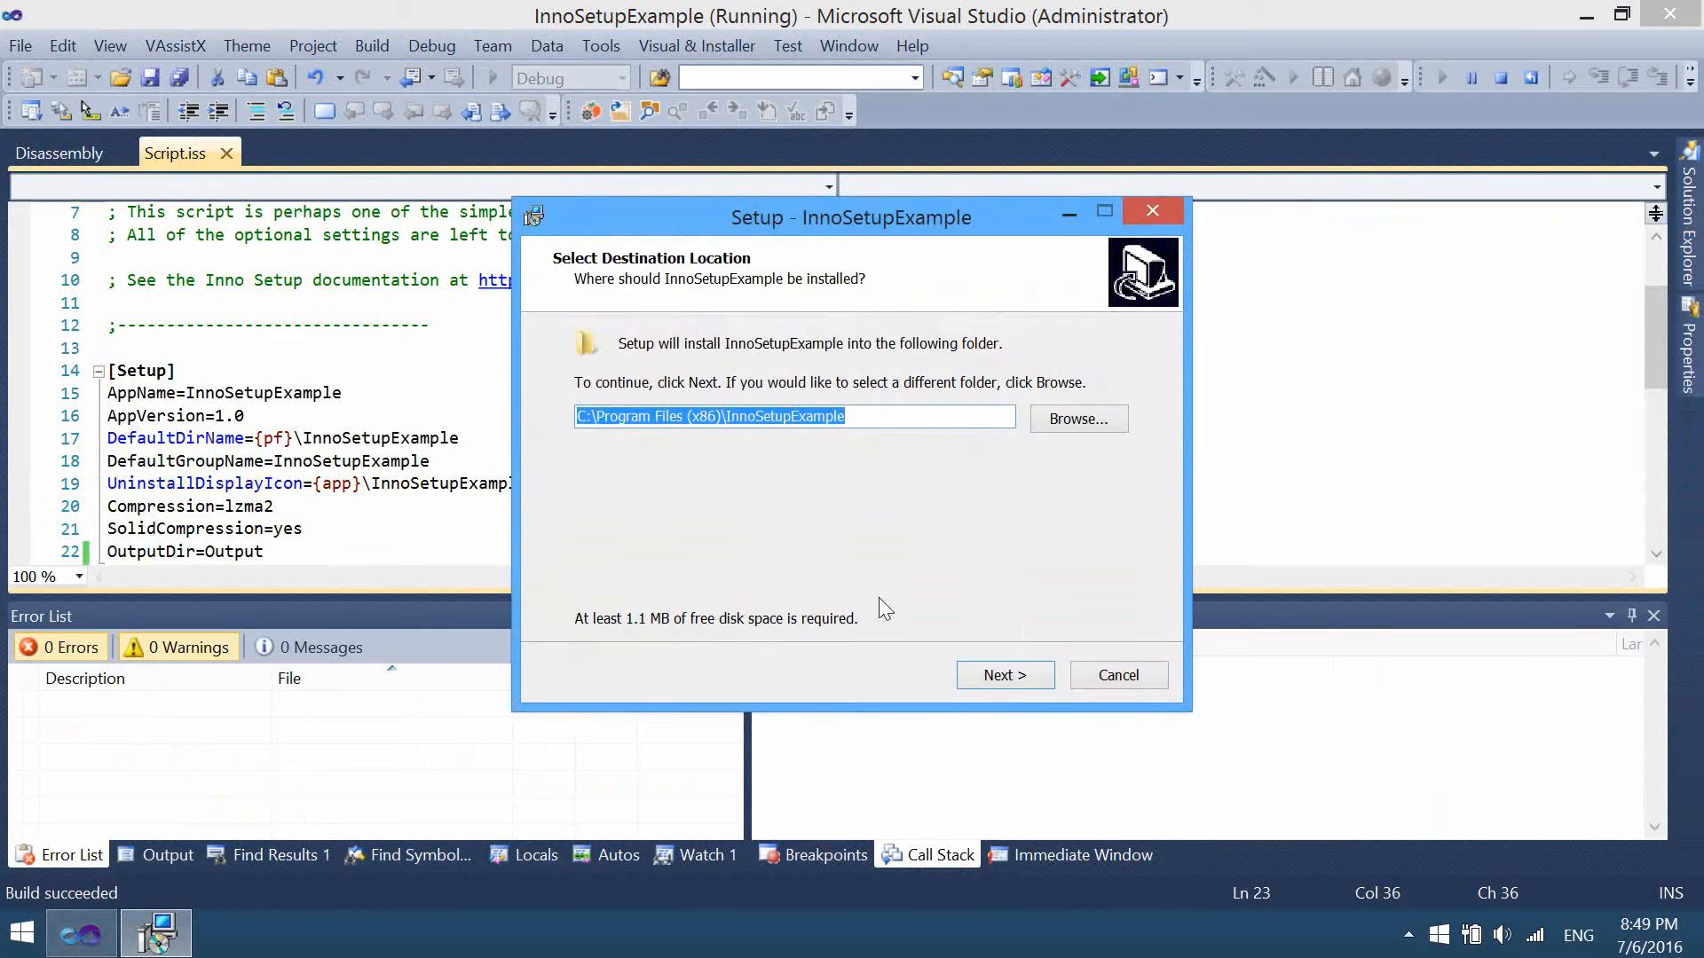
mouse_move(877, 334)
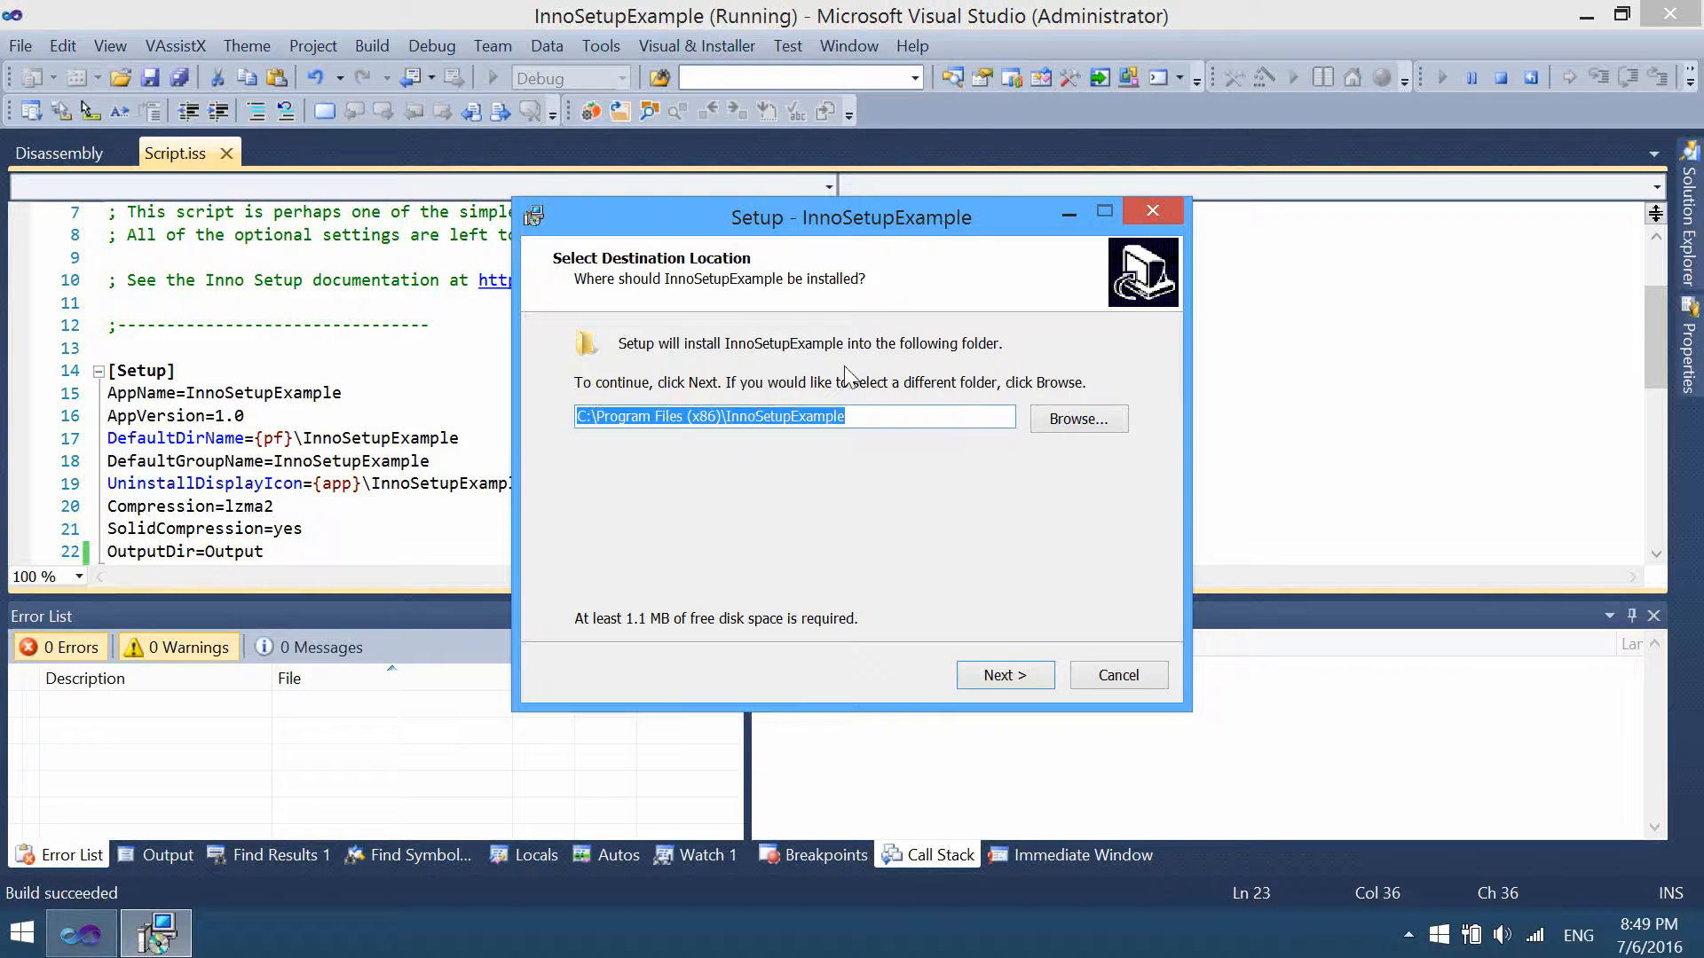
mouse_move(1004, 674)
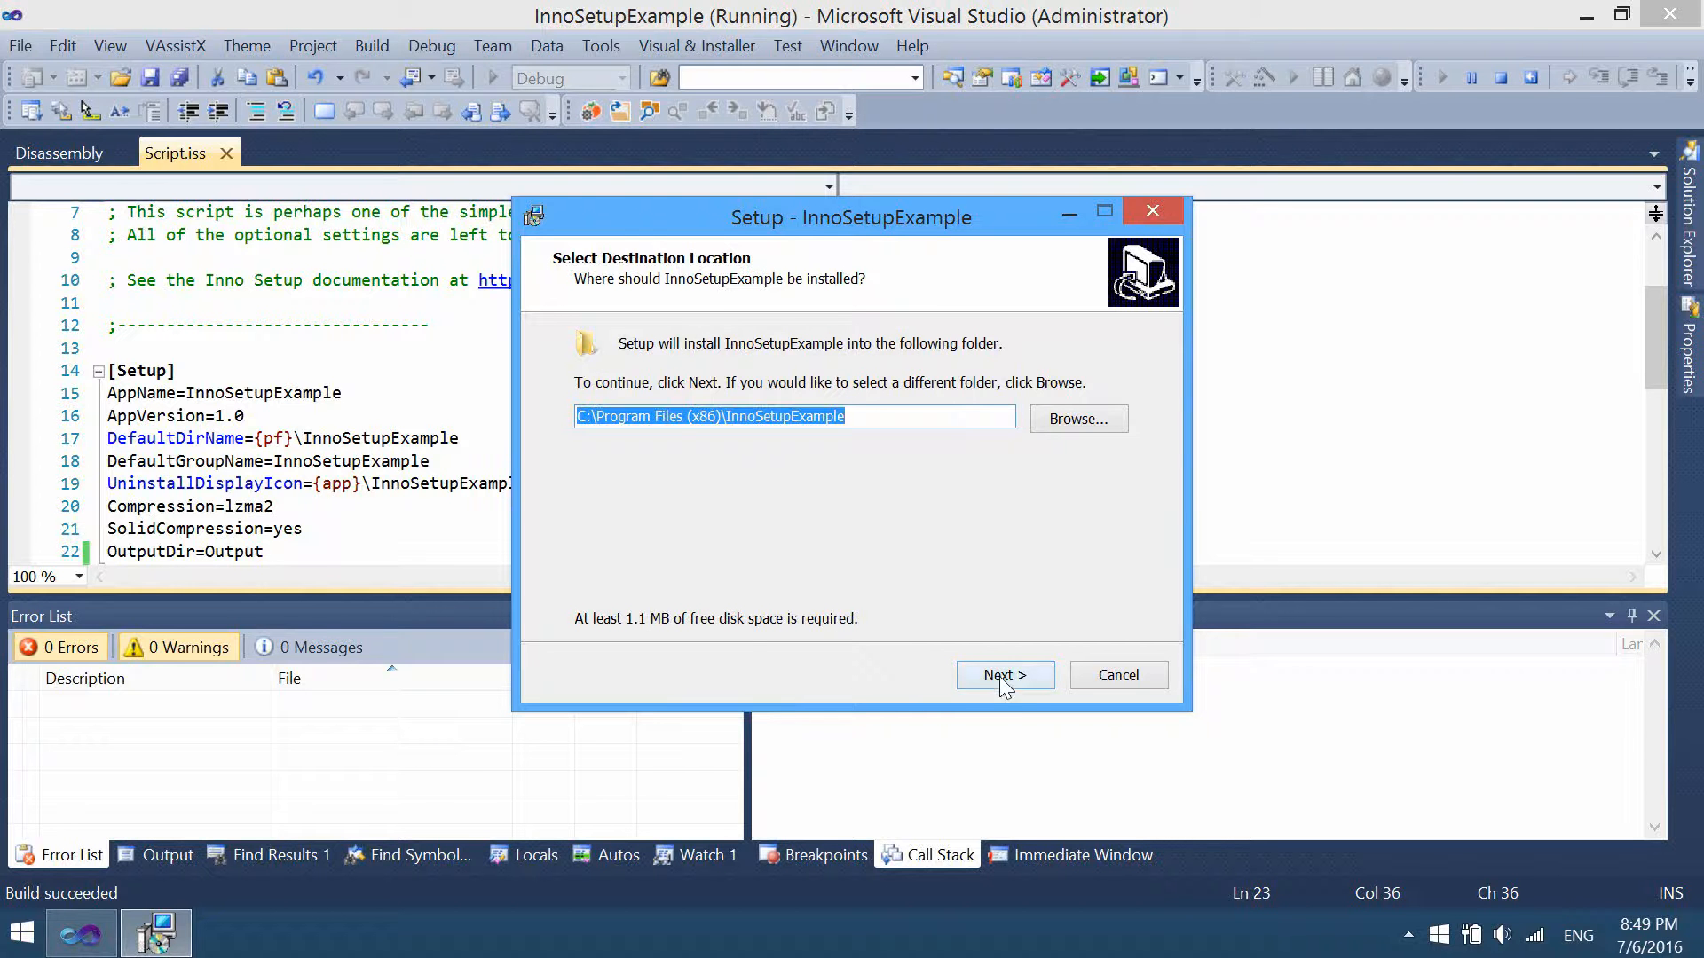
click(1004, 674)
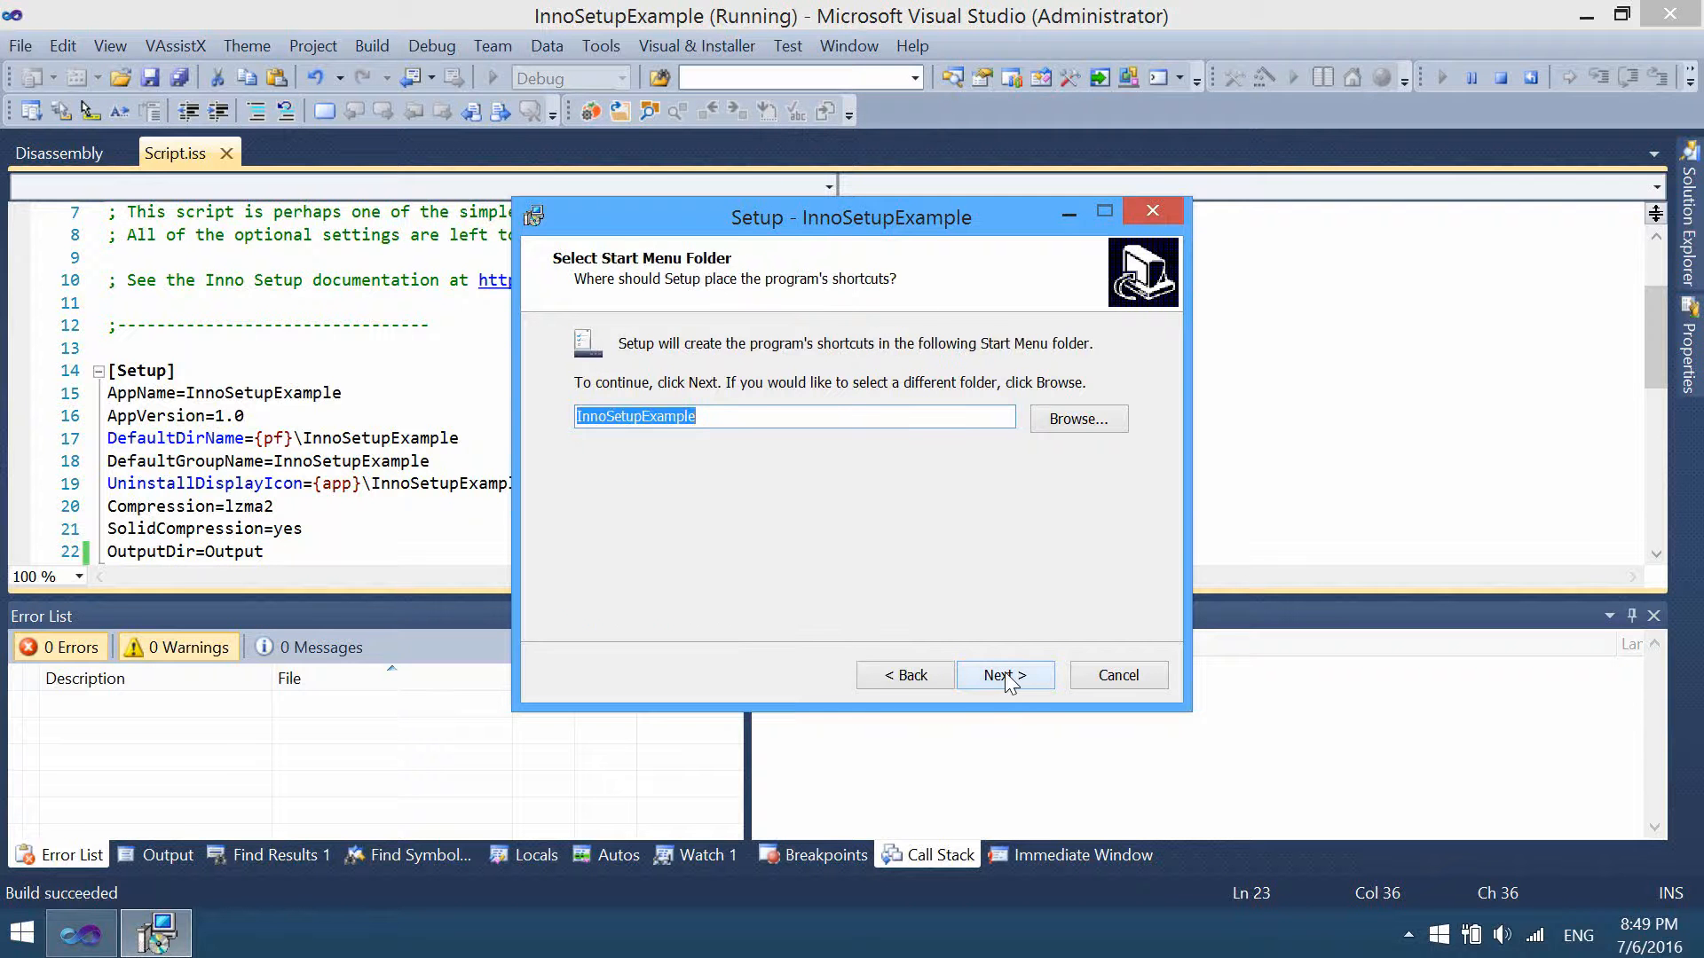
click(1004, 674)
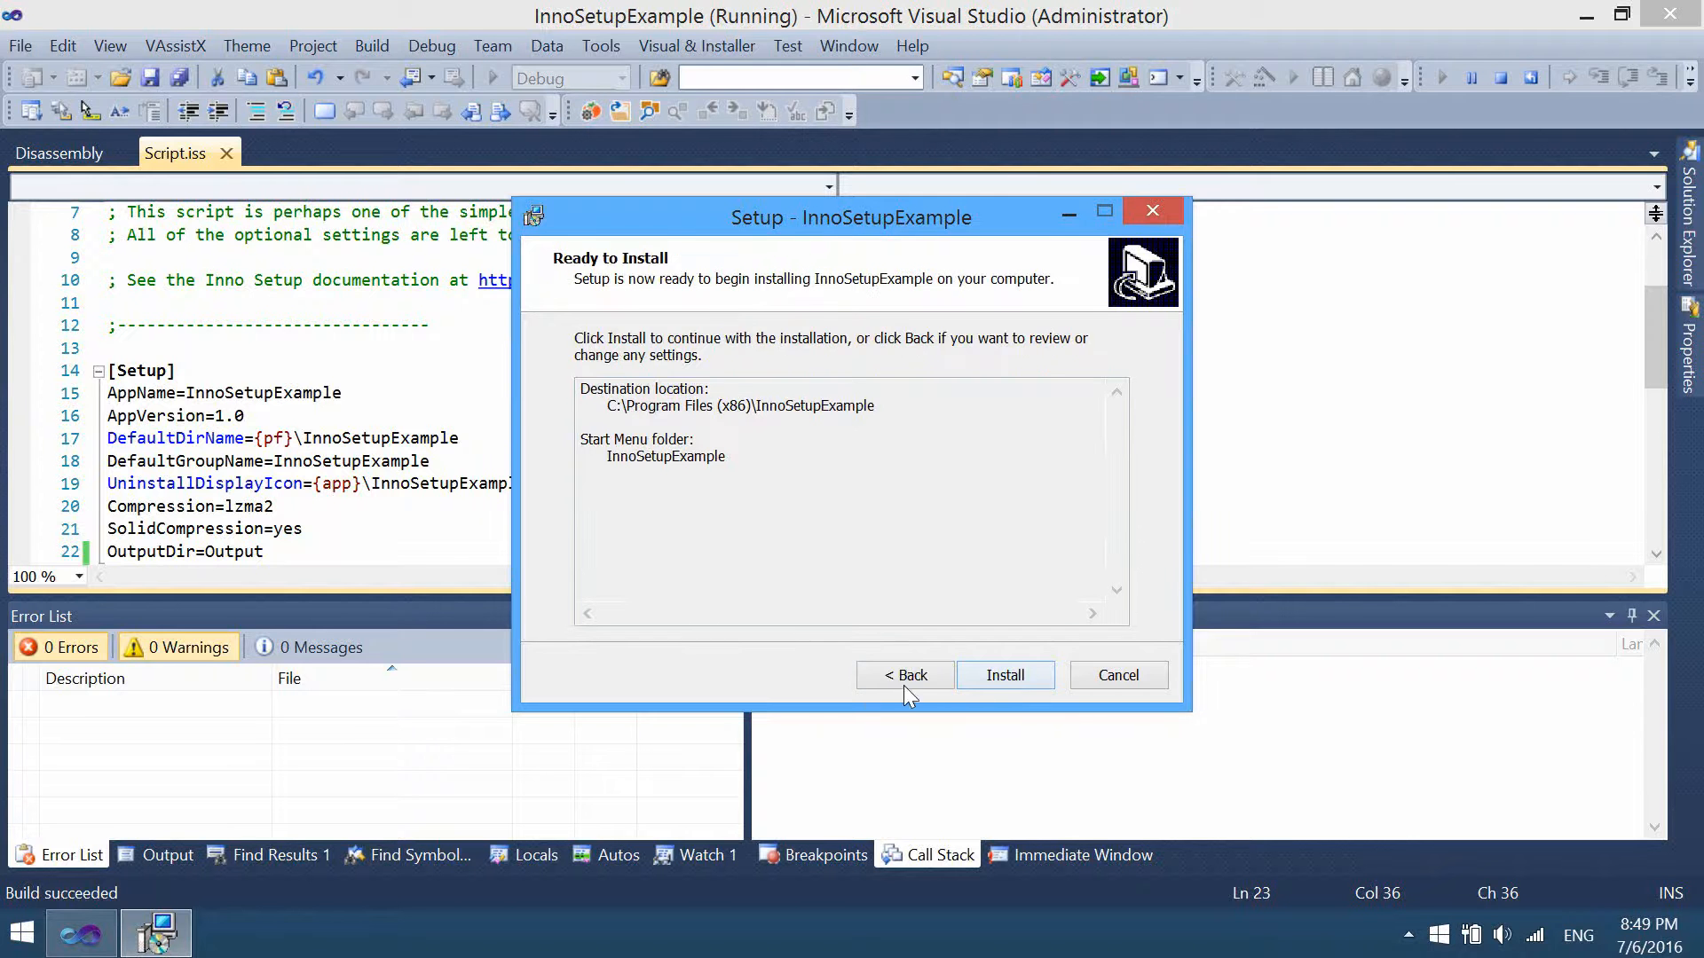
click(903, 674)
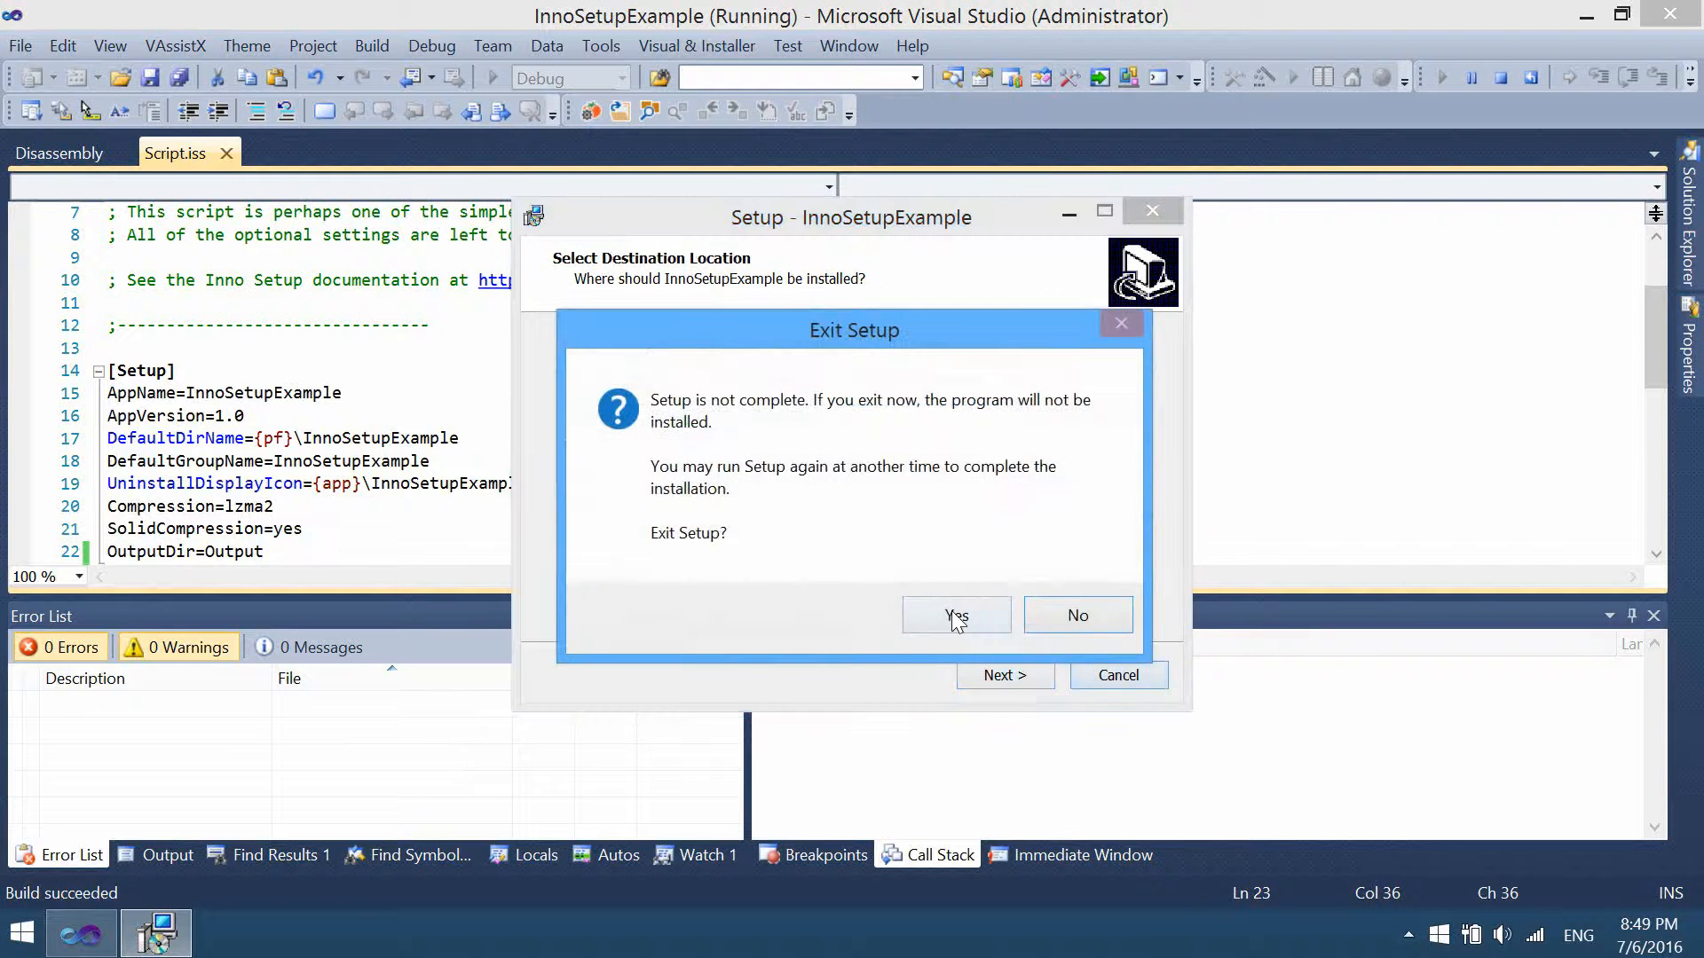
click(957, 614)
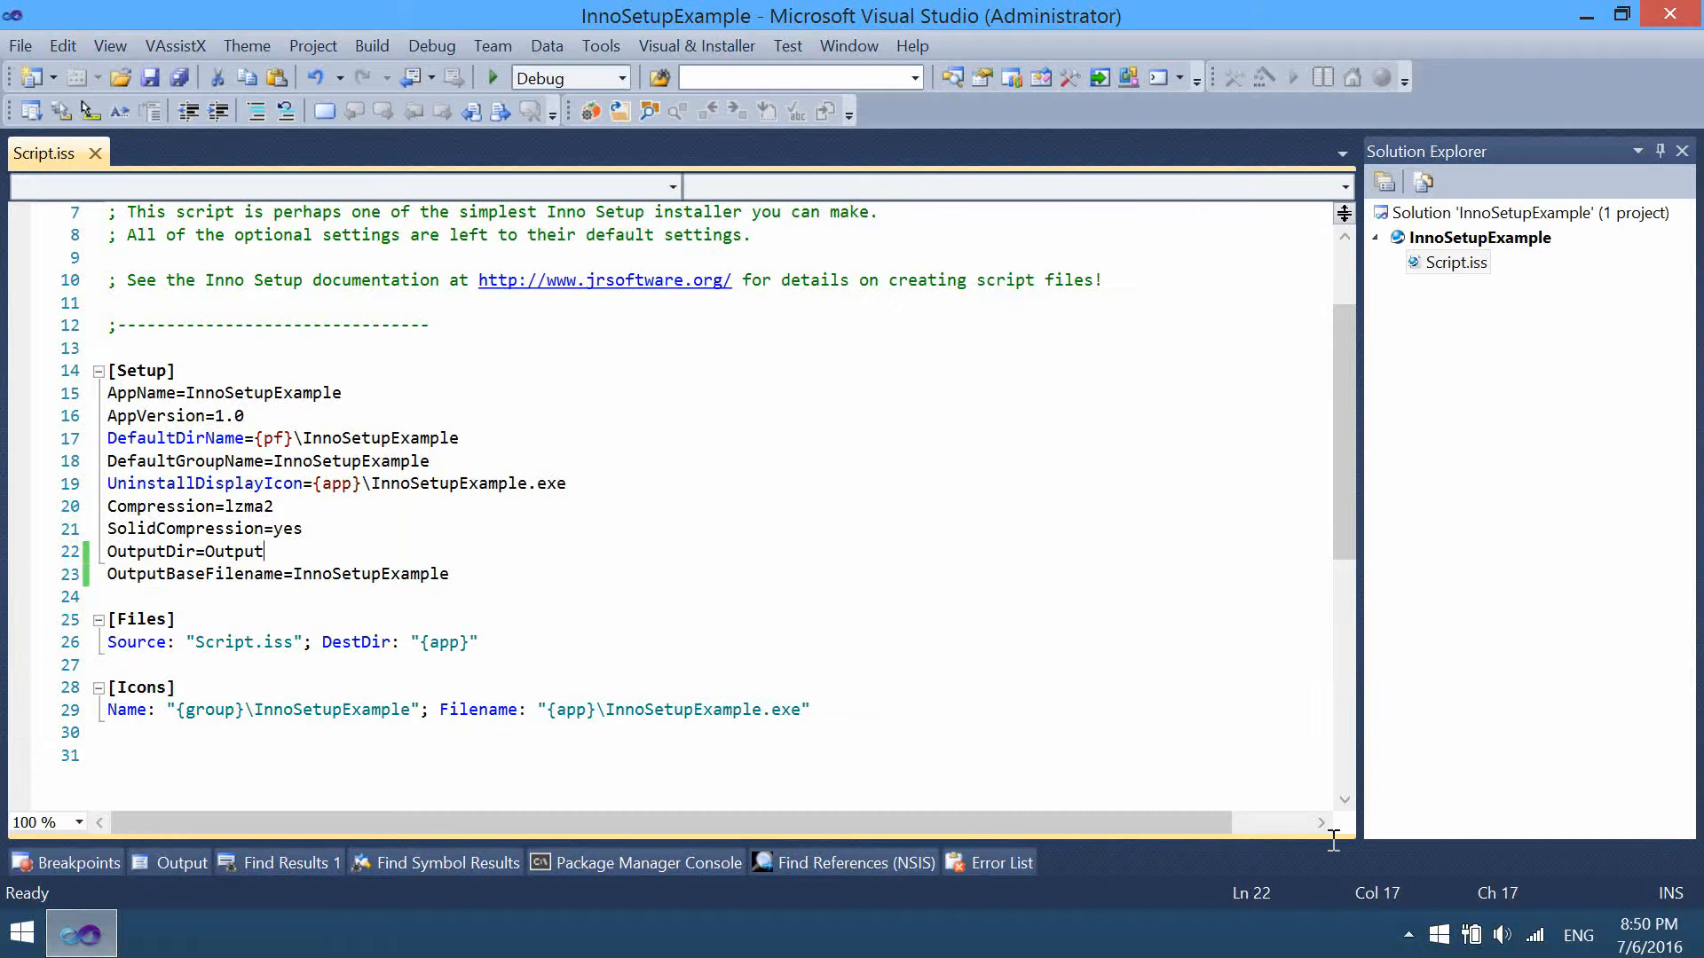
mouse_move(883, 555)
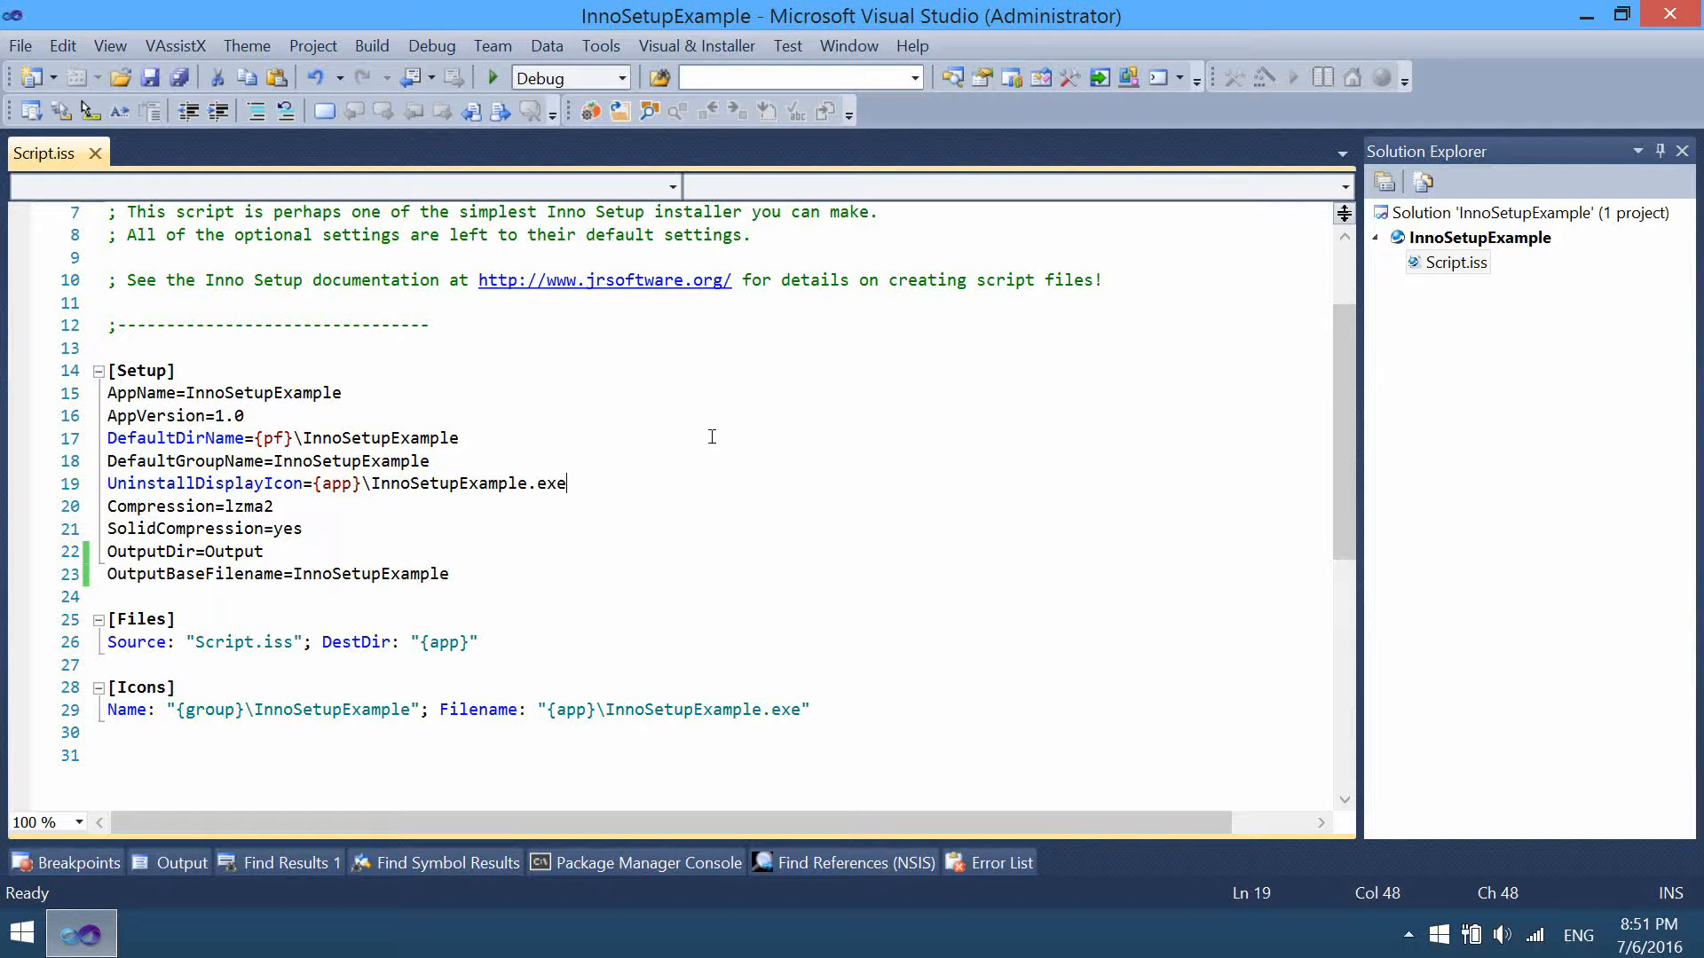
mouse_move(868, 708)
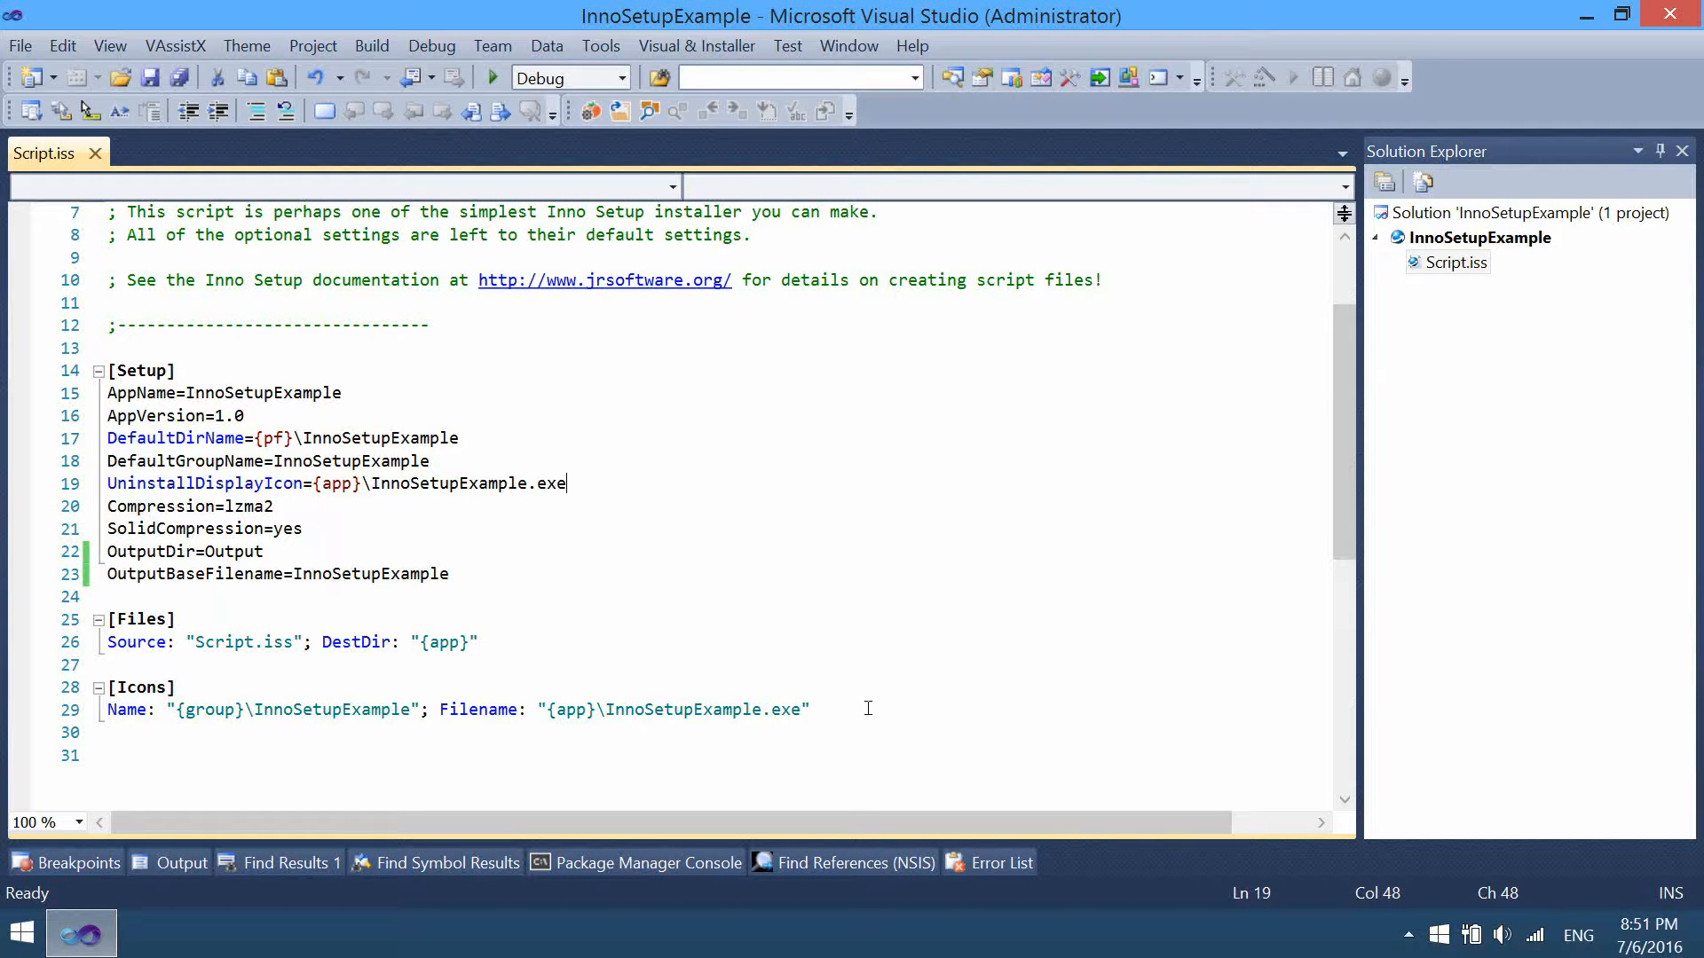
key(ctrl+a)
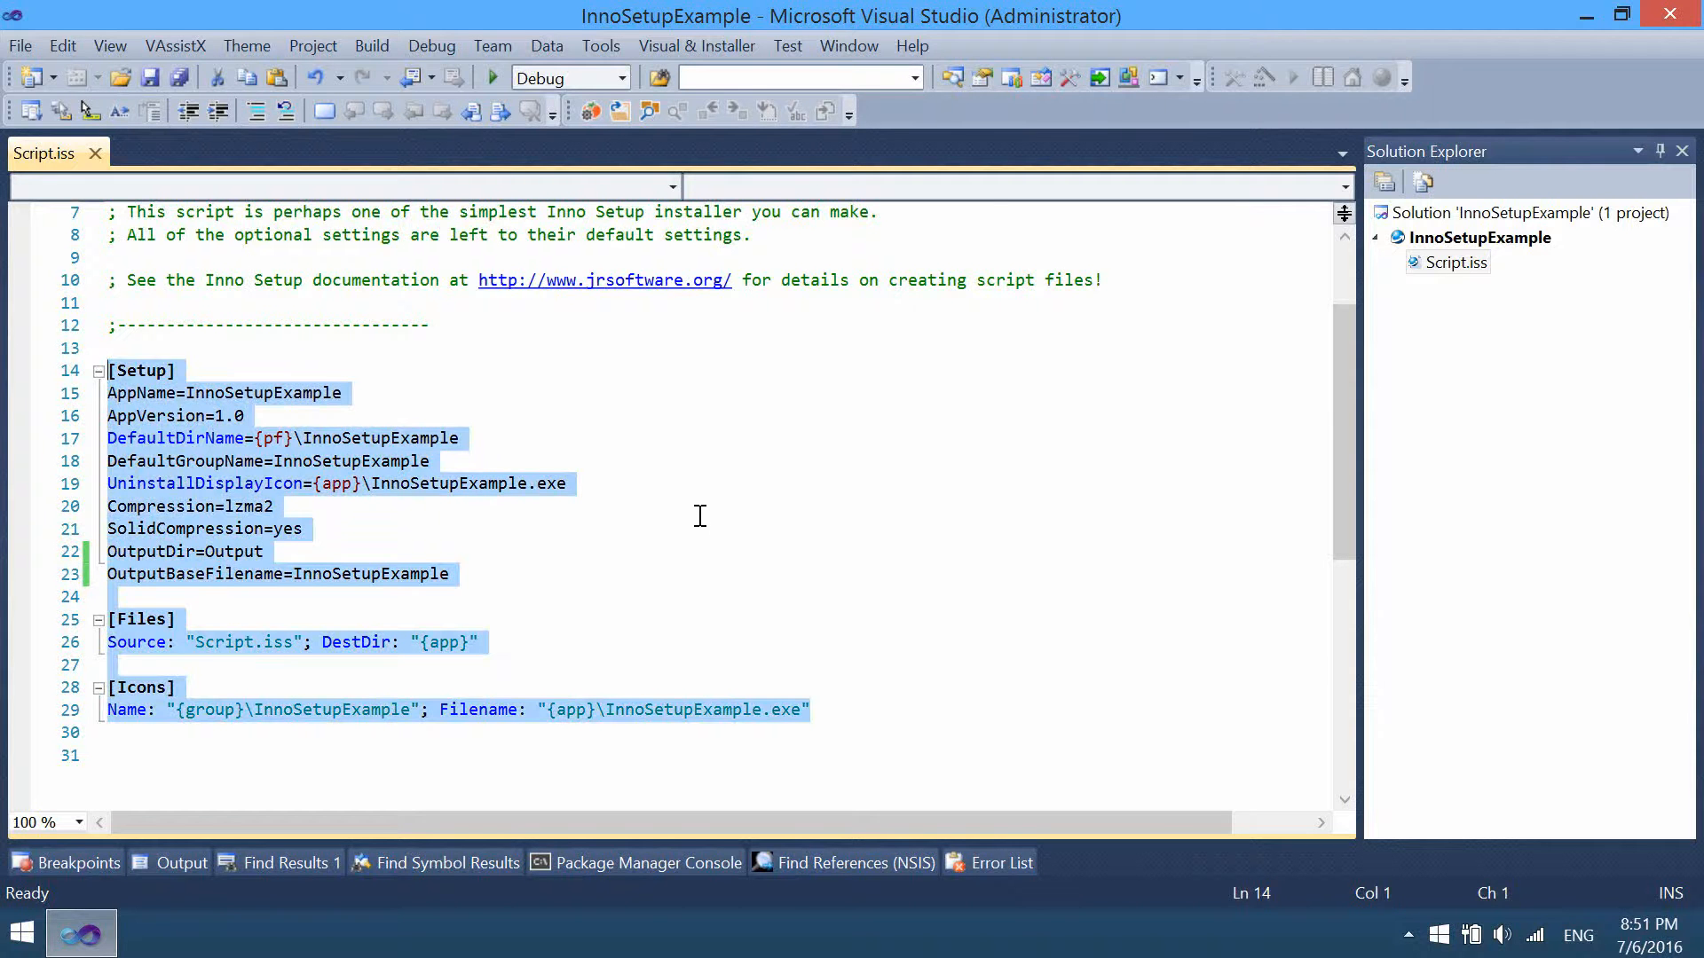
mouse_move(561, 447)
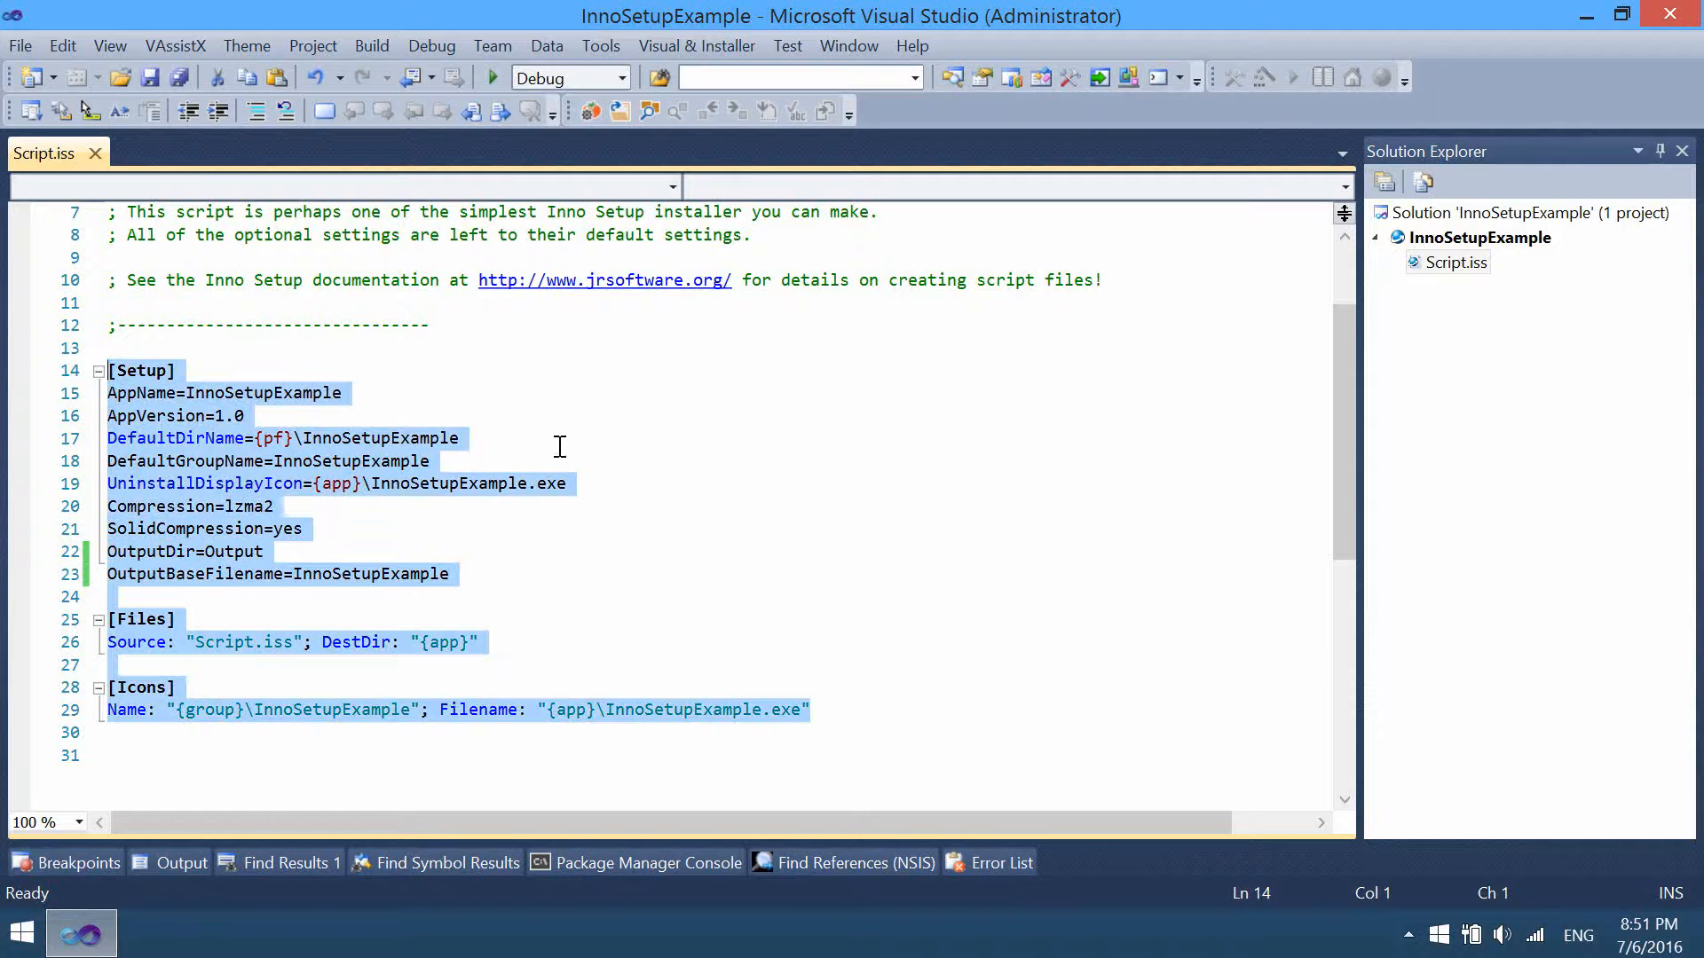
click(344, 392)
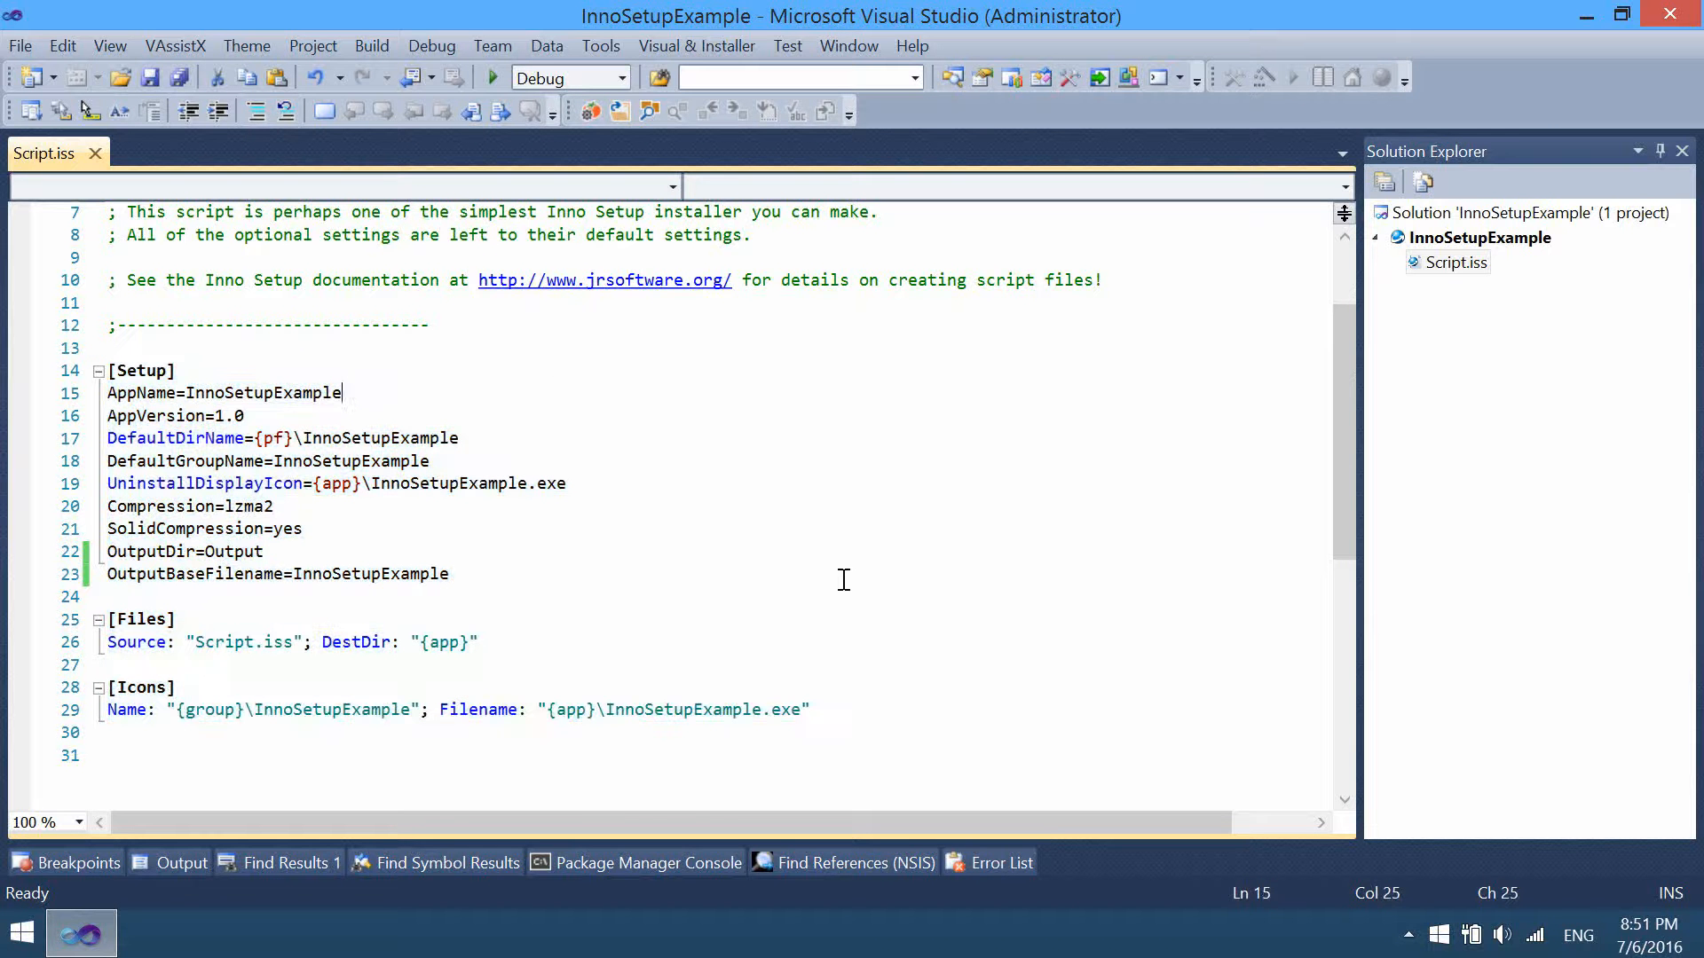
mouse_move(557, 380)
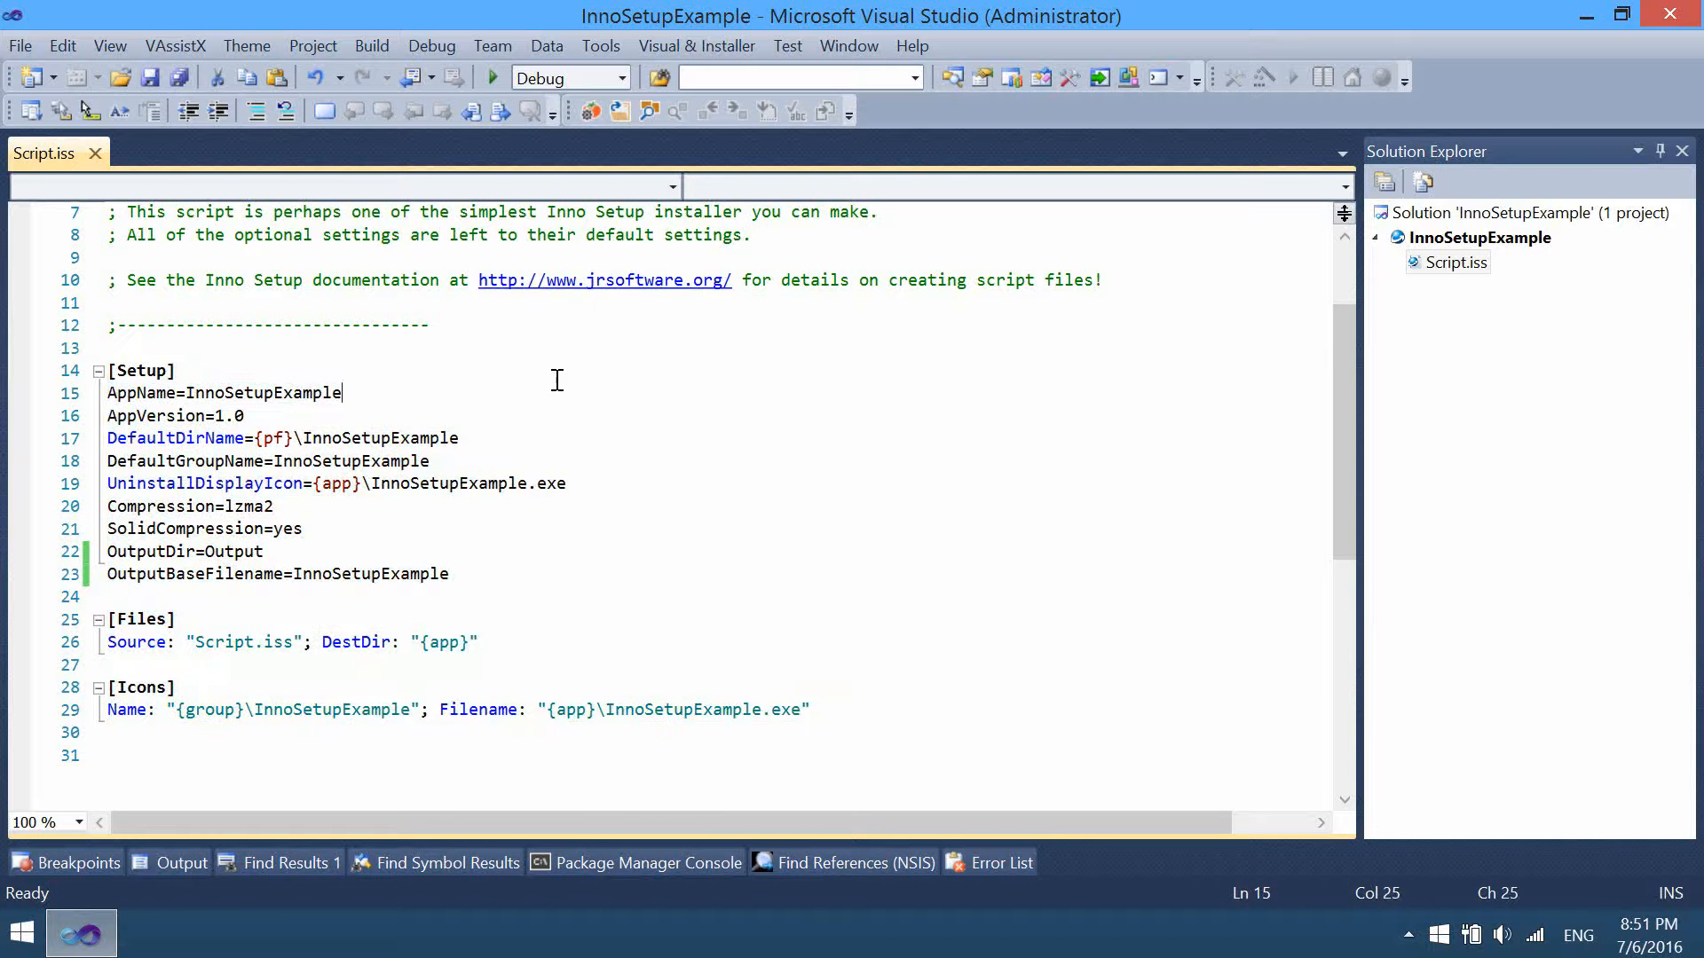
click(665, 186)
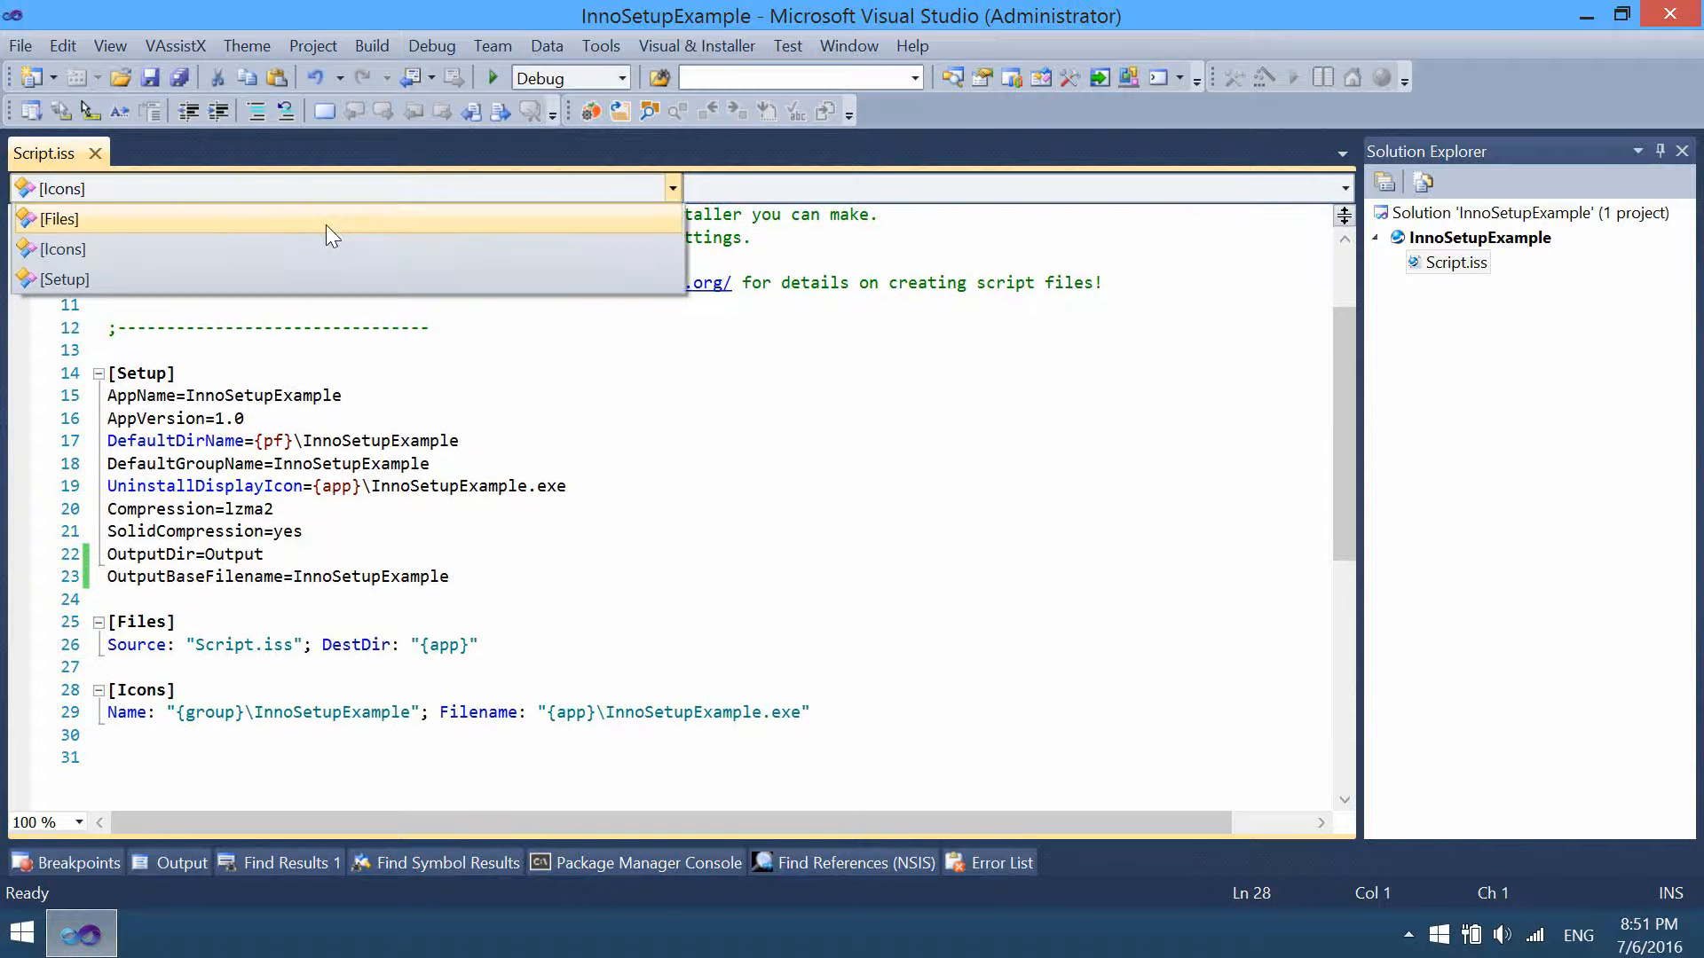
click(56, 220)
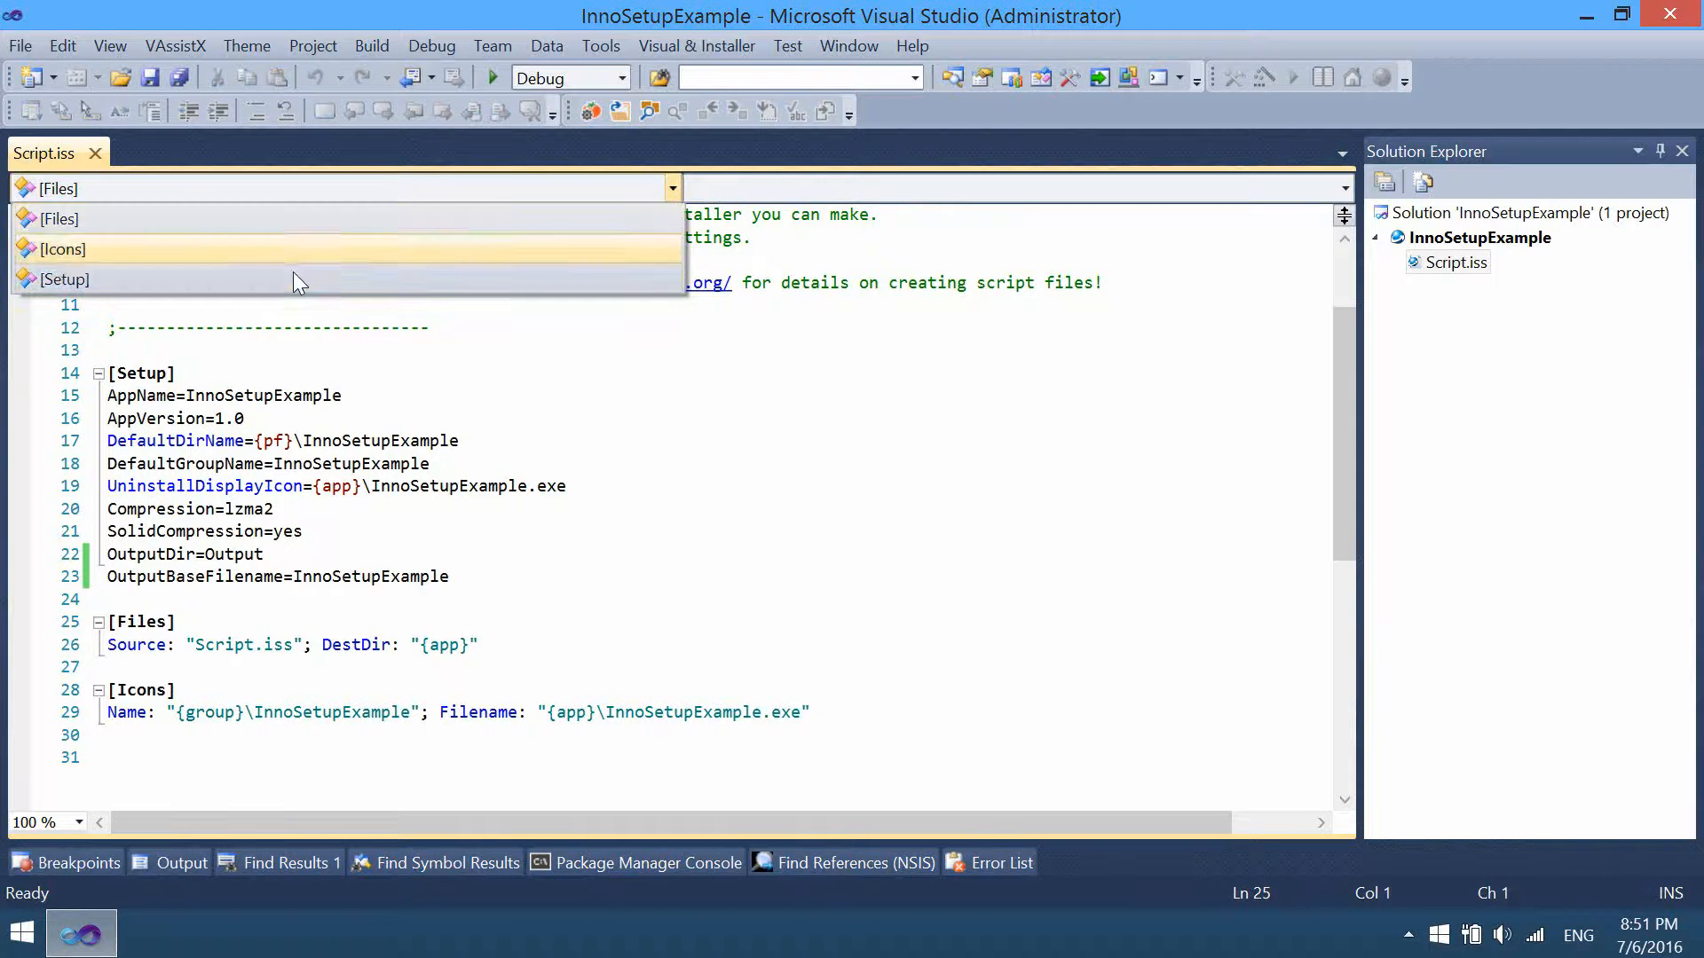
click(61, 279)
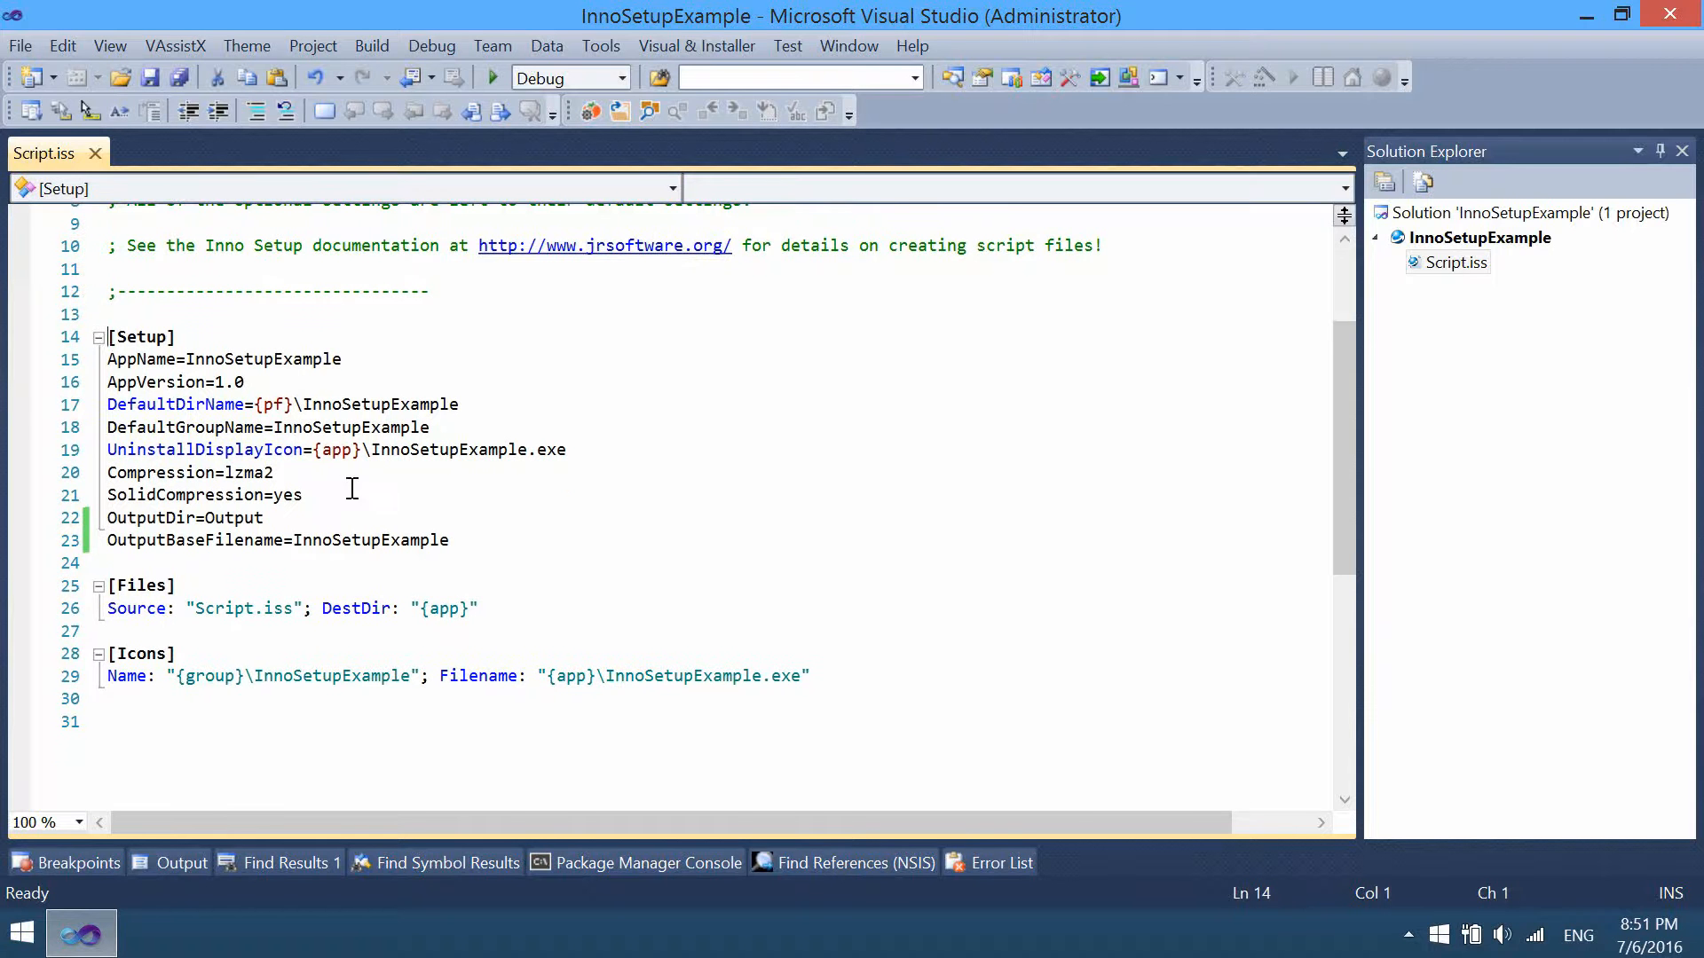
mouse_move(255, 609)
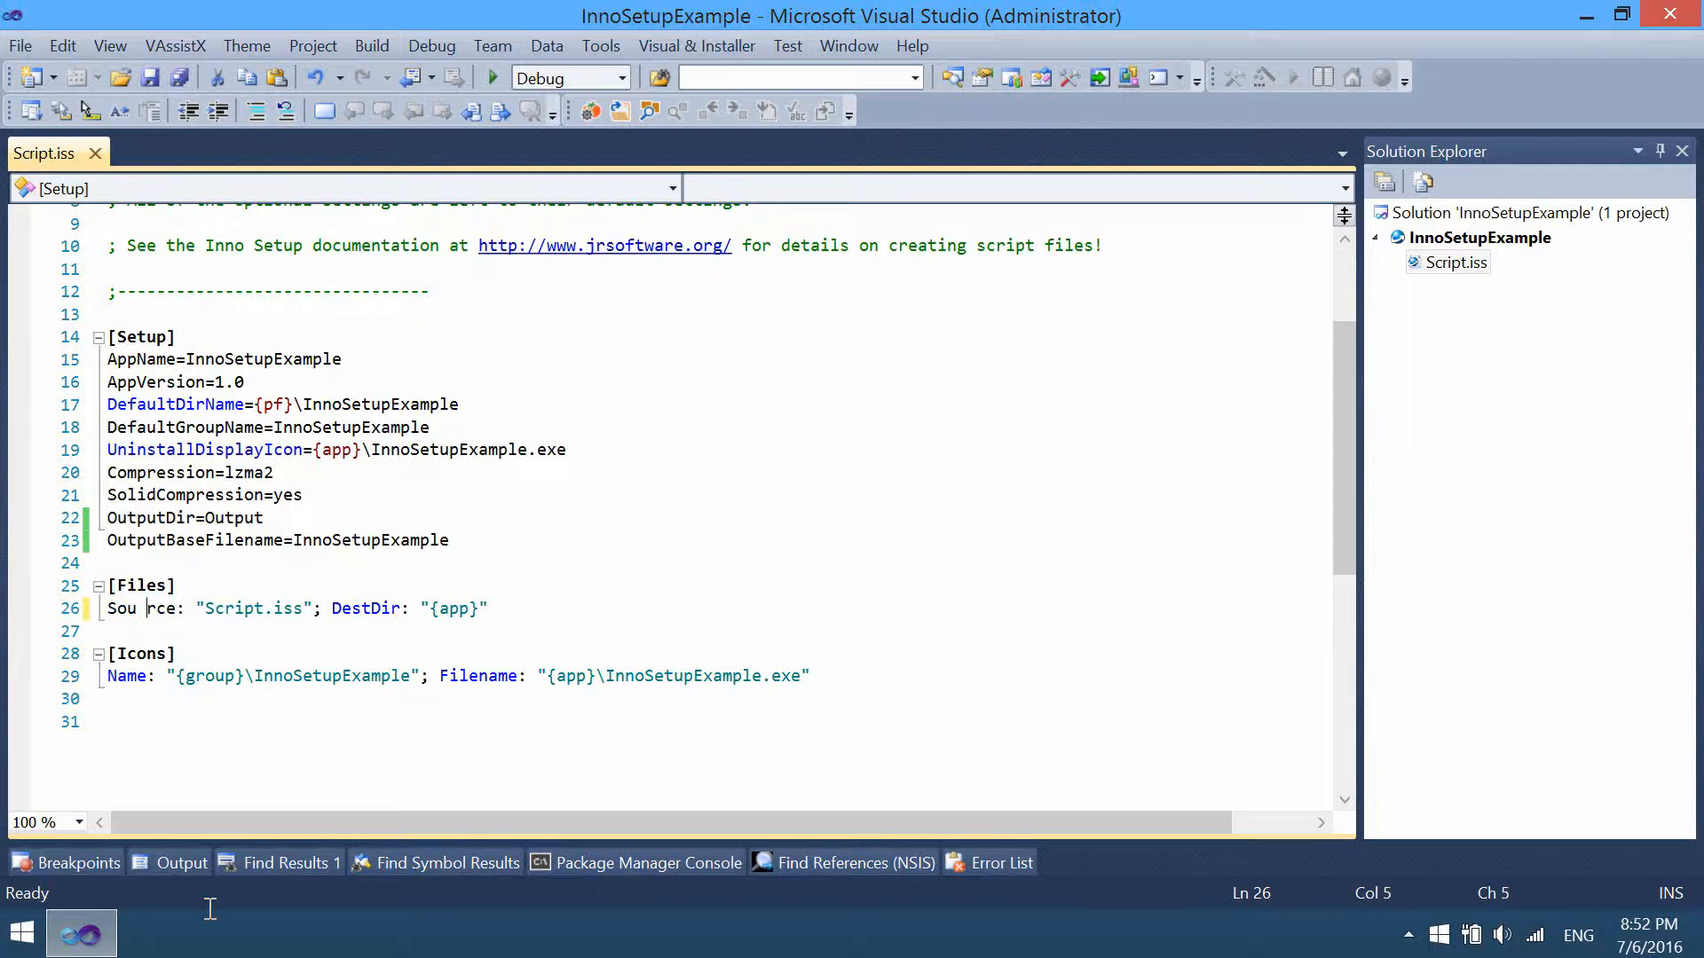
Remove the stray space from the Source parameter so the [Files] entry is valid again
click(1001, 863)
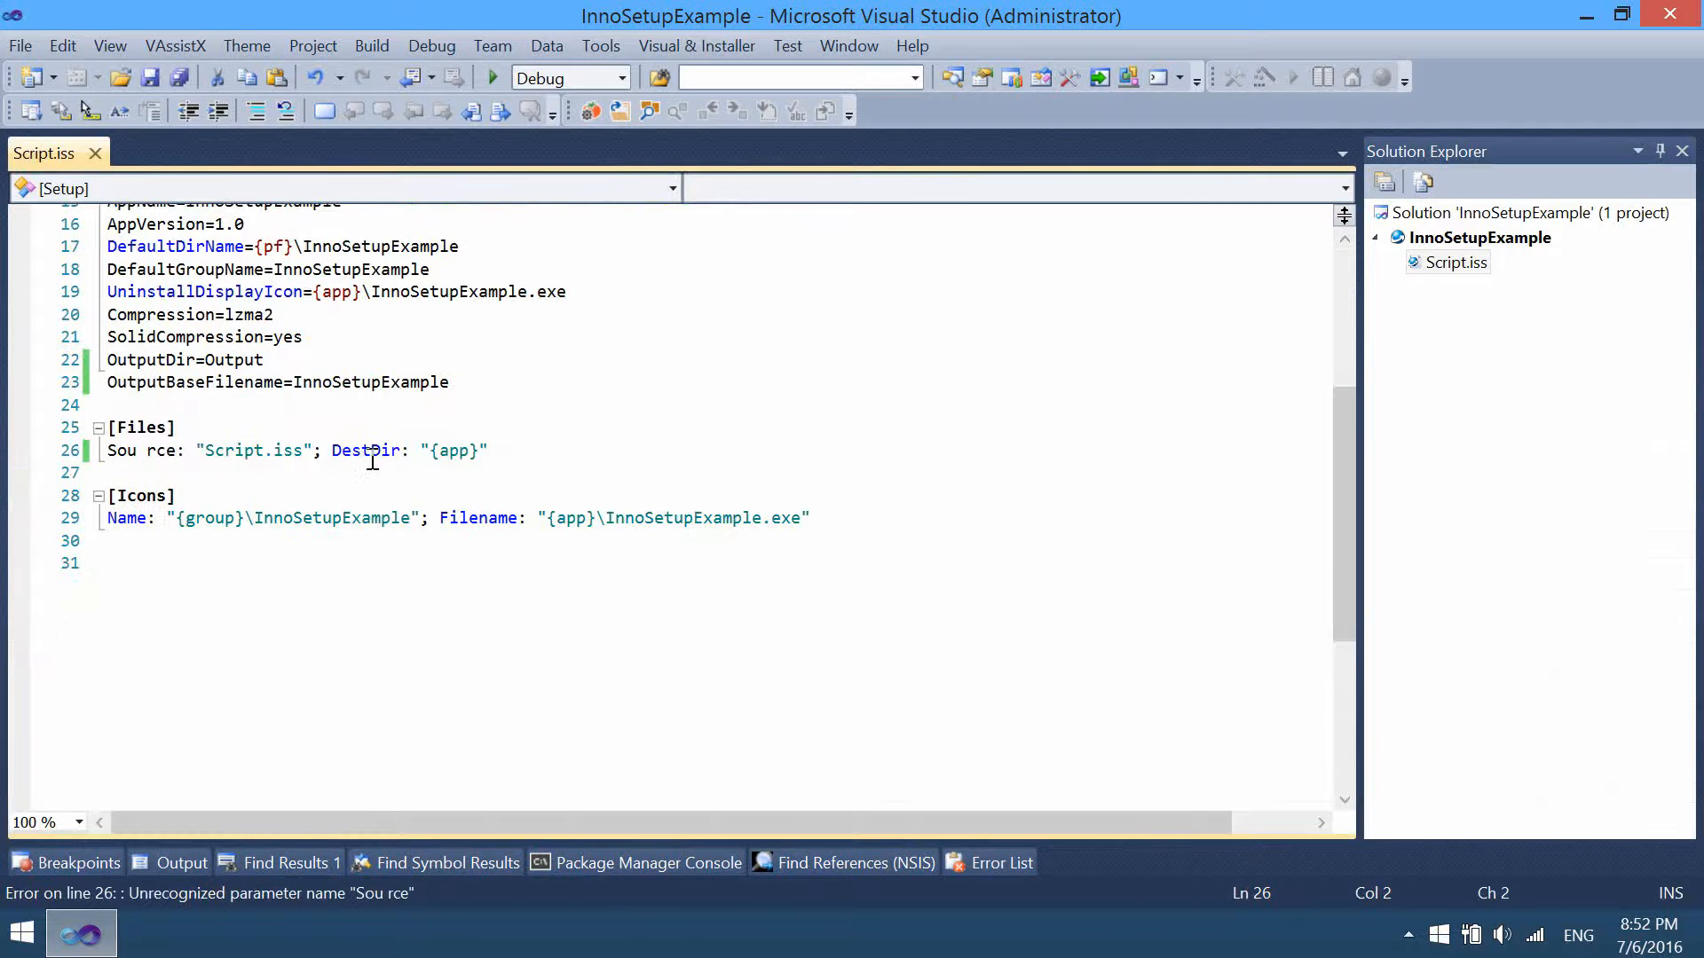
click(151, 450)
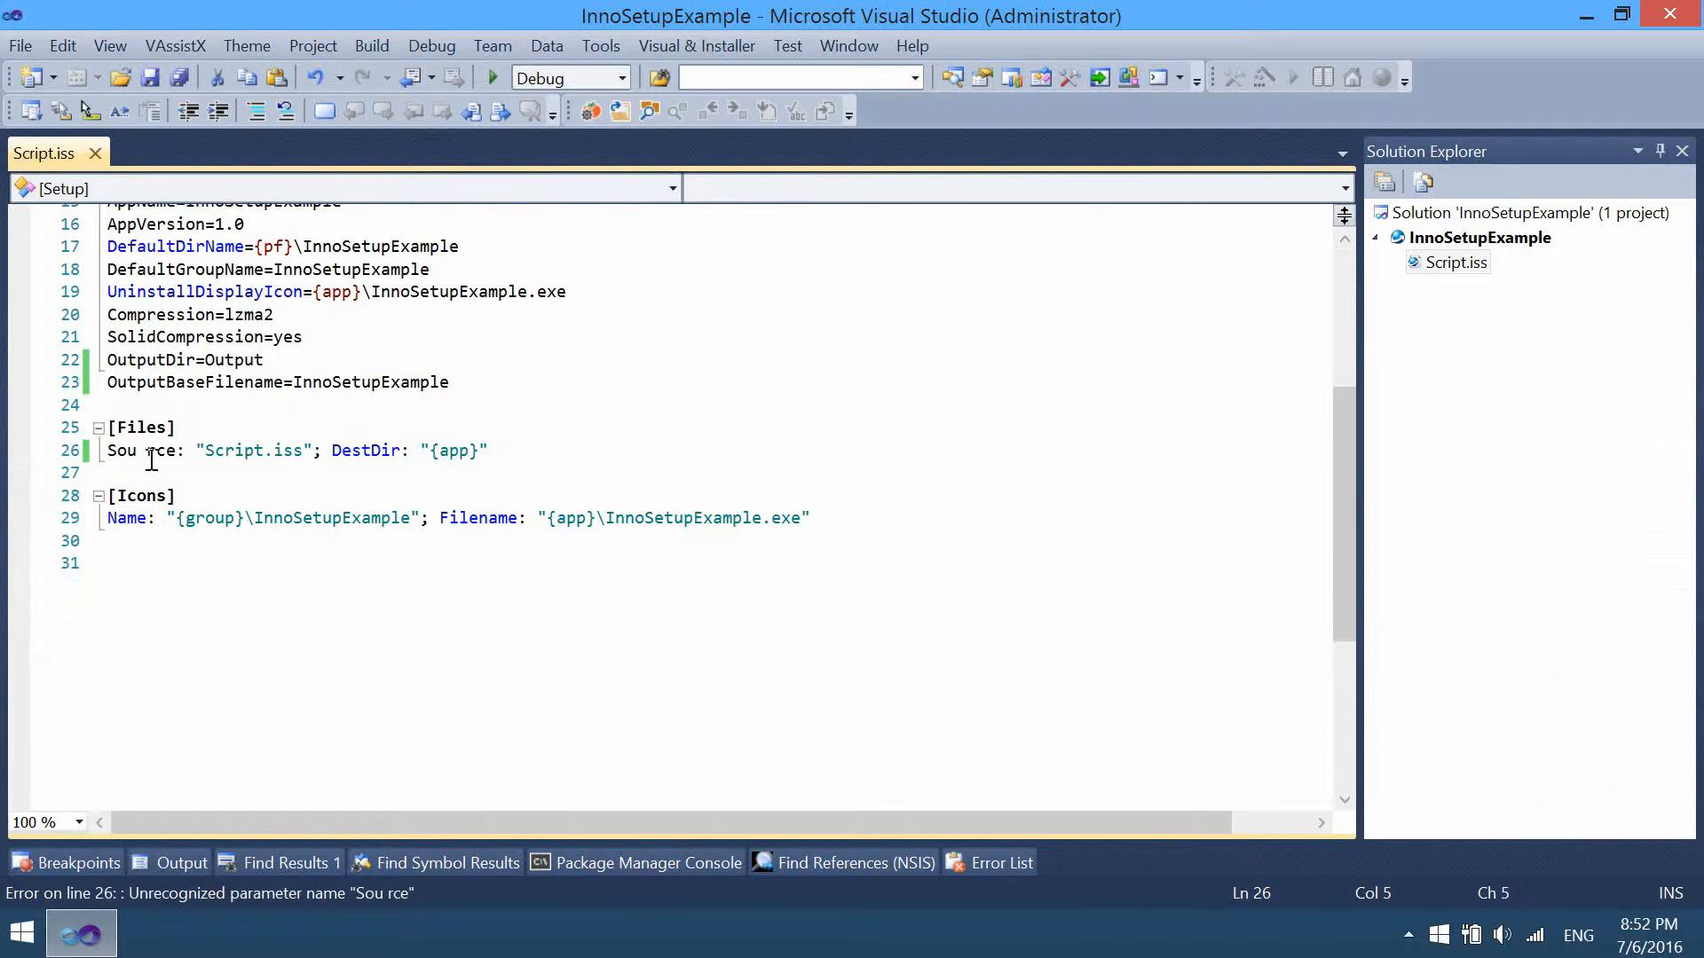
key(Backspace)
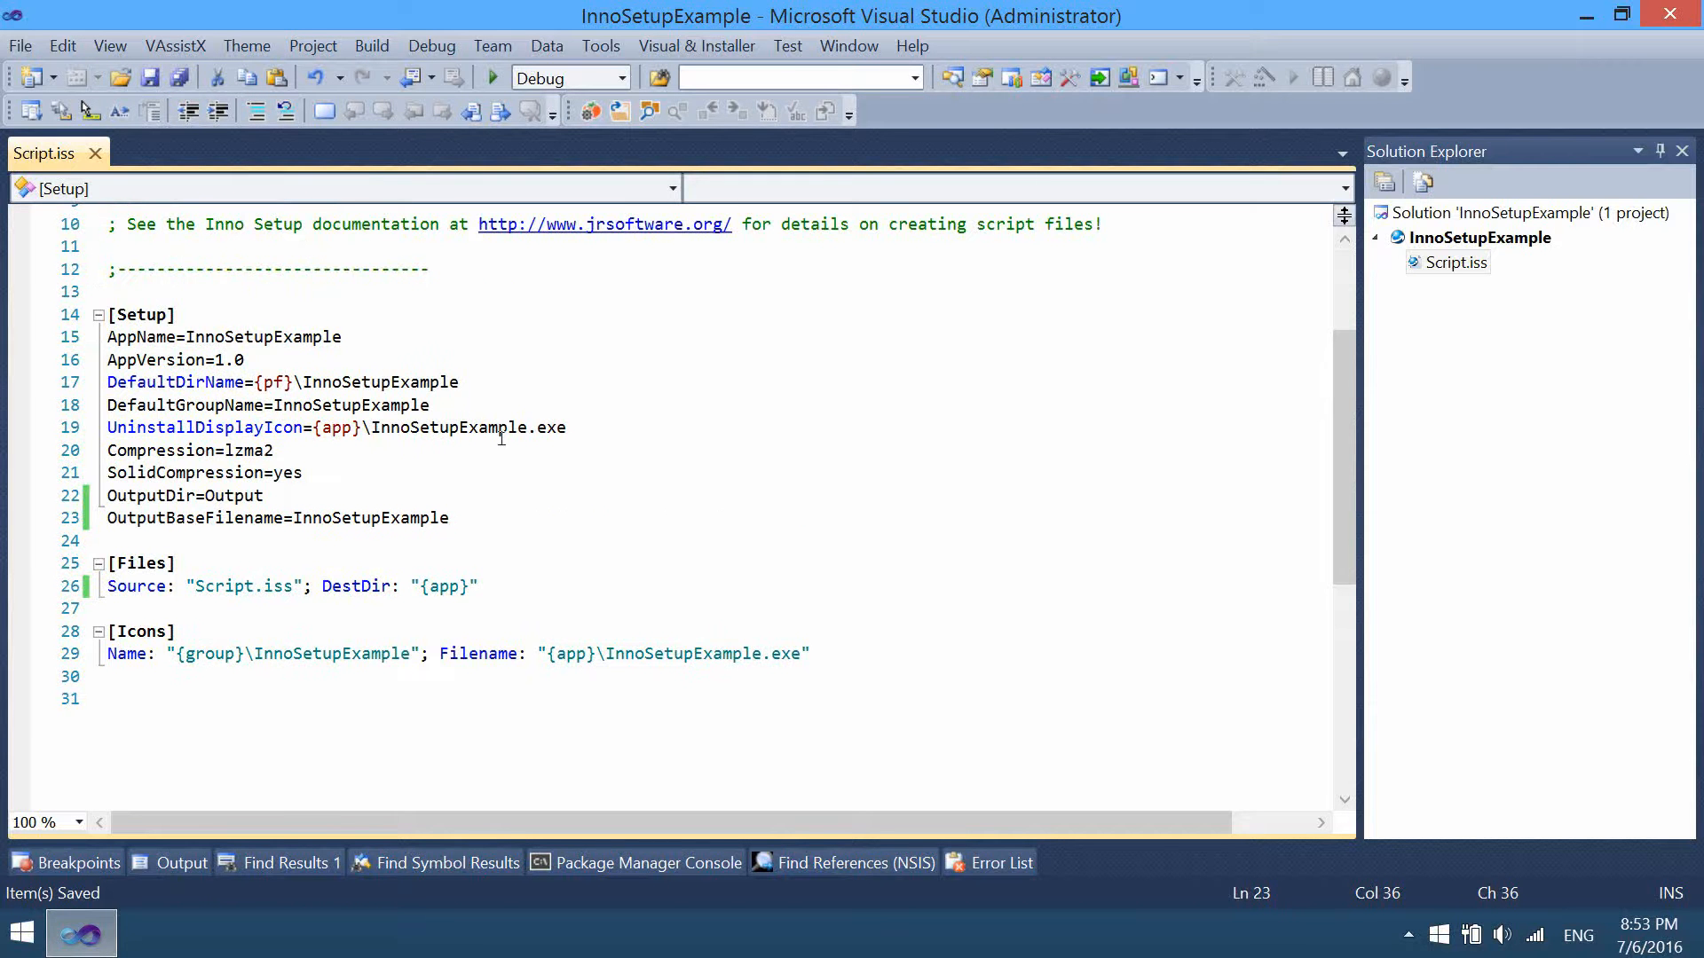
click(841, 649)
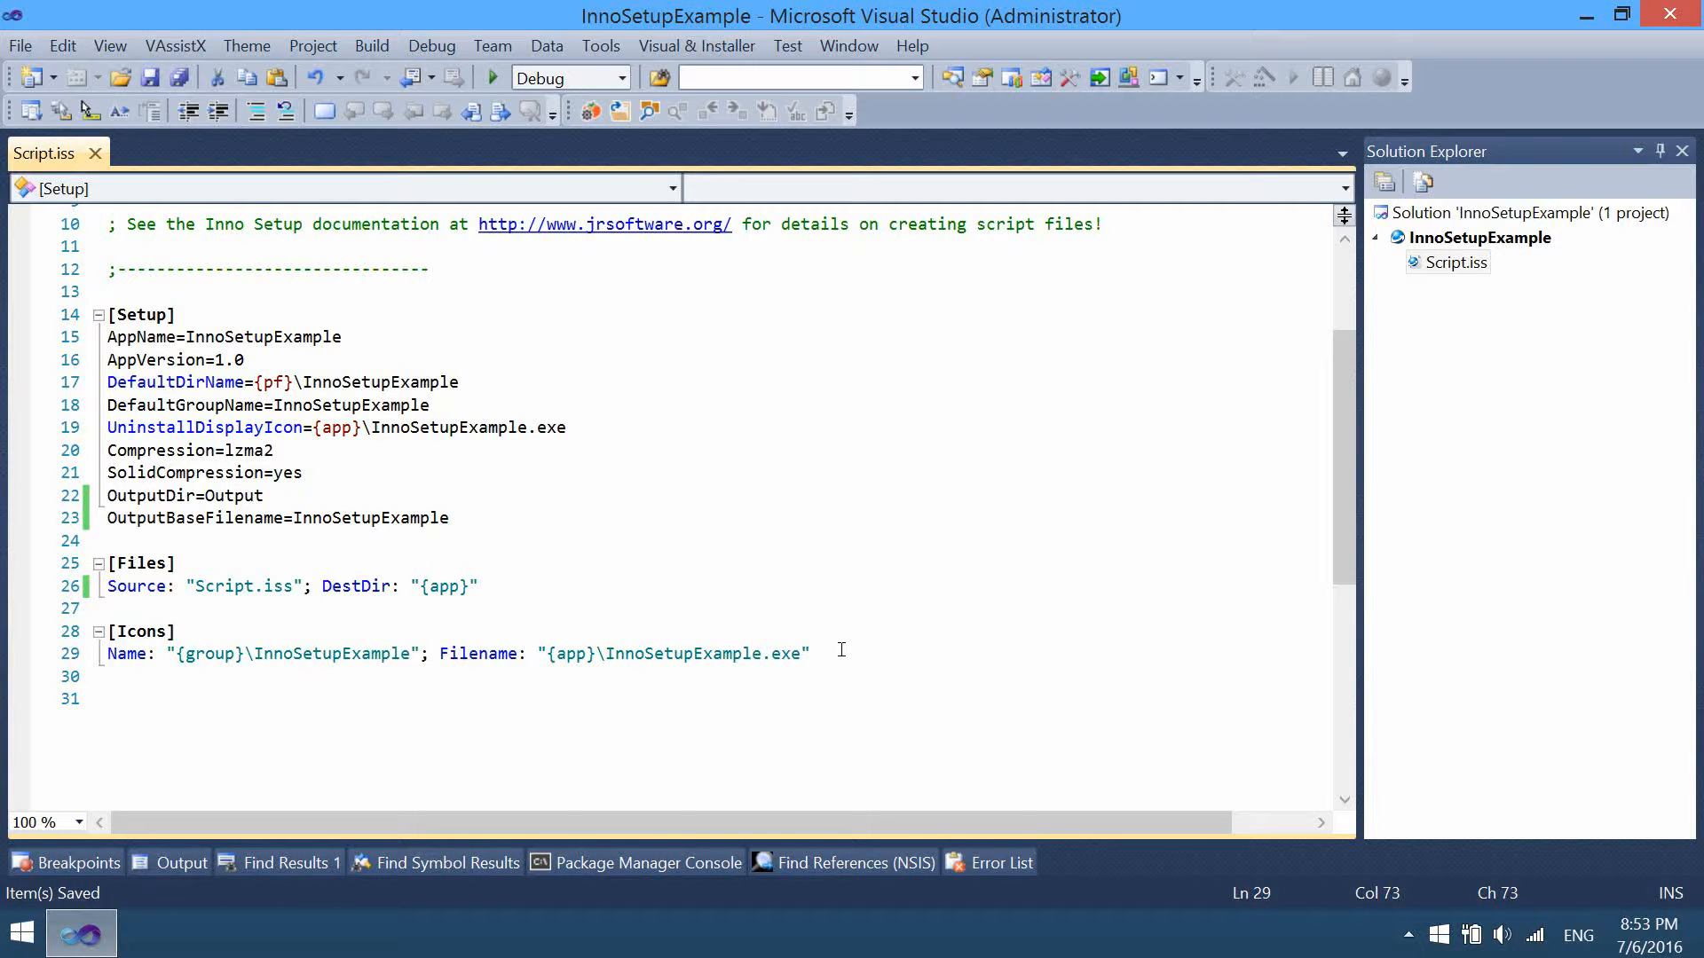
Add a [Code] section with an InitializeWizard procedure at the end of the script
text([)
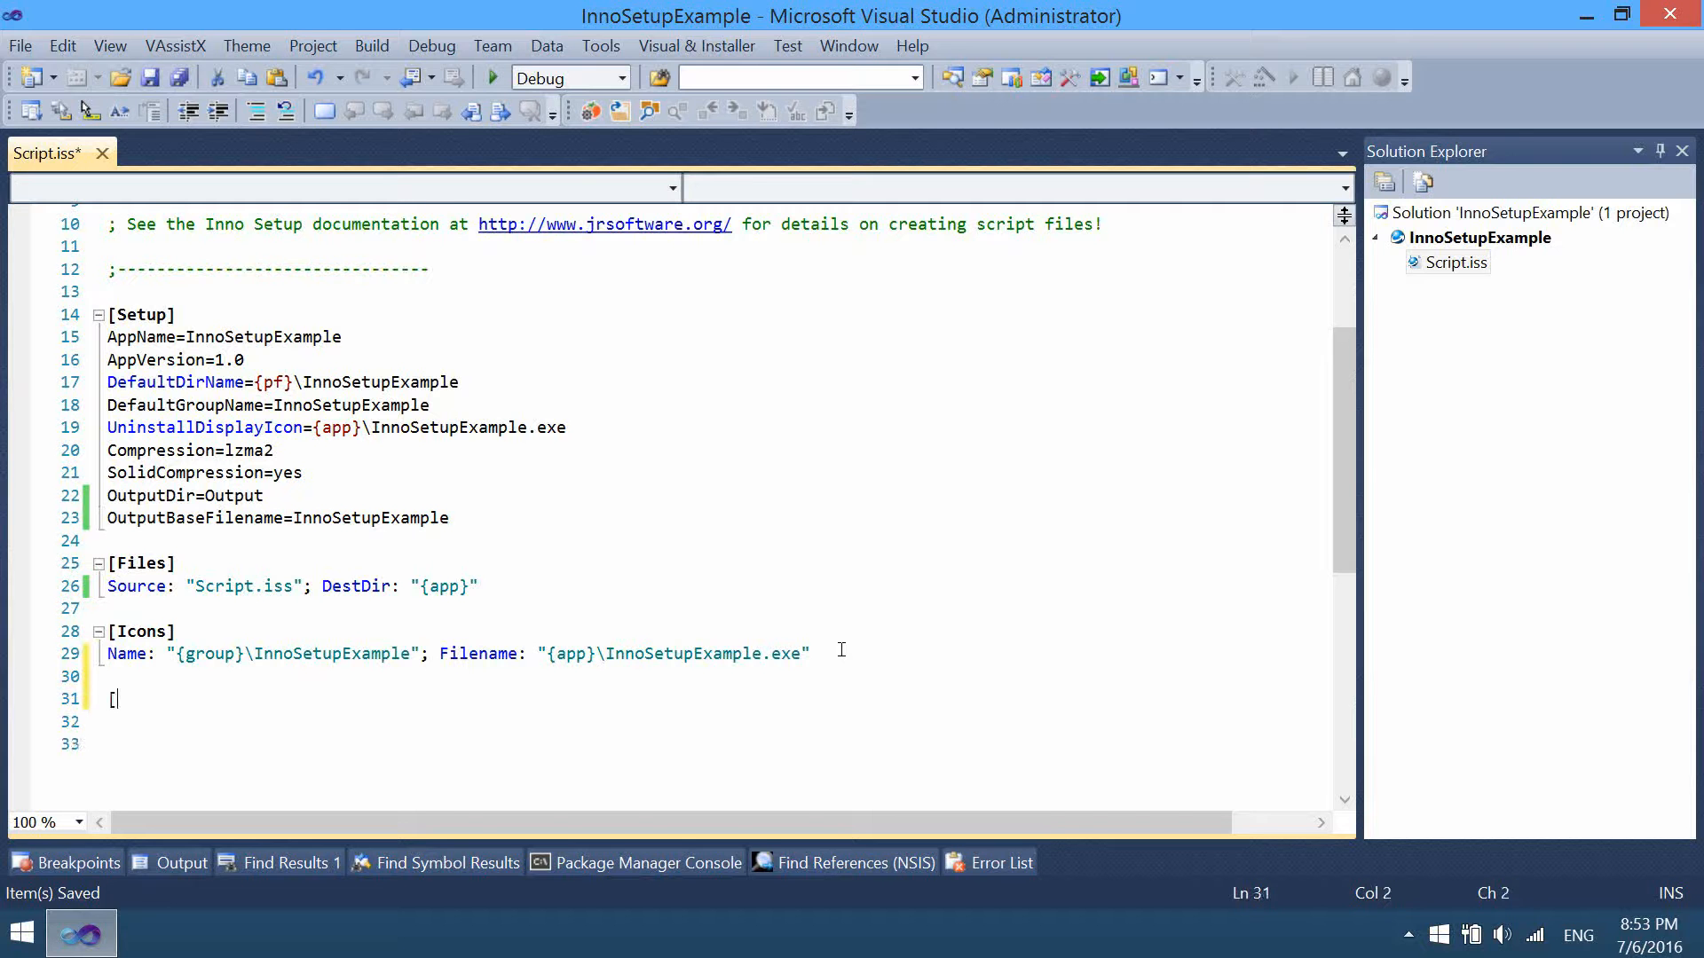
text(Code])
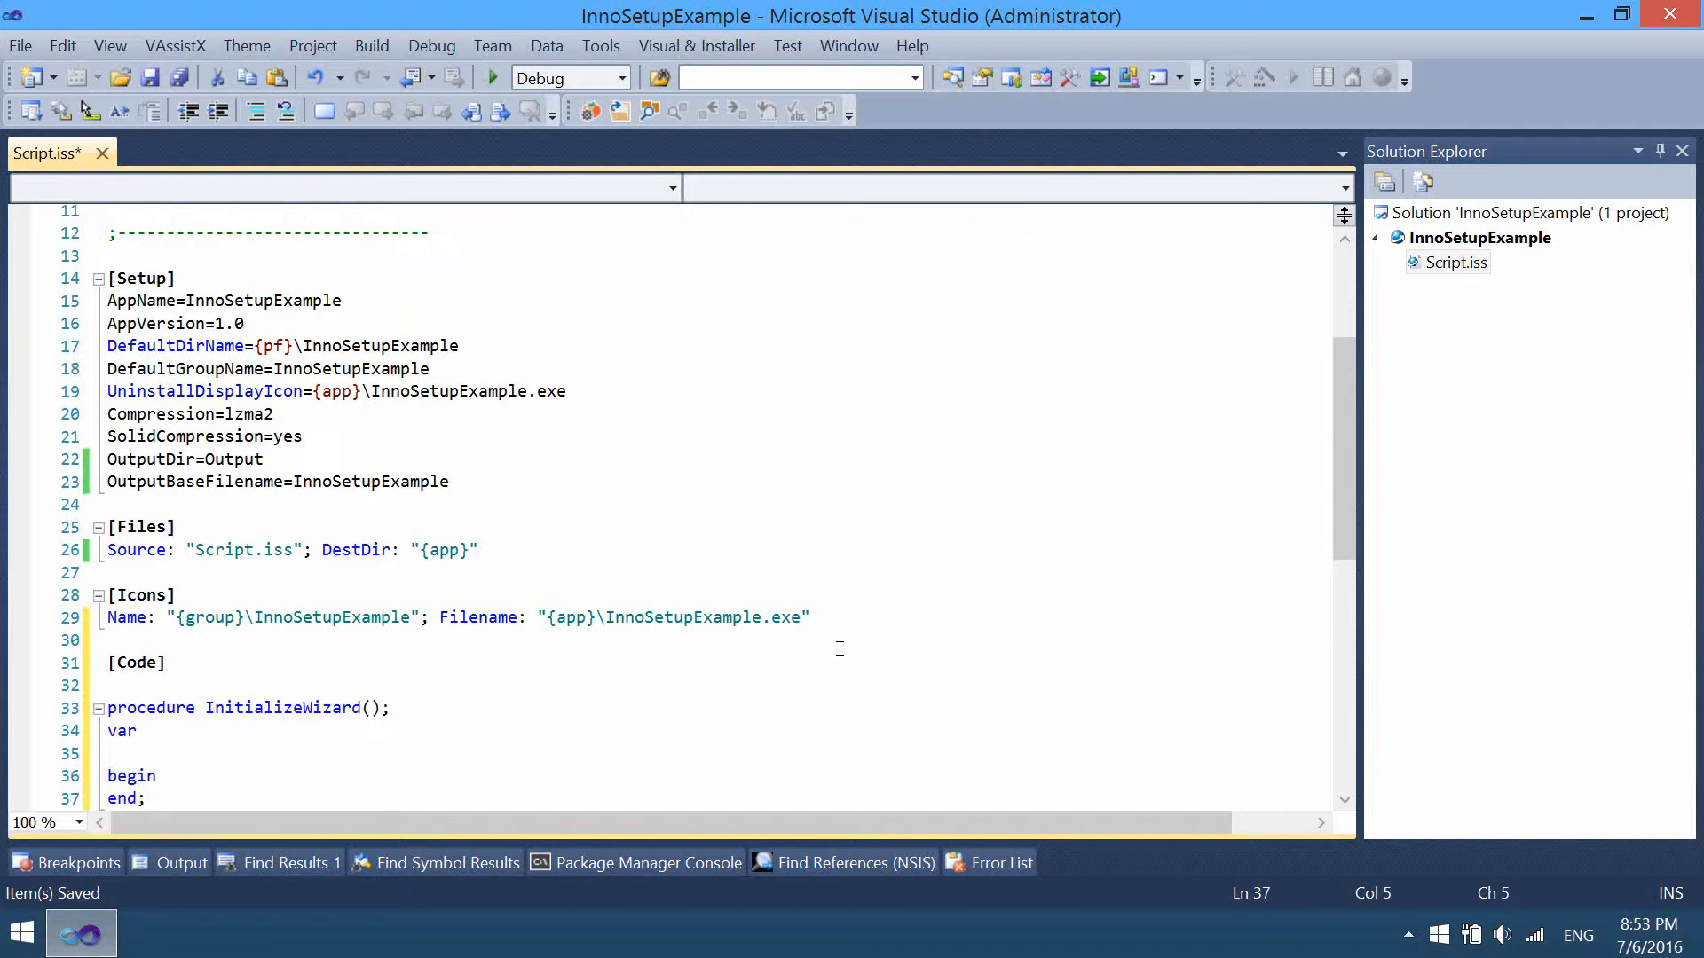
scroll(down, 3)
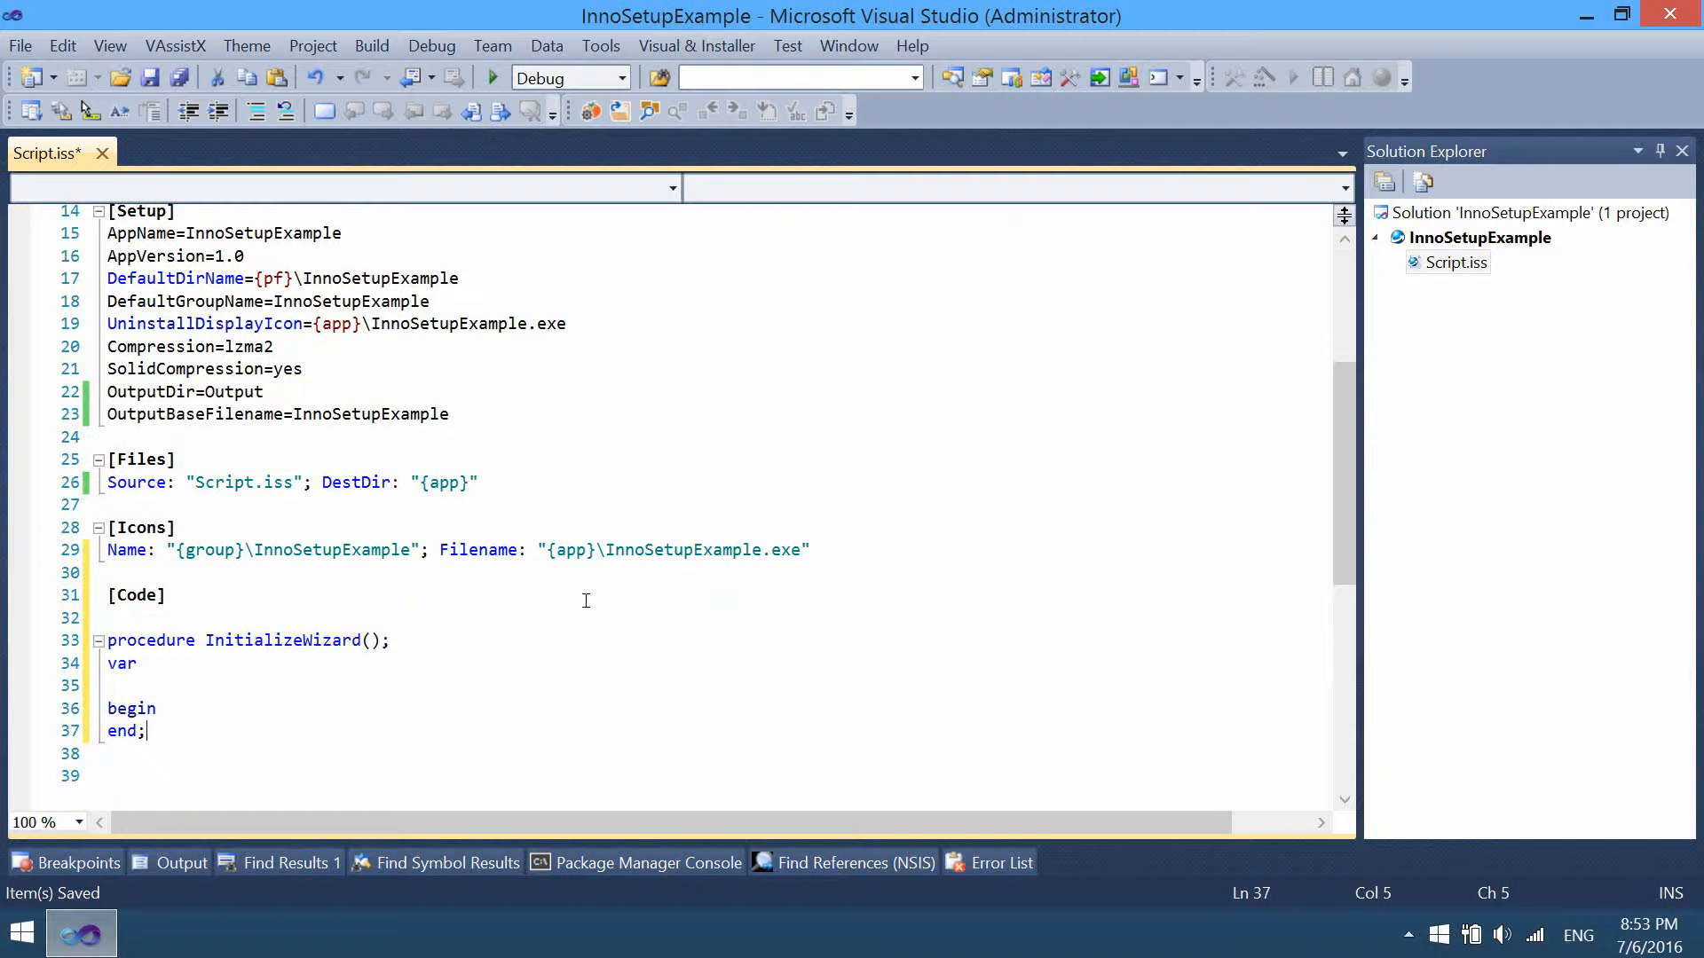
mouse_move(452, 633)
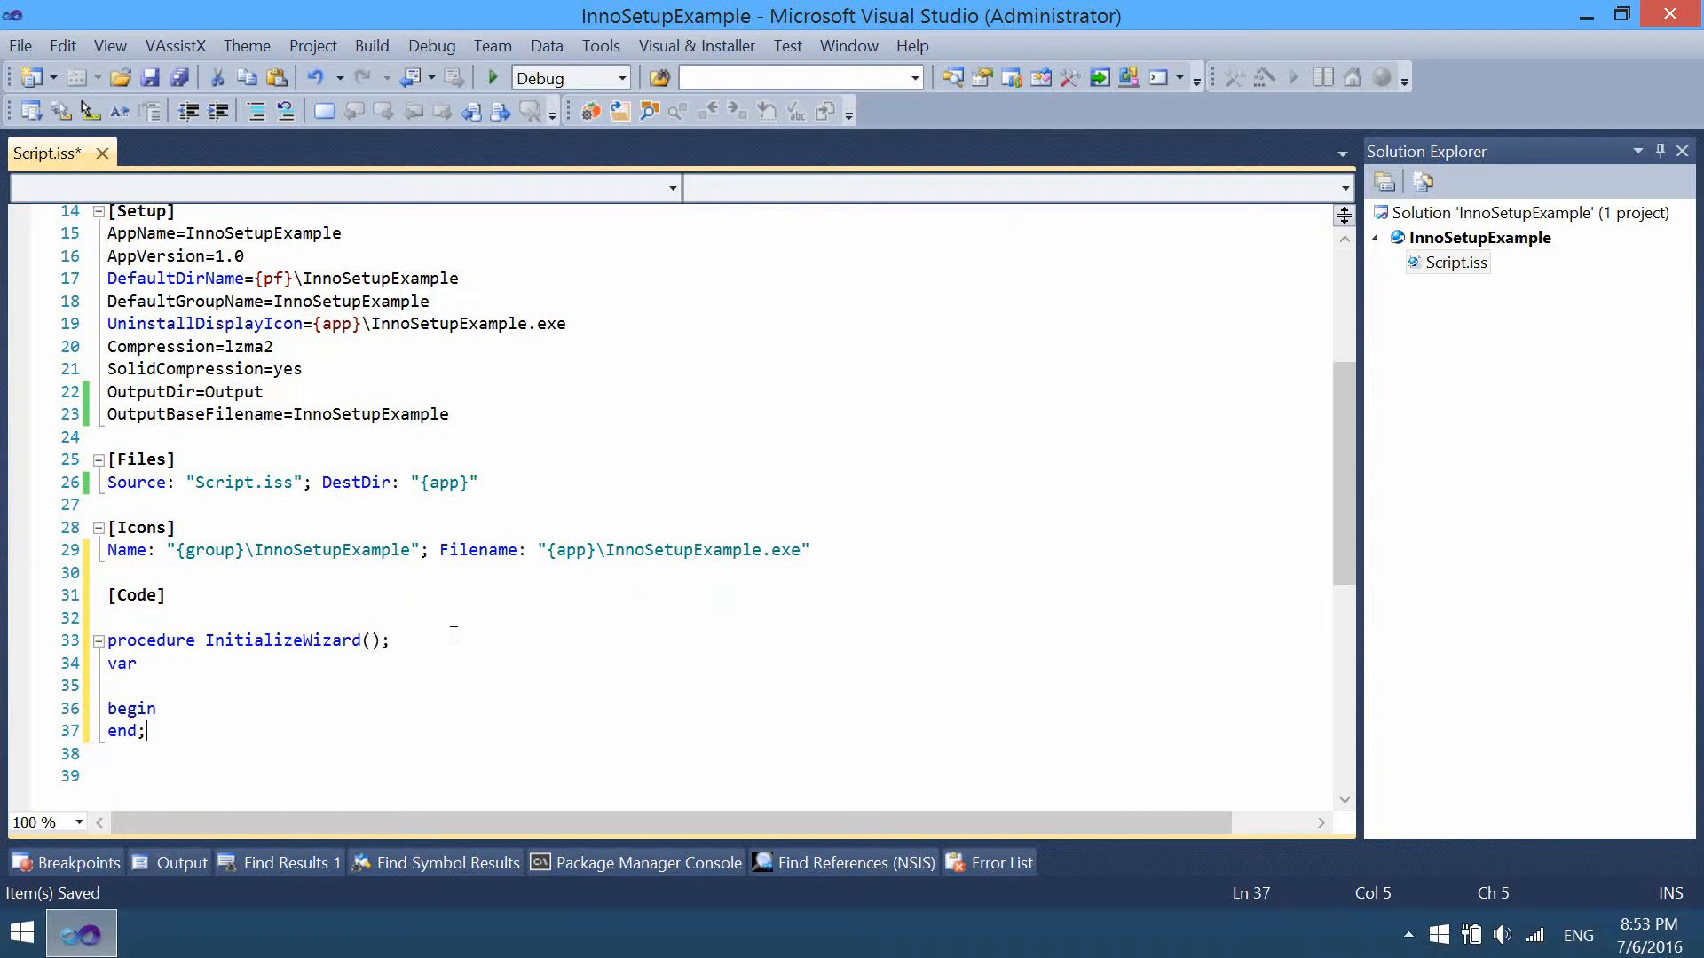
click(110, 685)
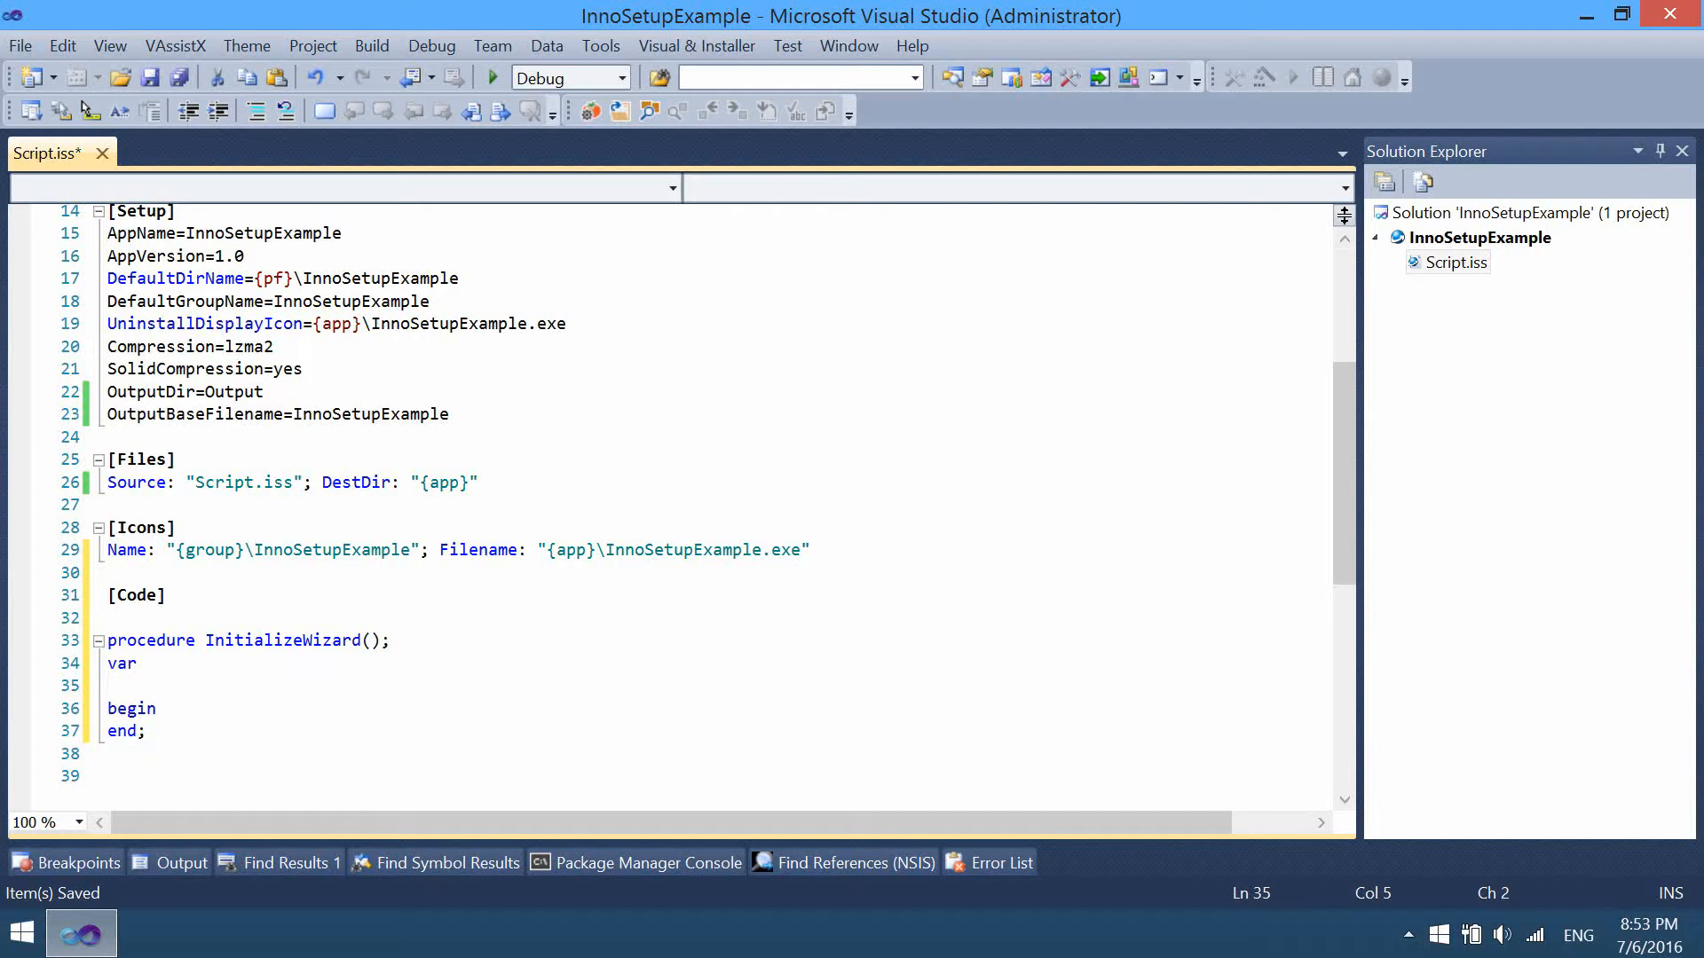
Declare myText: String; under var and start the body line with myText
text(m)
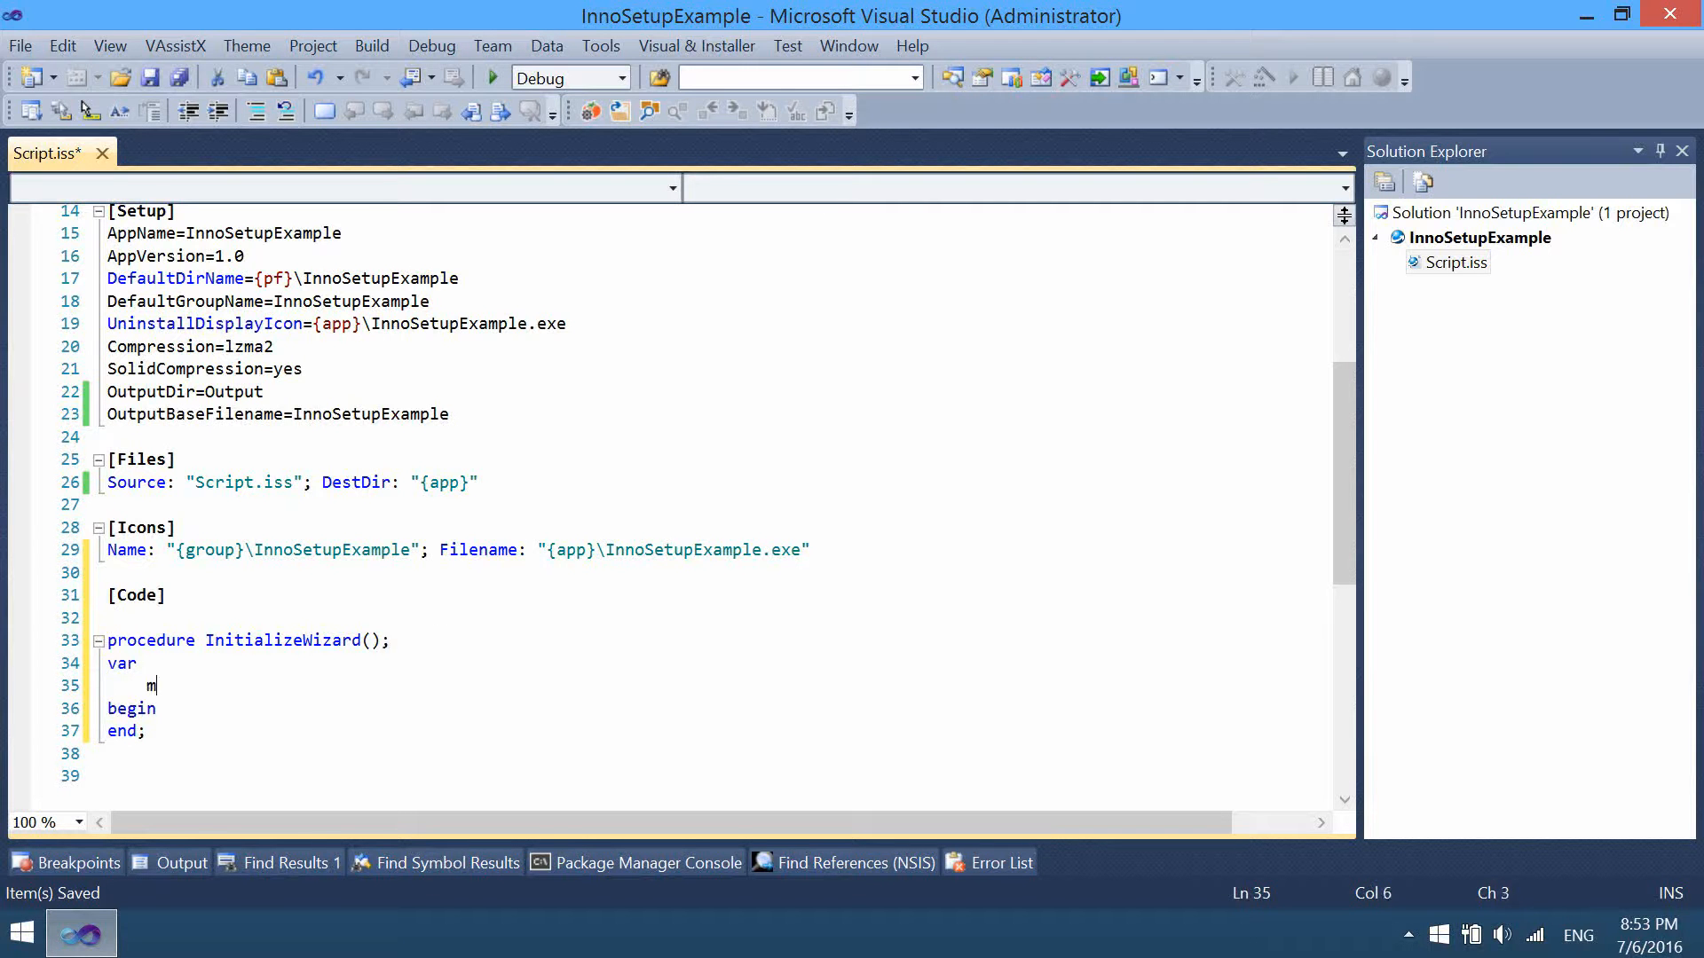
text(yText:)
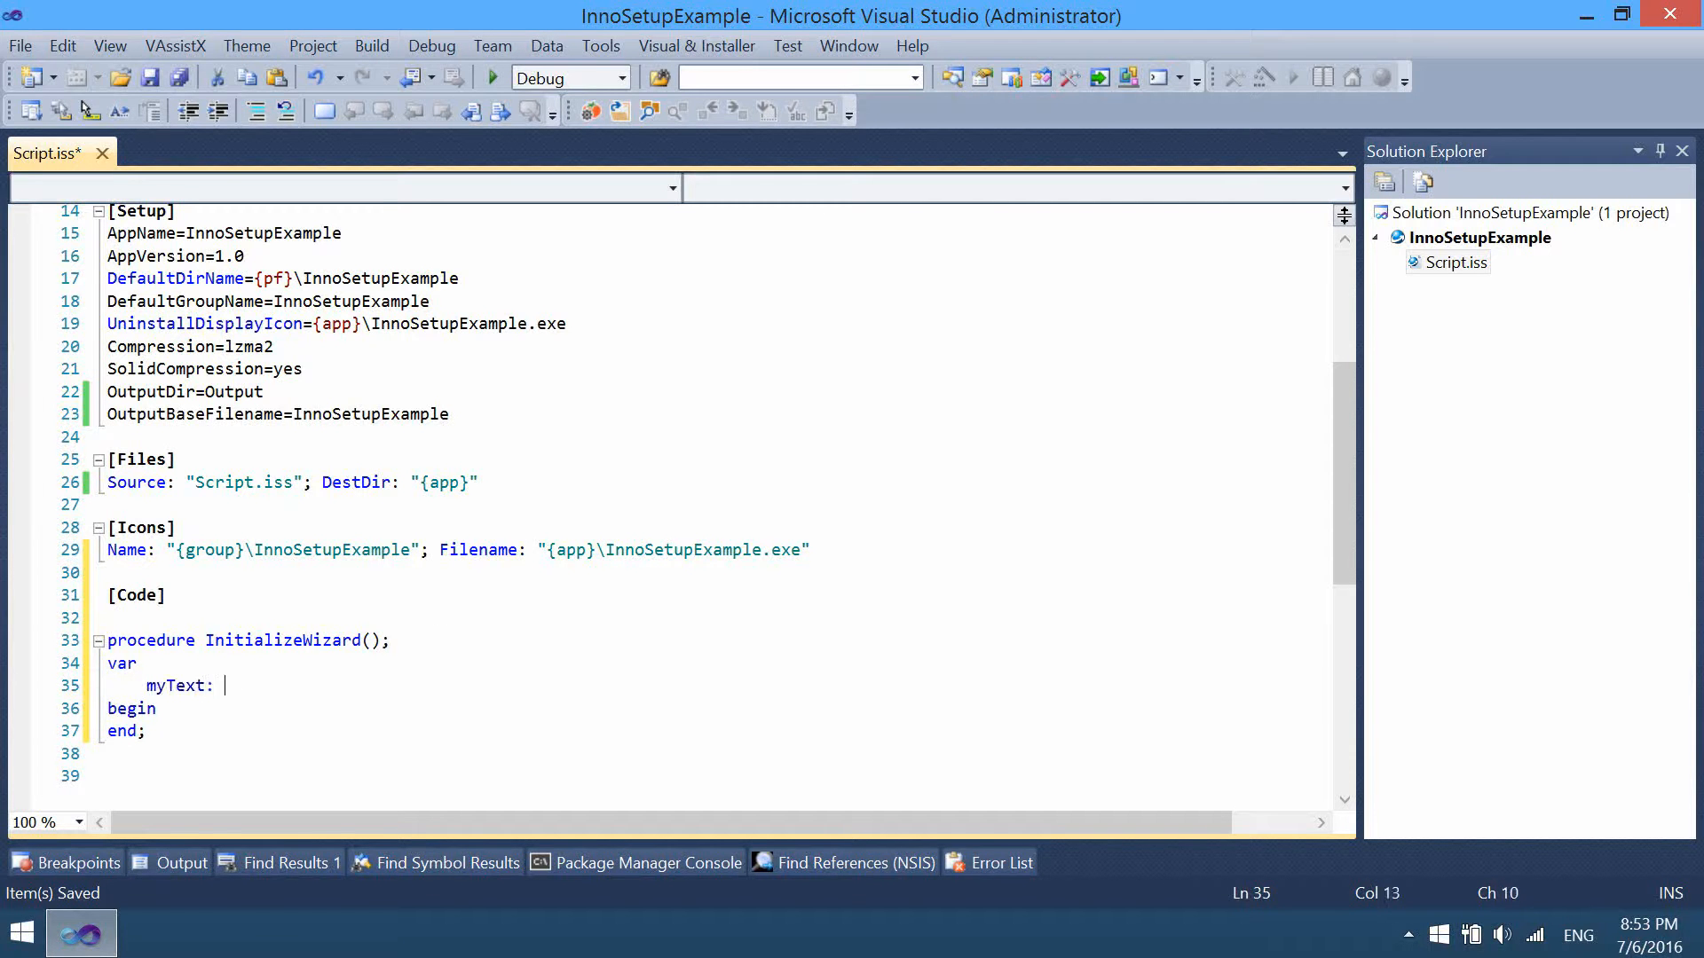
text(String)
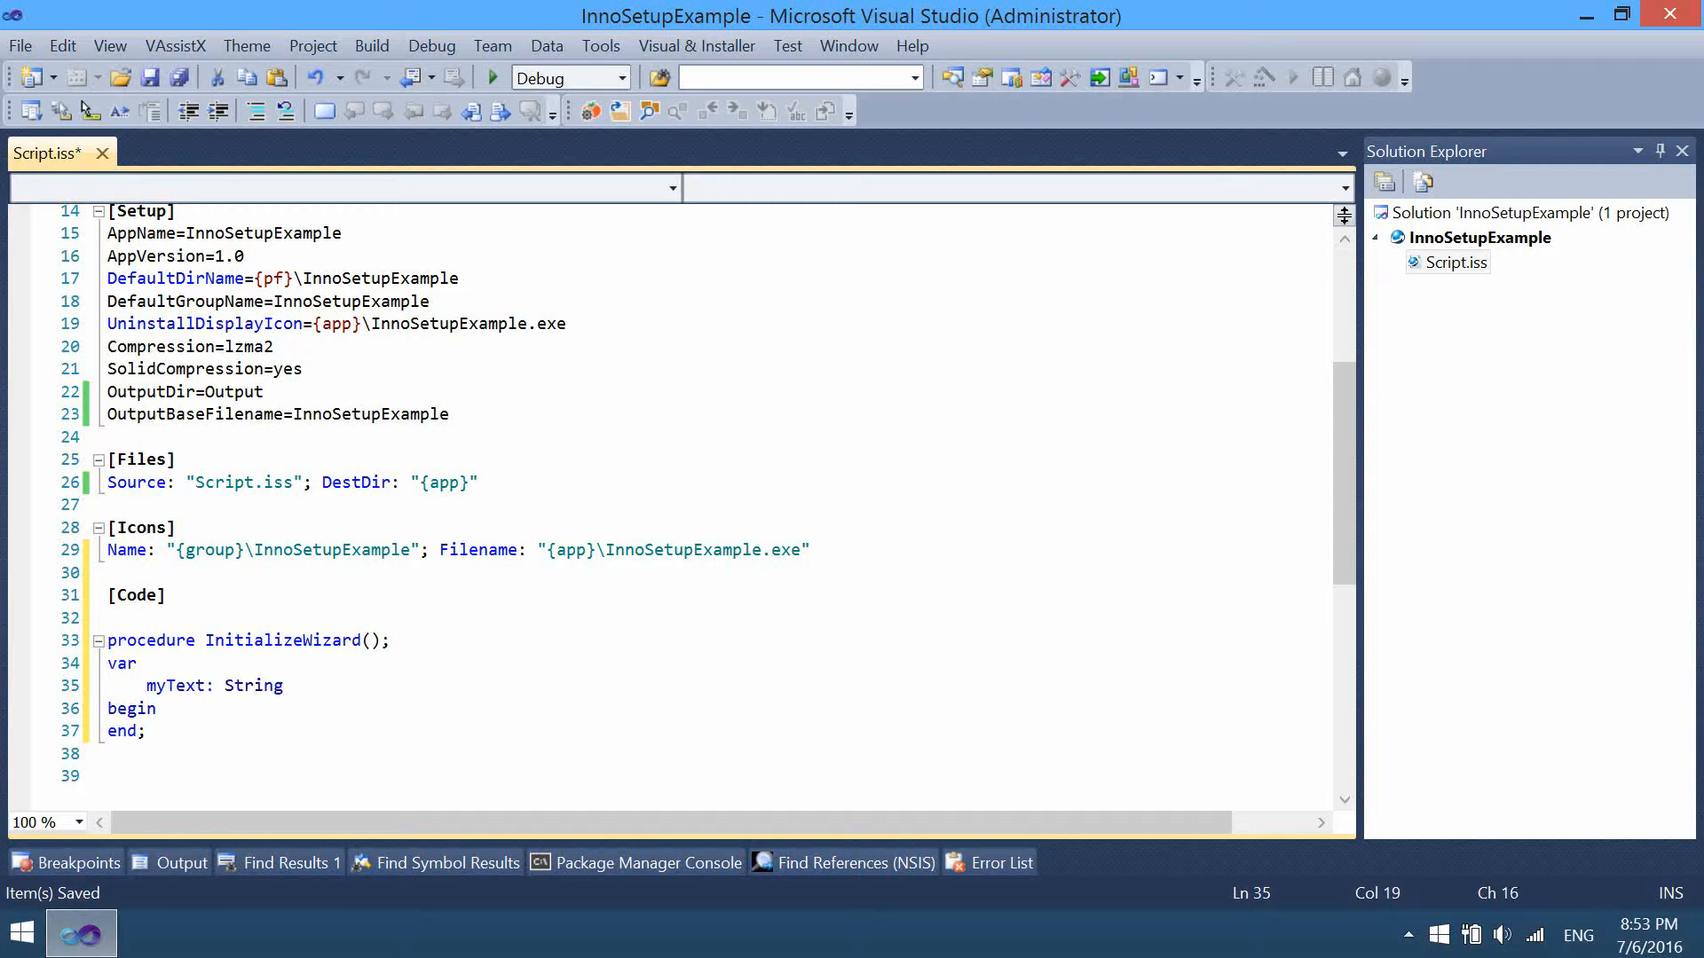
text(;)
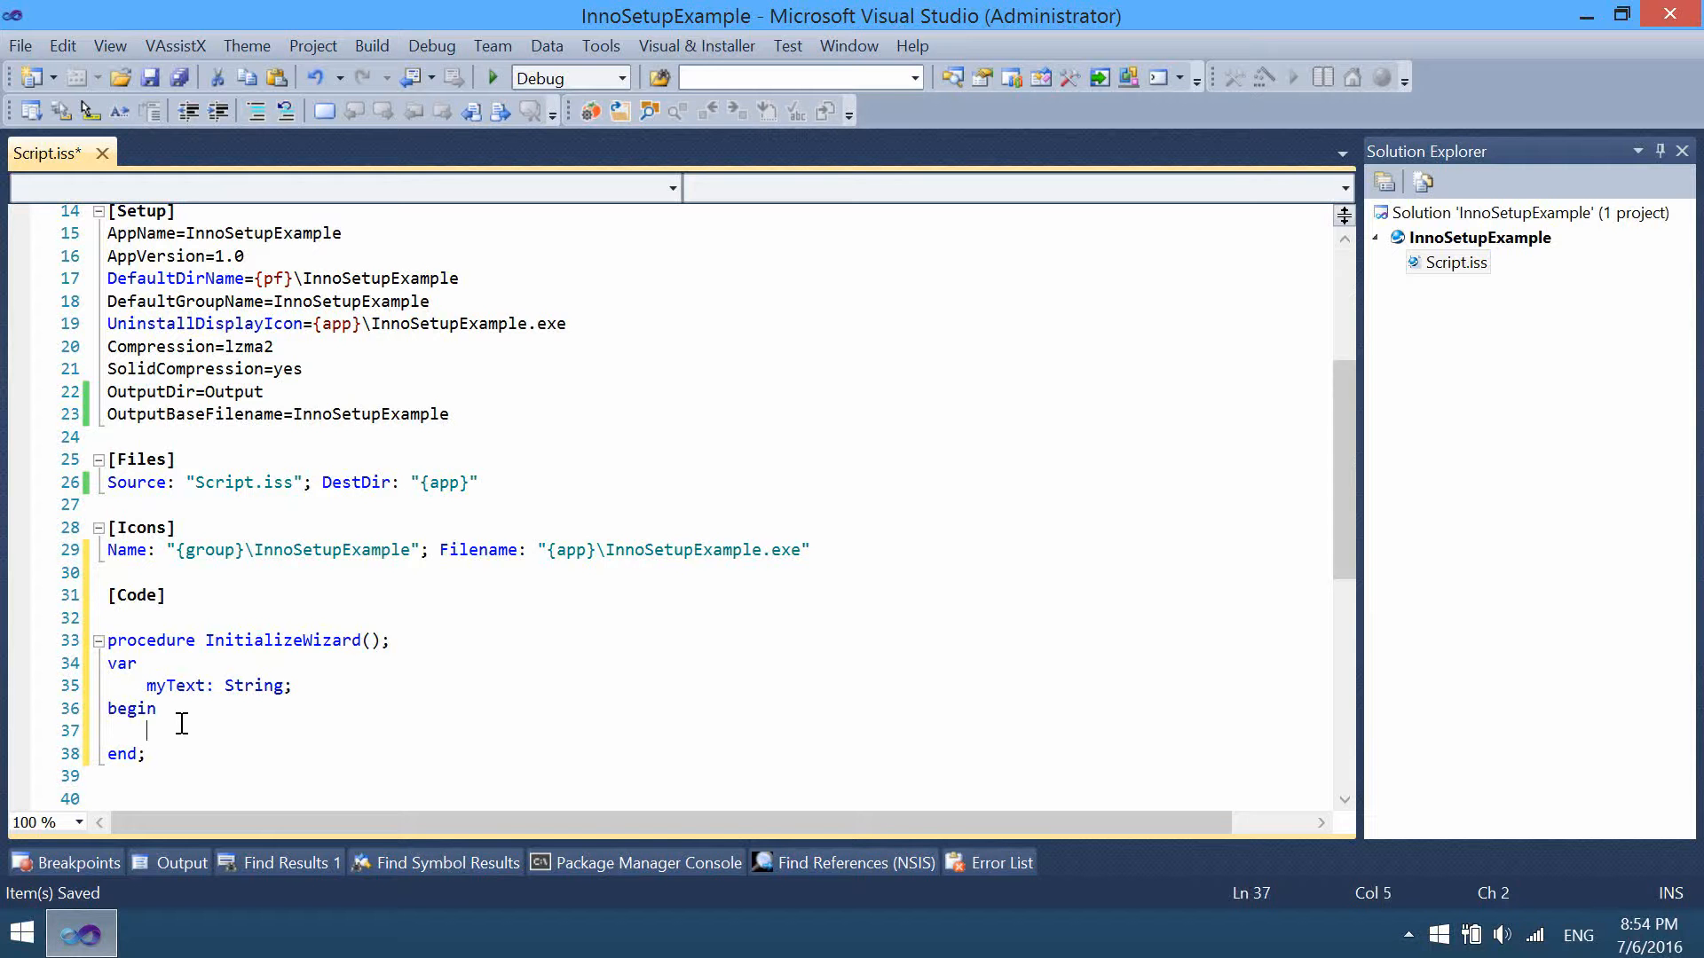
text(myText)
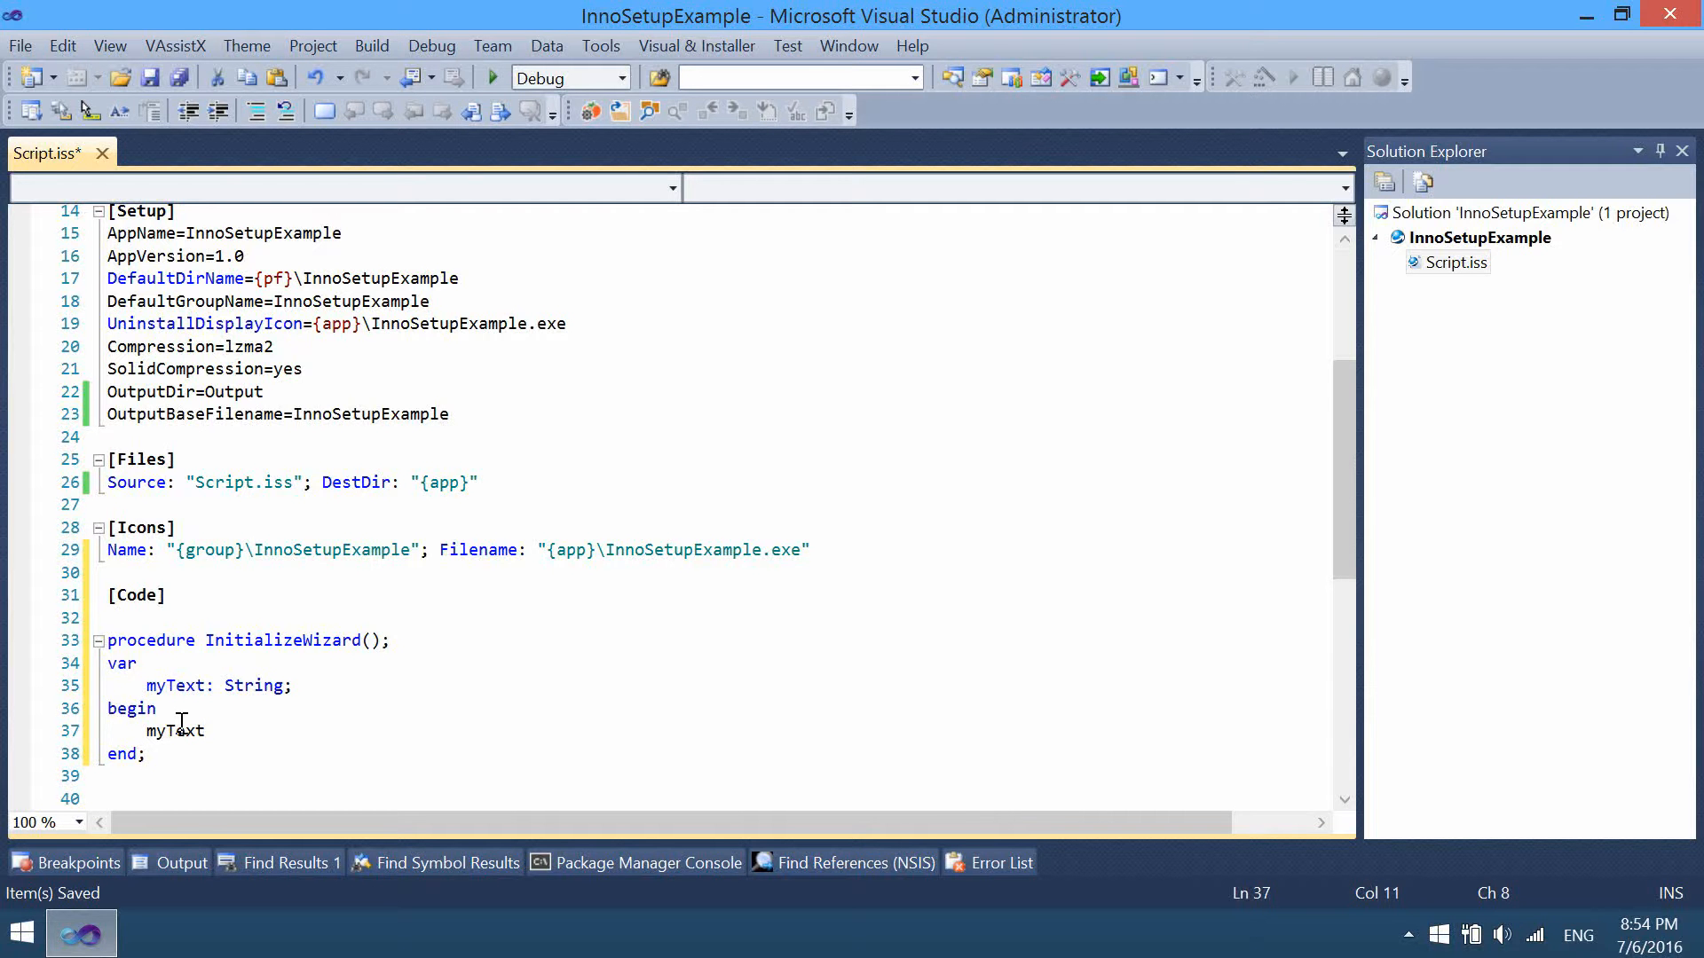
text(m)
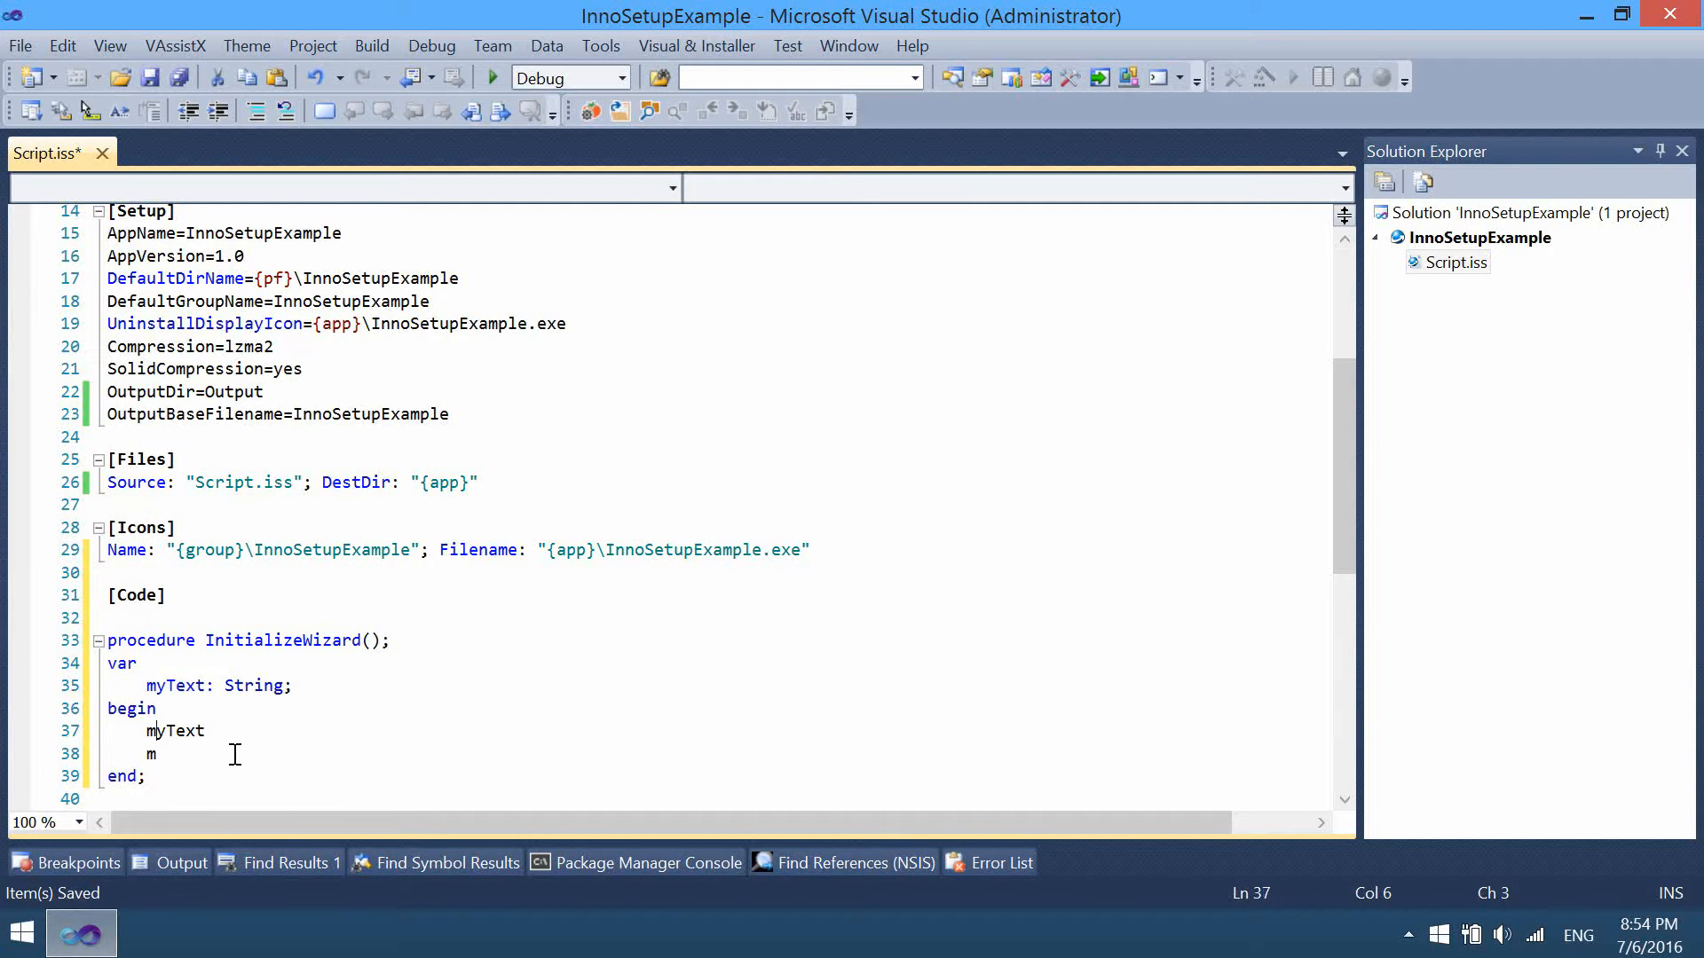
Complete the assignment myText := 'Hello World!';
text(:=)
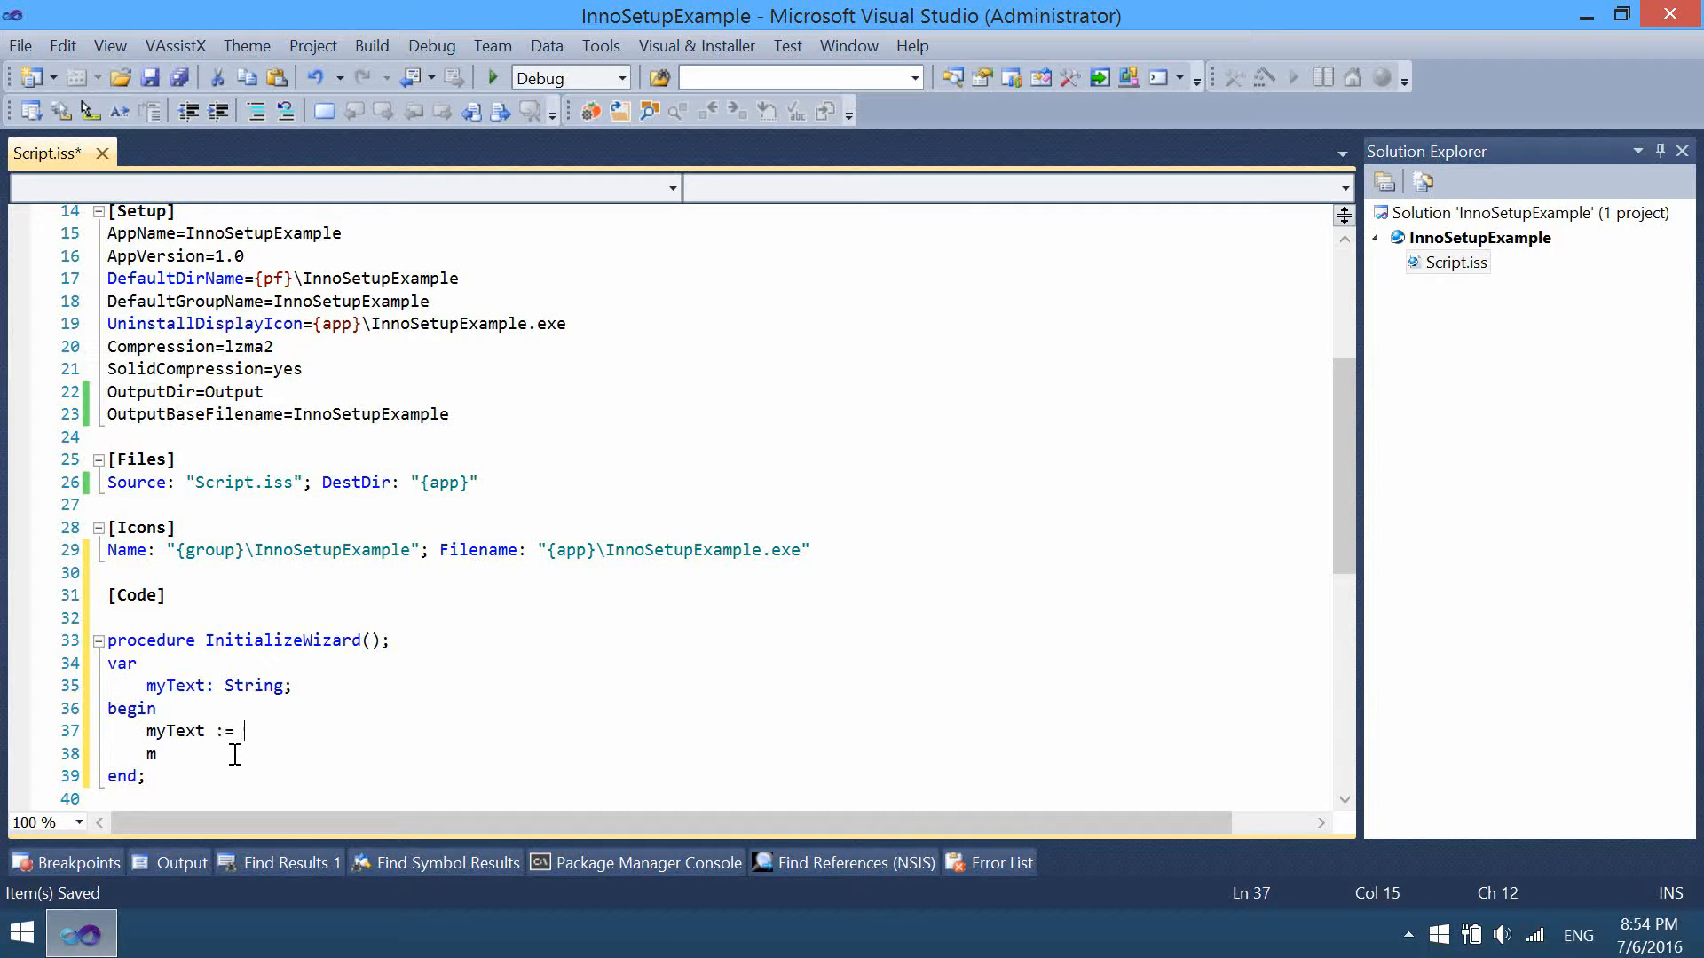
text('Hel)
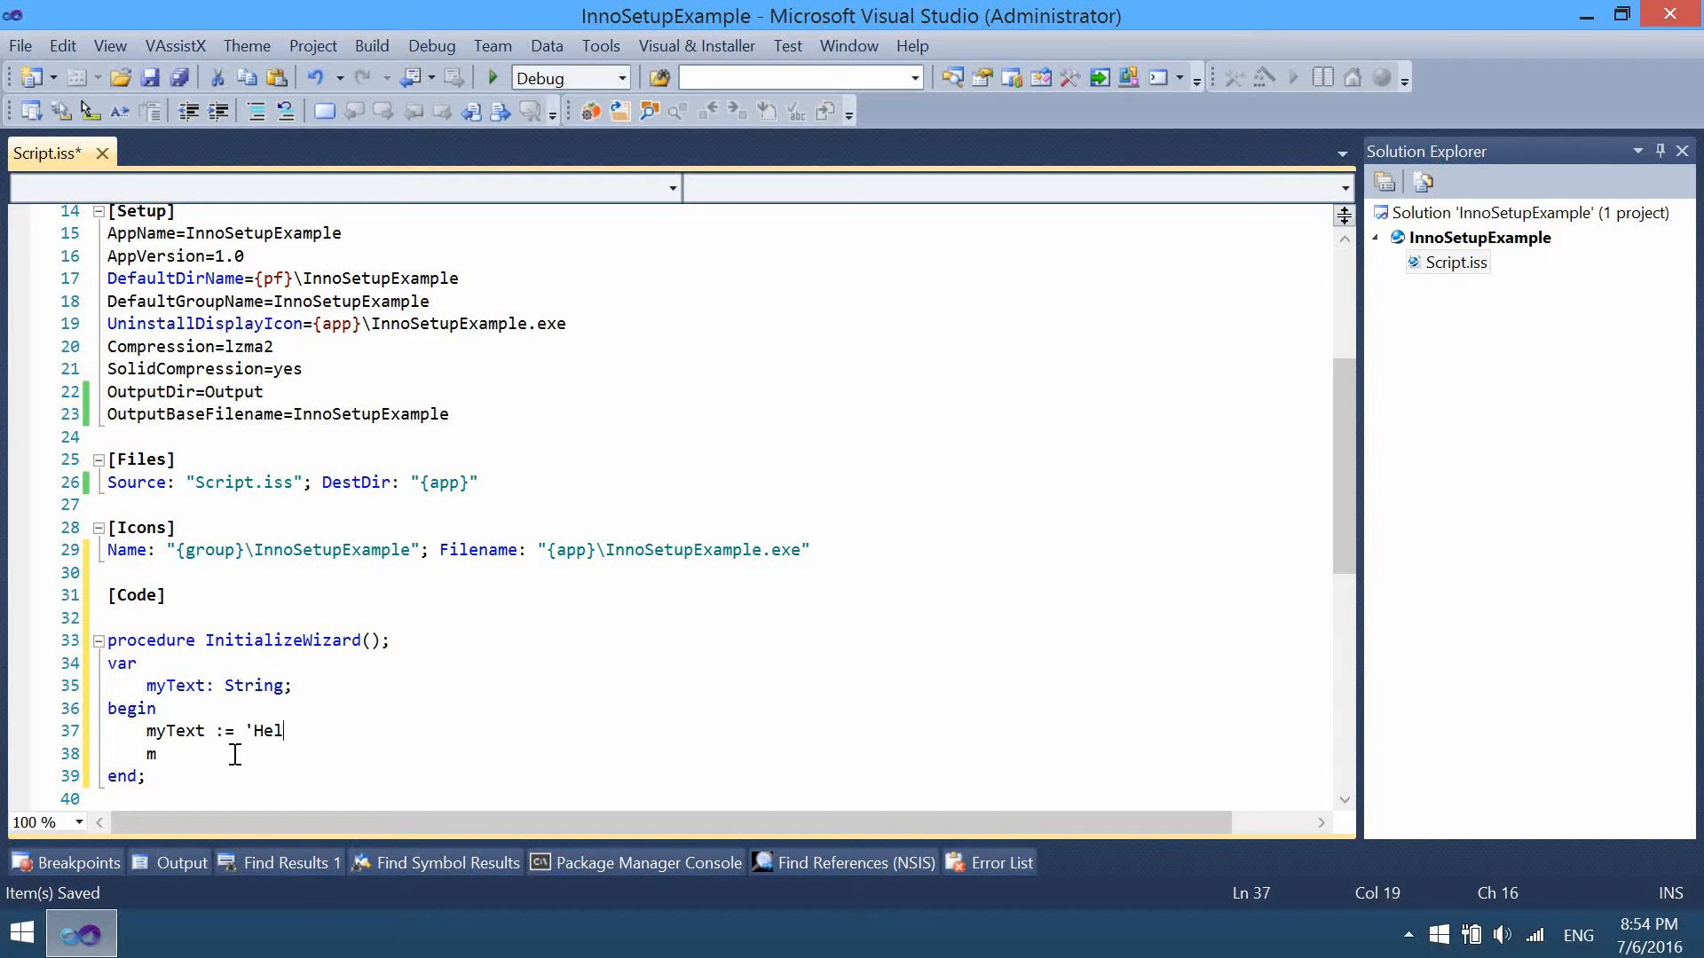
text(lo W)
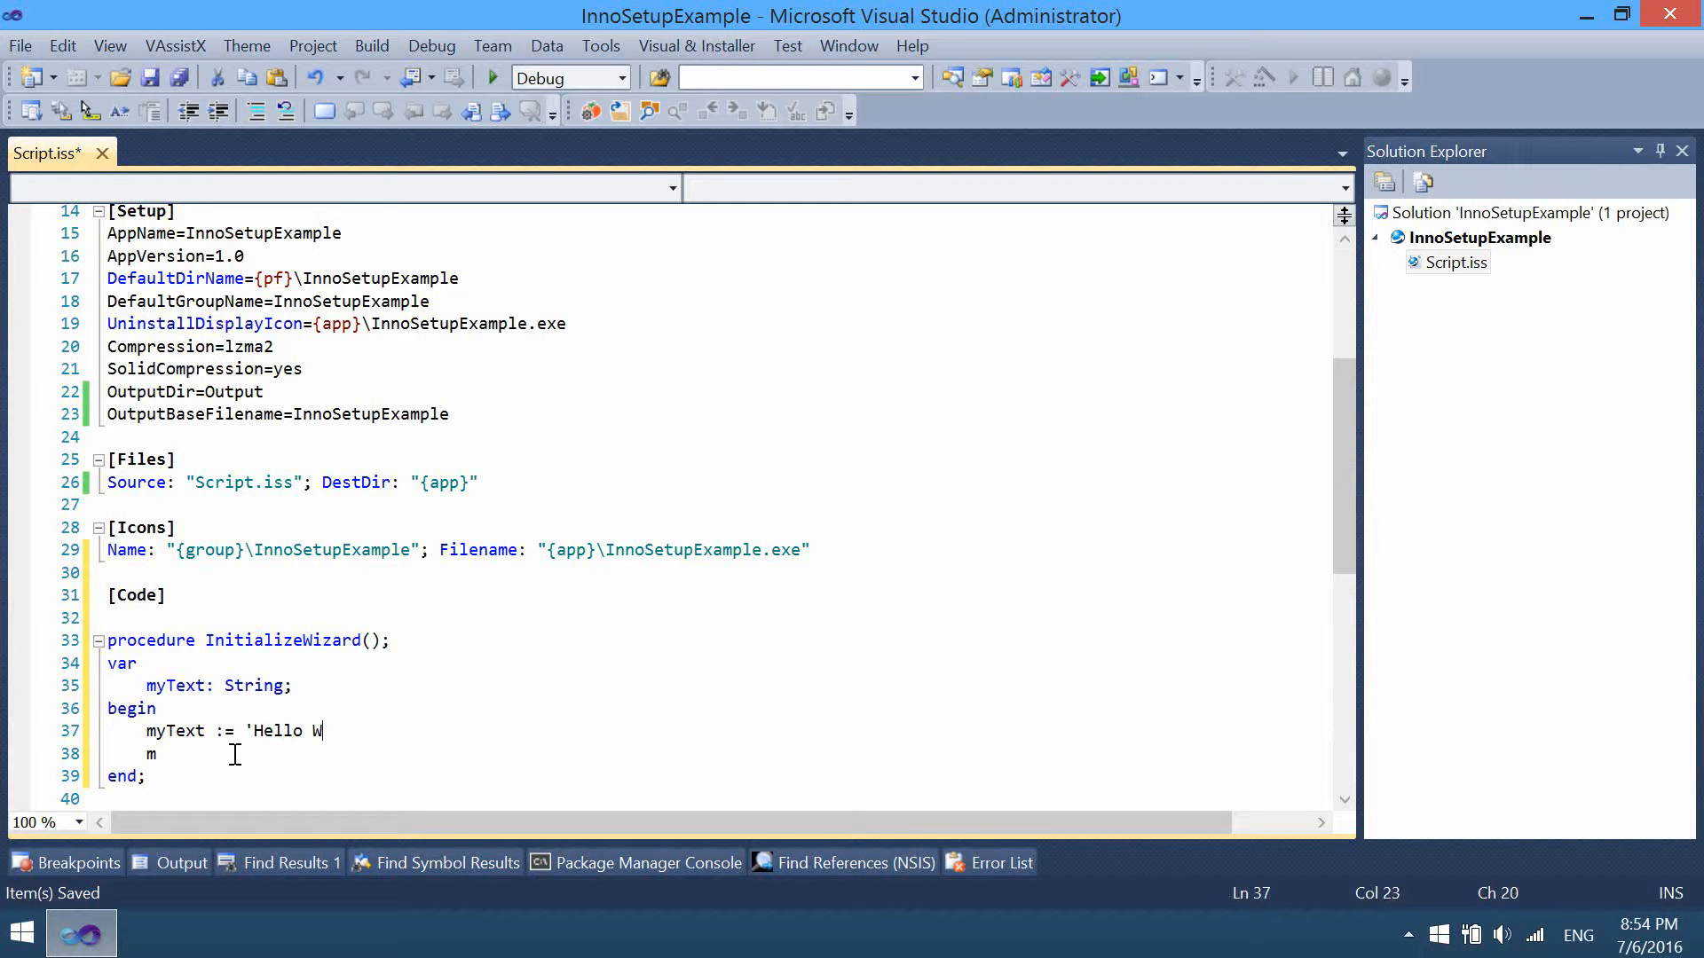
text(orld!';)
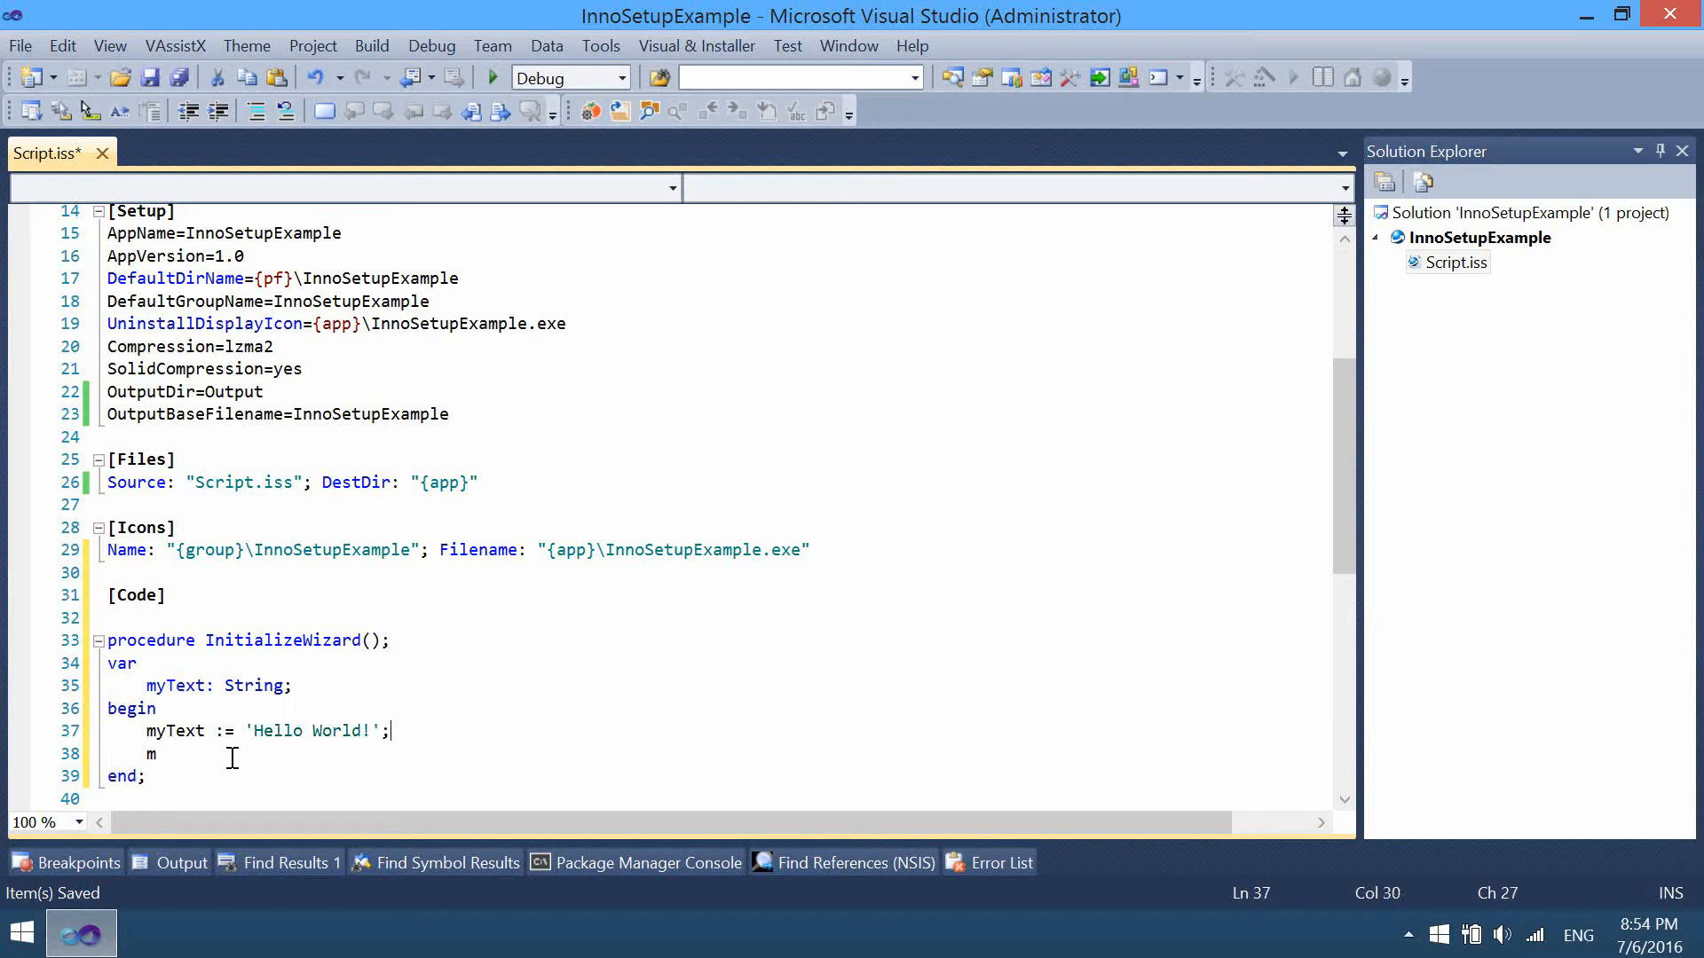
Add the call MsgBox(myText, mbInformation, MB_OK); to the procedure body
text(s)
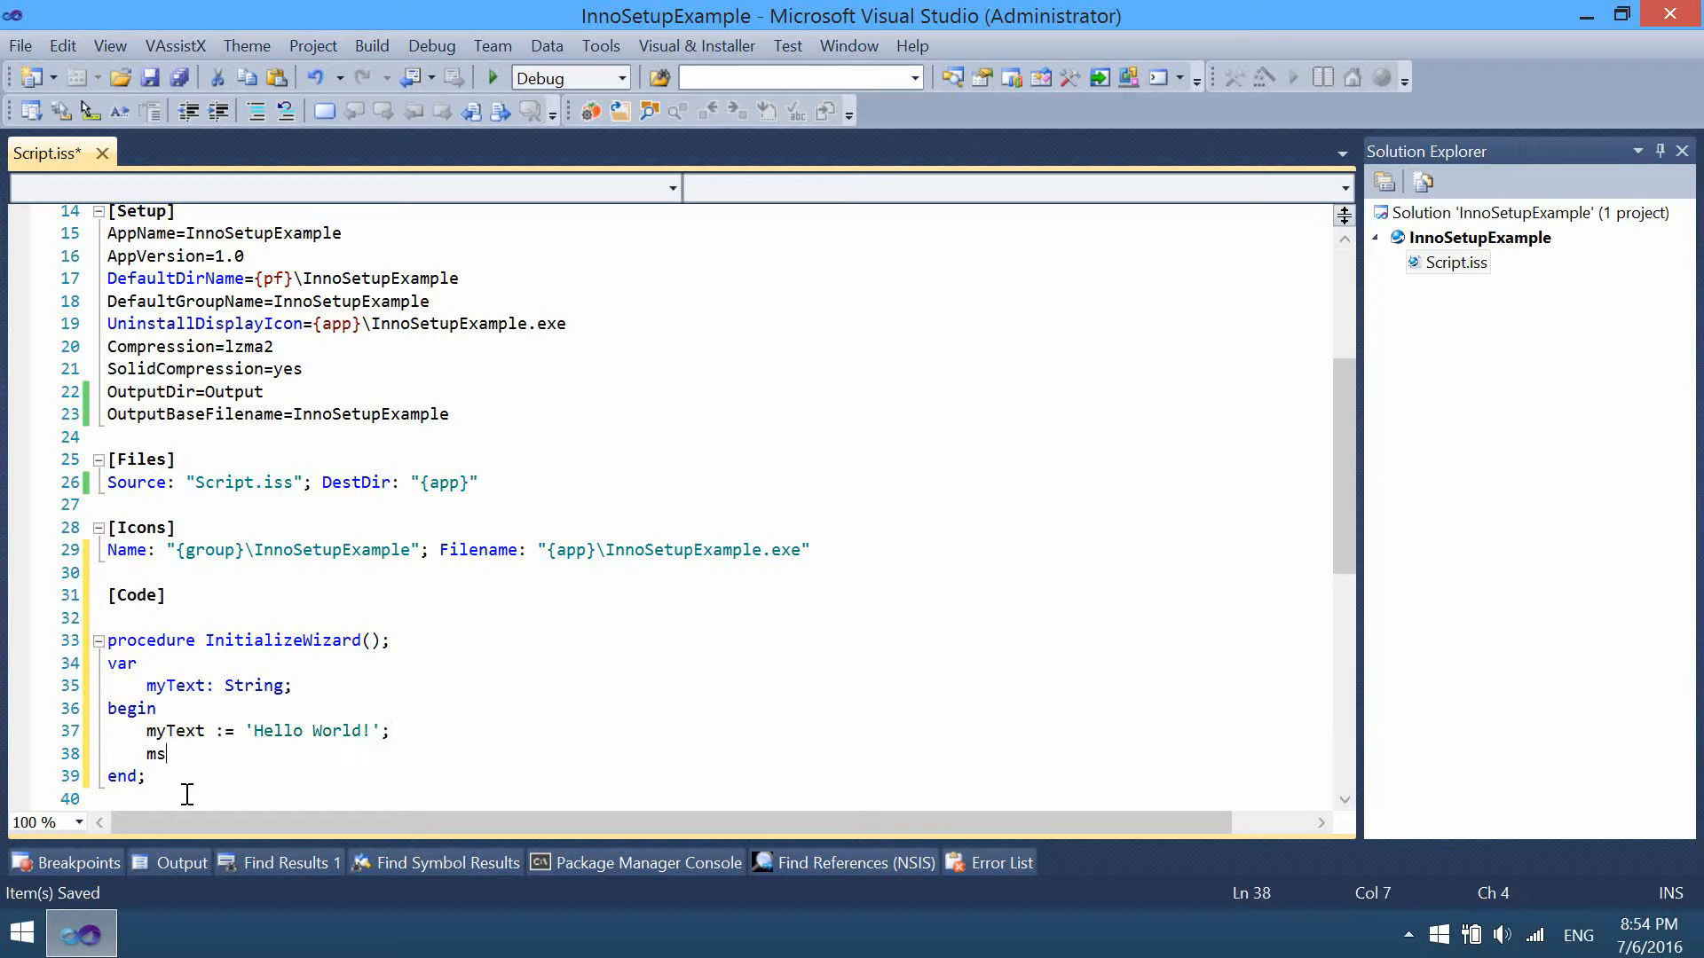
text(gBox()
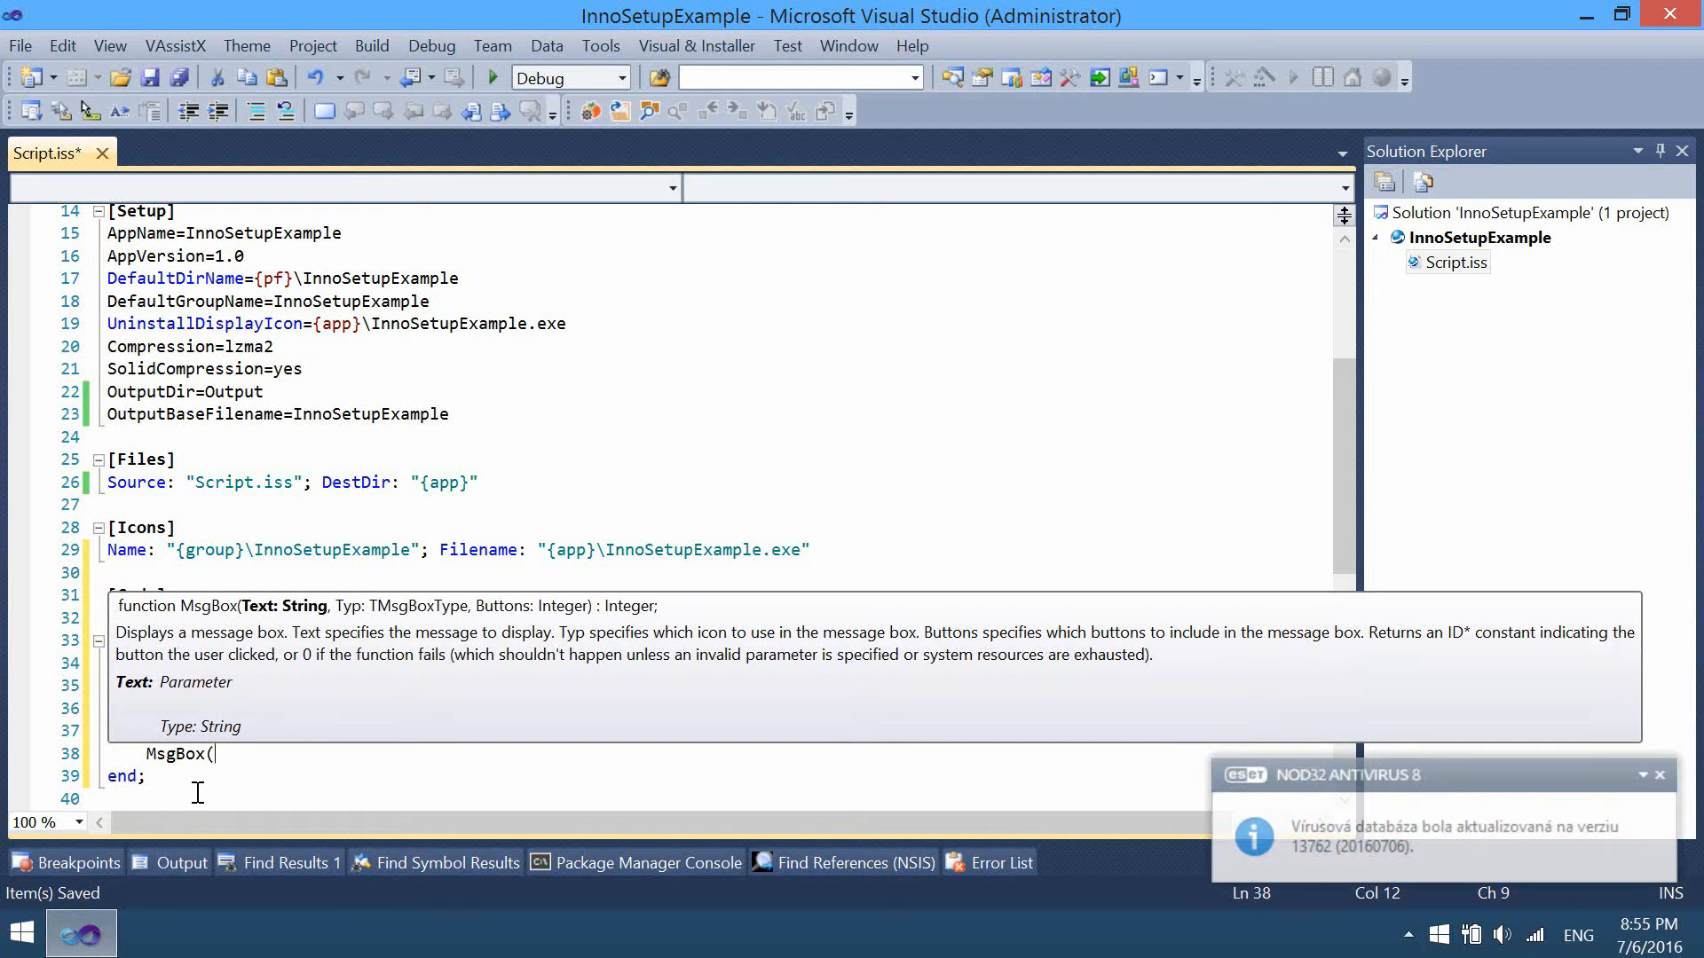
mouse_move(217, 763)
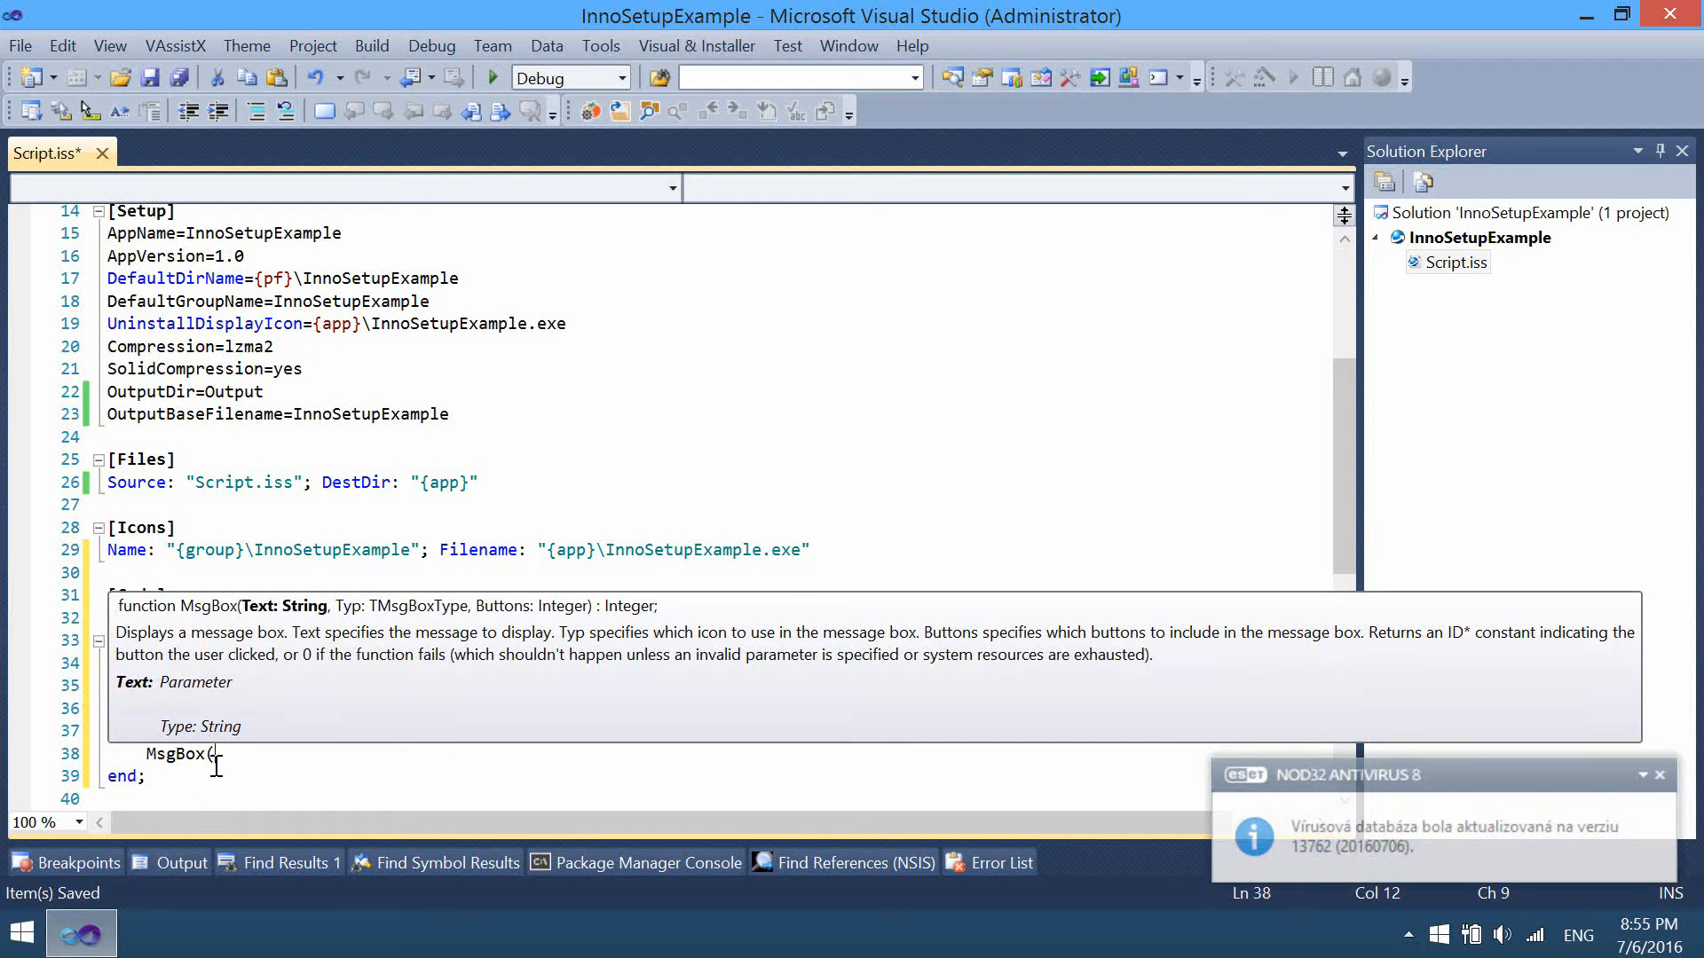
text(myText,)
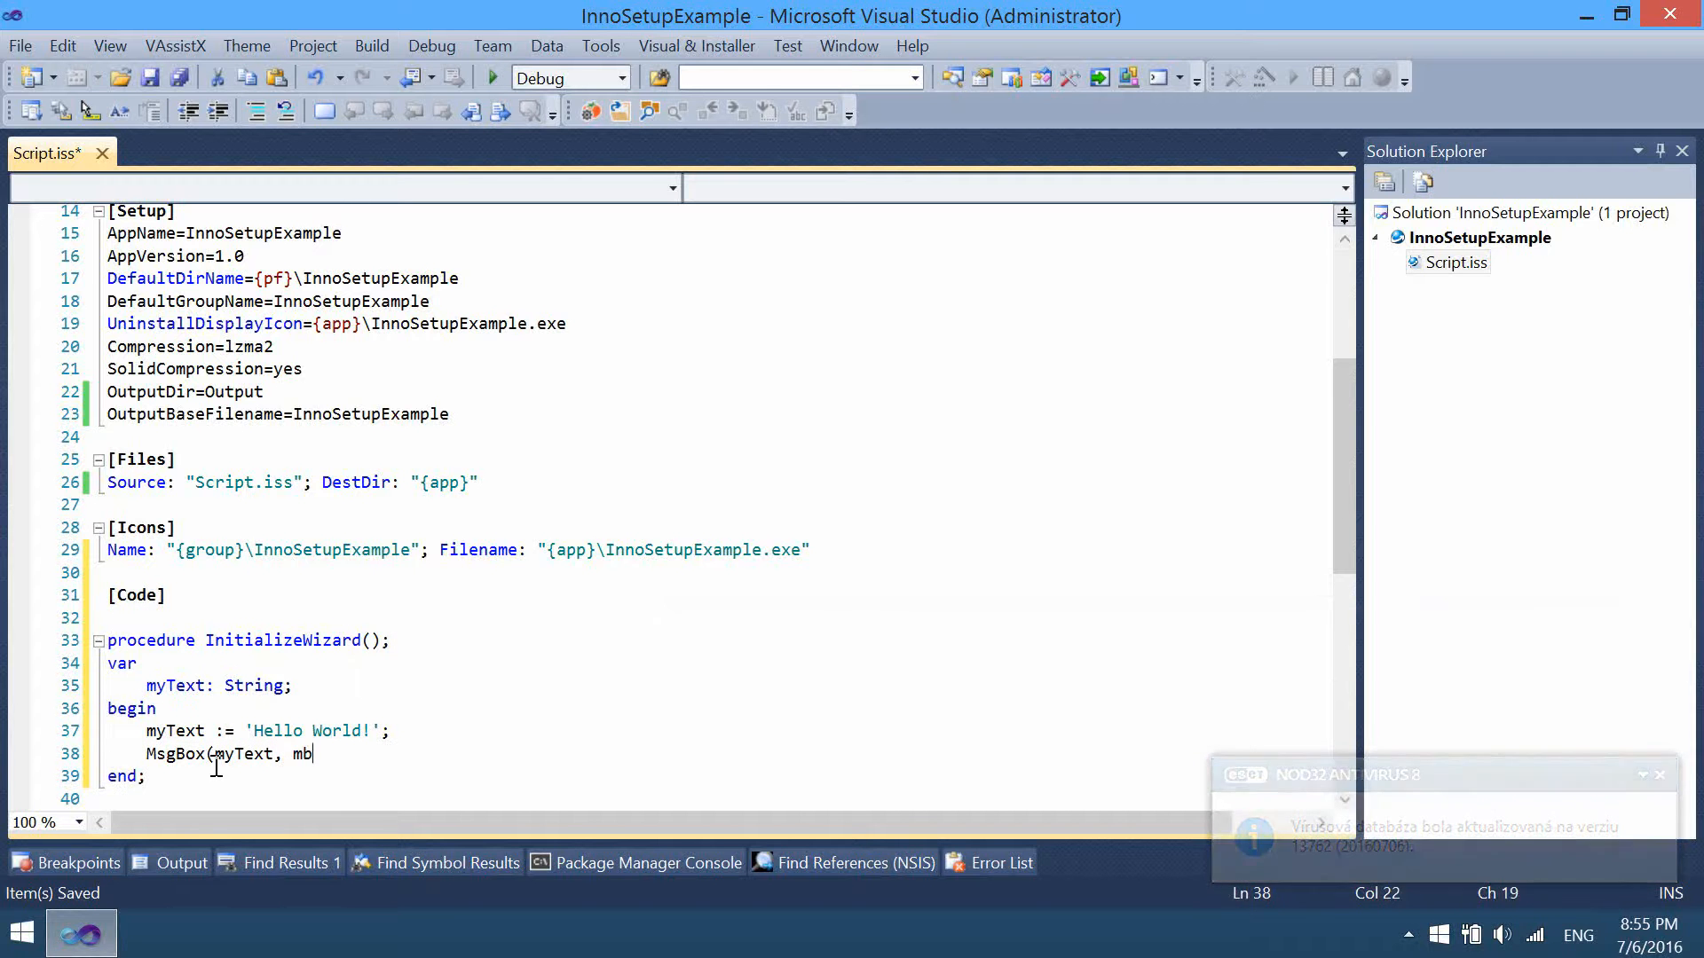
text(mb)
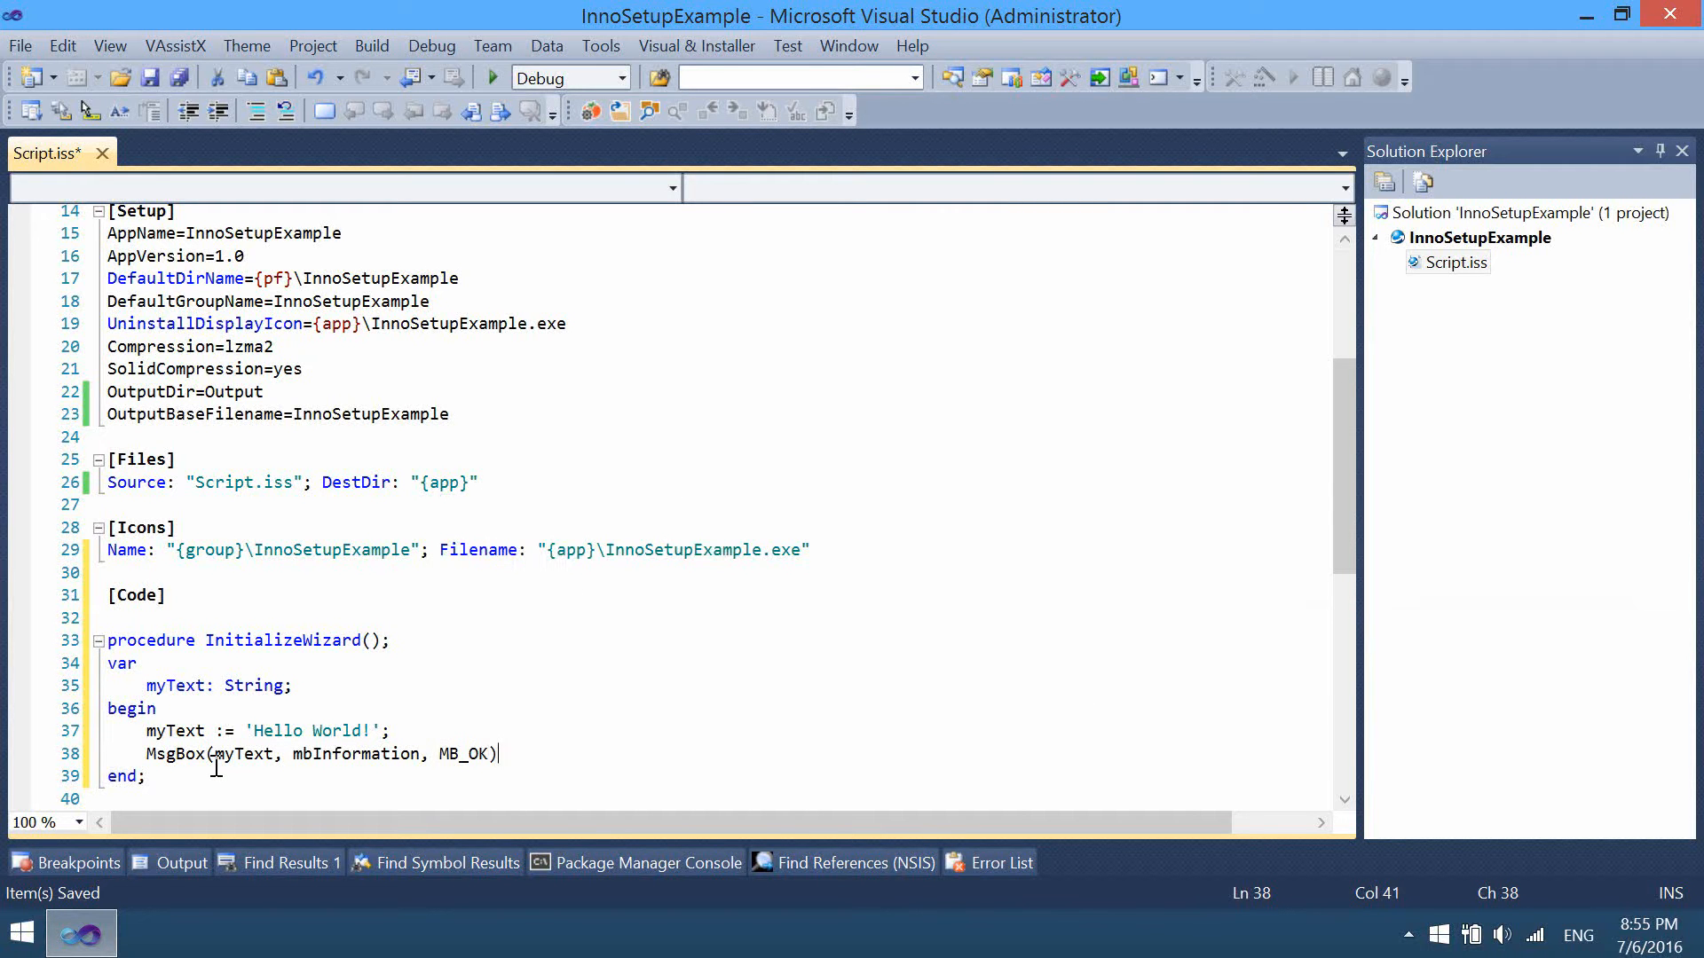
text(;)
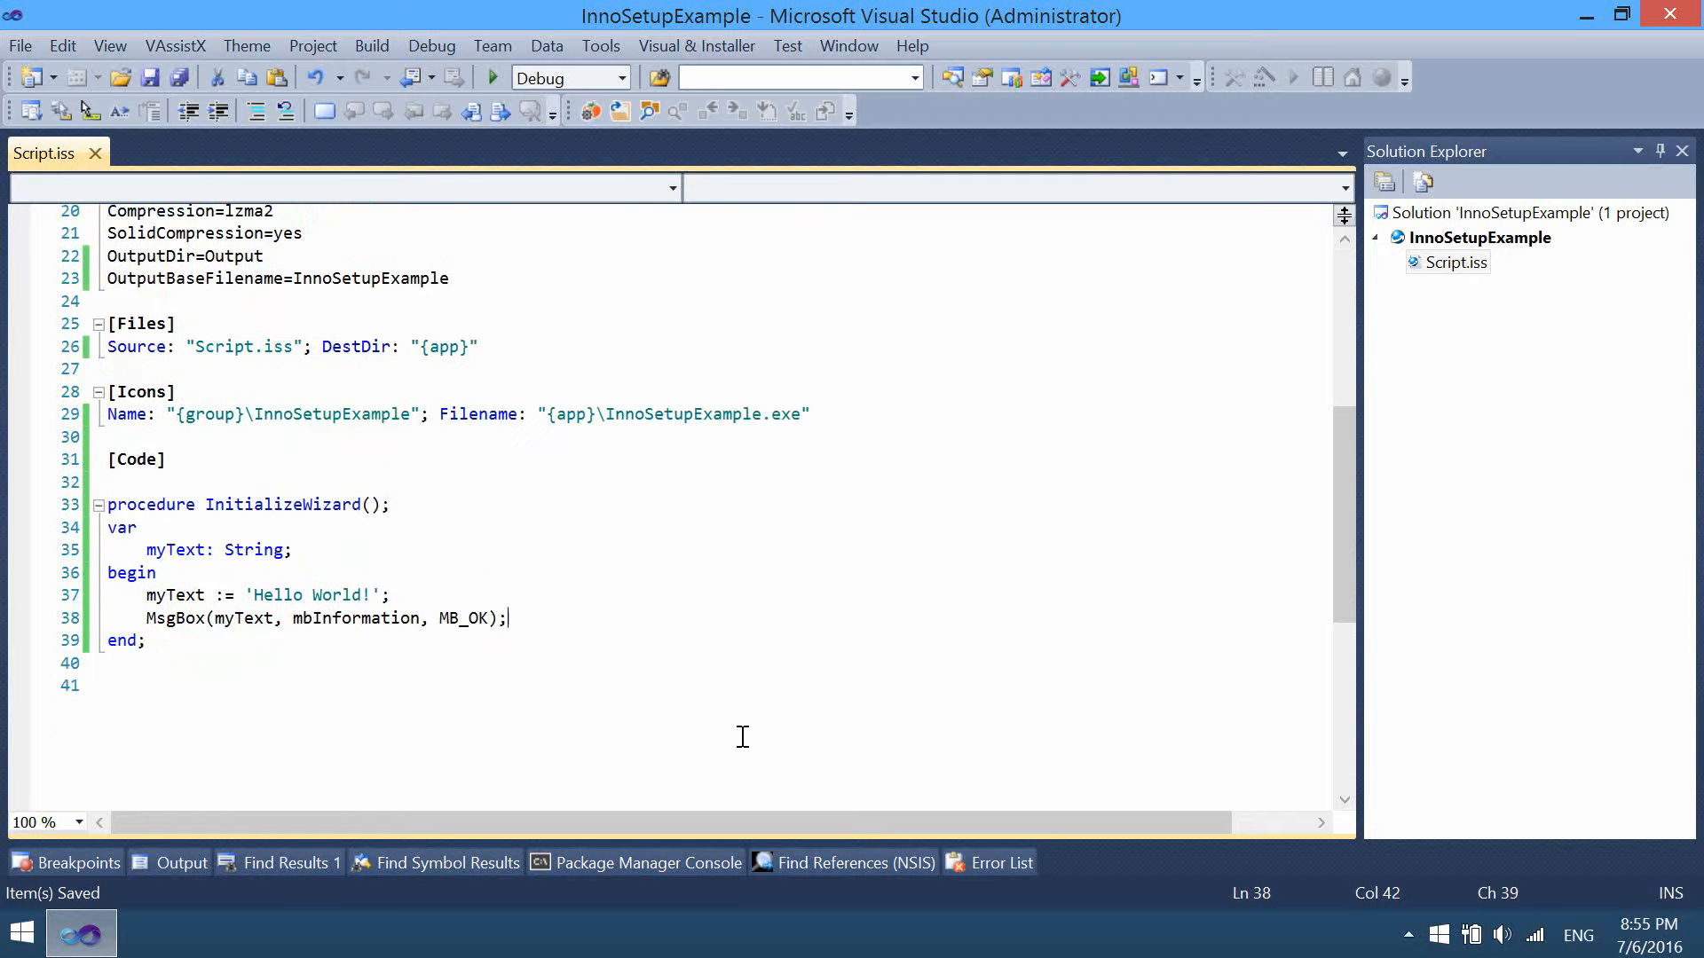
mouse_move(499, 149)
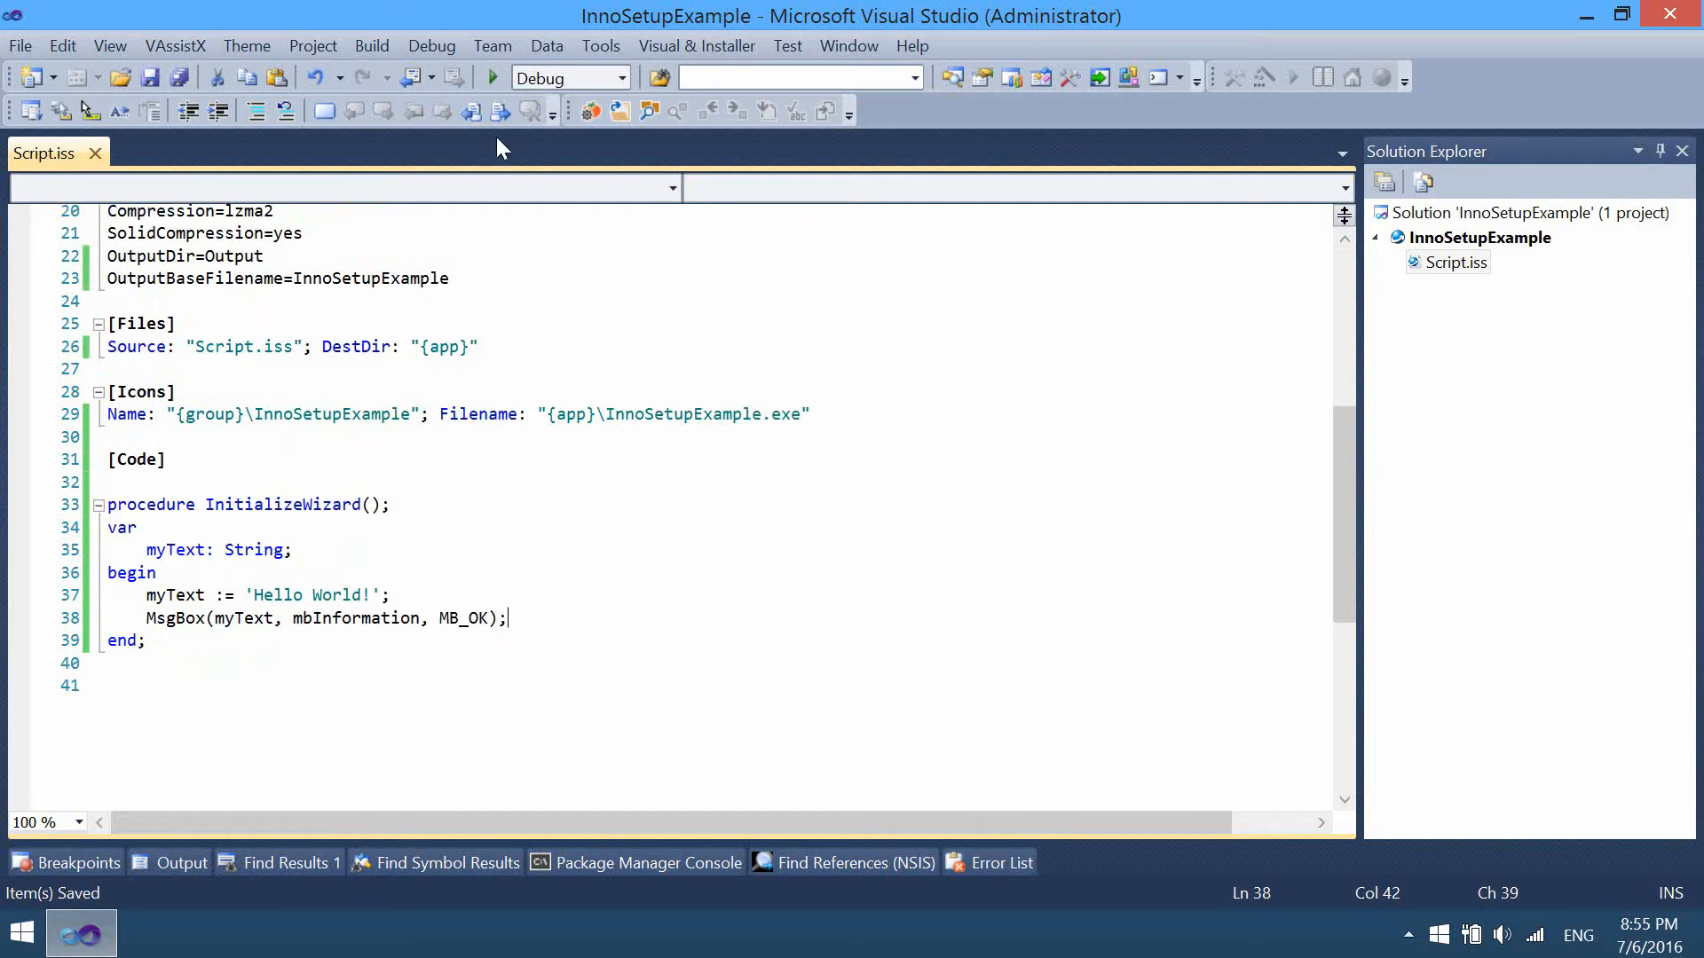
click(490, 77)
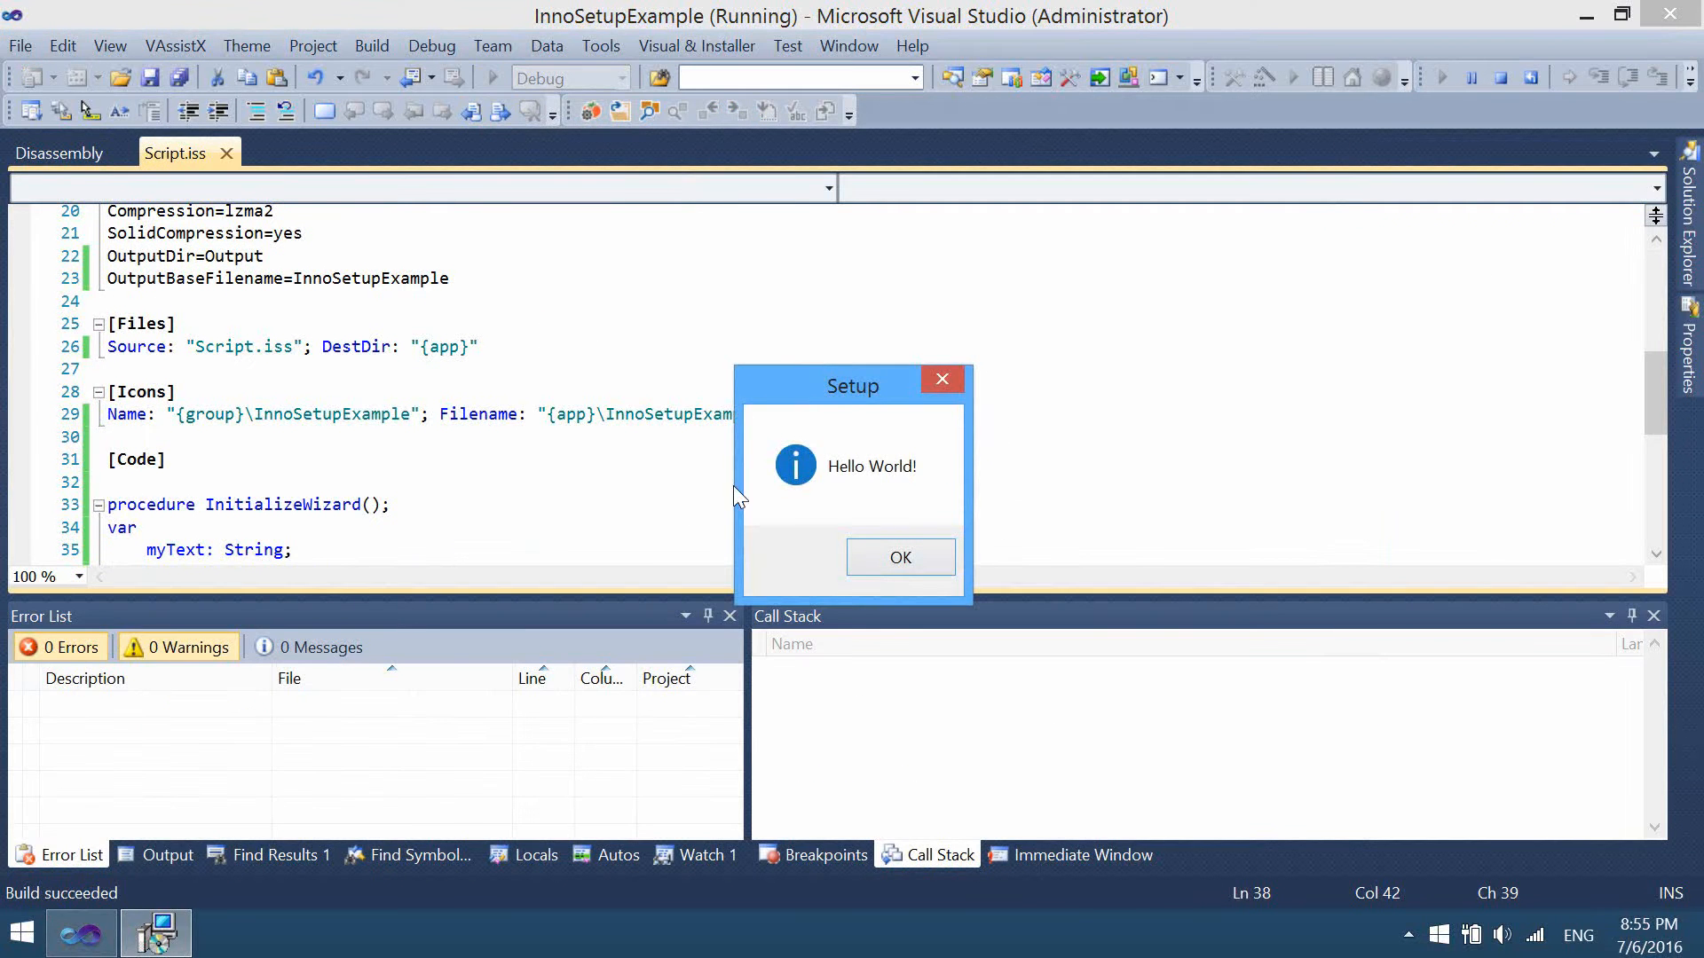
mouse_move(1347, 838)
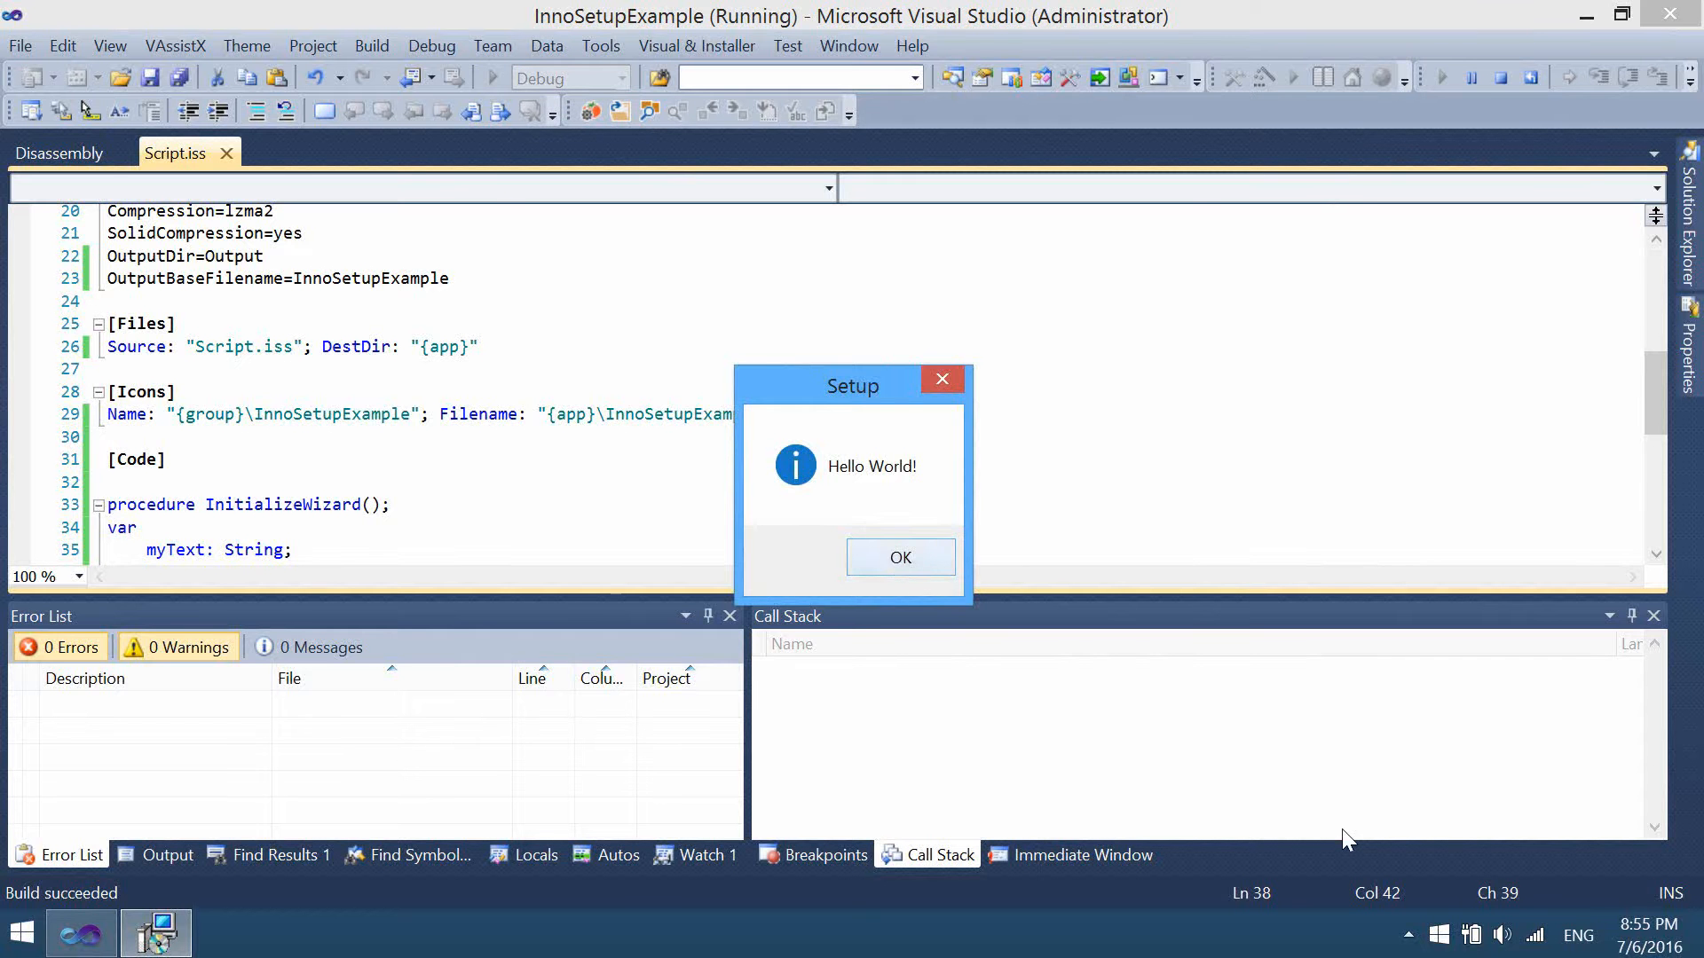
click(900, 557)
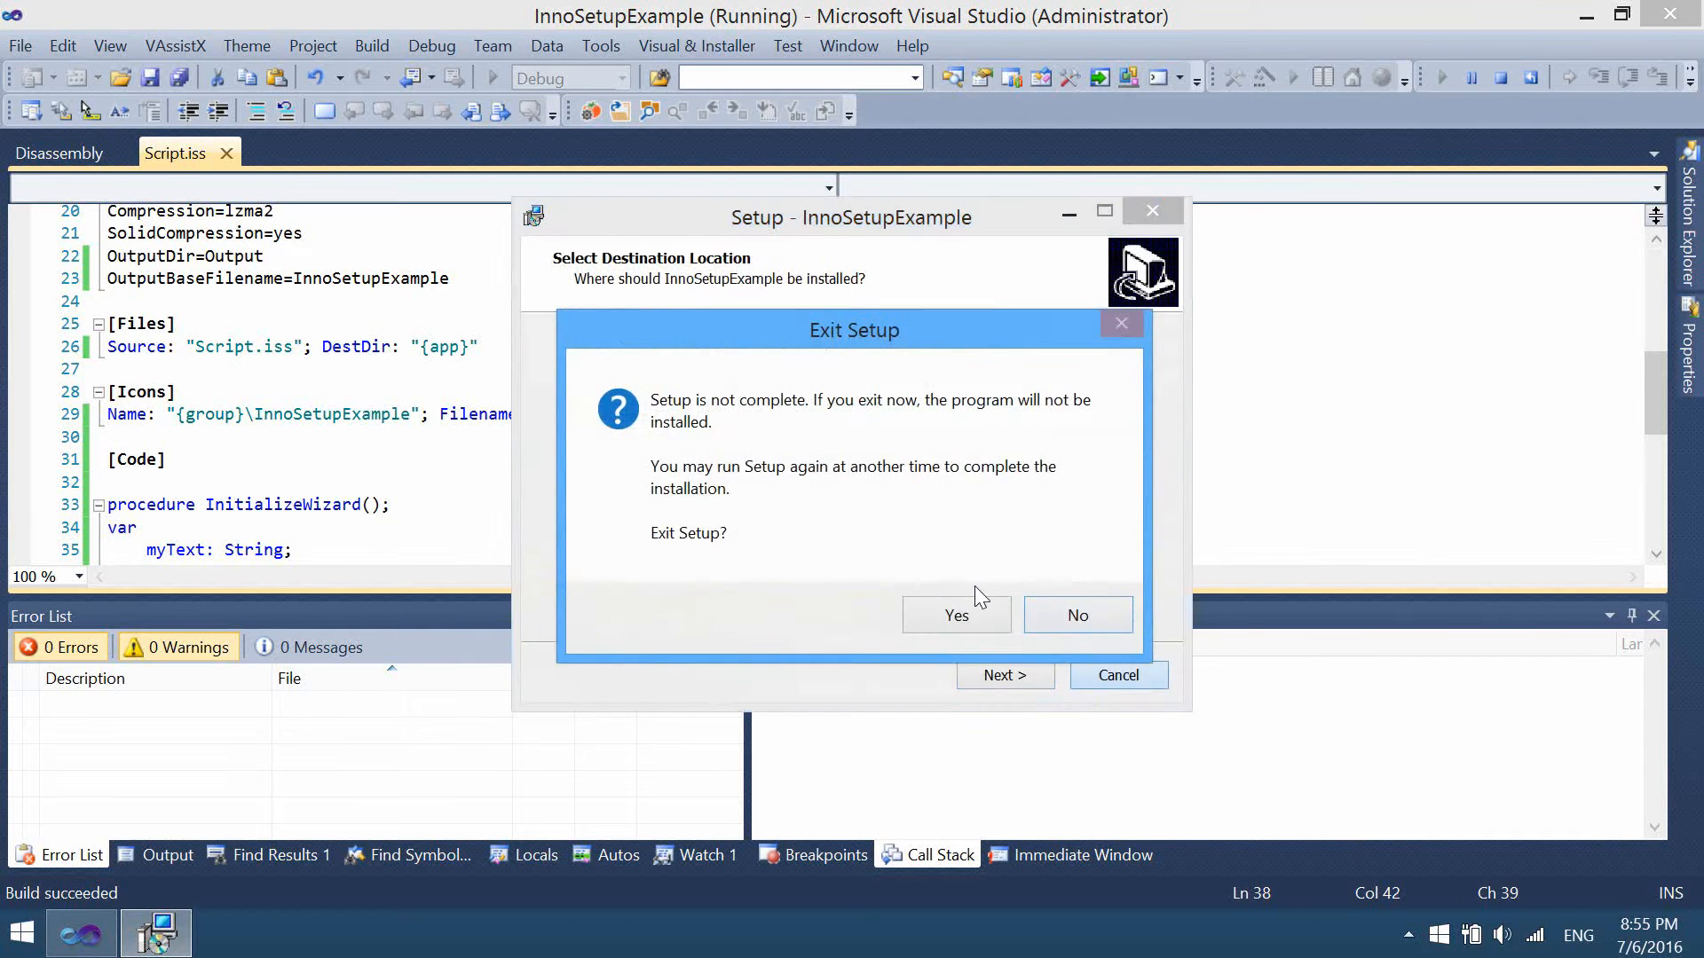
click(956, 614)
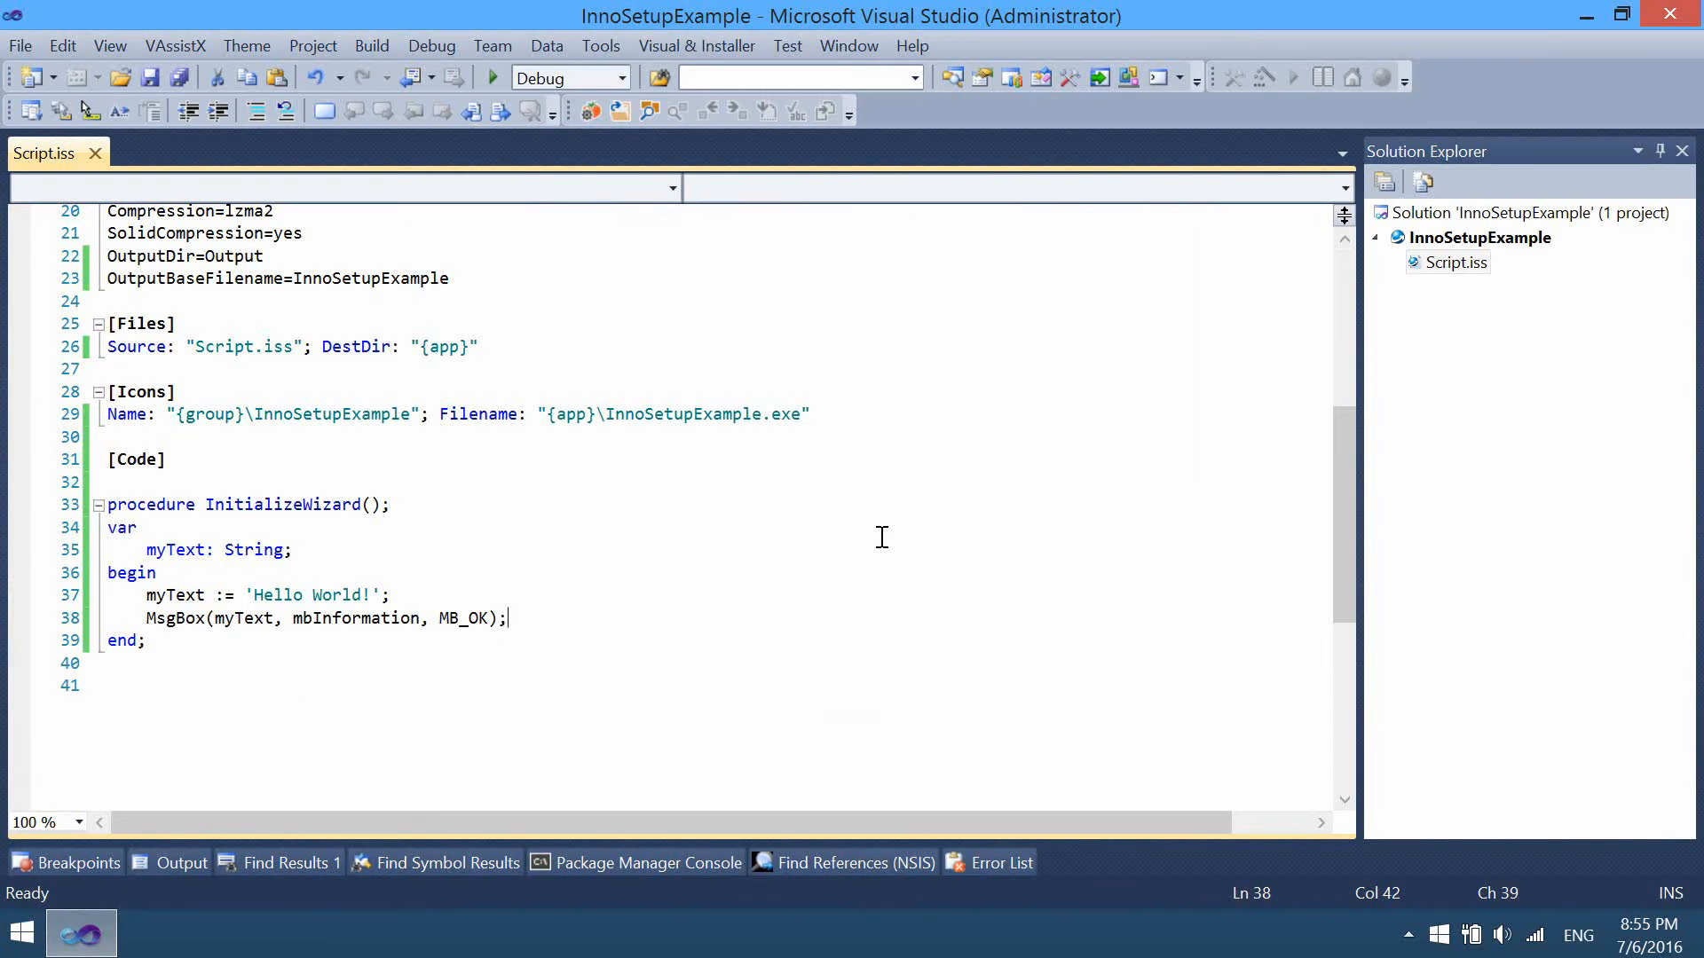
mouse_move(501, 569)
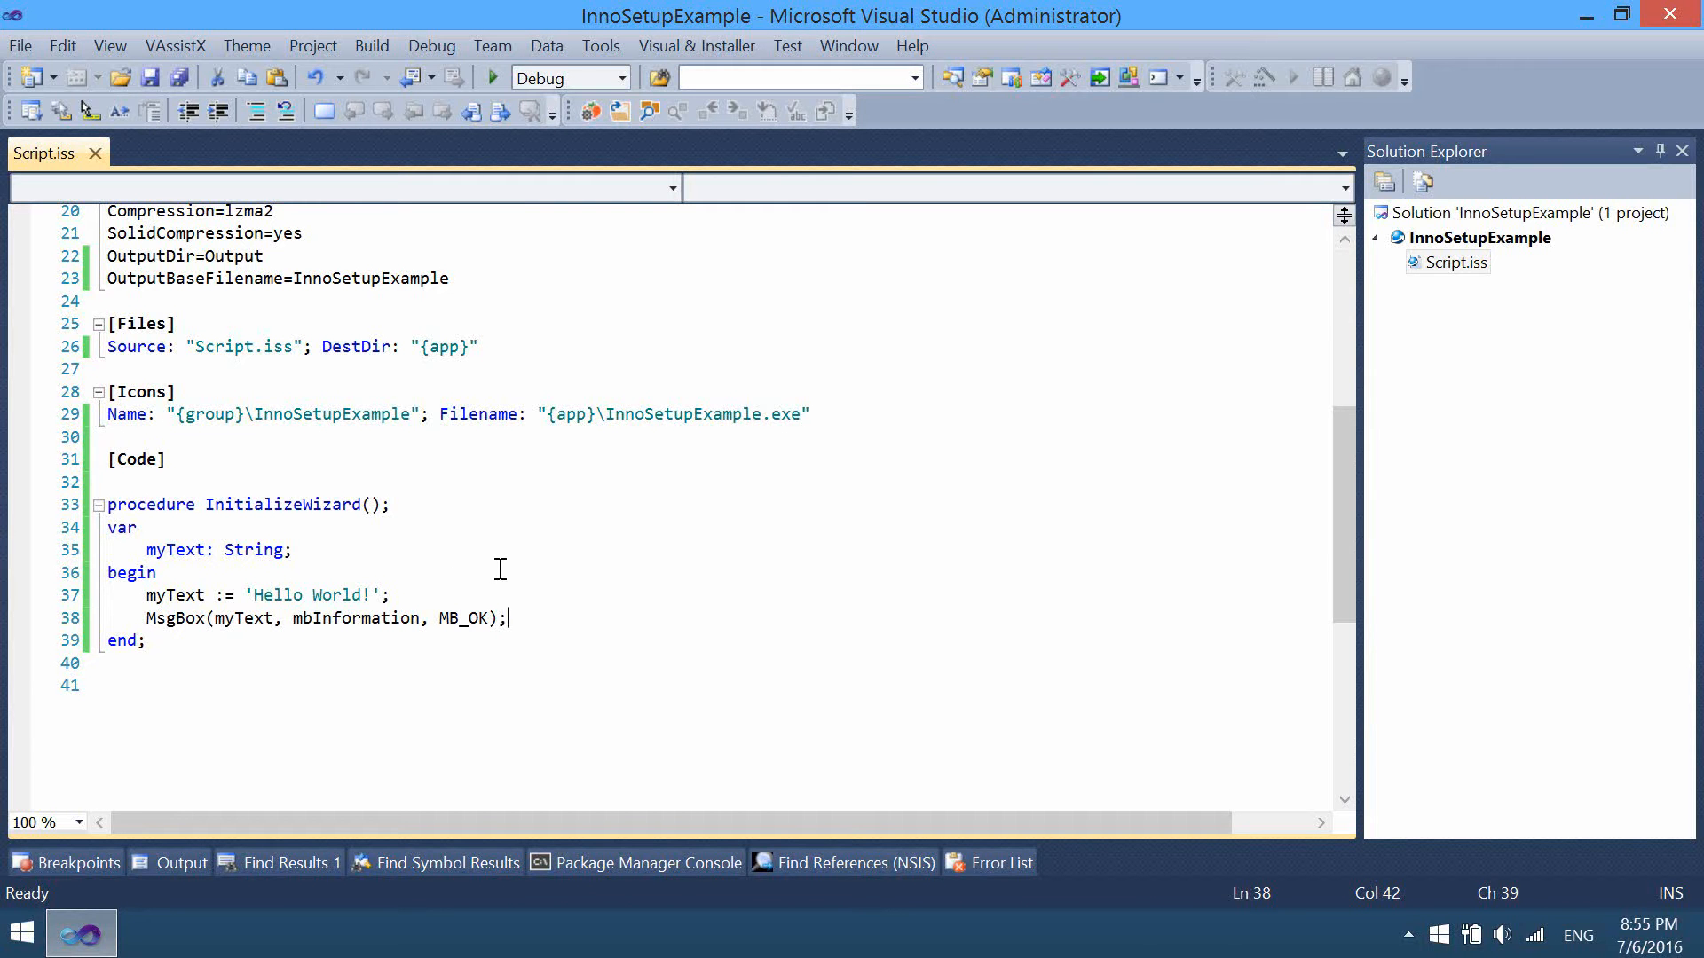
mouse_move(508, 574)
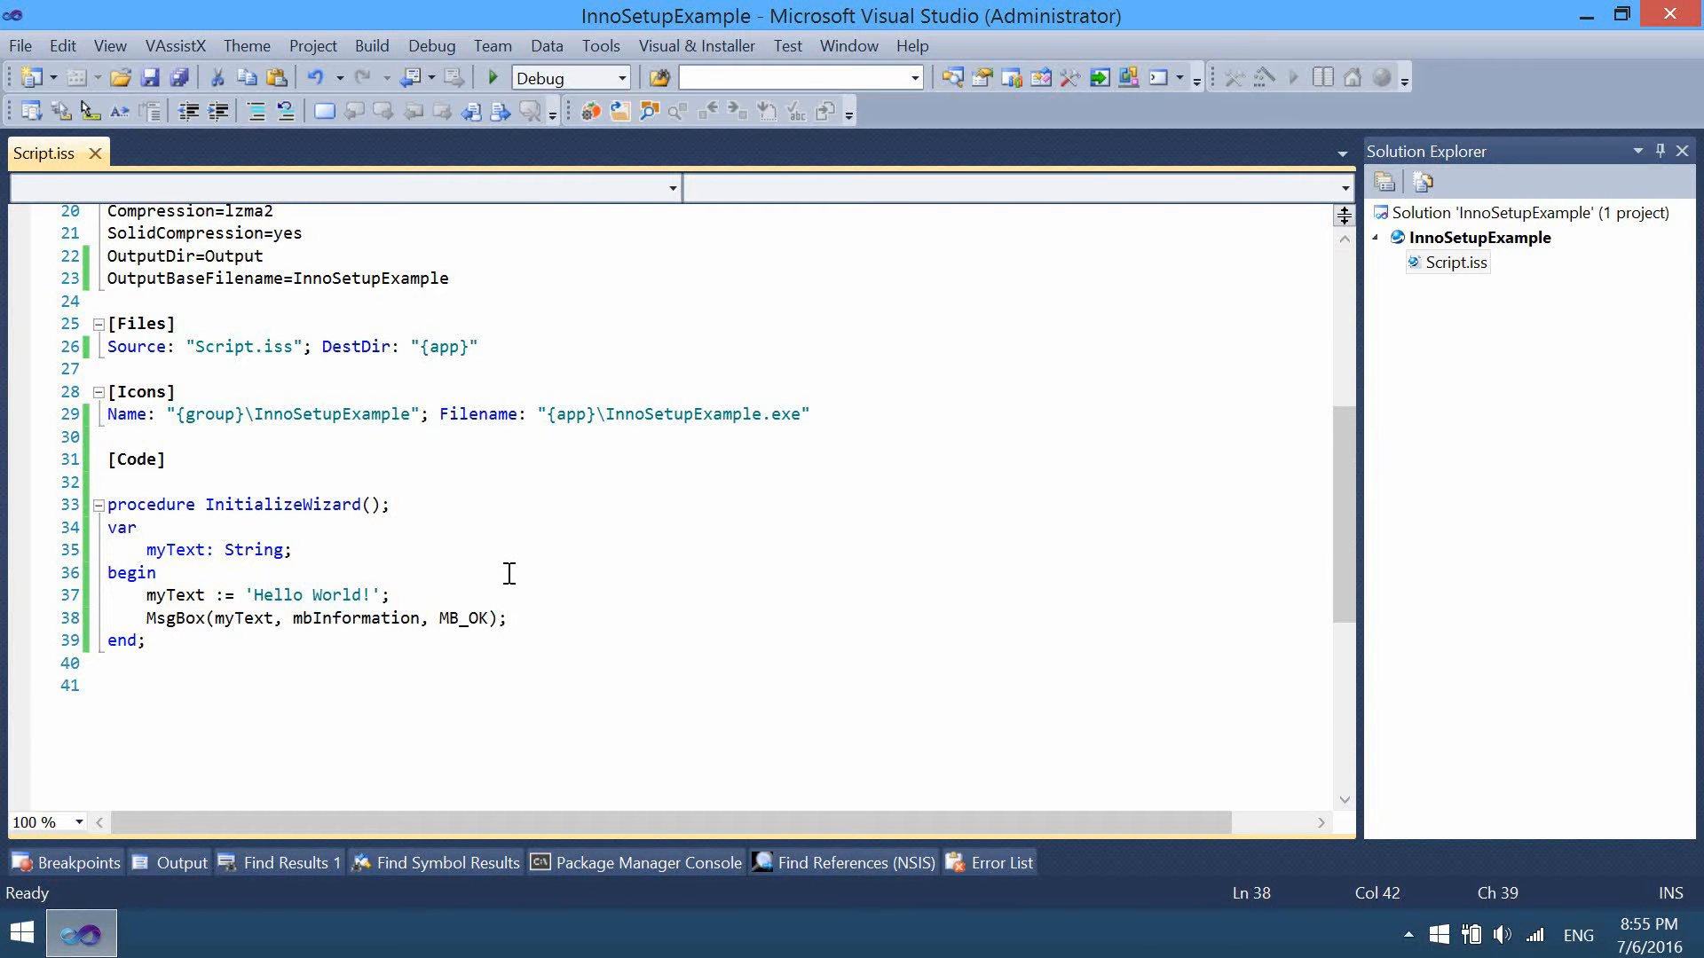
mouse_move(511, 592)
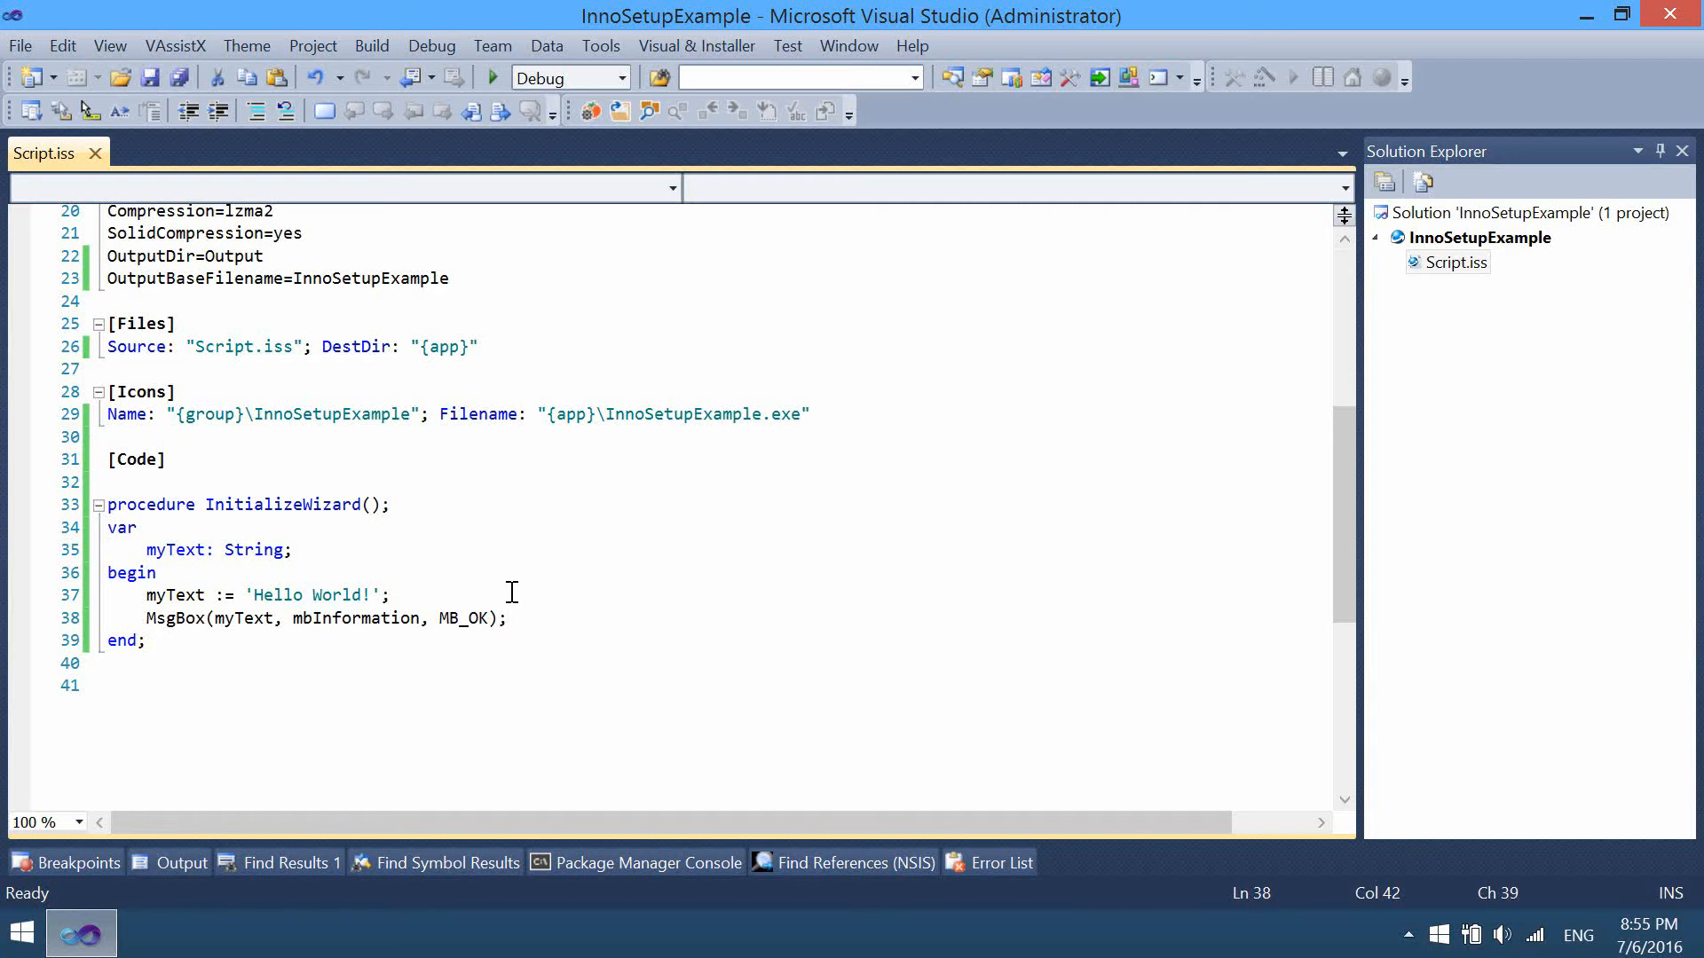
mouse_move(305, 617)
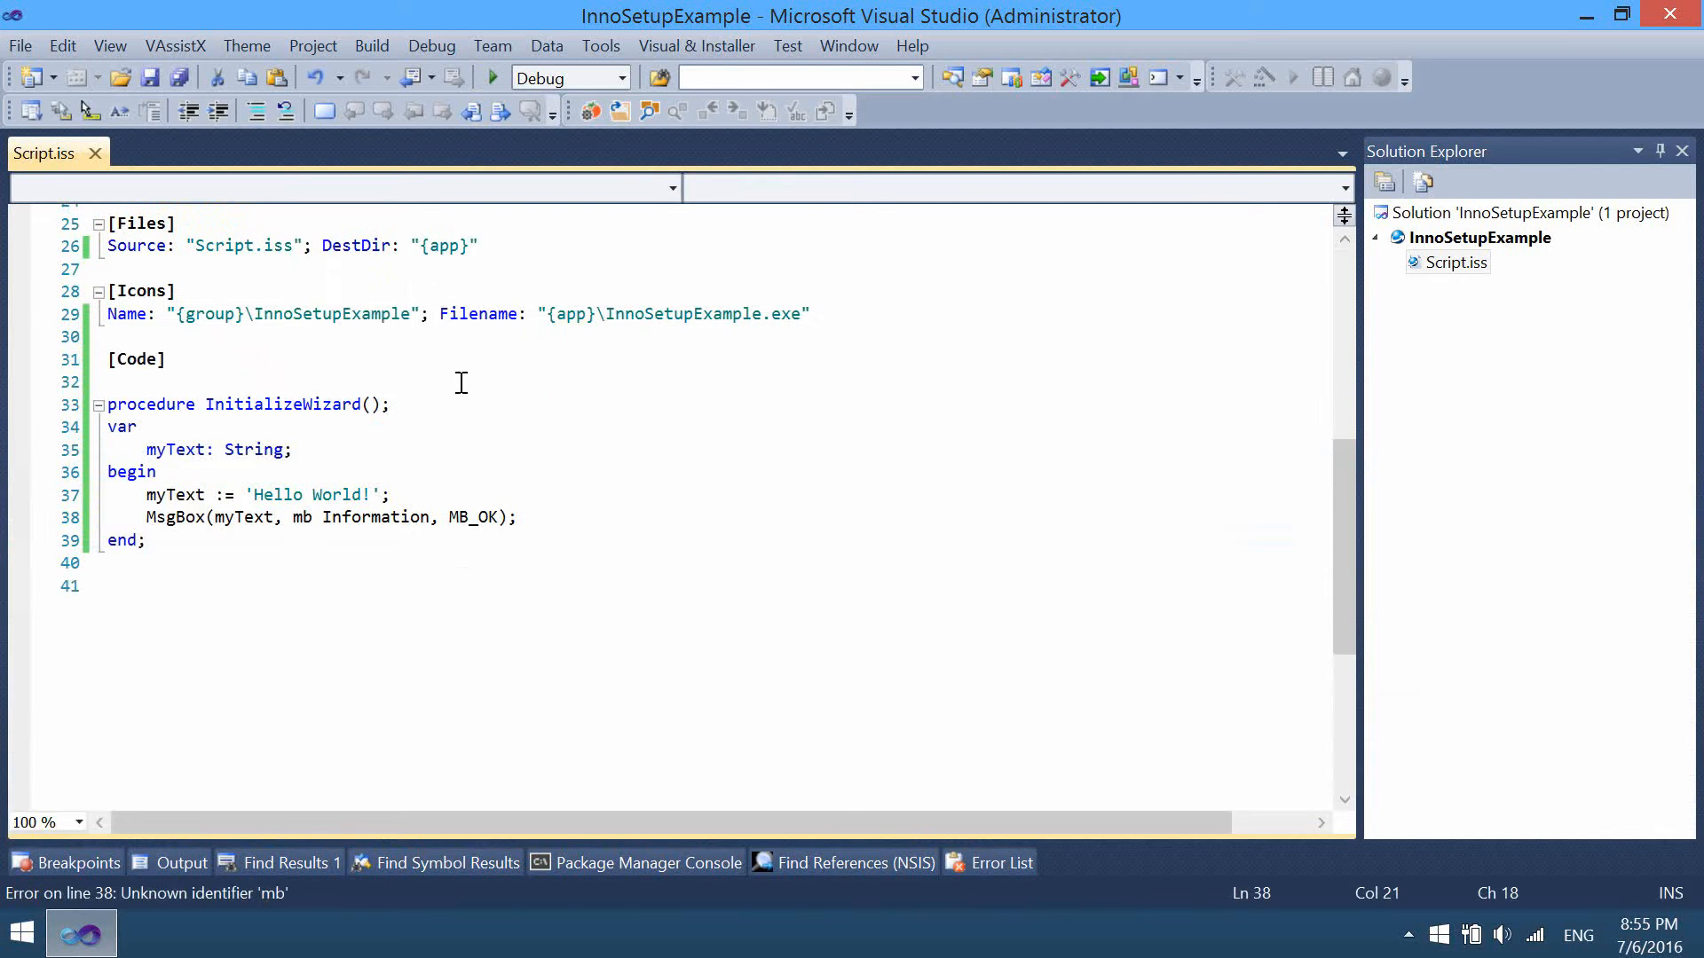
mouse_move(319, 517)
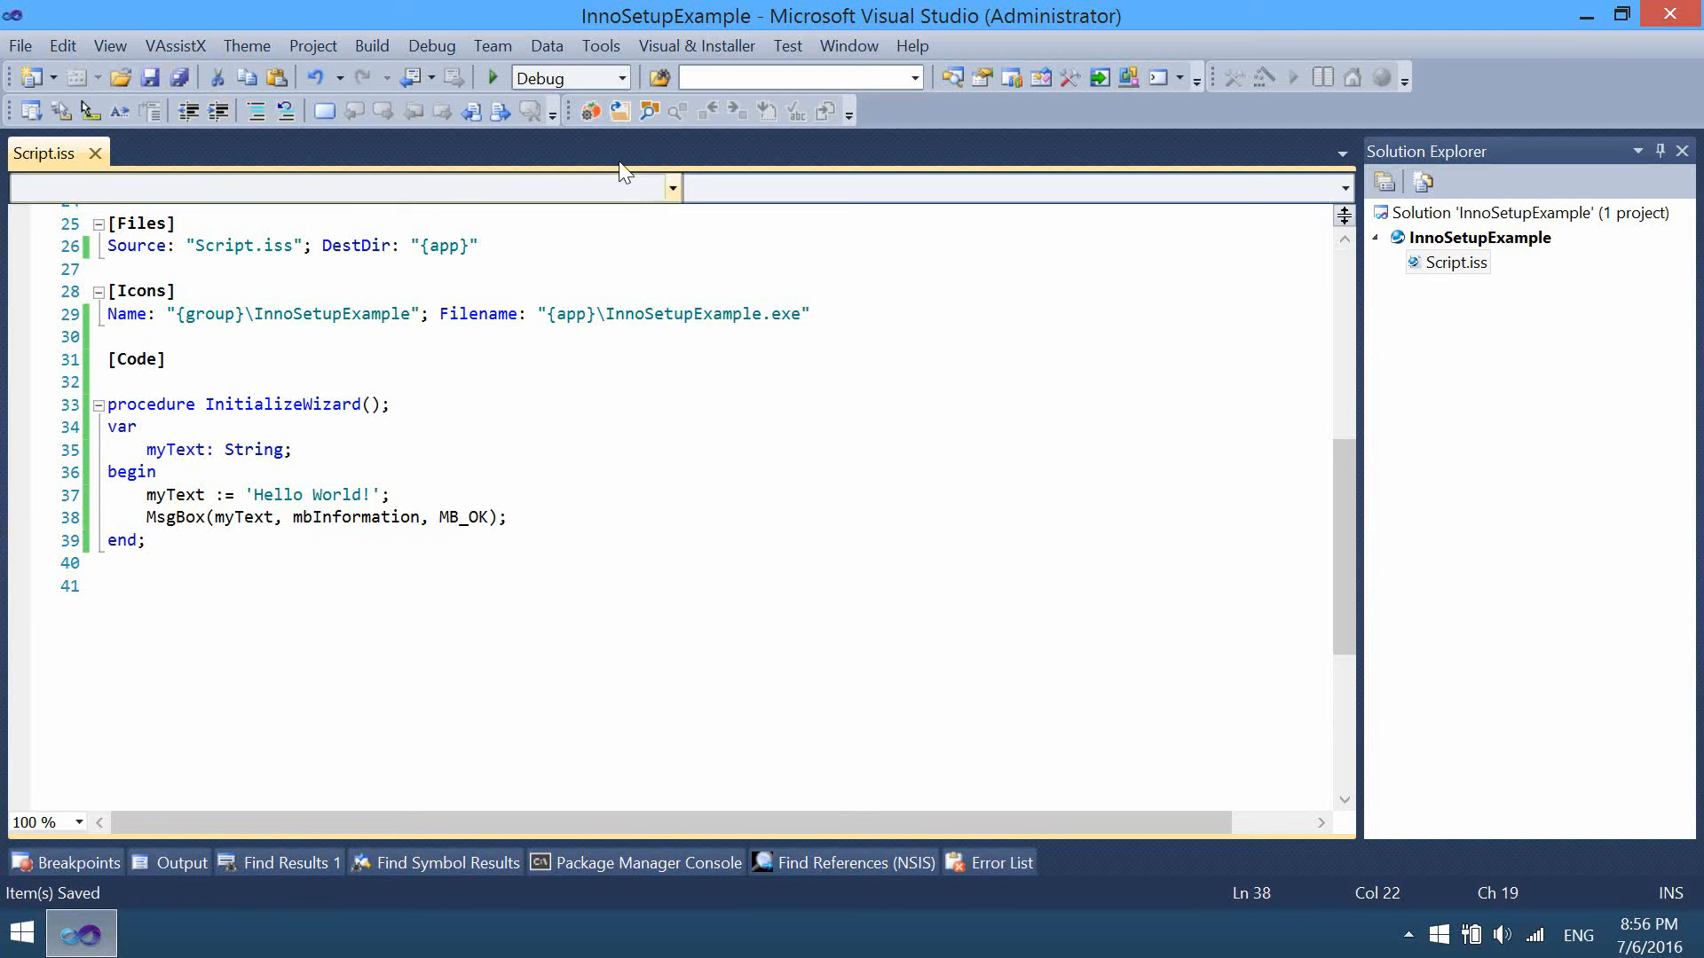
click(491, 76)
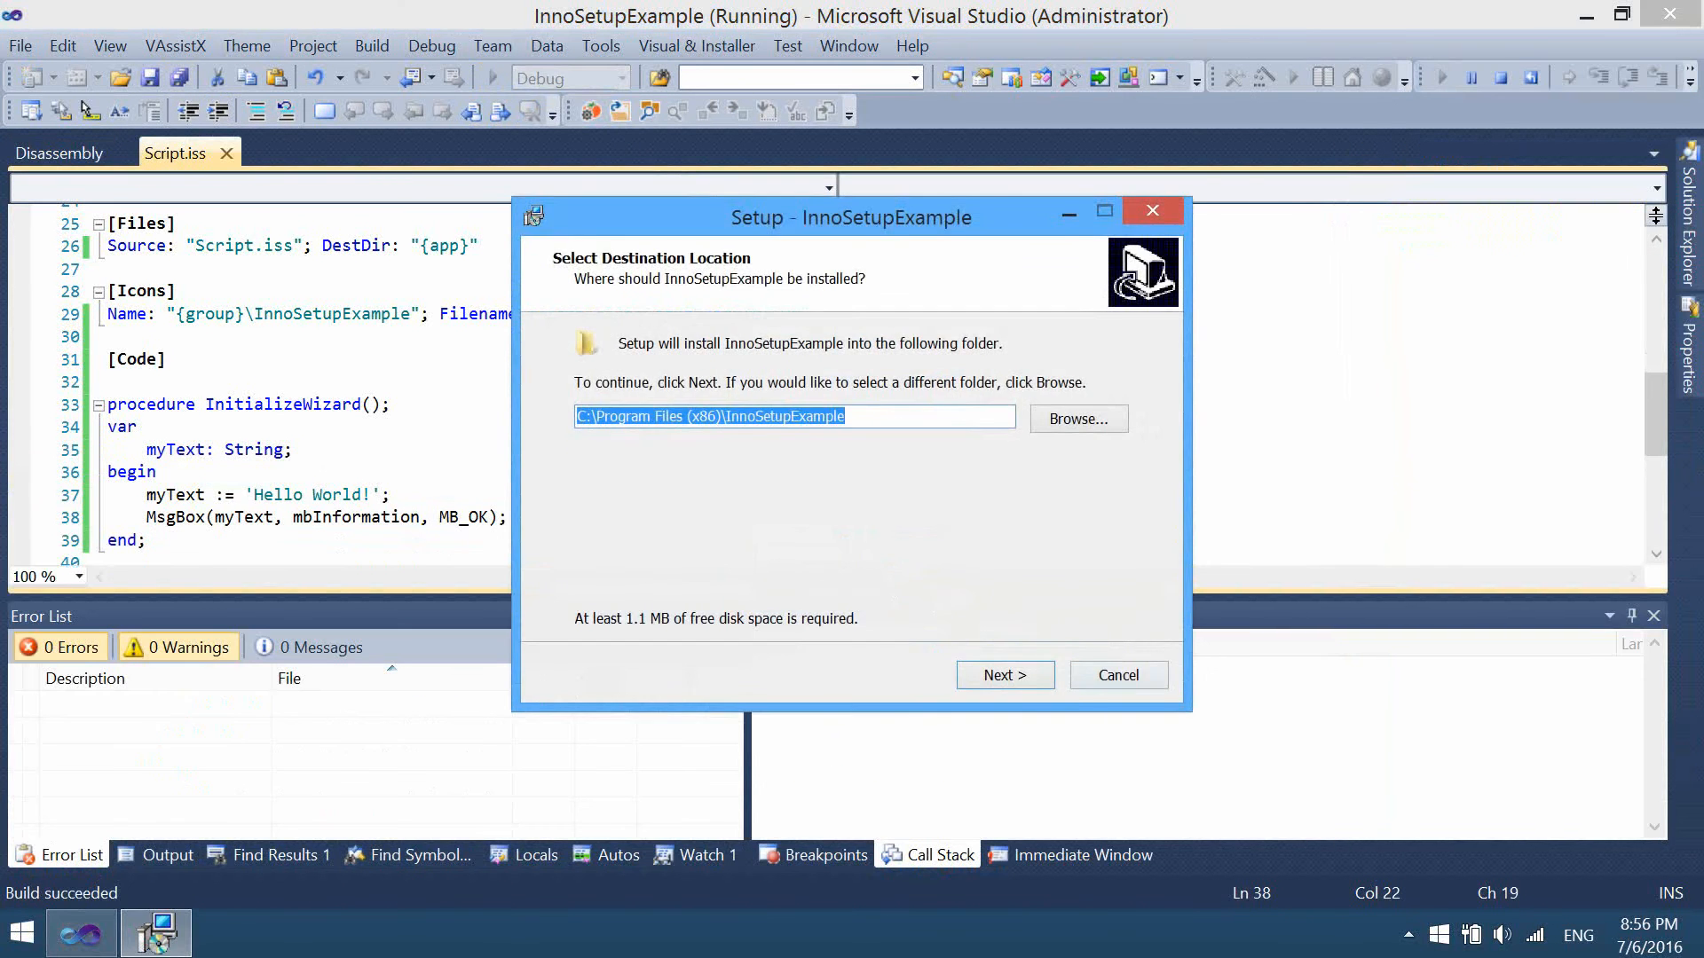
click(1118, 674)
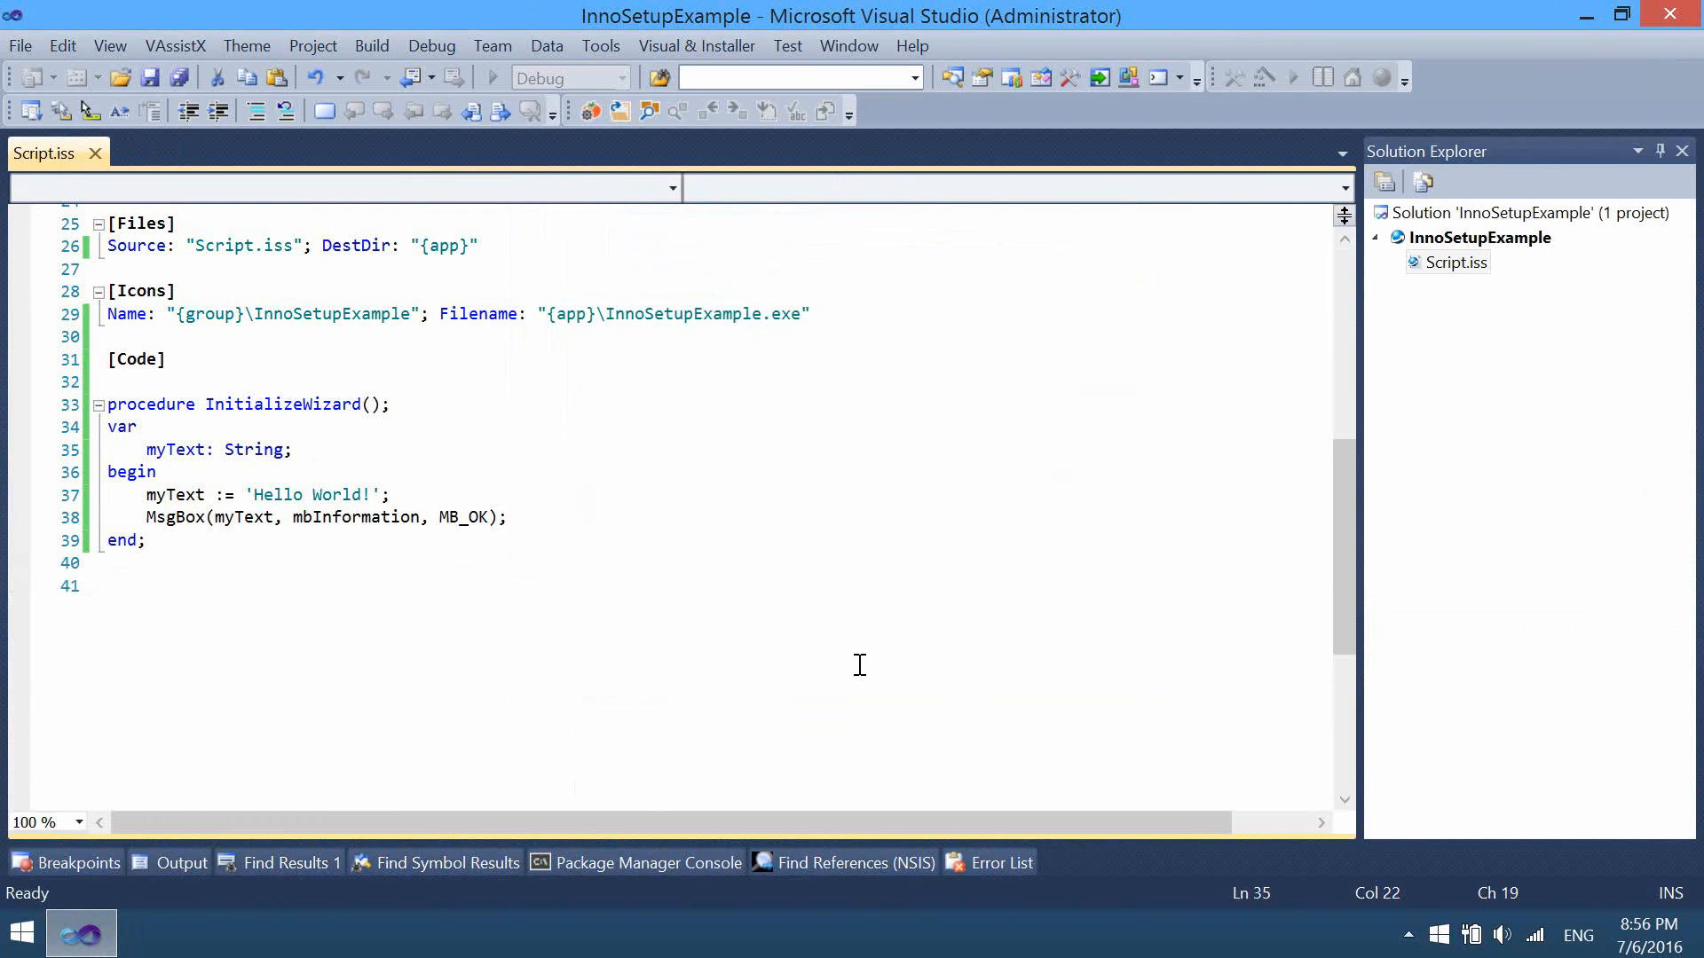
click(308, 449)
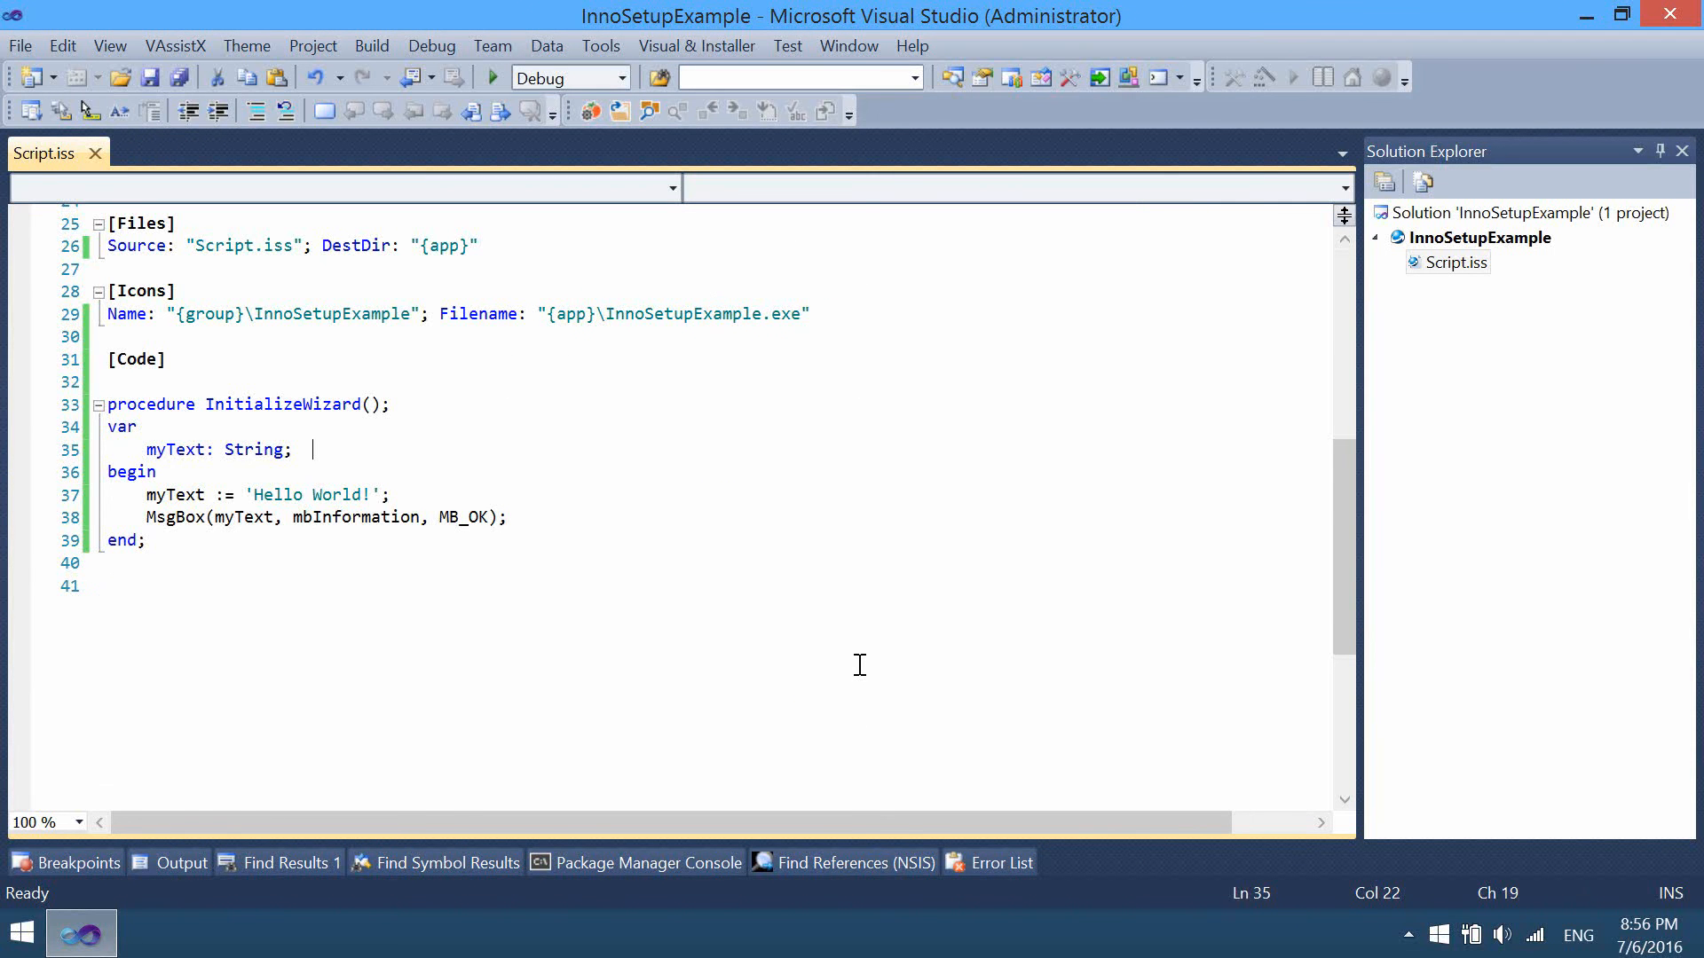